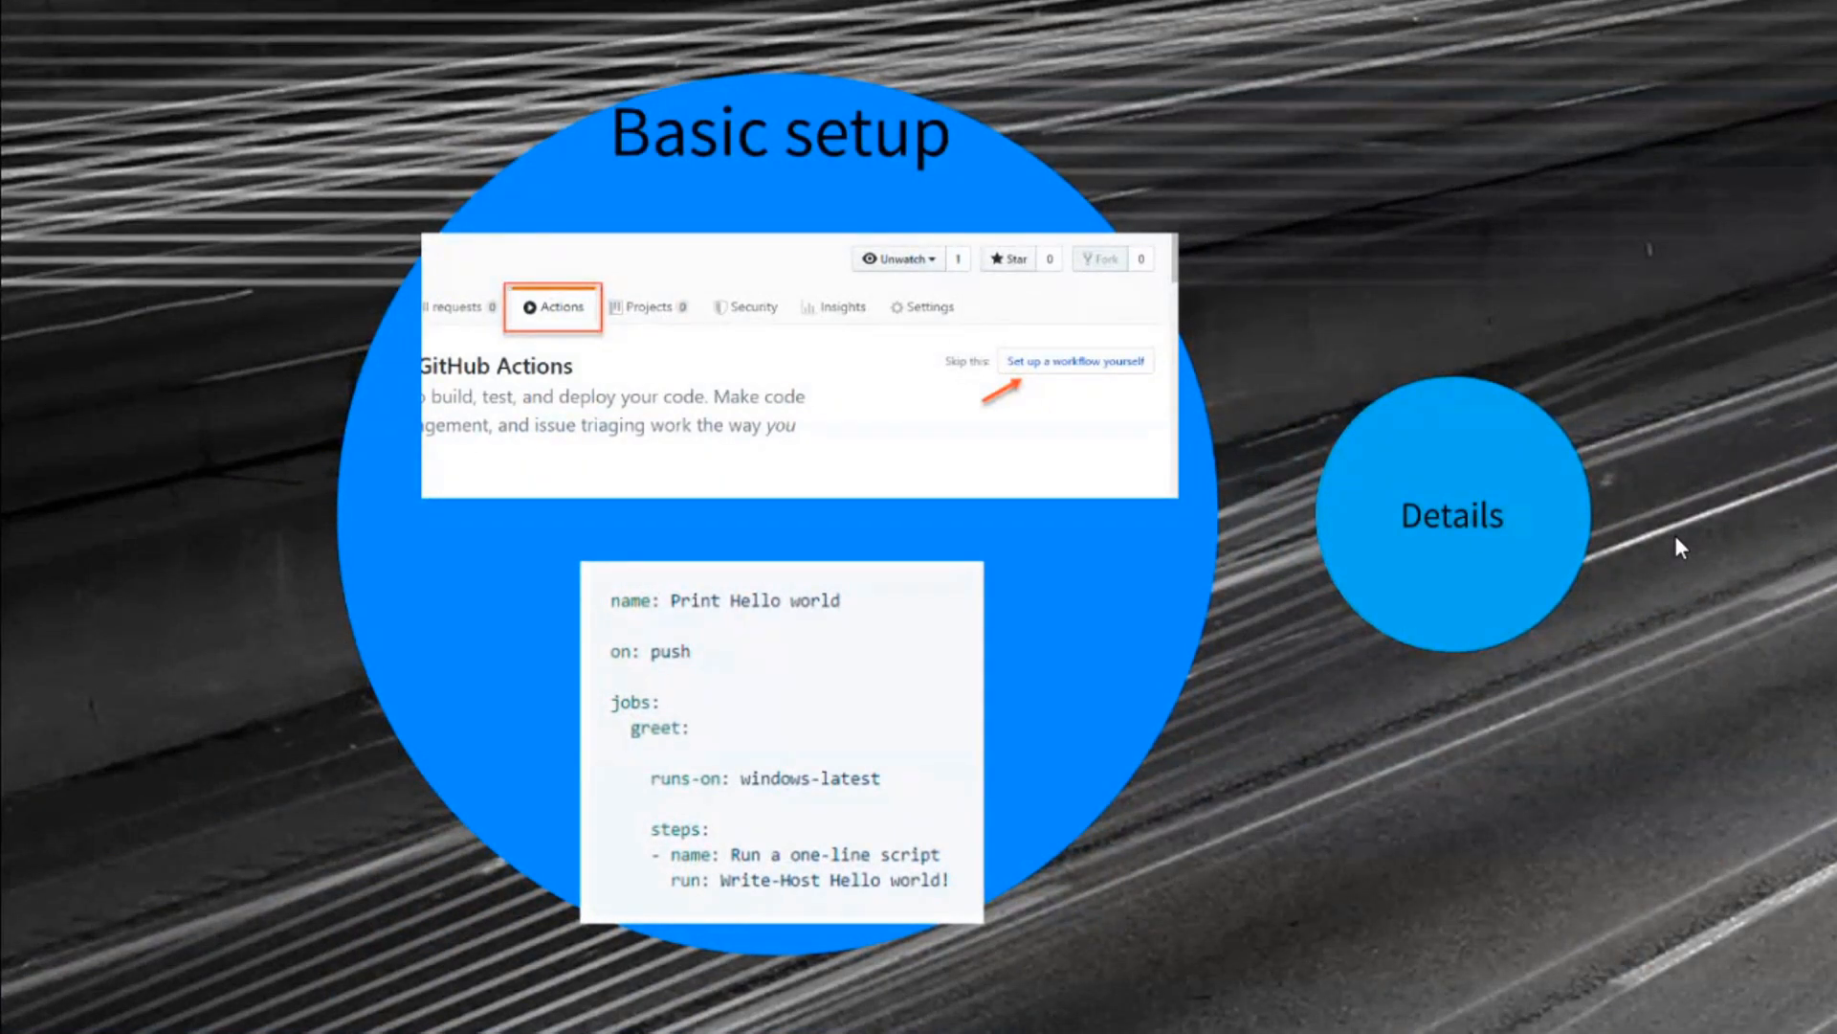
{"action": "mouse_move", "coordinate": [486, 289]}
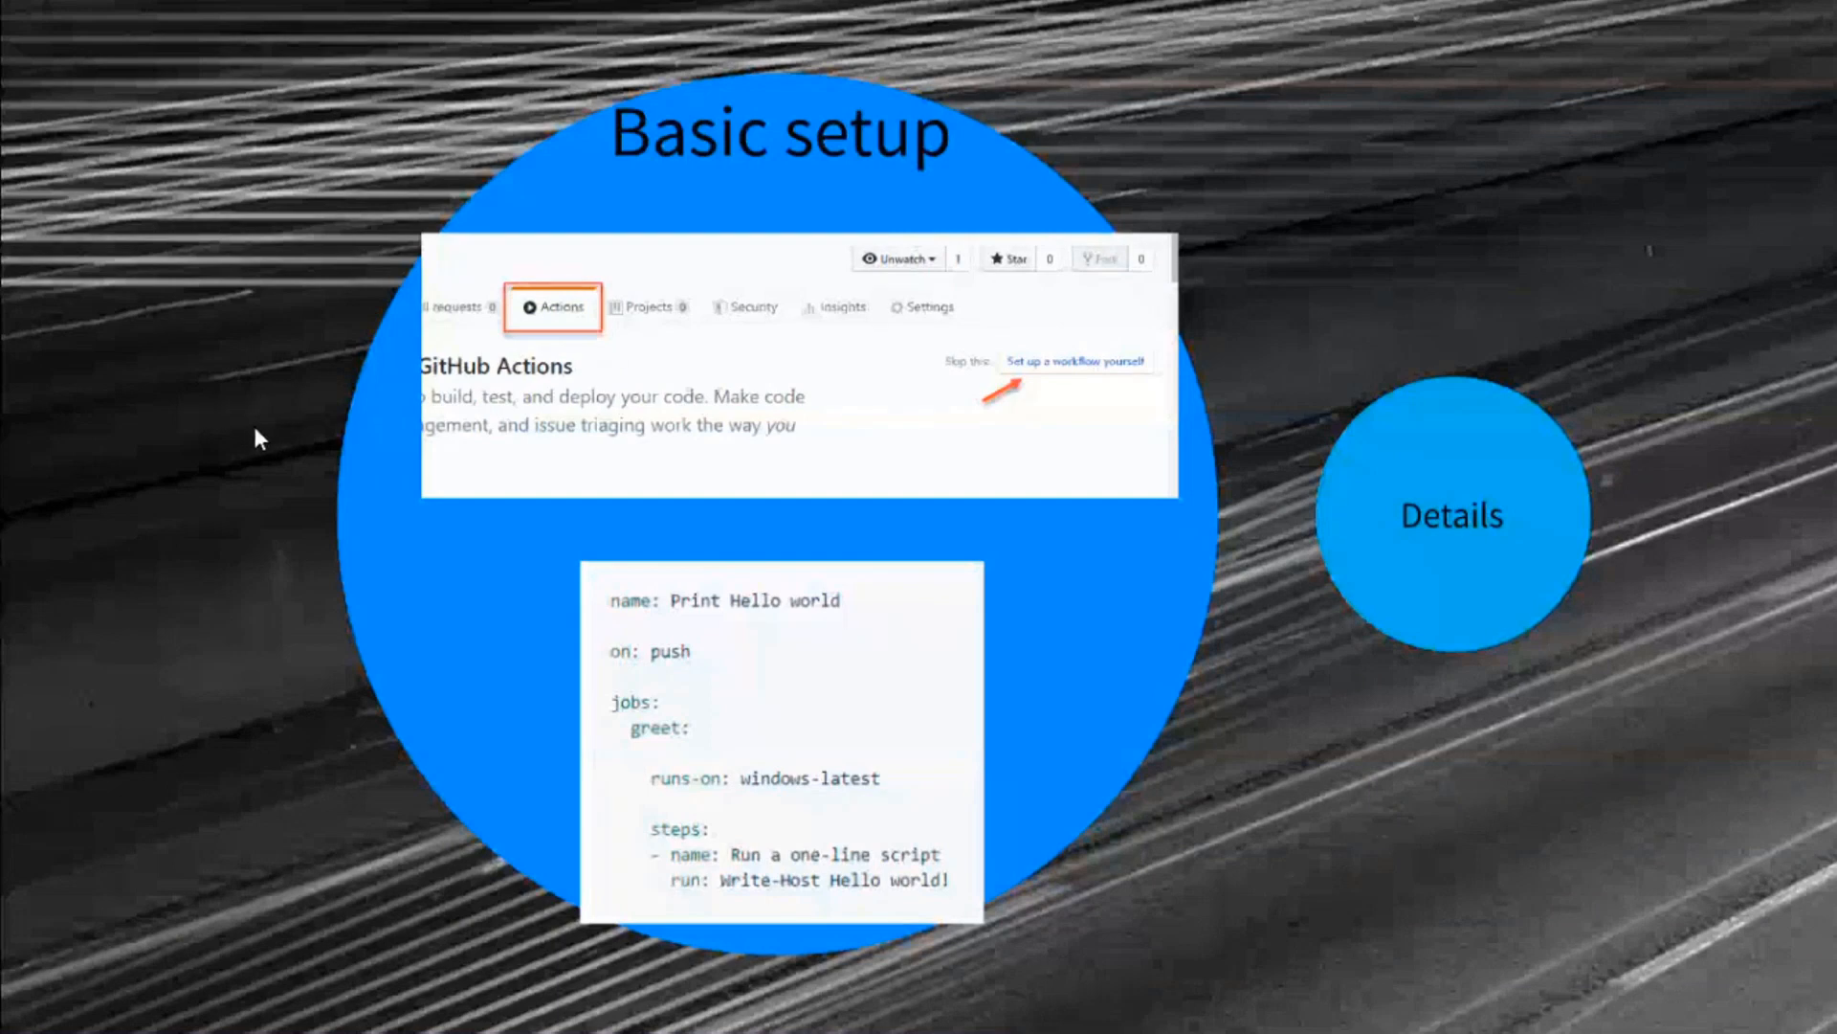
{"action": "mouse_move", "coordinate": [1292, 333]}
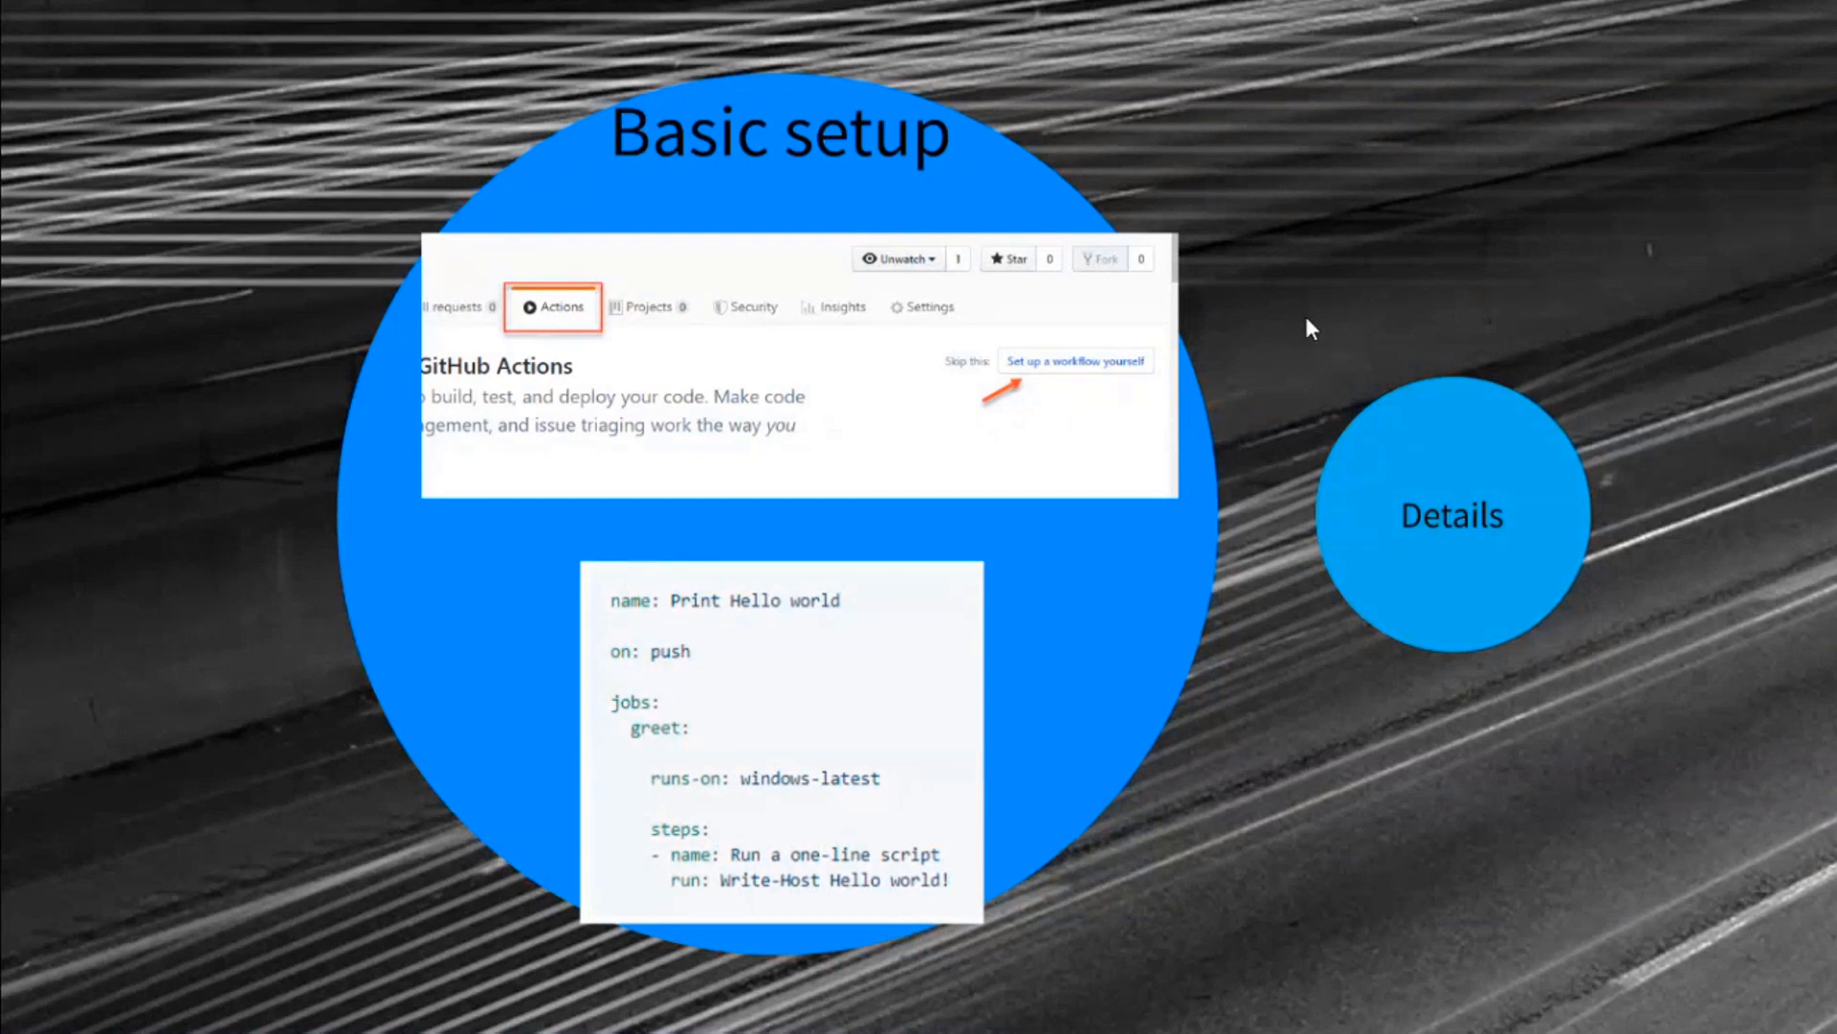
{"action": "mouse_move", "coordinate": [522, 687]}
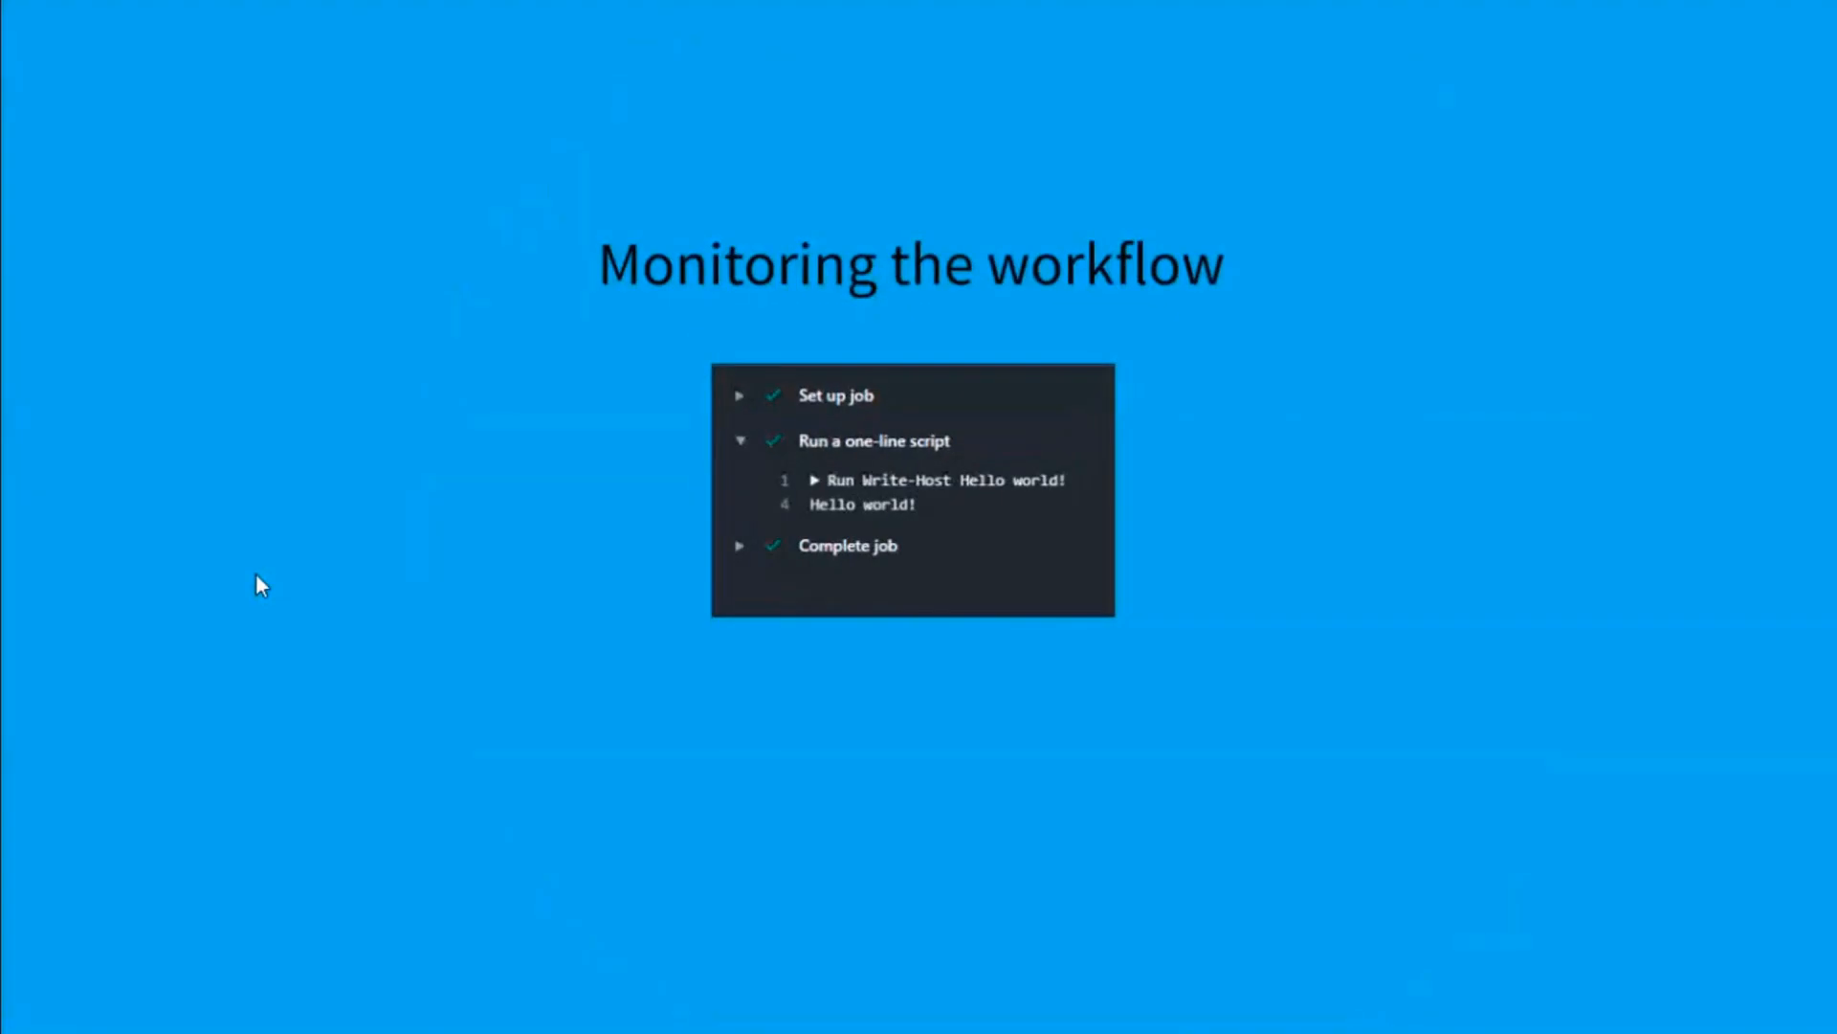
{"action": "mouse_move", "coordinate": [953, 555]}
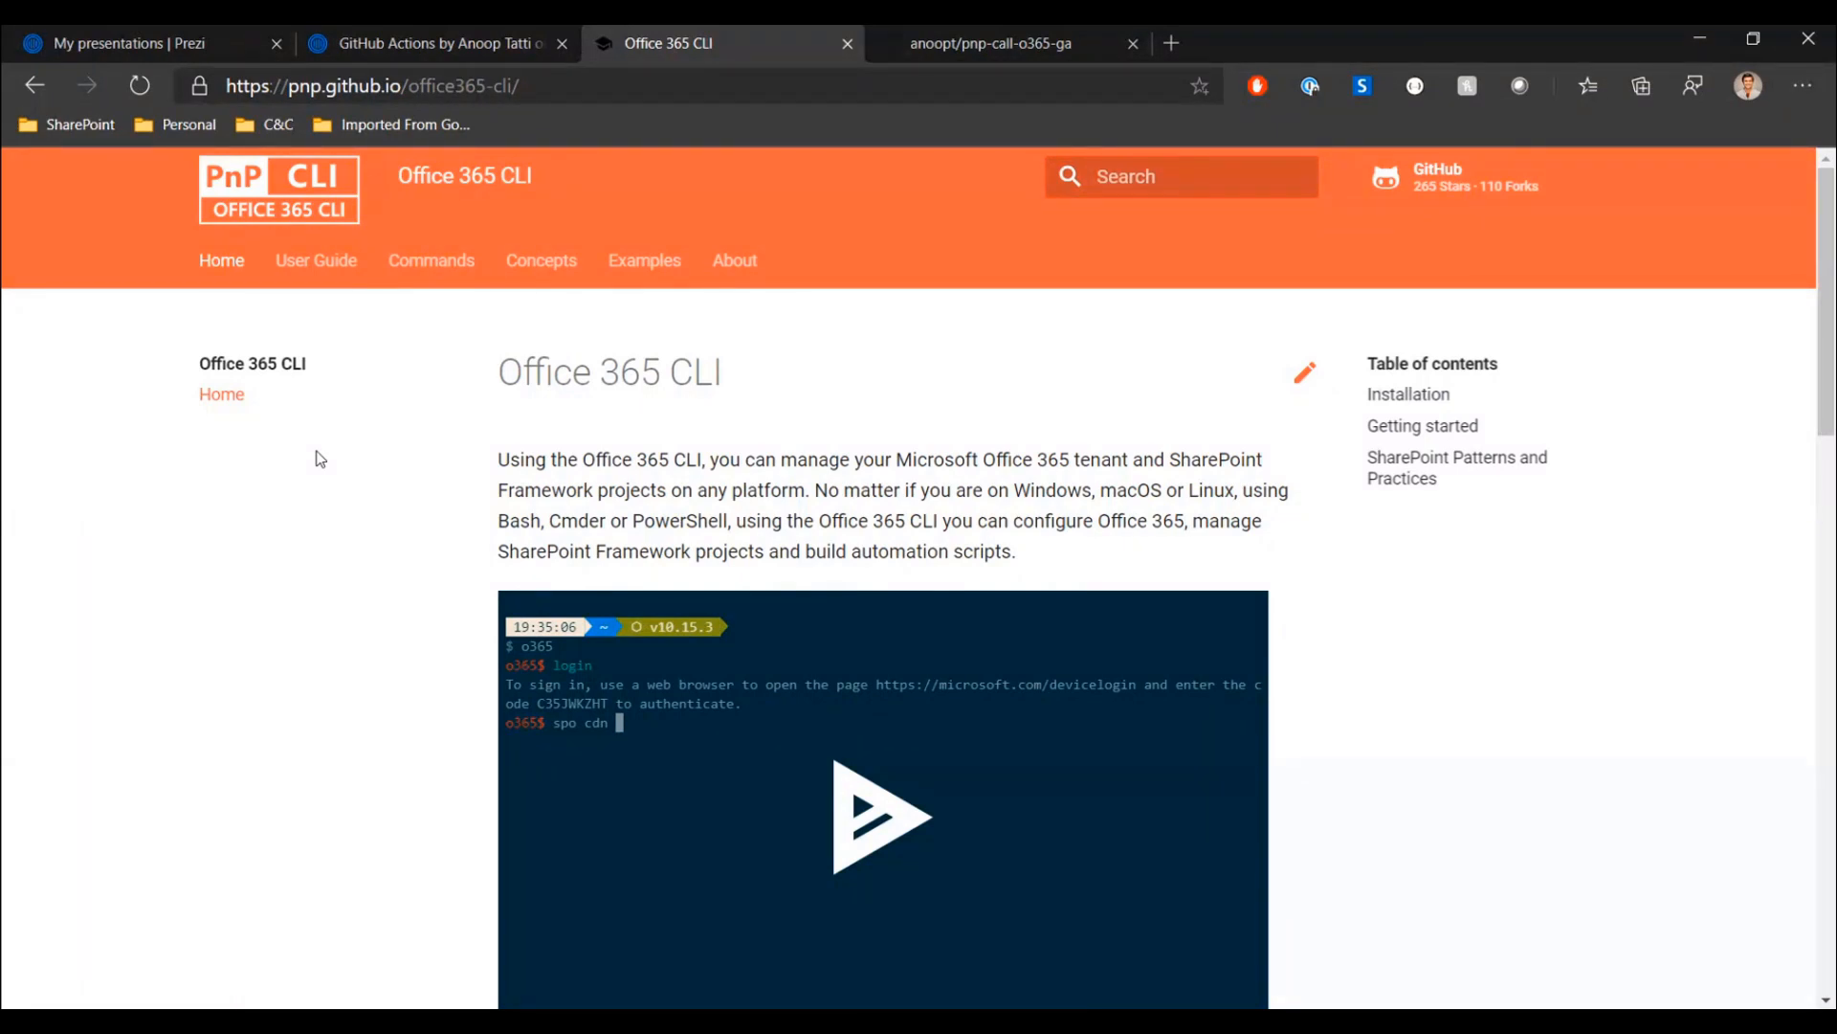
- Scroll through the Office 365 CLI home page's installation and getting-started sections toward the Examples introduction
{"action": "scroll", "scroll_direction": "down", "scroll_amount": 3}
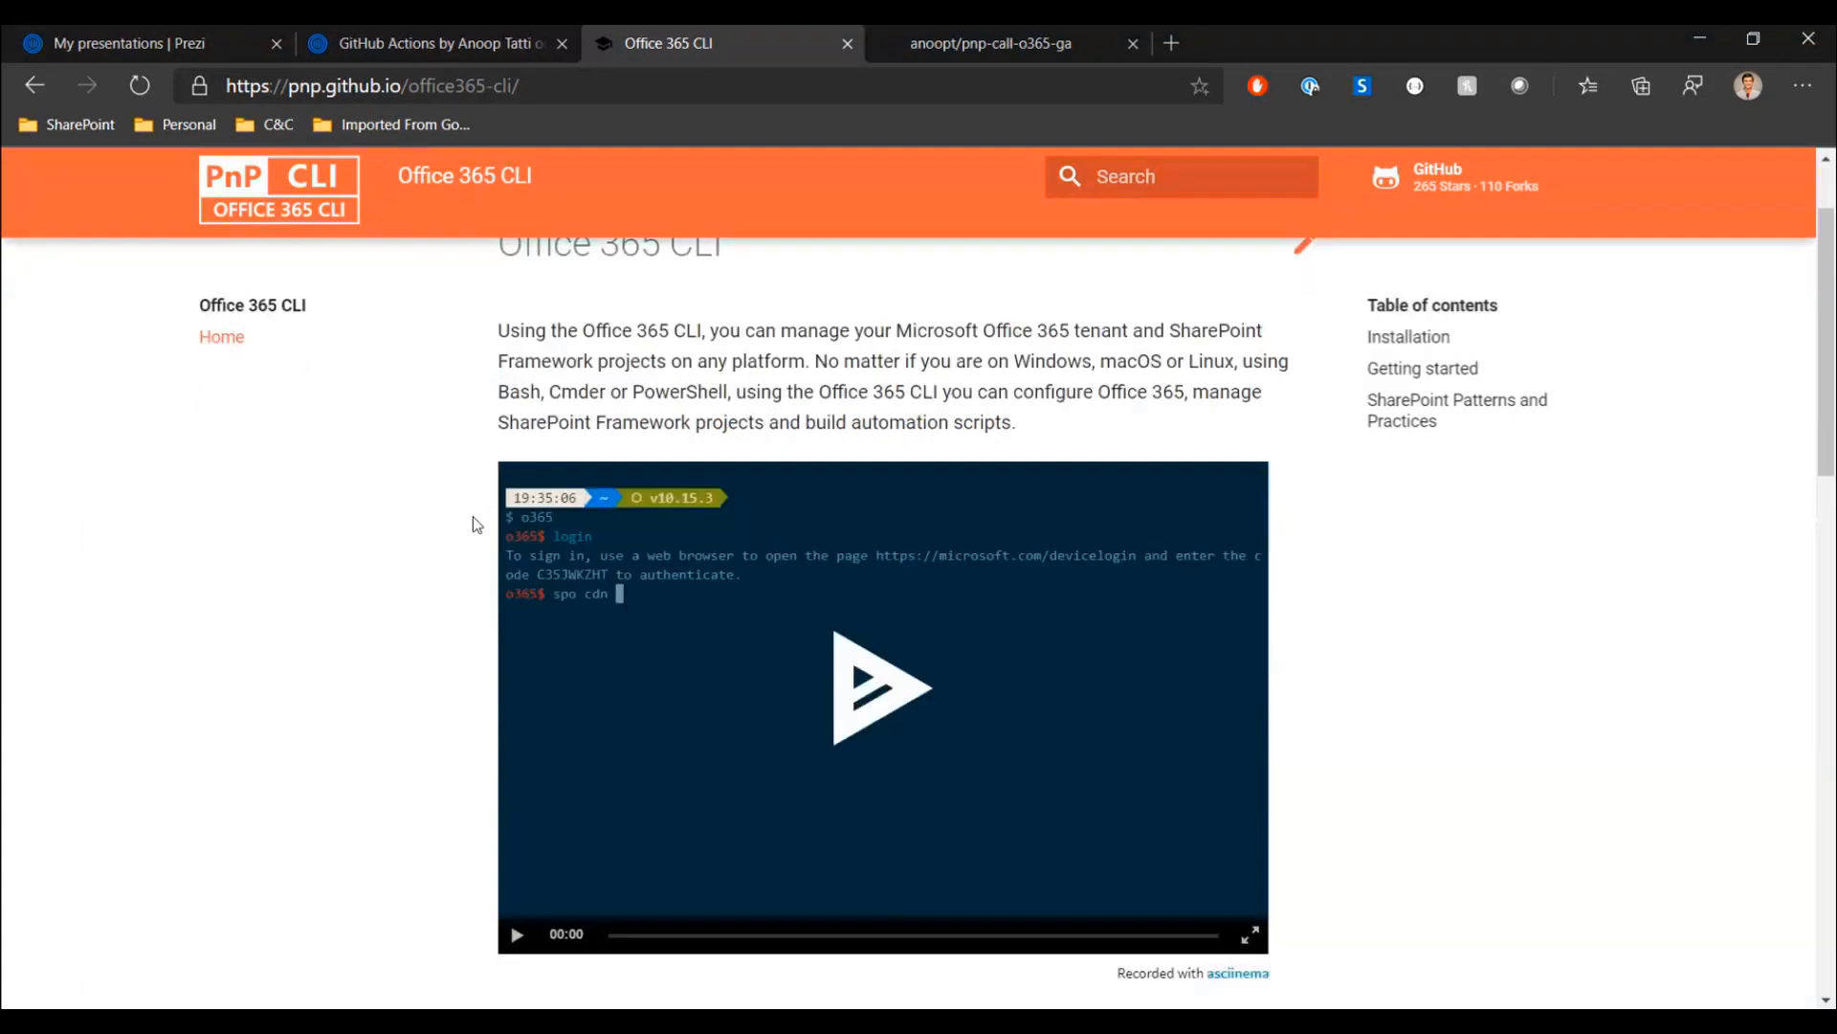
{"action": "mouse_move", "coordinate": [442, 518]}
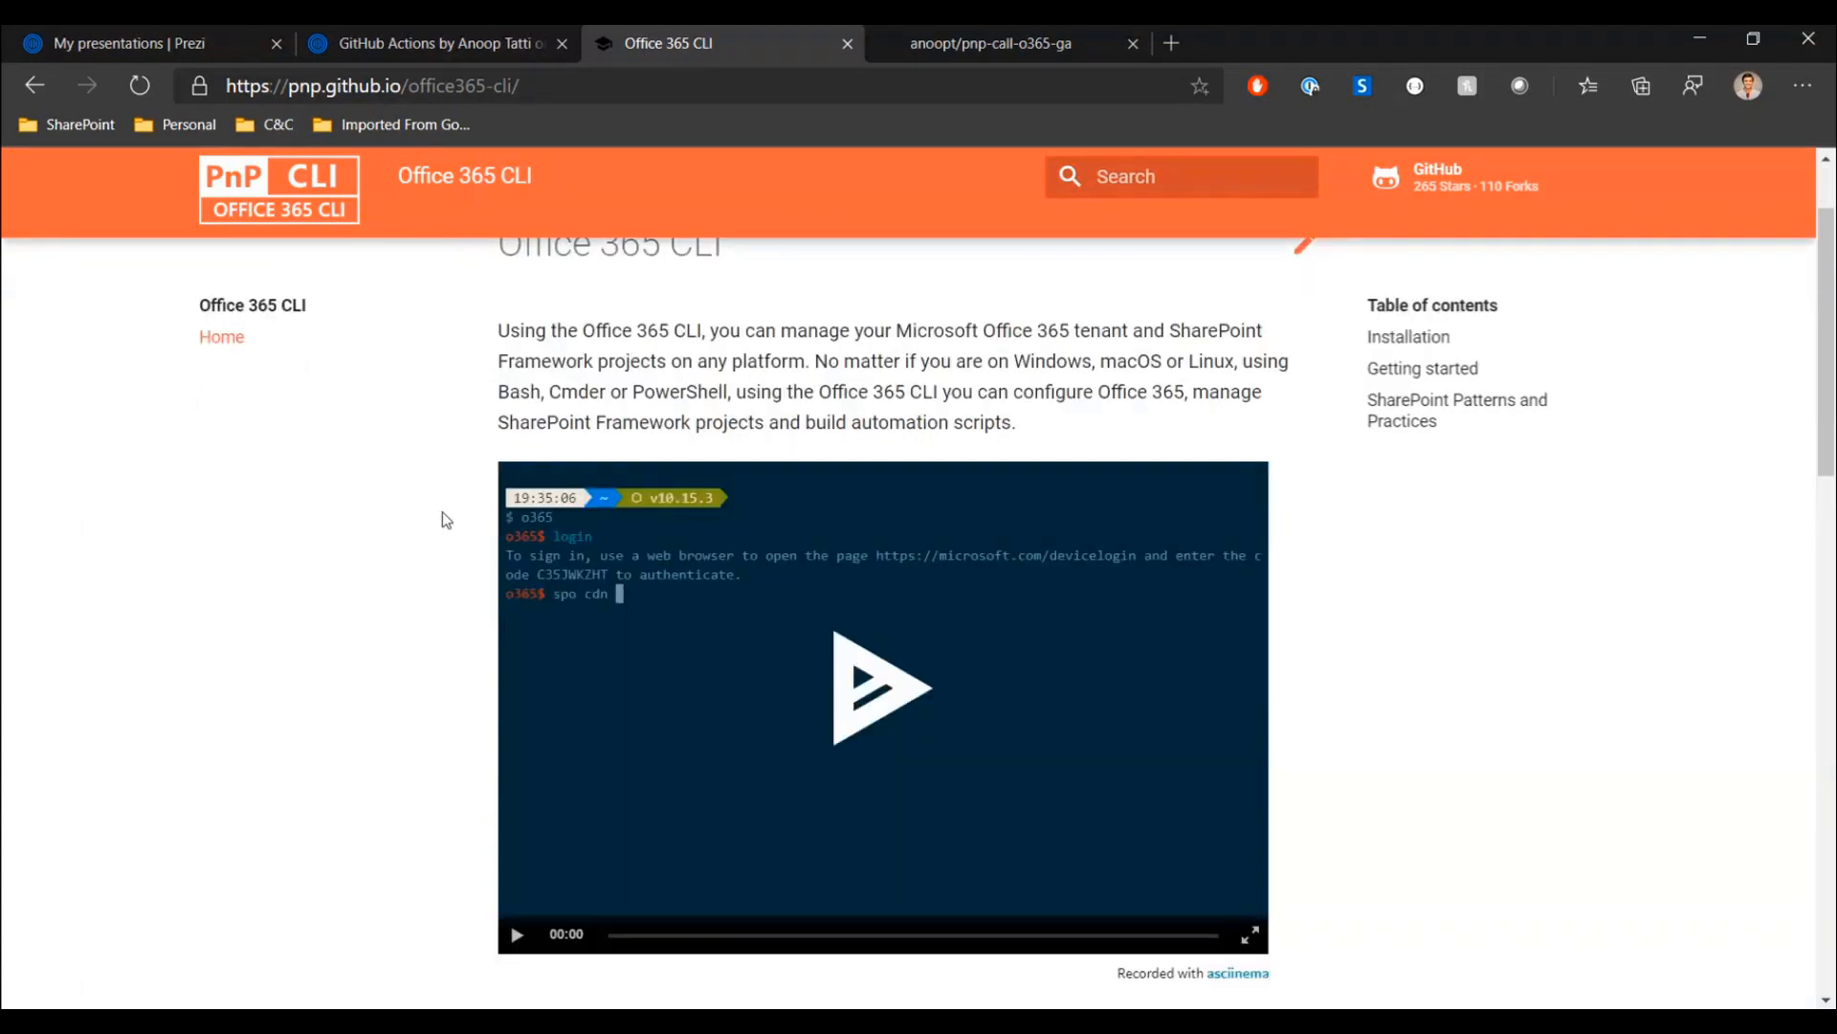
{"action": "mouse_move", "coordinate": [446, 546]}
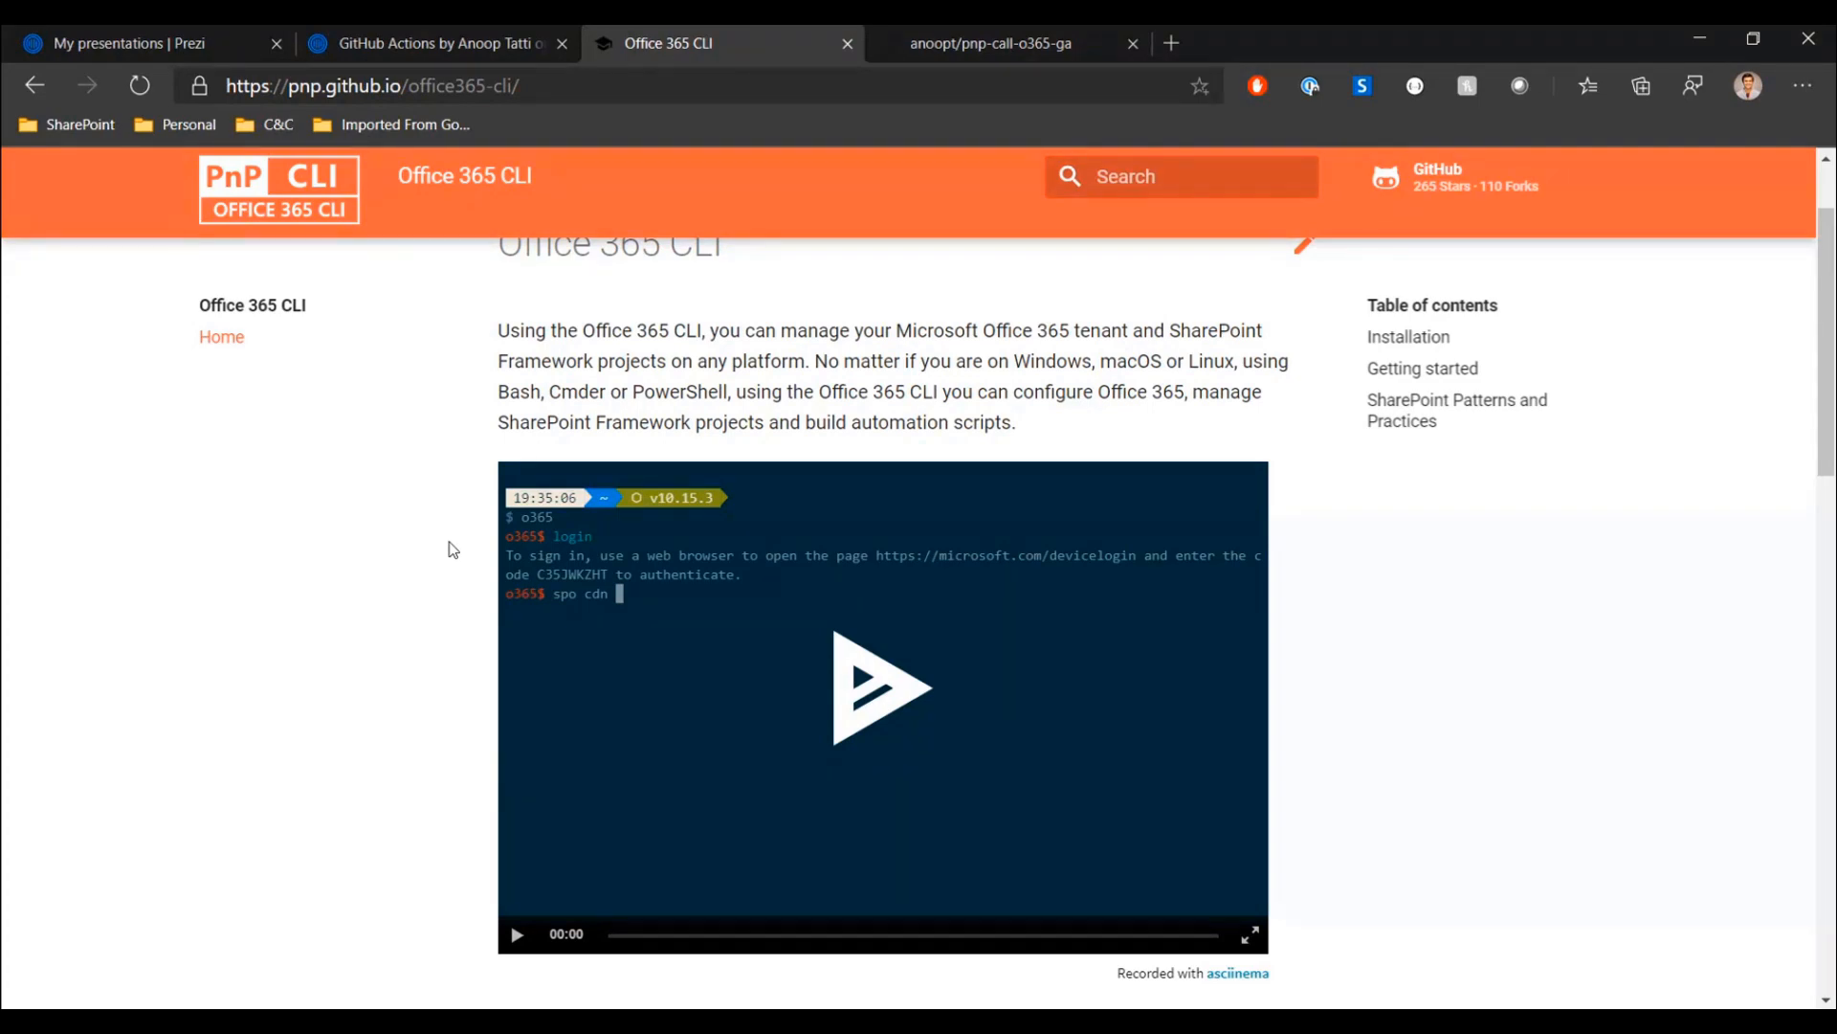
{"action": "mouse_move", "coordinate": [430, 549]}
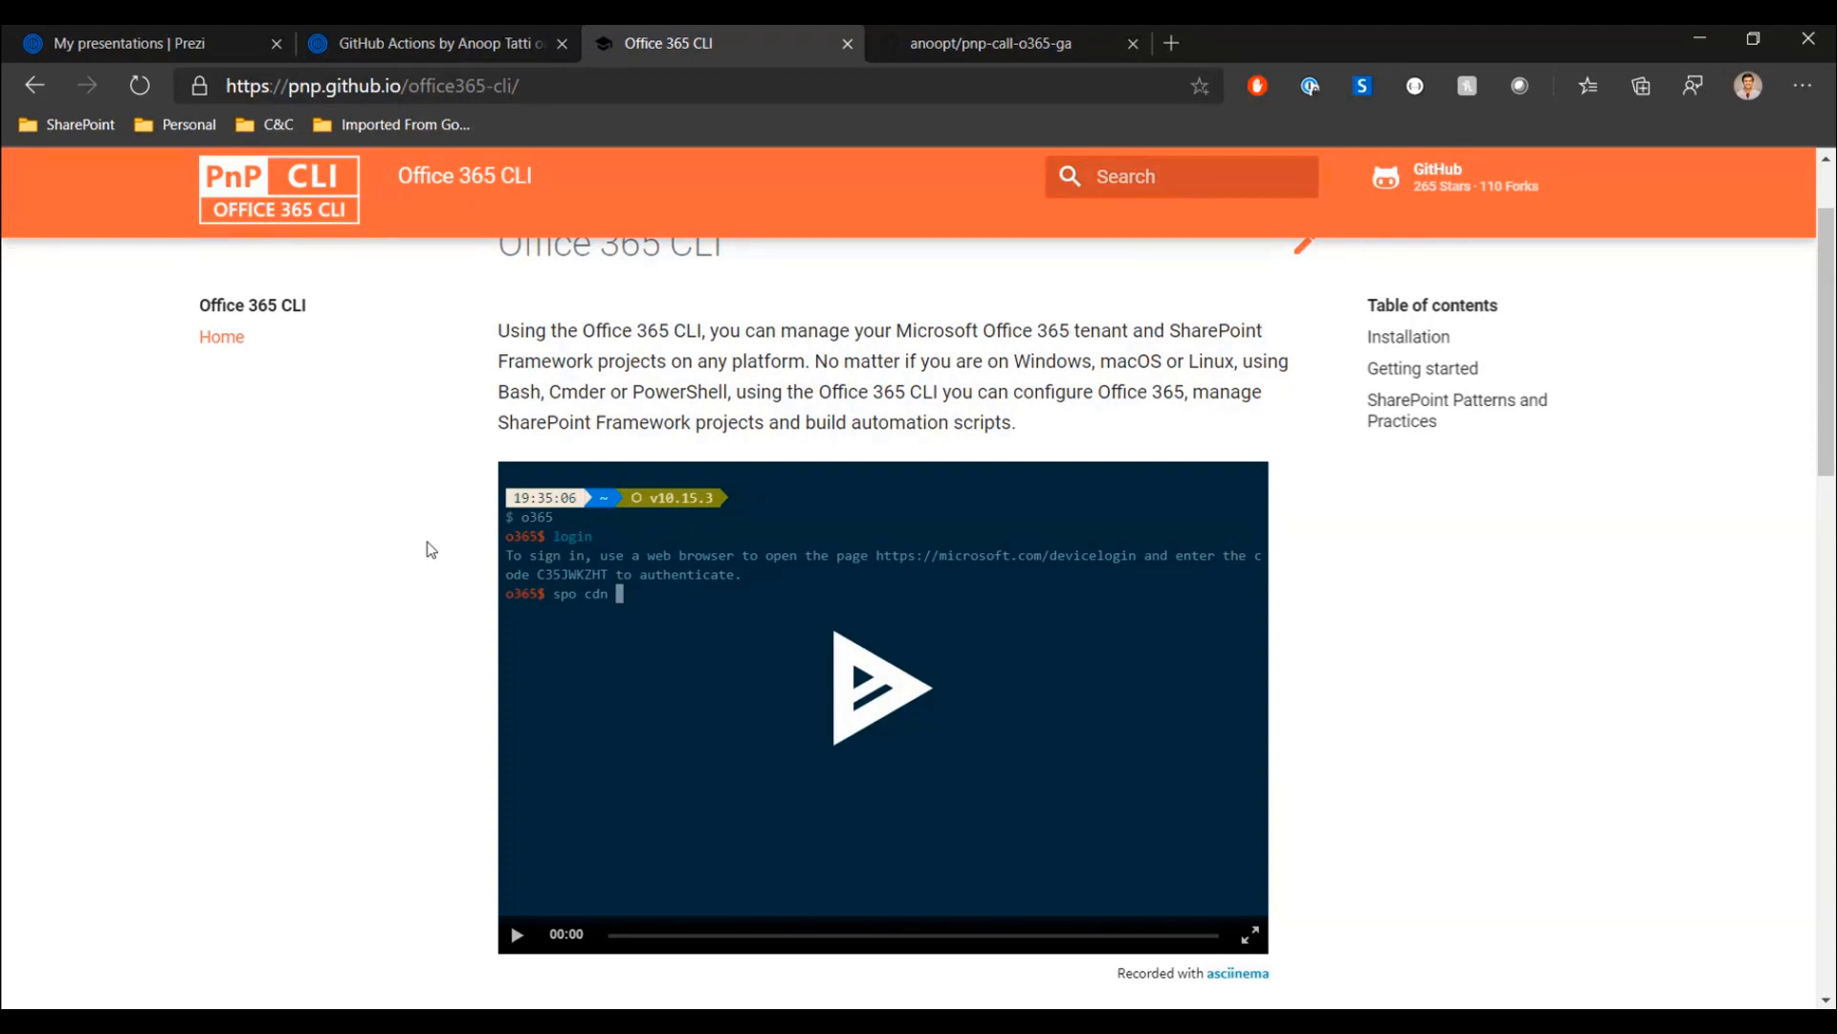
{"action": "mouse_move", "coordinate": [435, 553]}
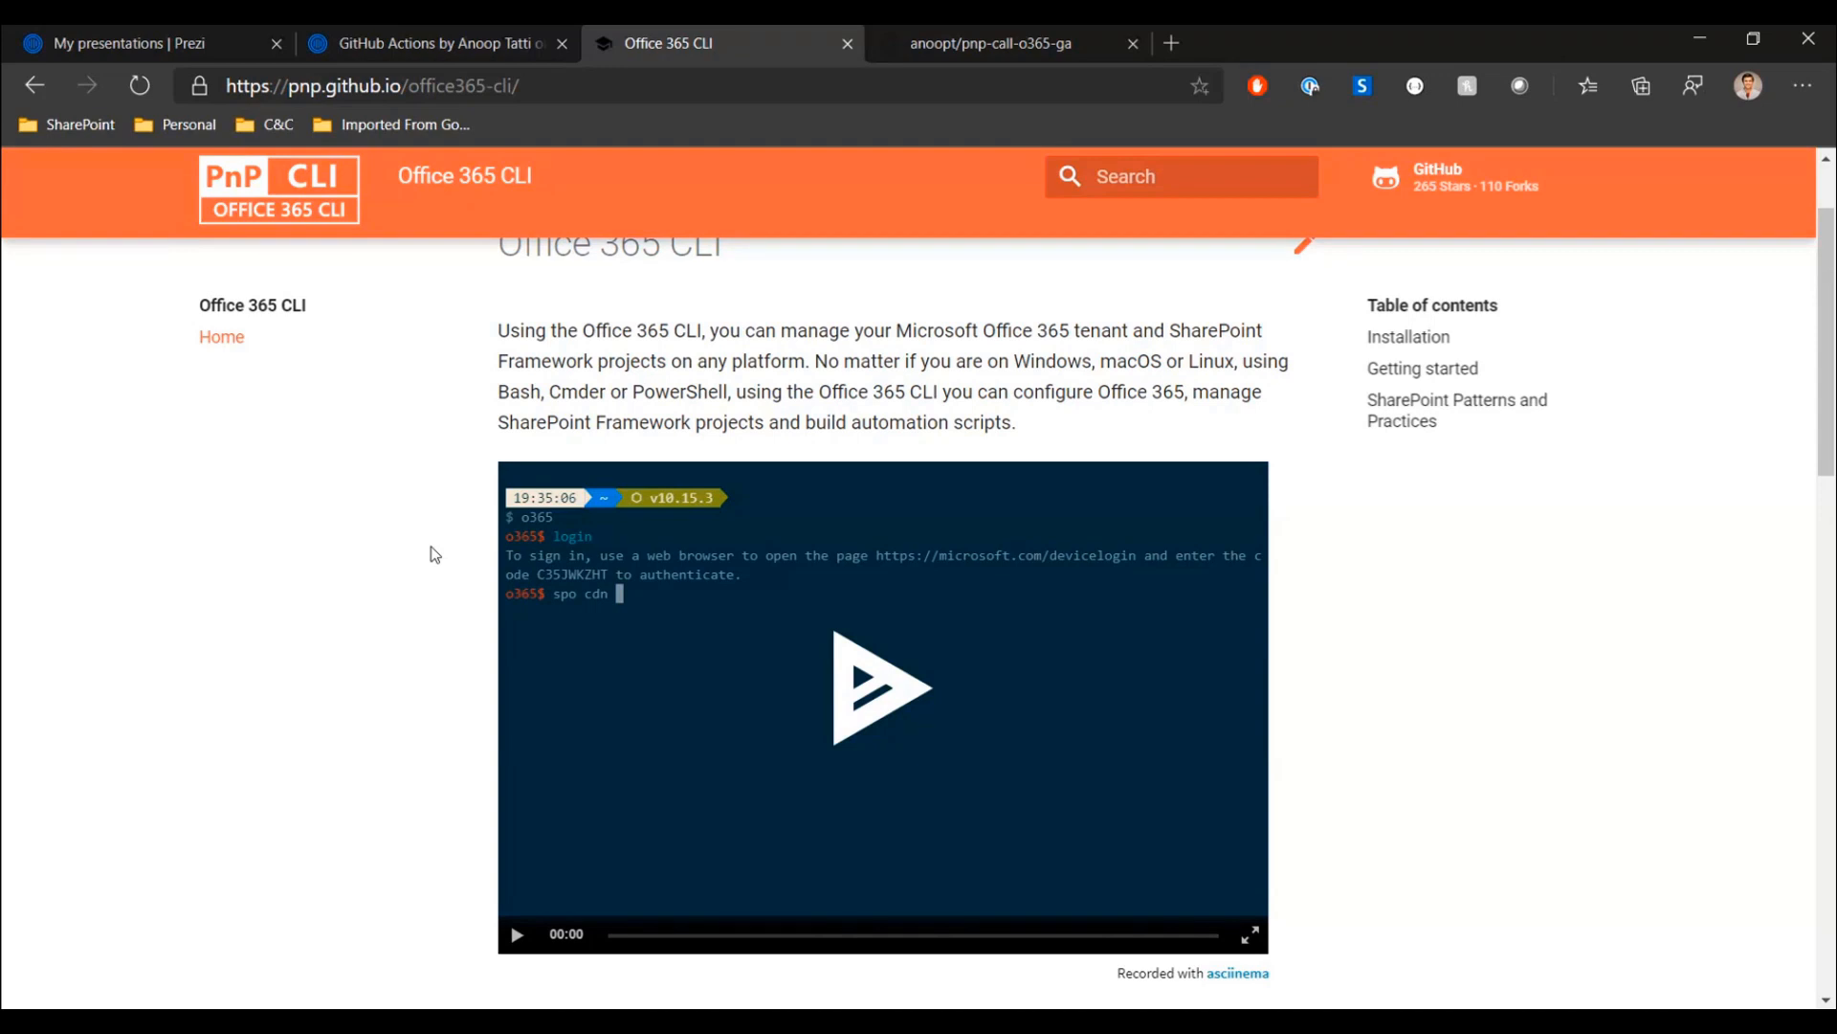
{"action": "mouse_move", "coordinate": [411, 540]}
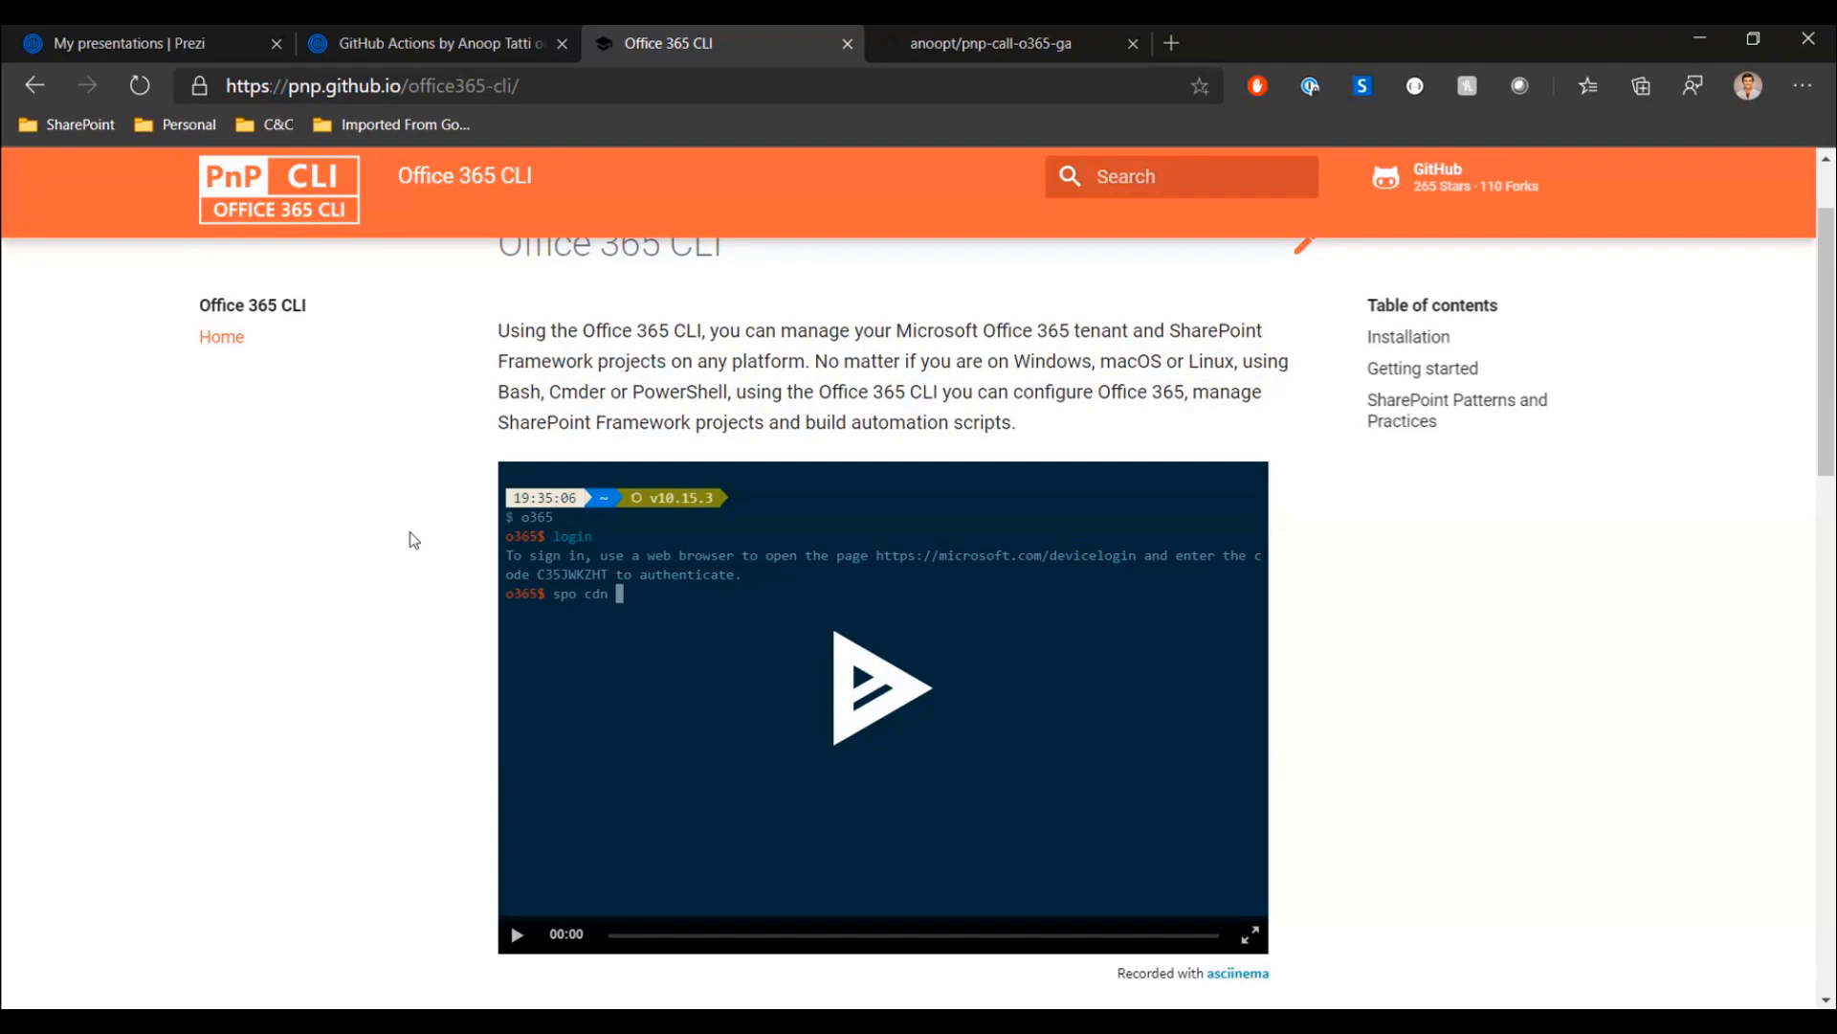
{"action": "mouse_move", "coordinate": [398, 540]}
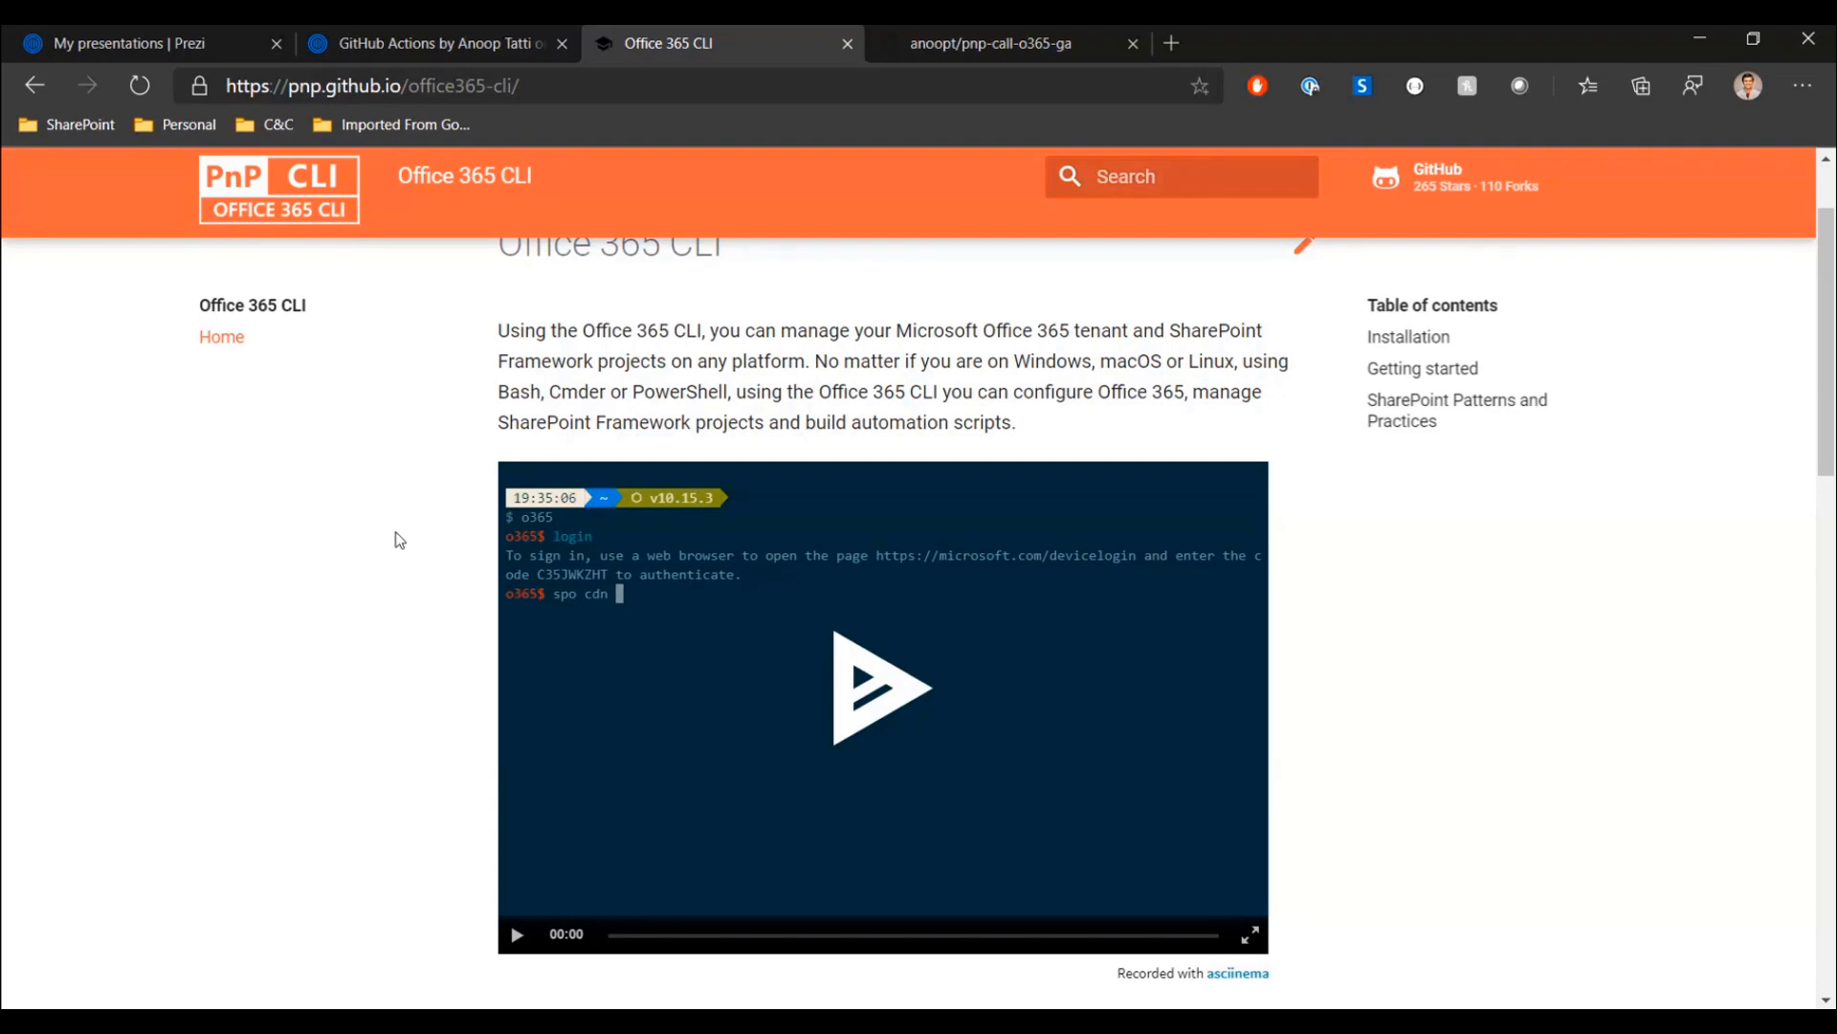
{"action": "scroll", "scroll_direction": "down", "scroll_amount": 3}
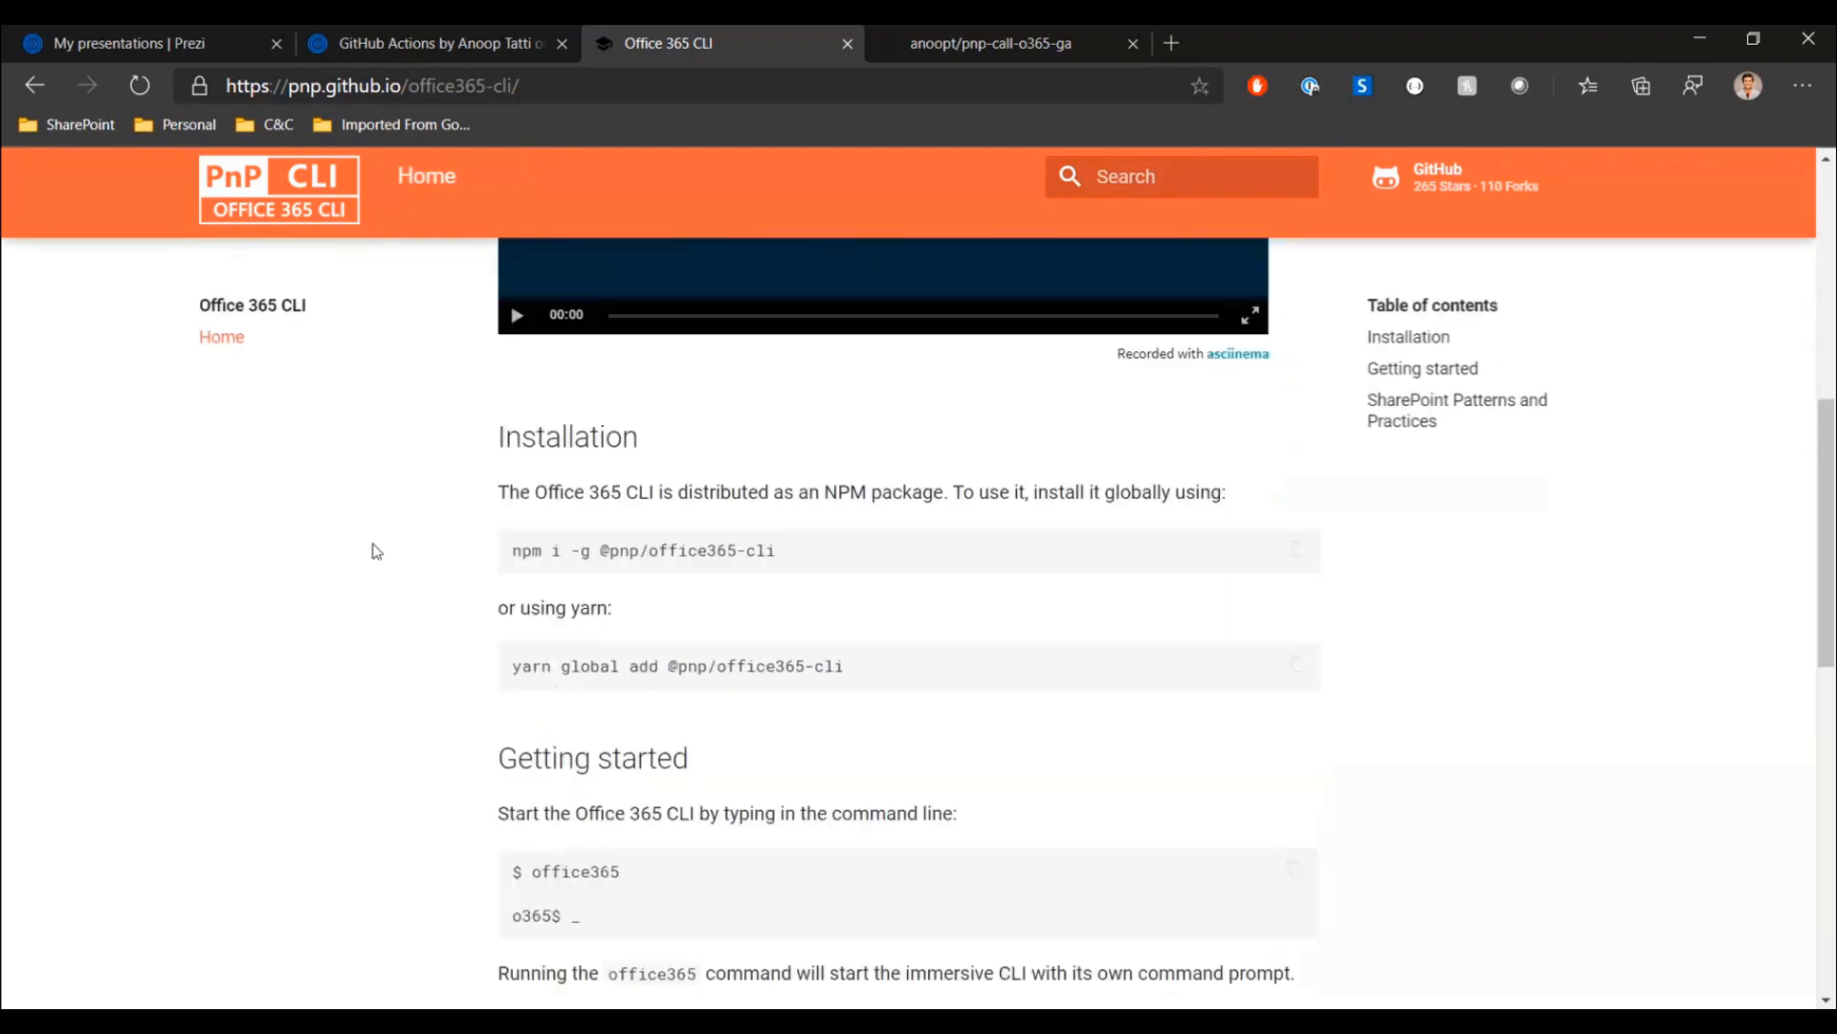
{"action": "scroll", "scroll_direction": "down", "scroll_amount": 3}
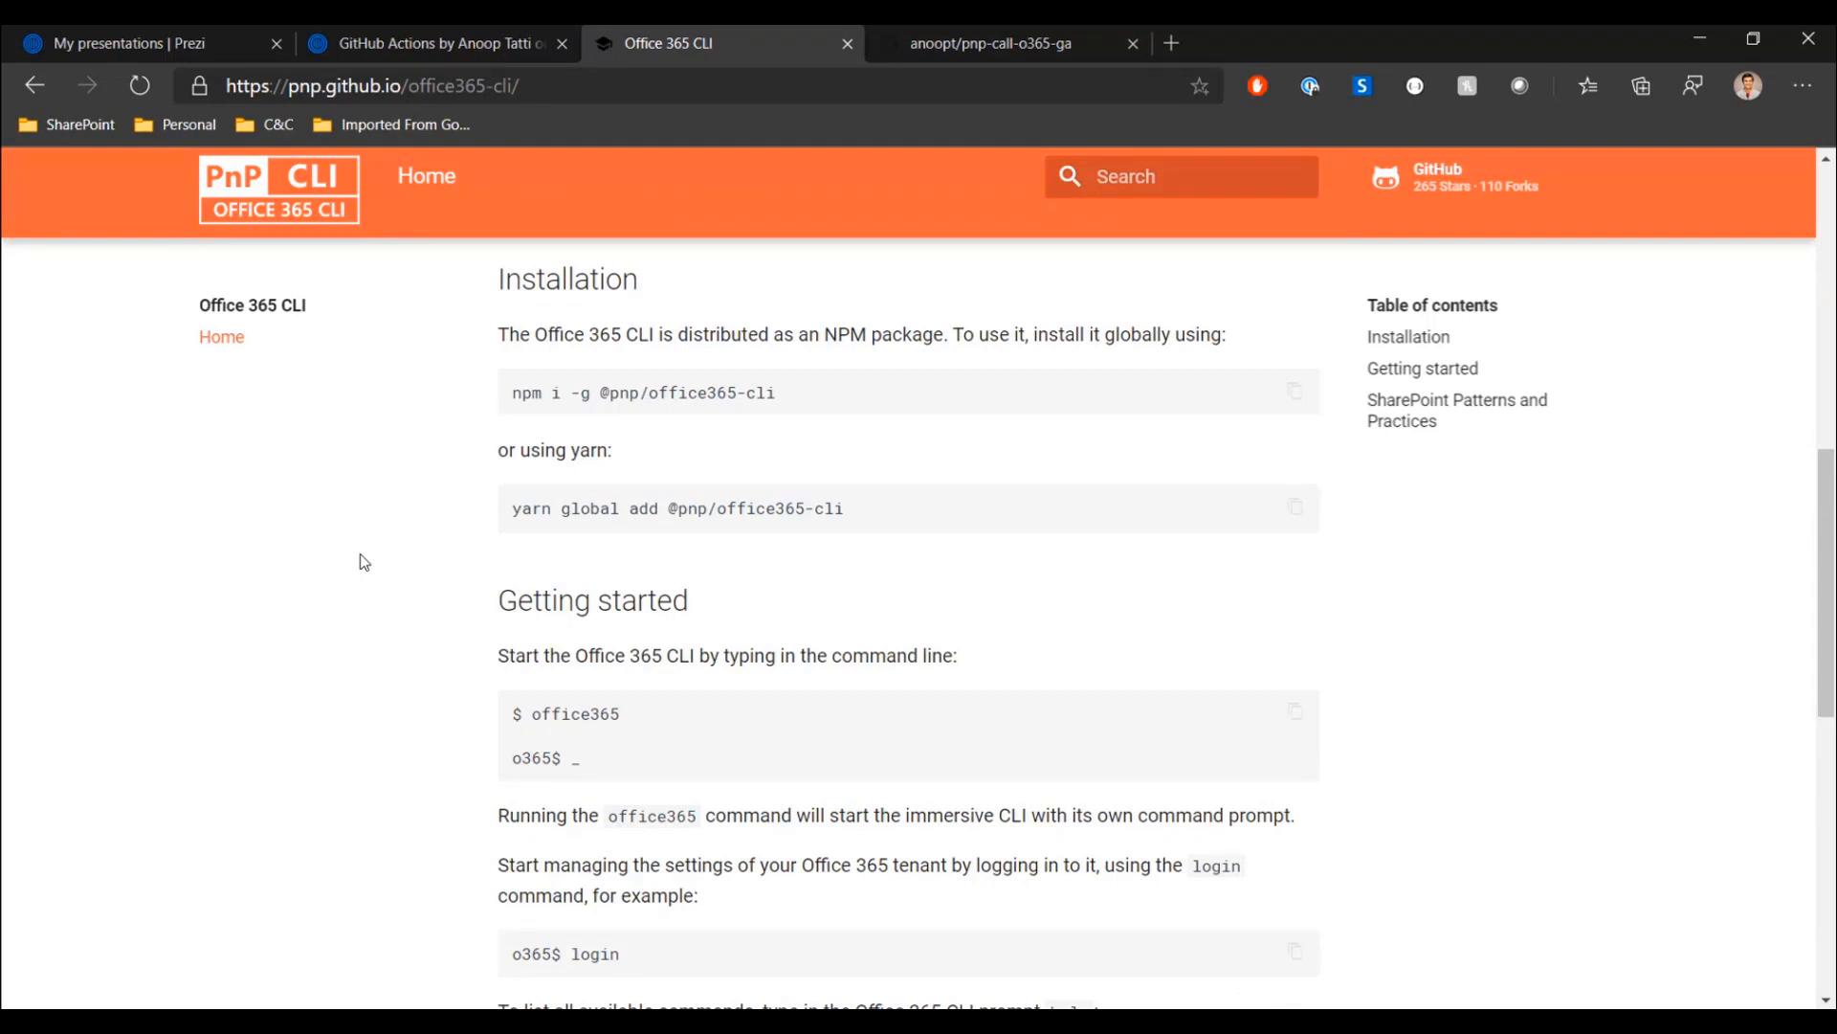
{"action": "scroll", "scroll_direction": "down", "scroll_amount": 3}
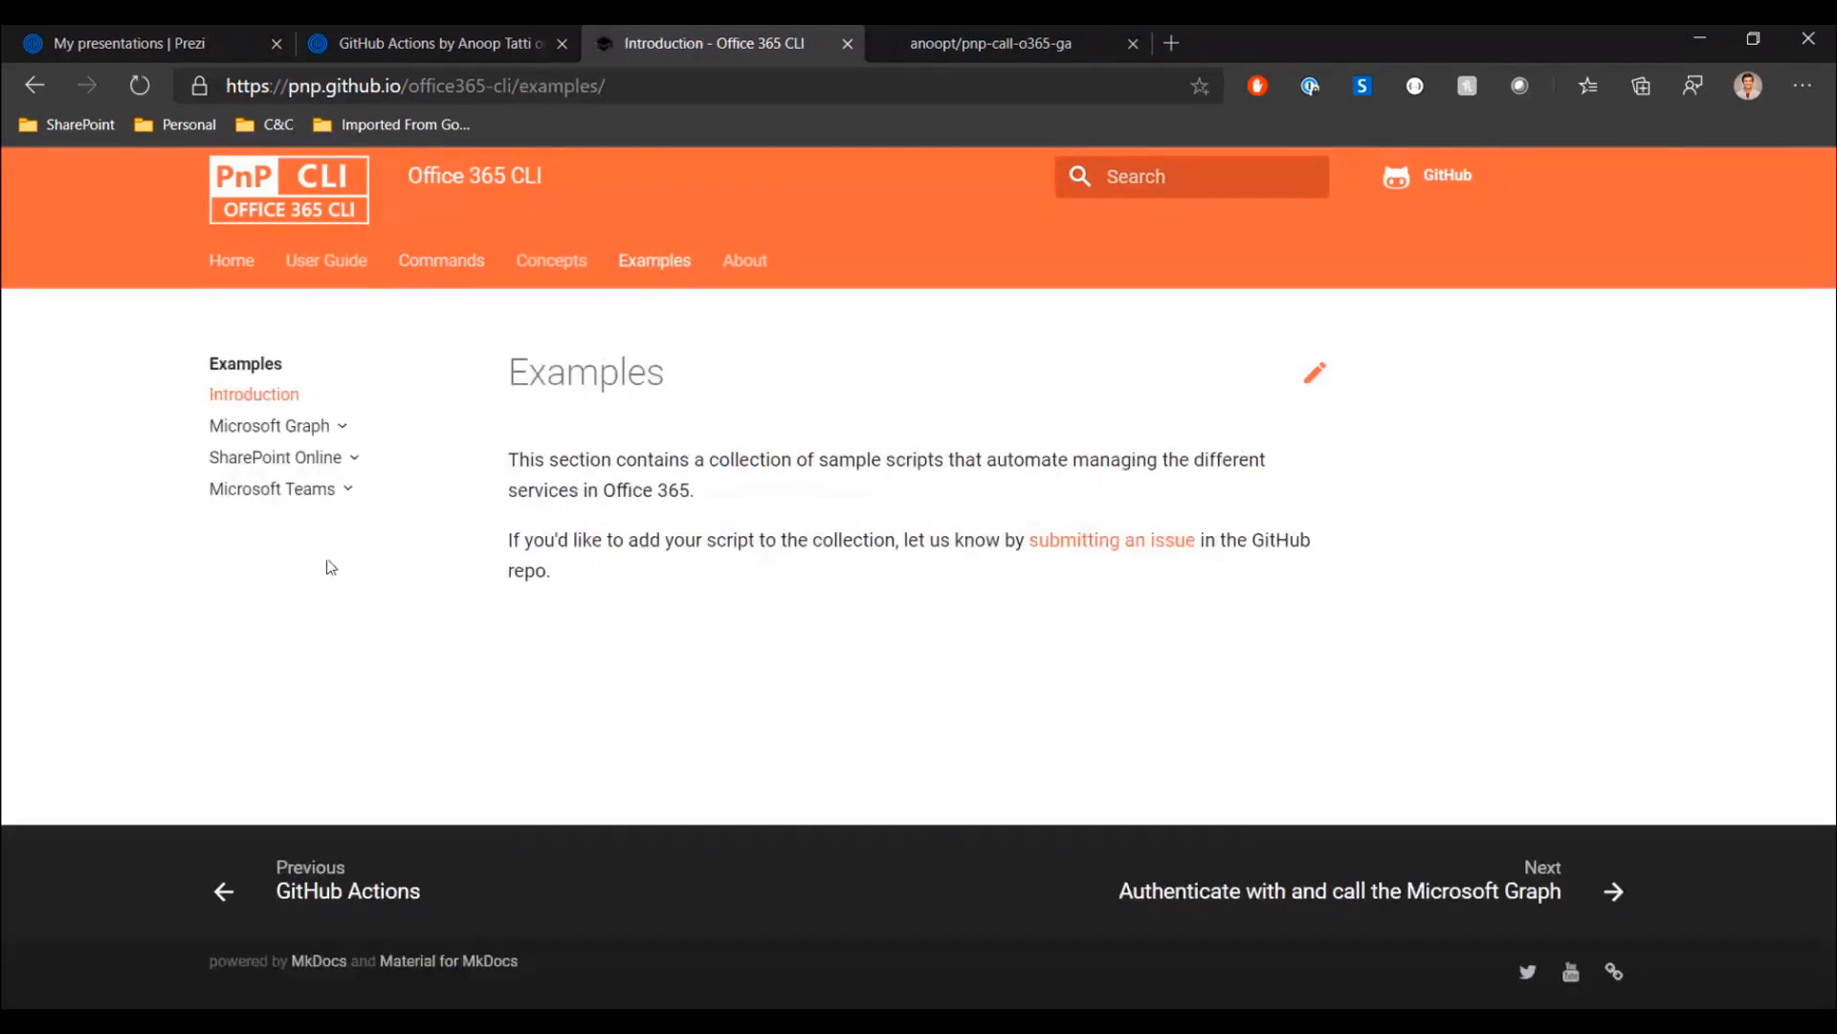
- Expand SharePoint Online samples and show the script listing active site collection app catalogs
{"action": "left_click", "coordinate": [276, 458]}
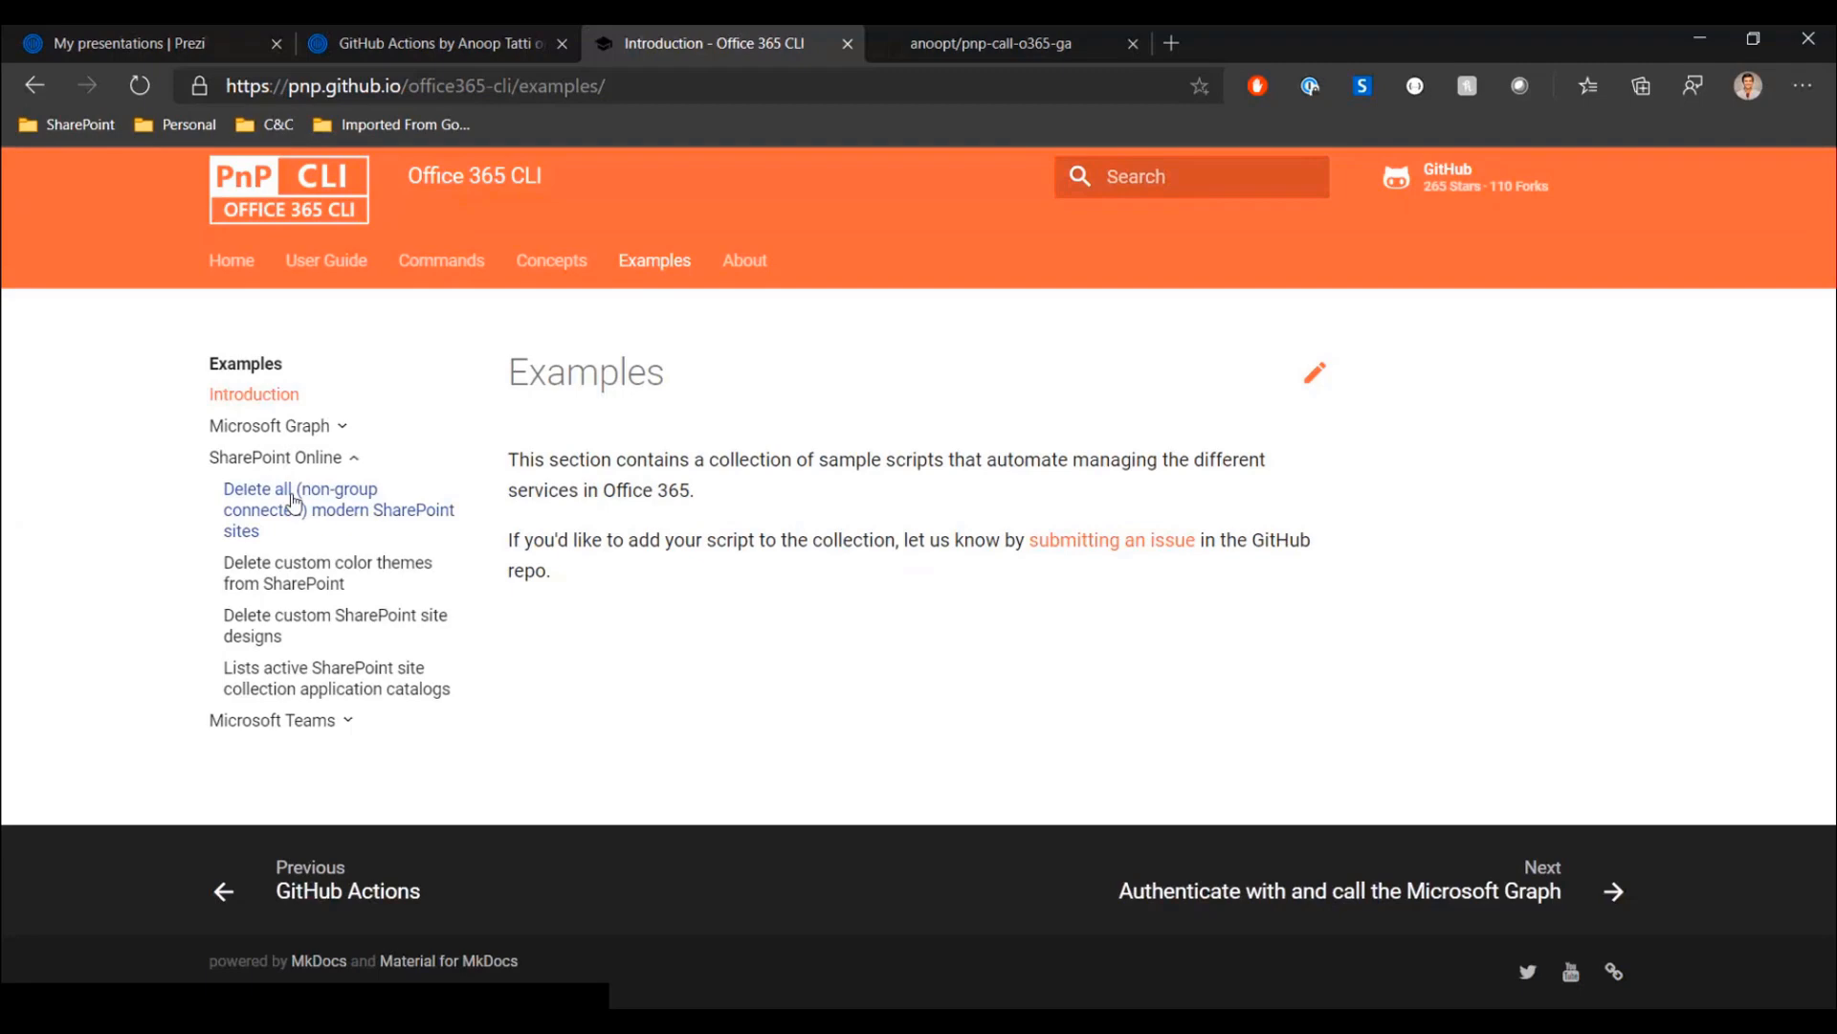
{"action": "left_click", "coordinate": [337, 678]}
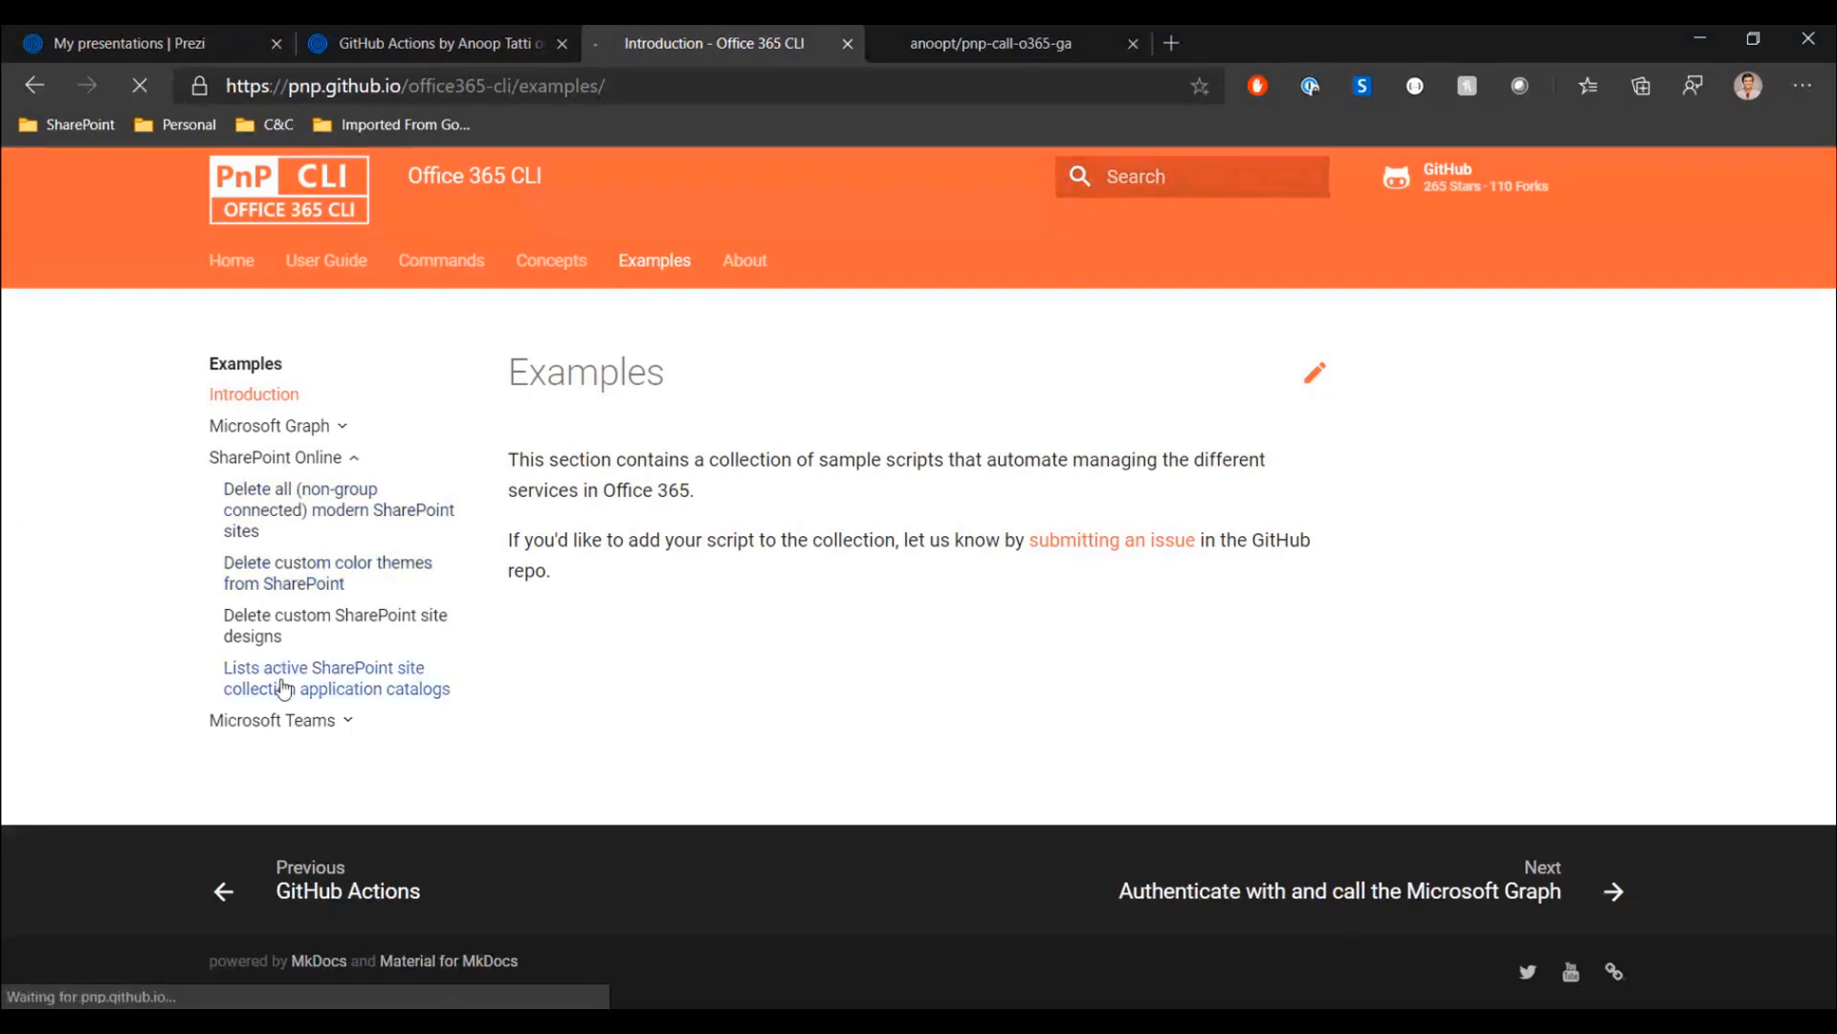
{"action": "left_click", "coordinate": [337, 678]}
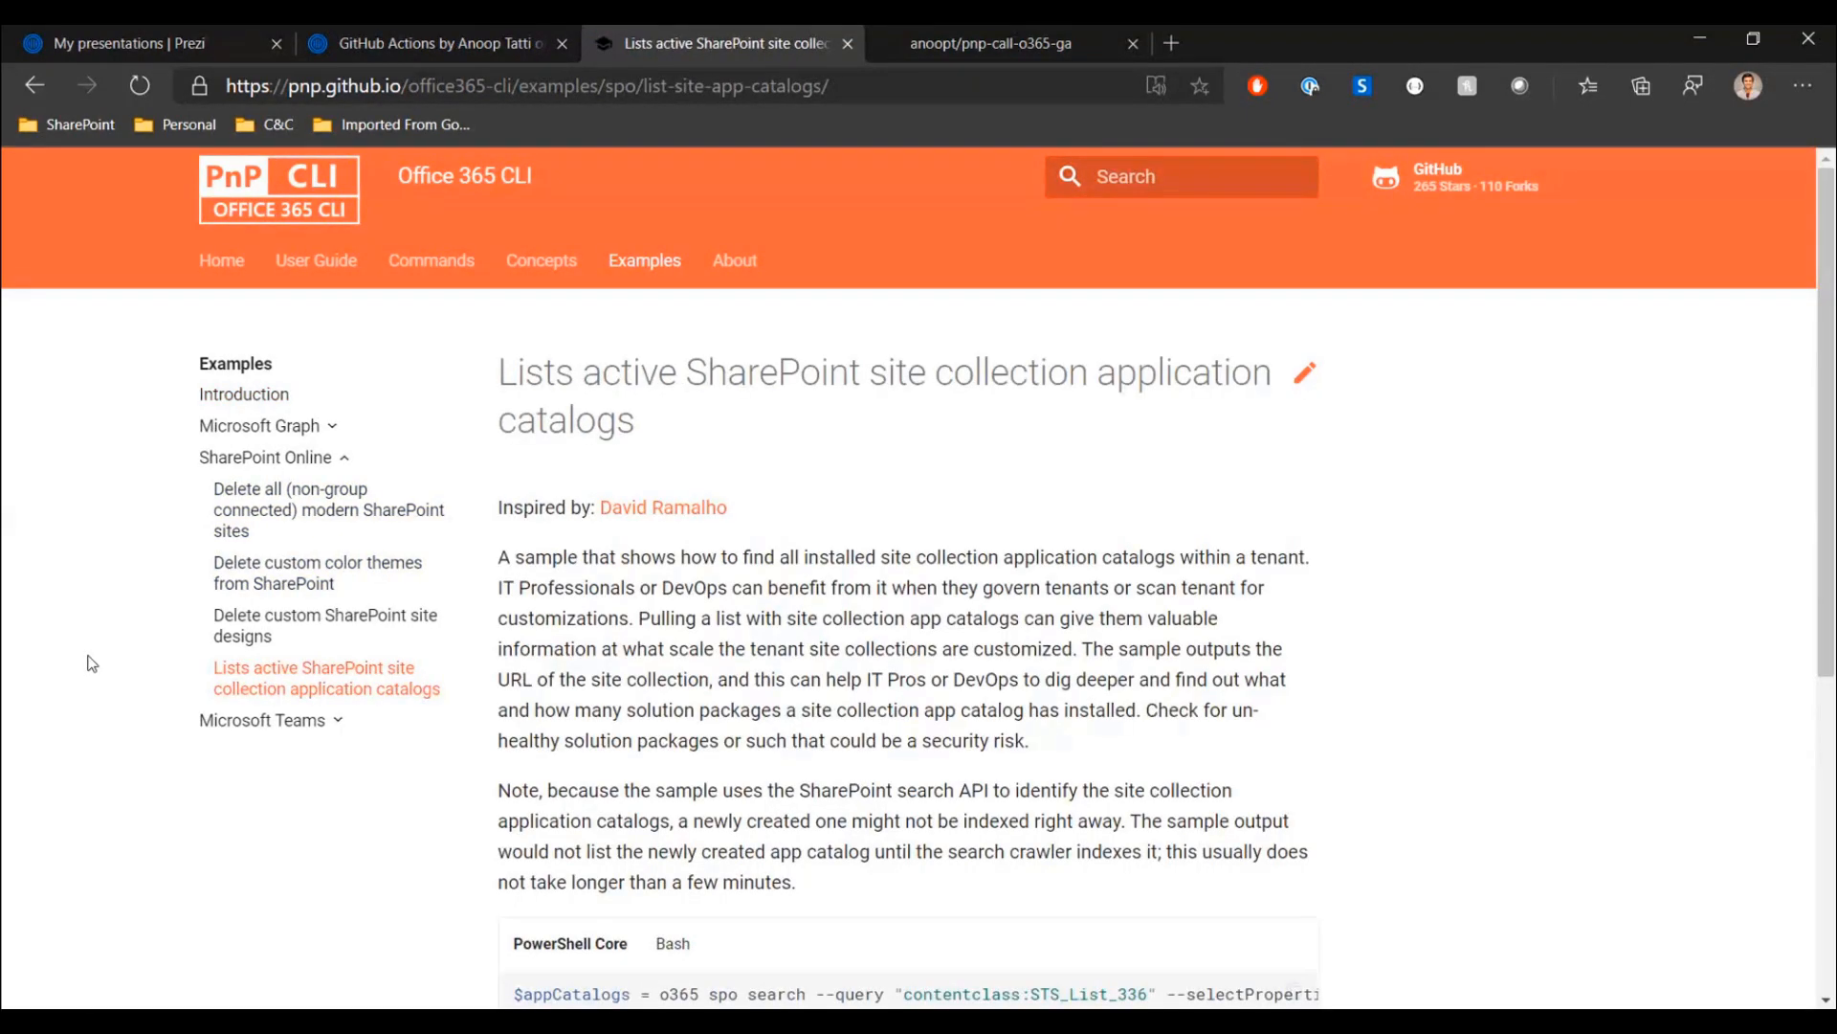
{"action": "scroll", "scroll_direction": "down", "scroll_amount": 3}
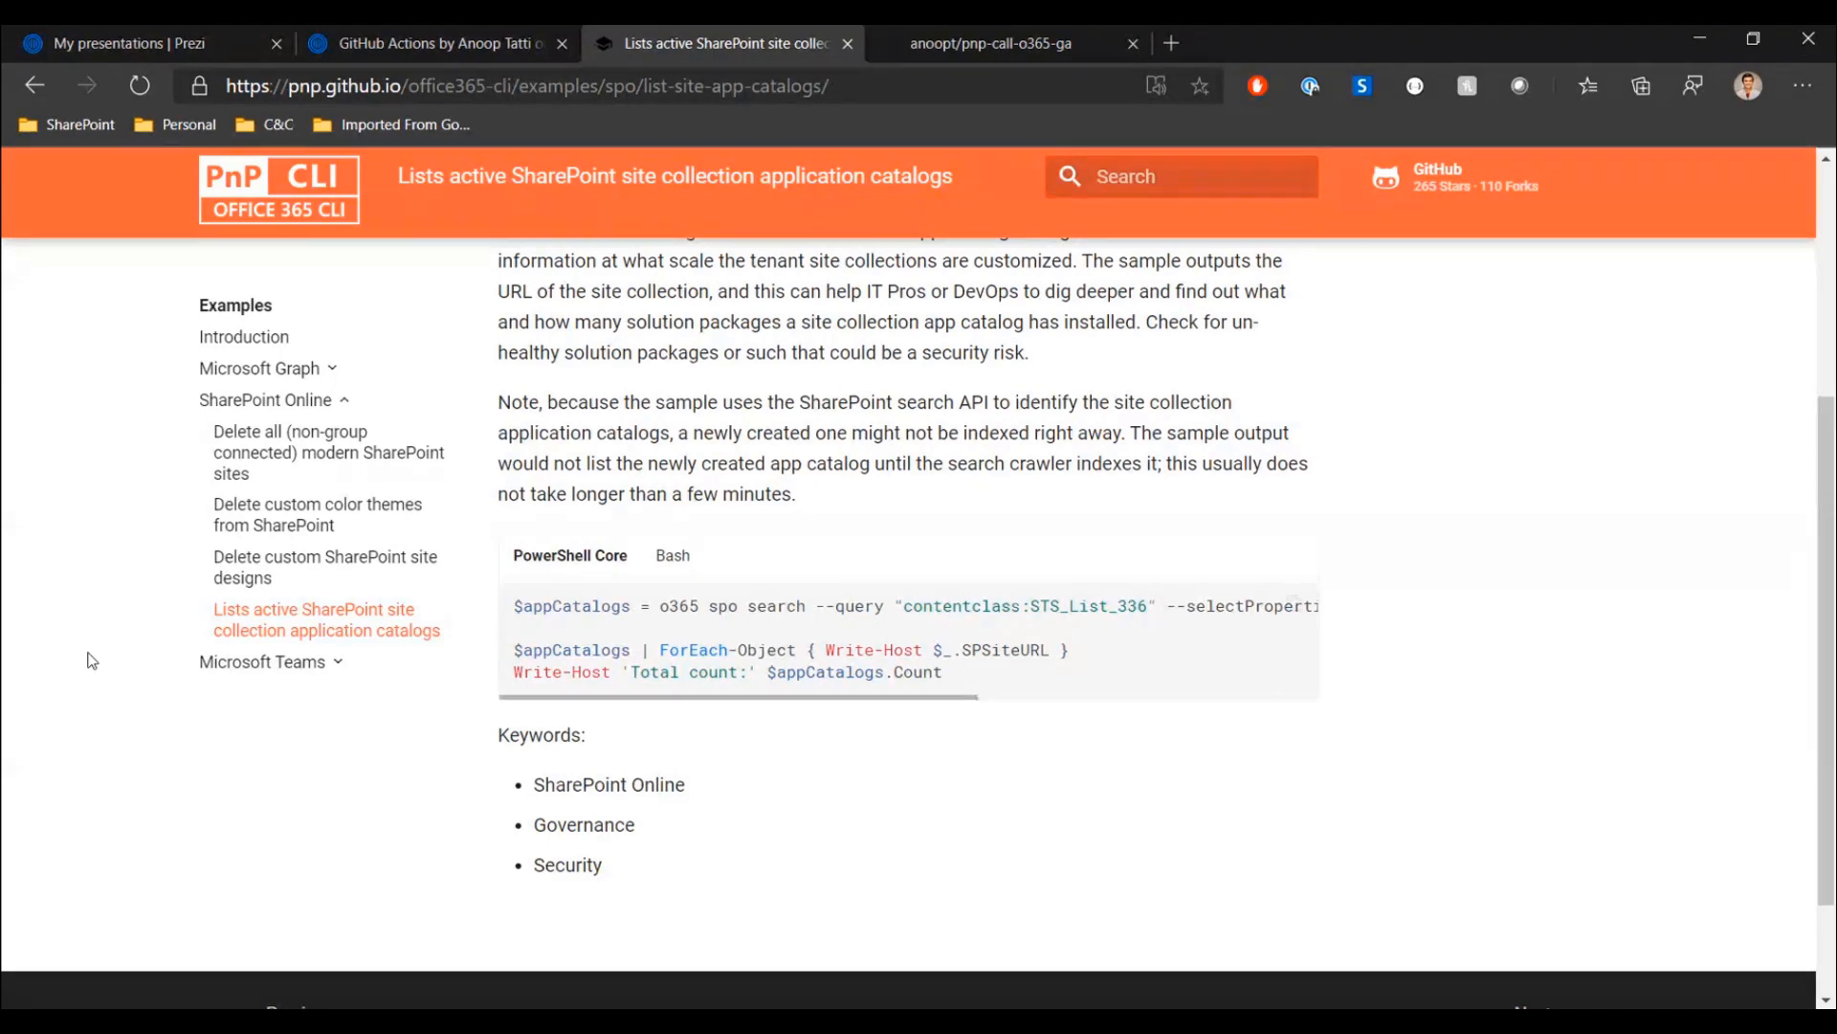
{"action": "mouse_move", "coordinate": [148, 593]}
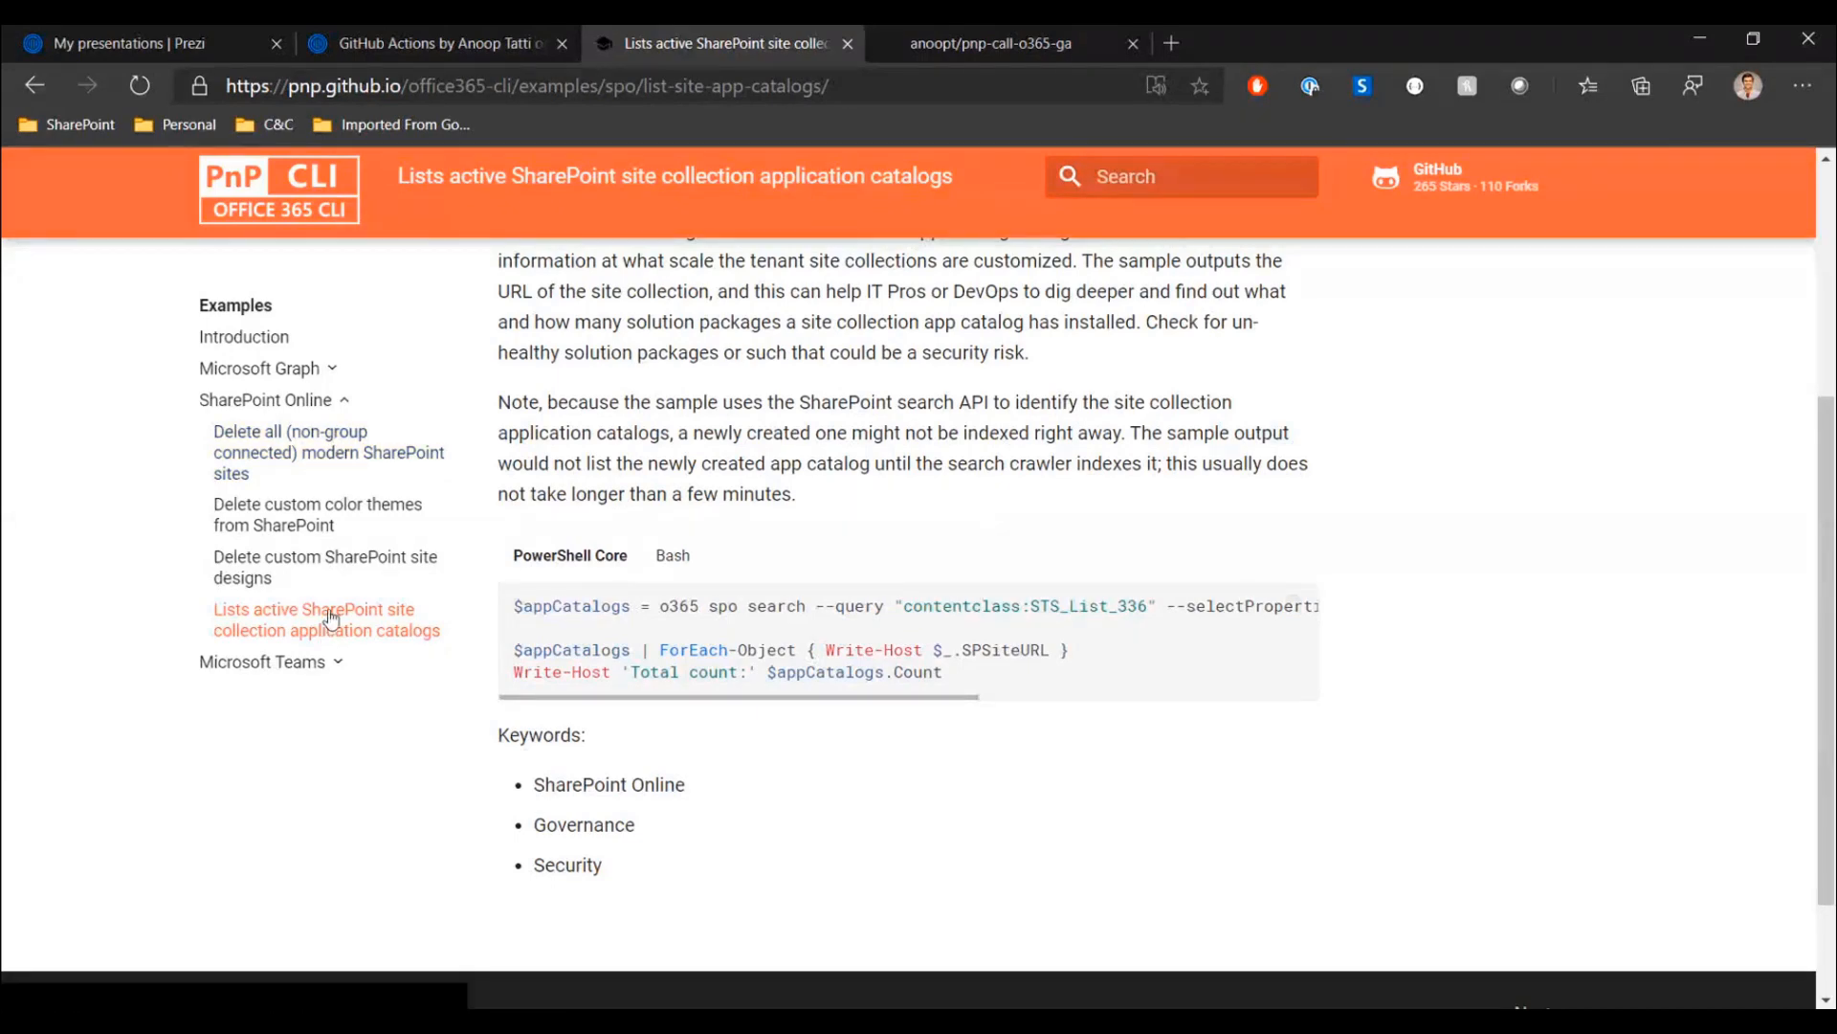
{"action": "mouse_move", "coordinate": [97, 563]}
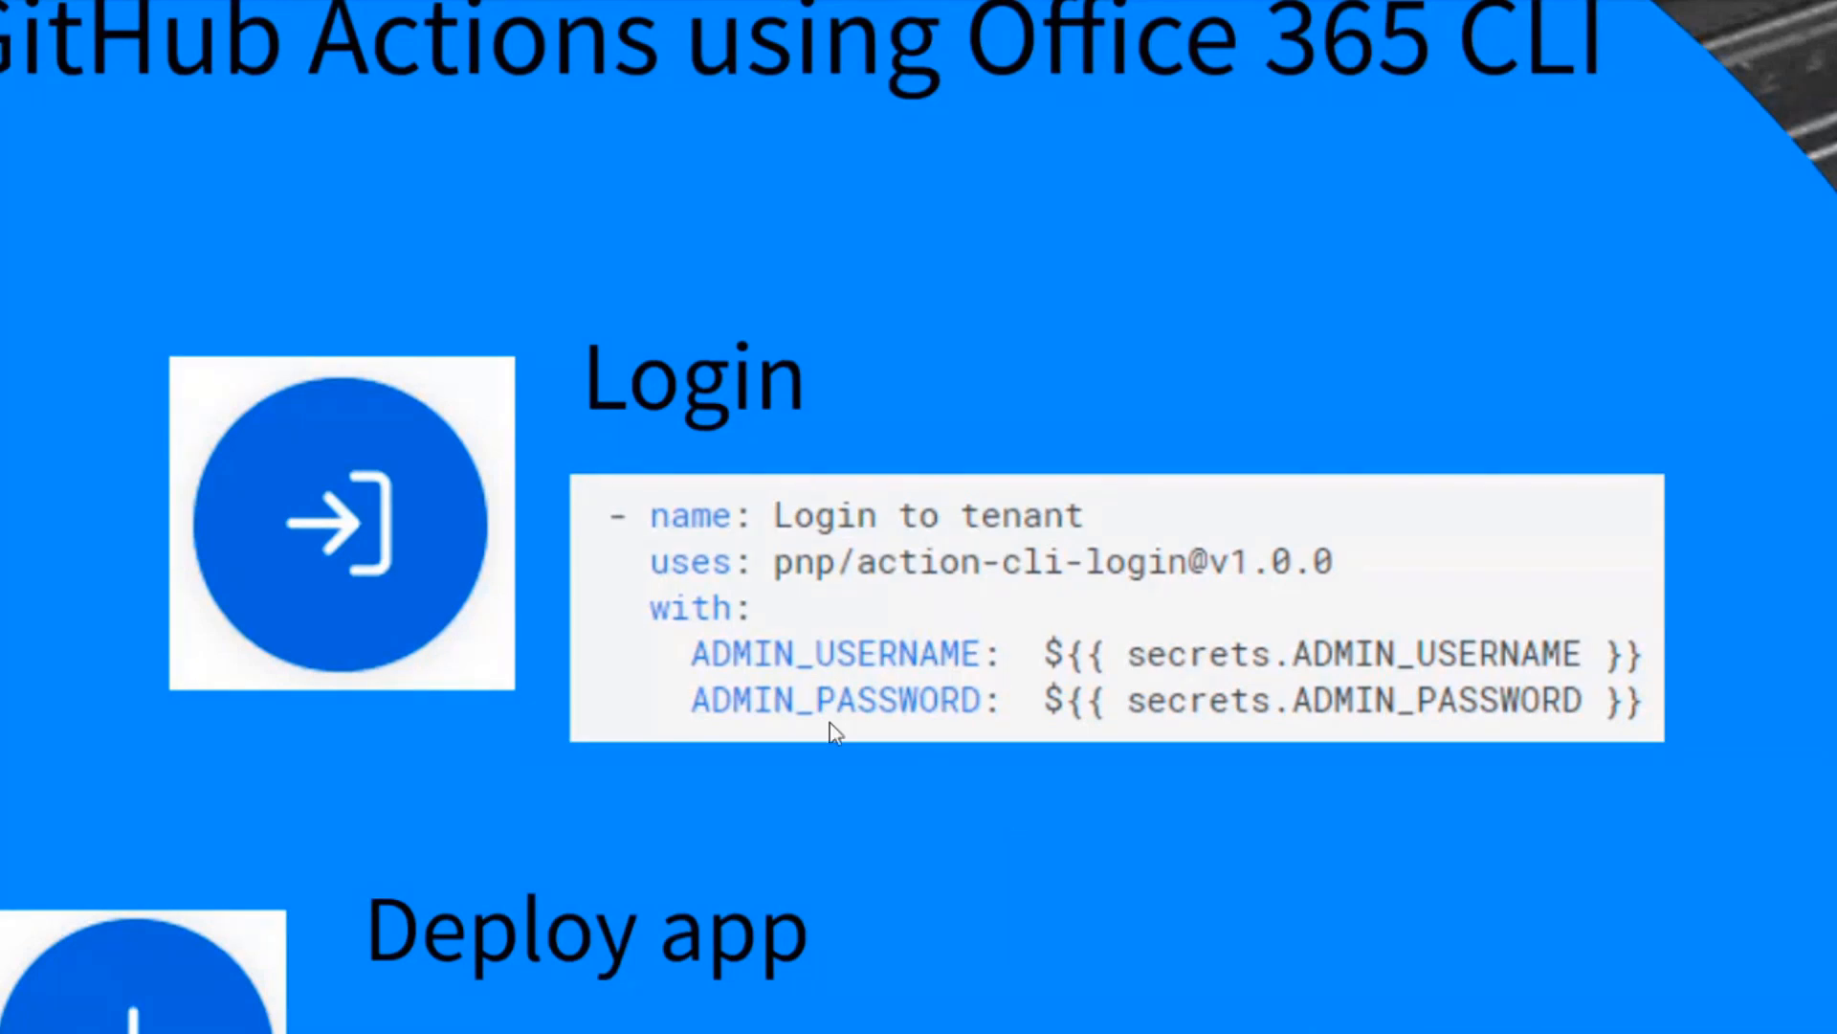
{"action": "mouse_move", "coordinate": [1025, 750]}
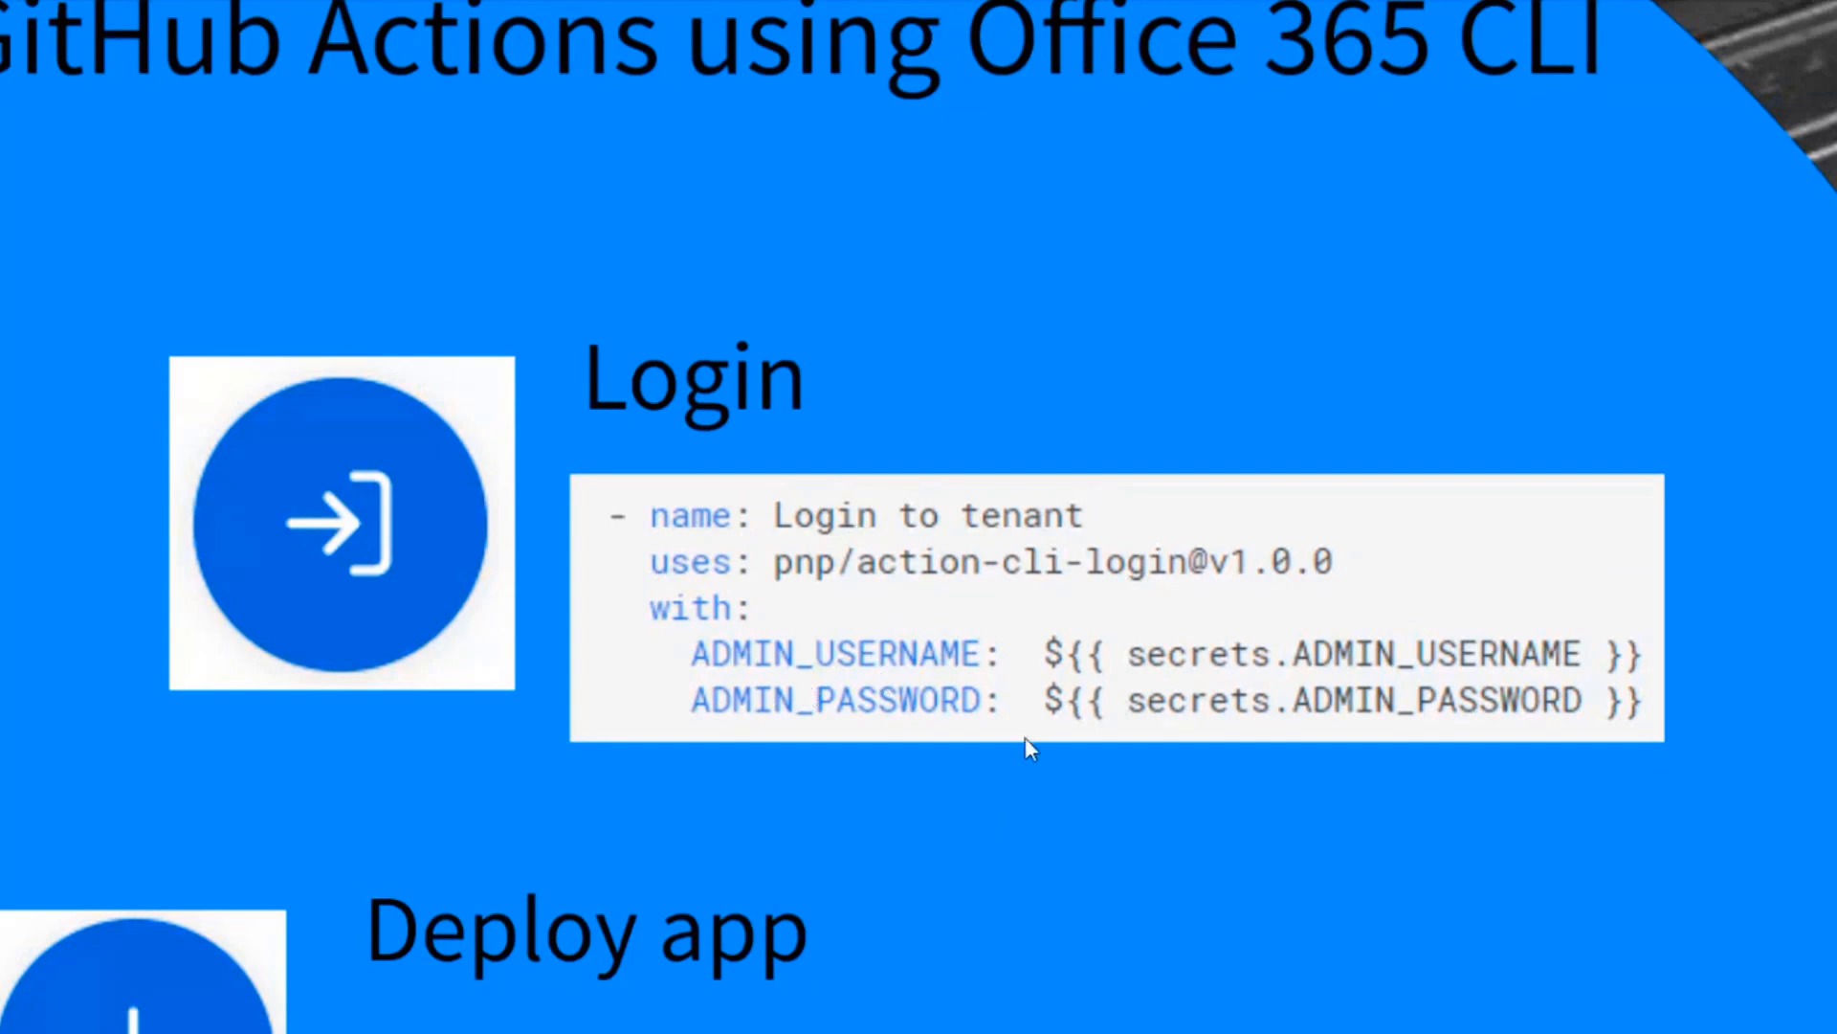
{"action": "mouse_move", "coordinate": [1076, 668]}
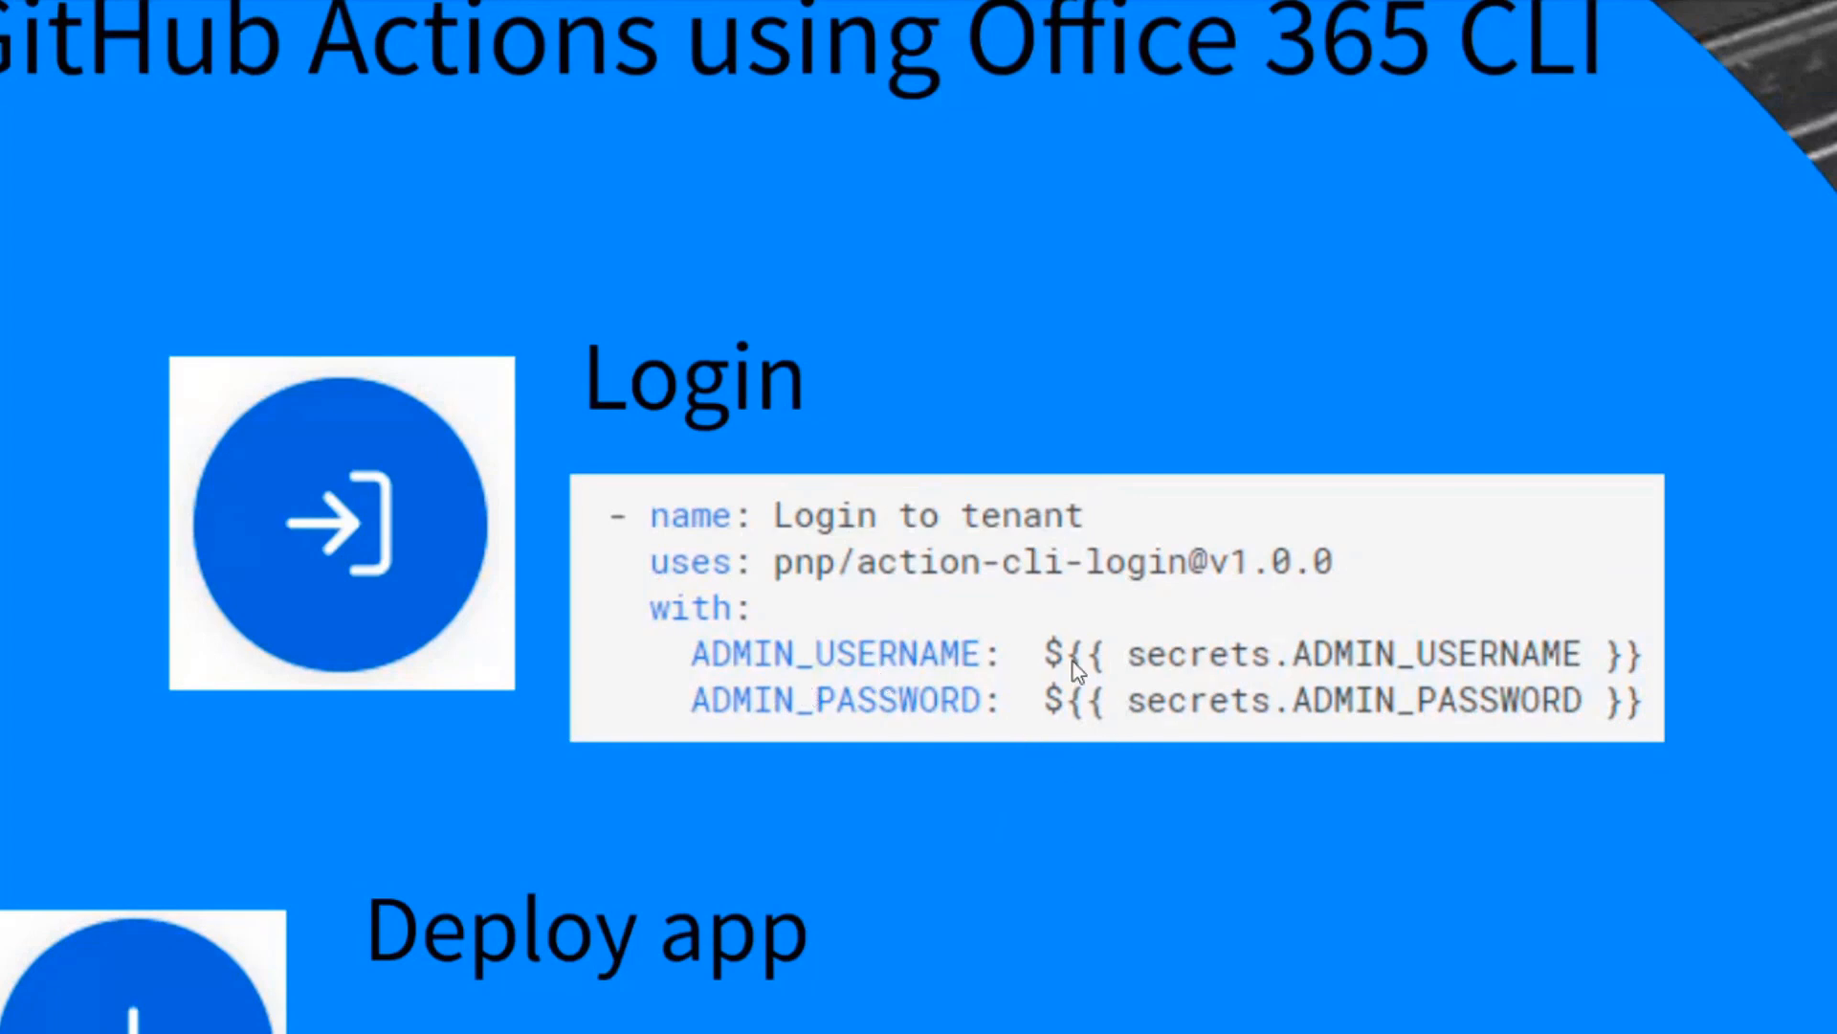
{"action": "mouse_move", "coordinate": [1309, 735]}
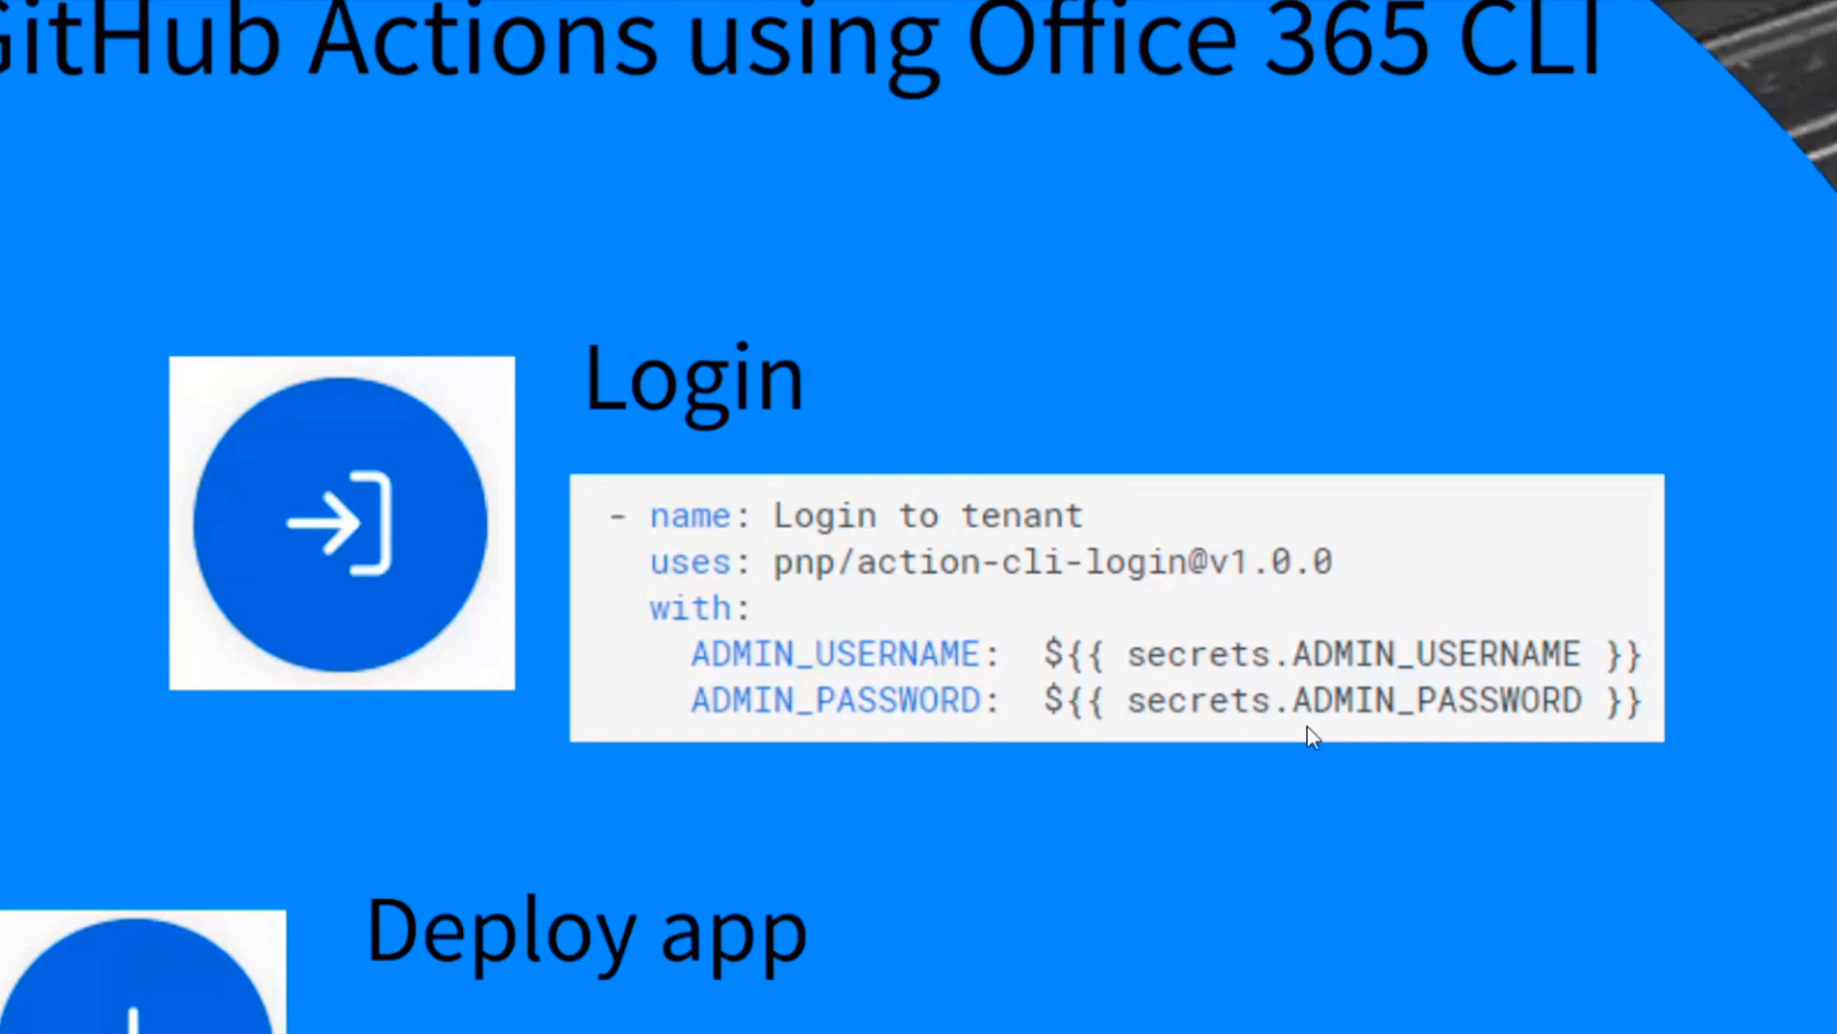
{"action": "mouse_move", "coordinate": [1282, 760]}
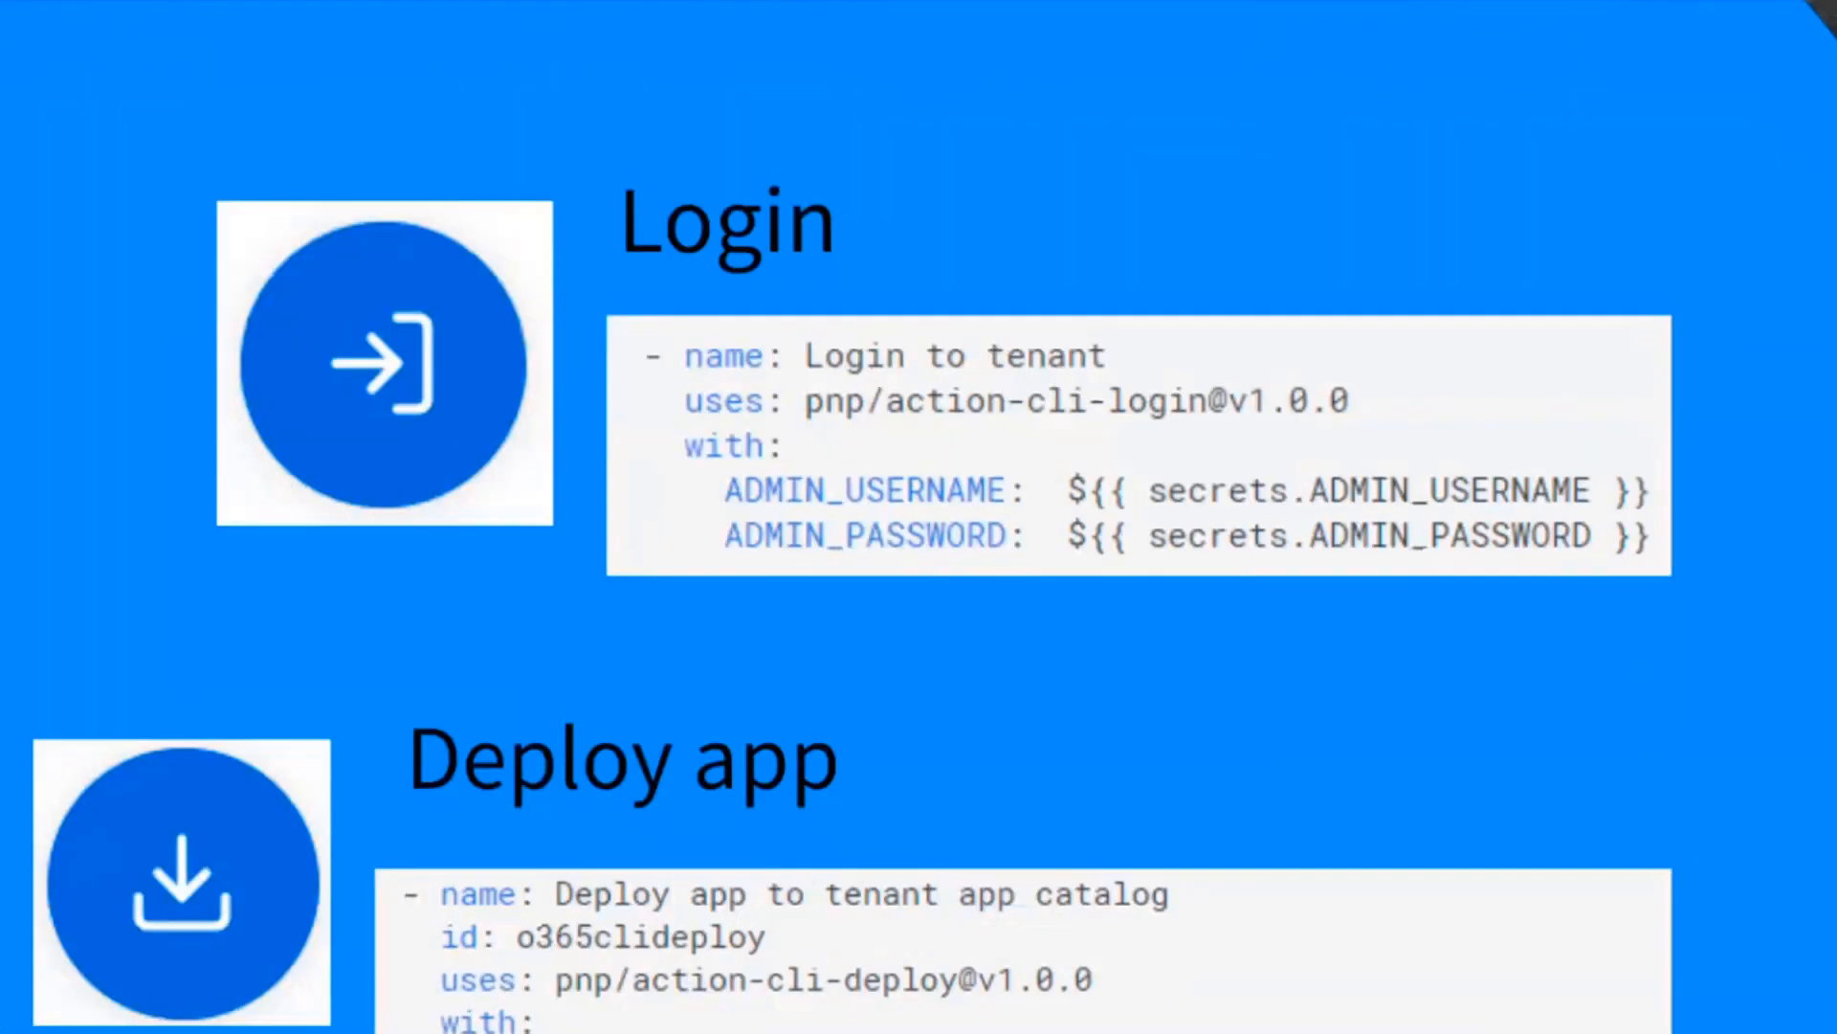
- Scroll to the slide with the action-cli-login, action-cli-deploy and Runscript YAML snippets
{"action": "scroll", "scroll_direction": "down", "scroll_amount": 3}
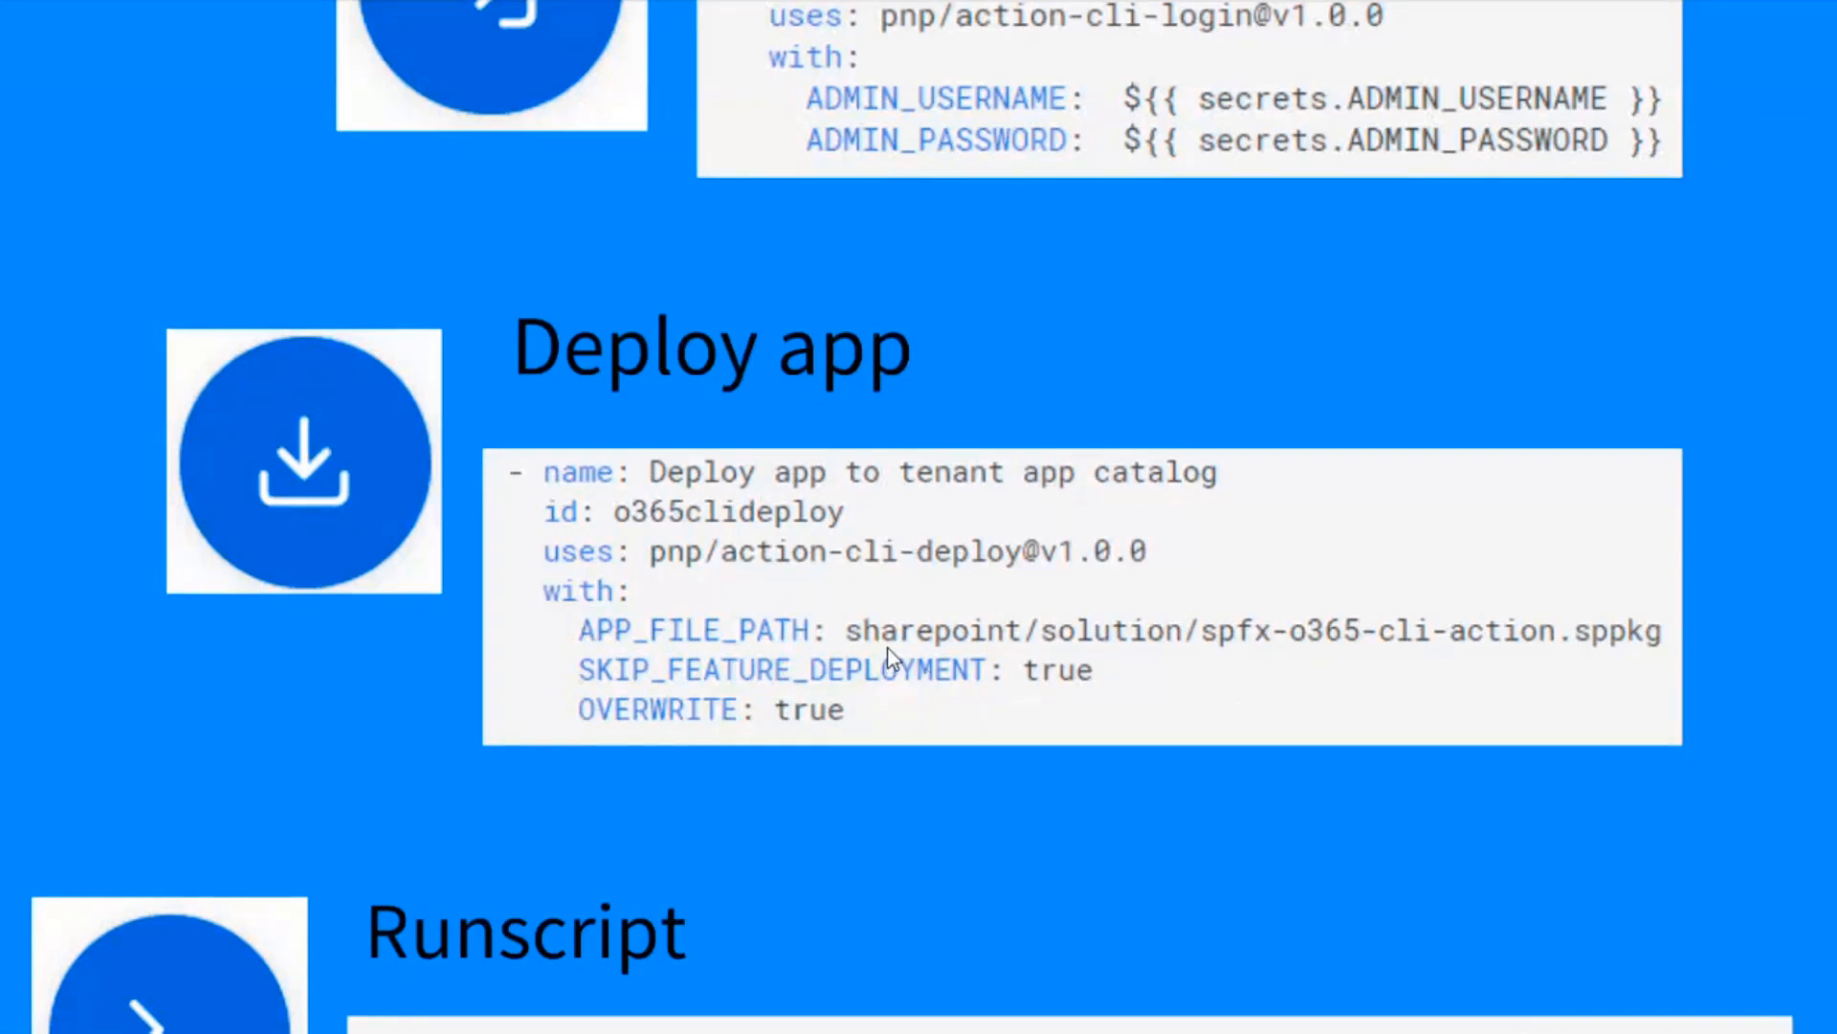
{"action": "mouse_move", "coordinate": [944, 691]}
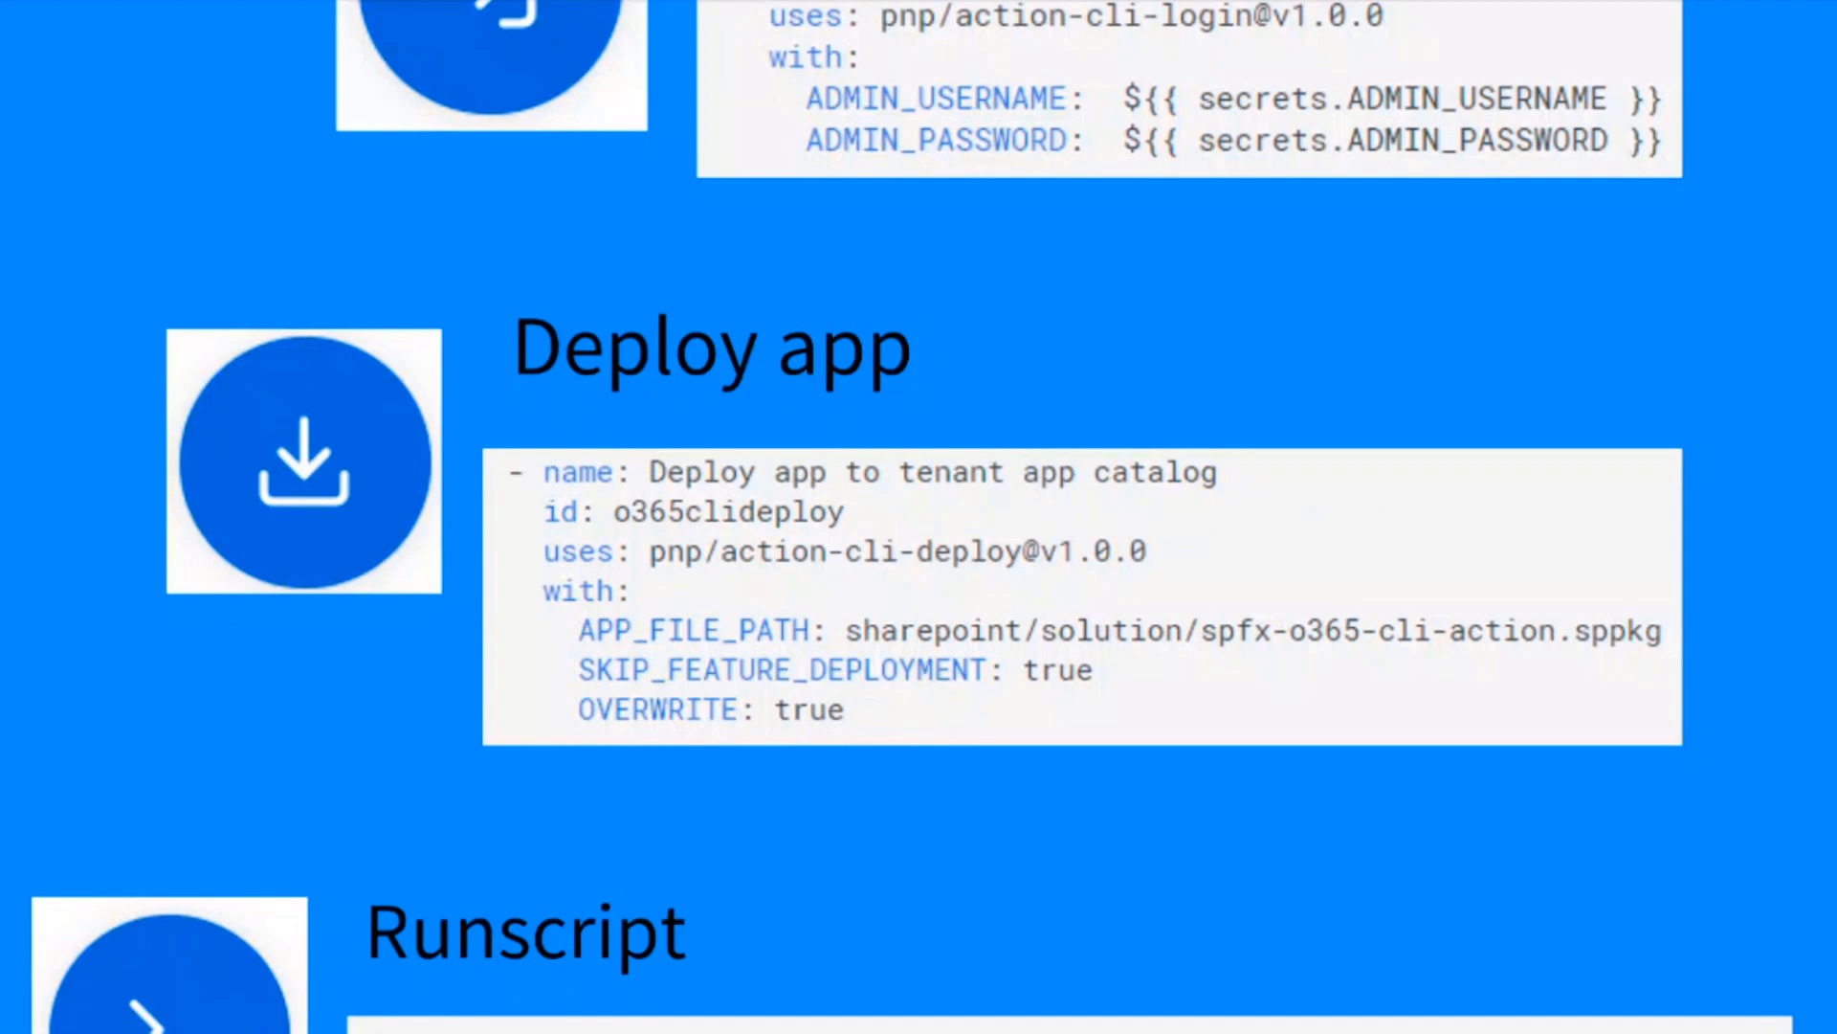
{"action": "scroll", "scroll_direction": "down", "scroll_amount": 3}
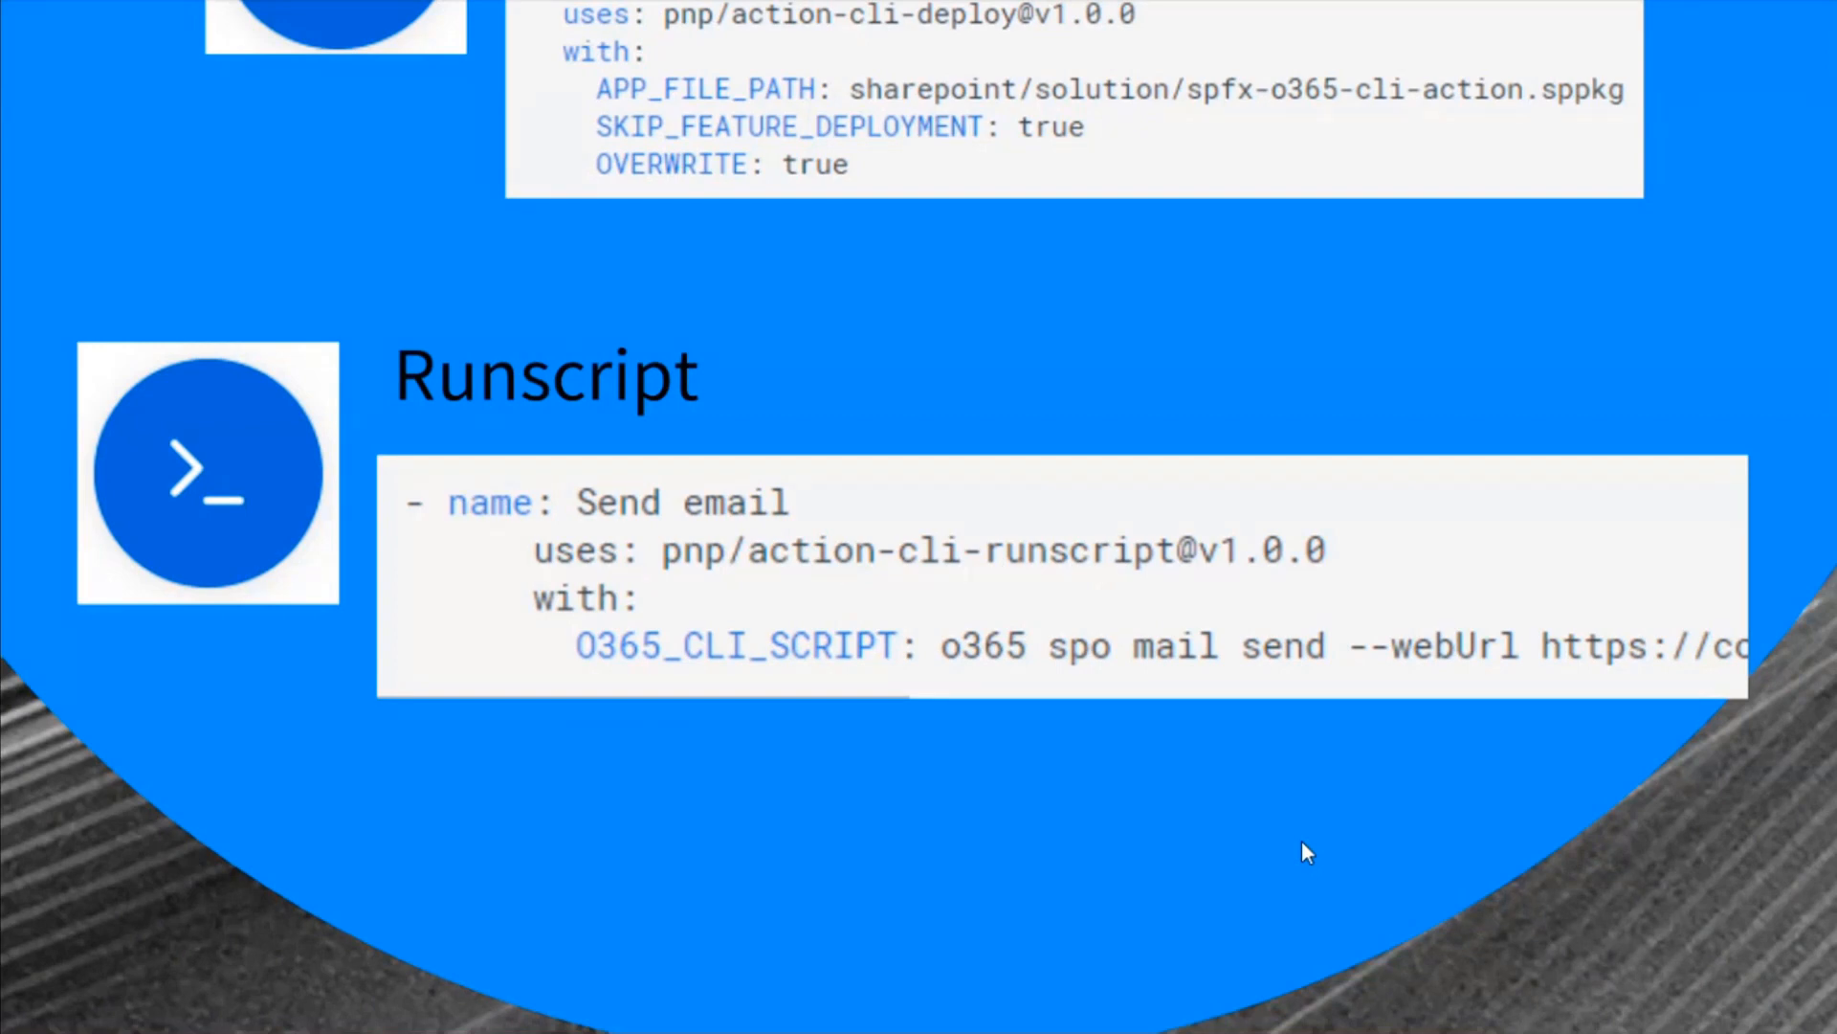
{"action": "mouse_move", "coordinate": [1114, 838]}
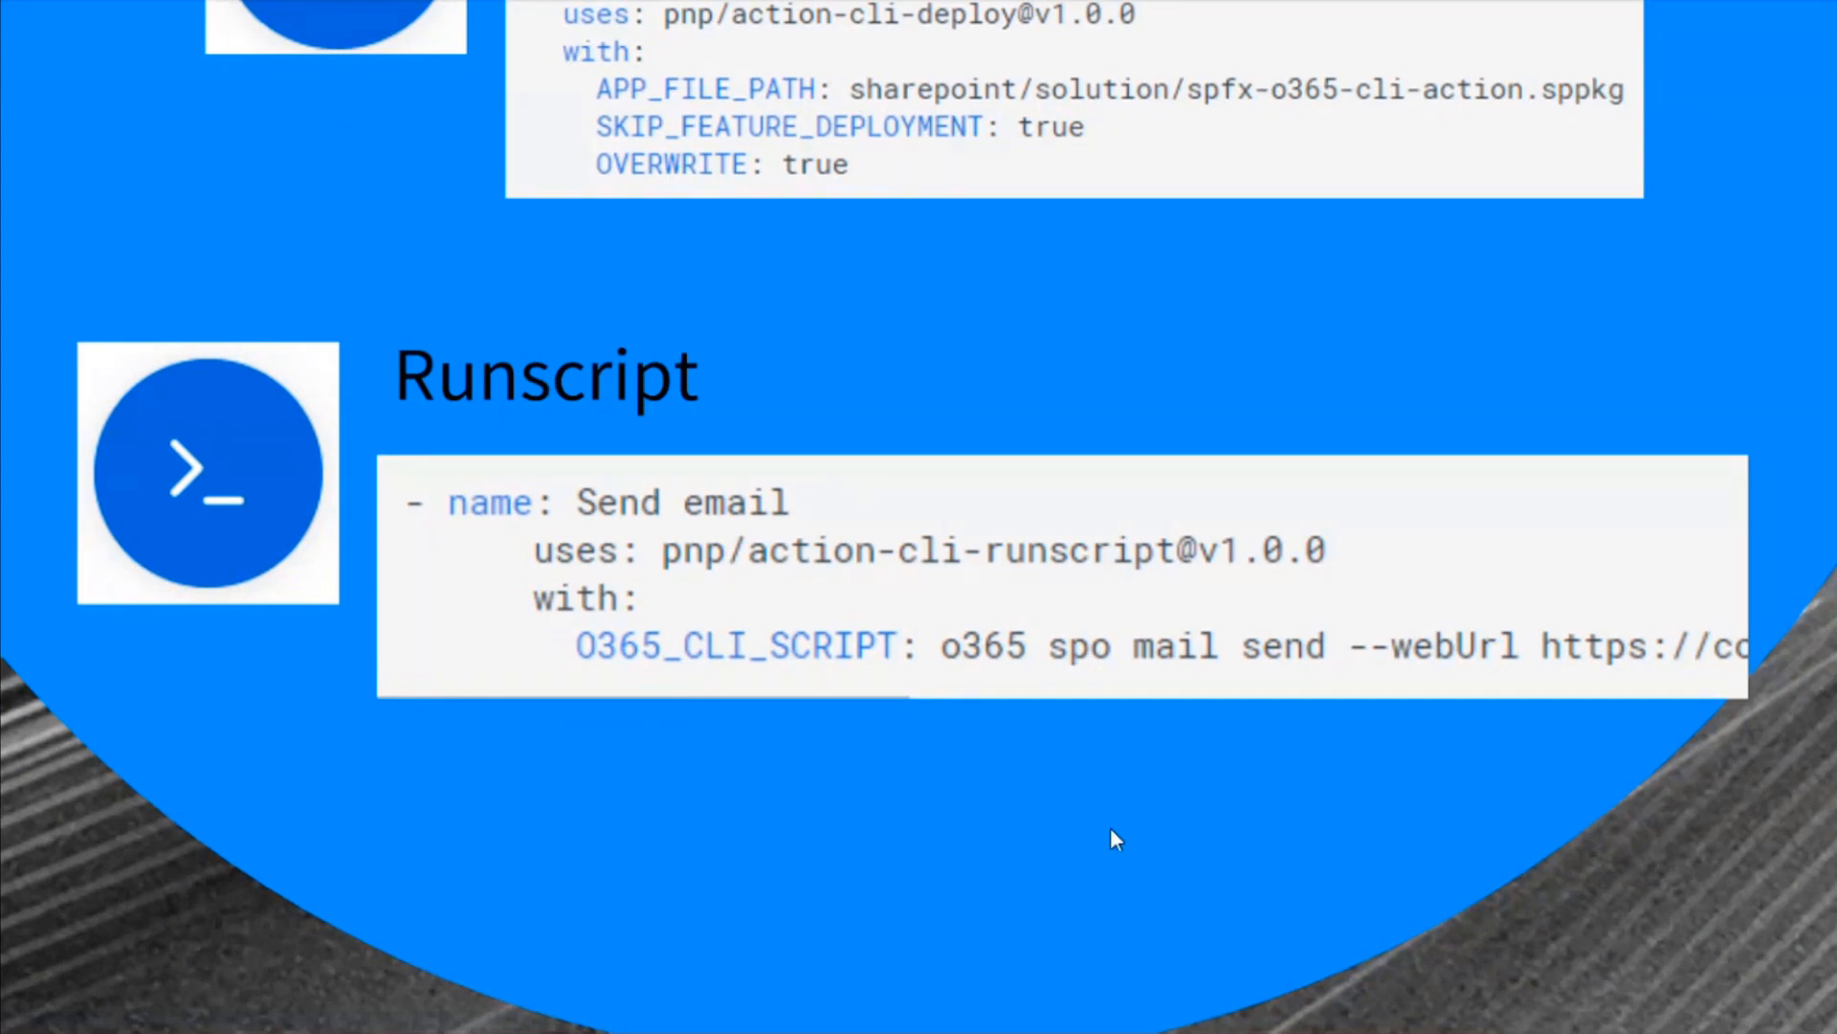
{"action": "mouse_move", "coordinate": [1074, 693]}
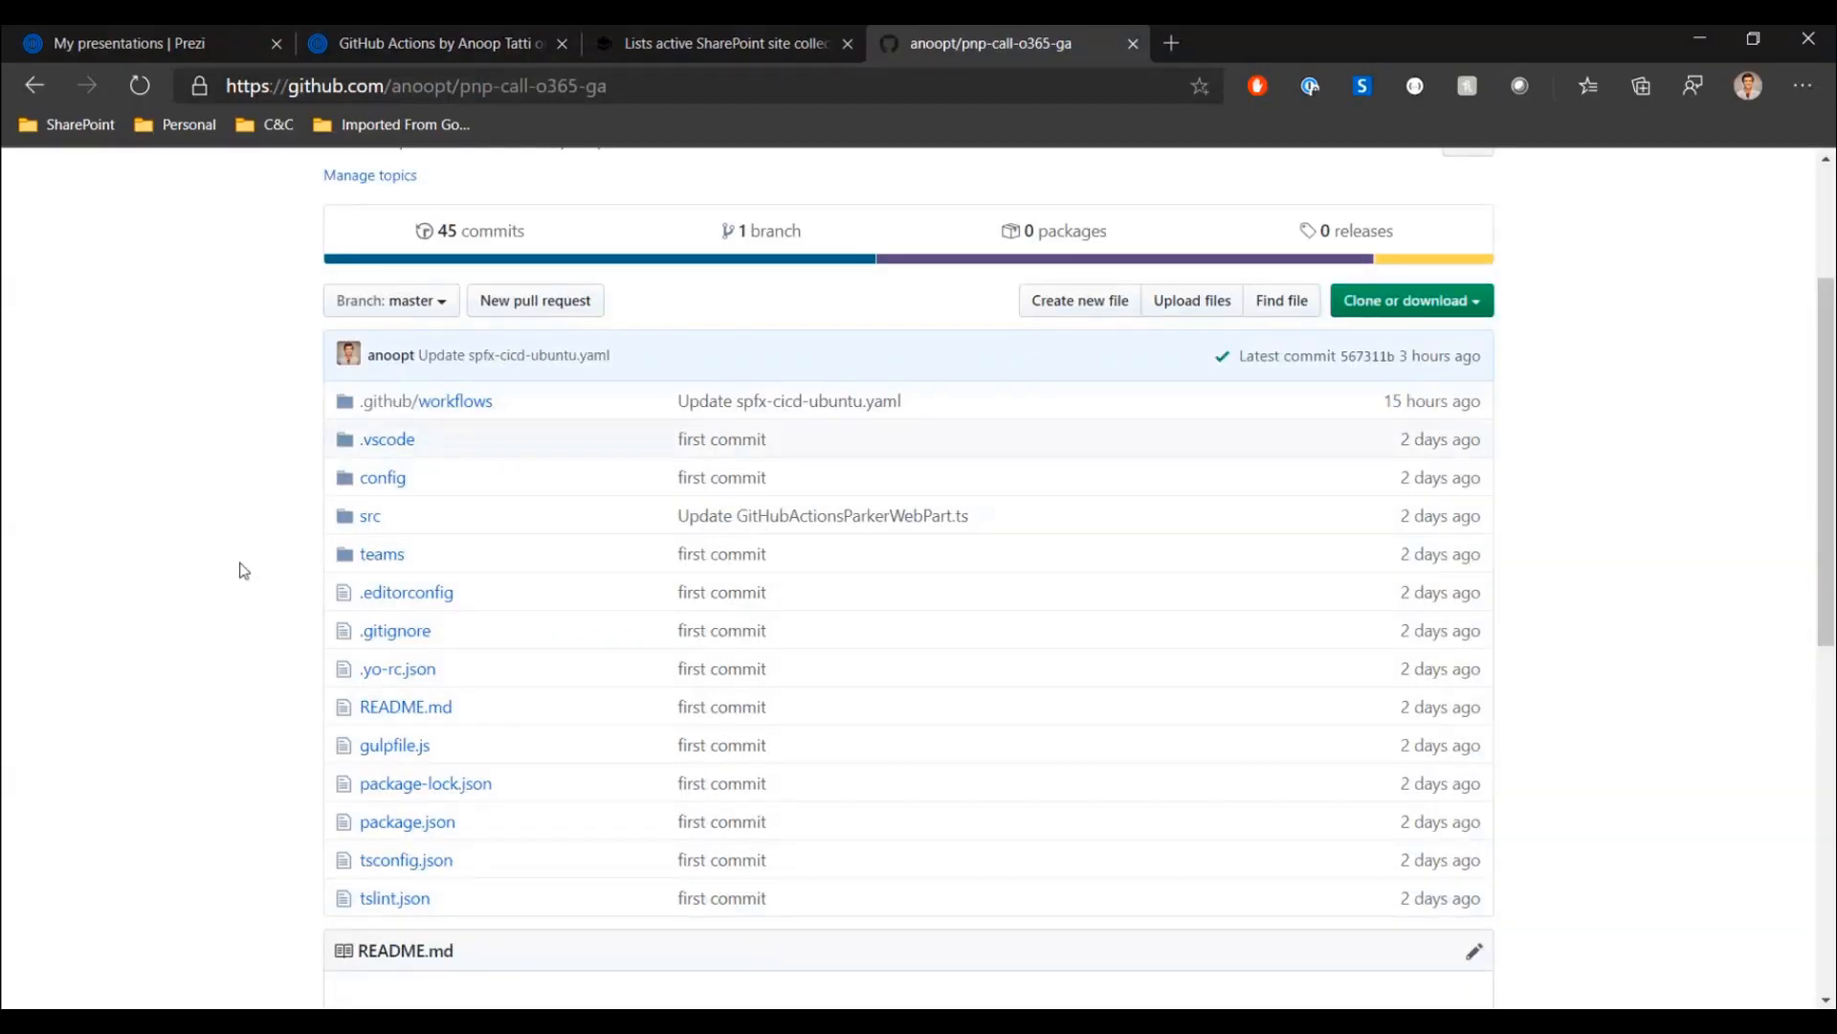
{"action": "mouse_move", "coordinate": [172, 603]}
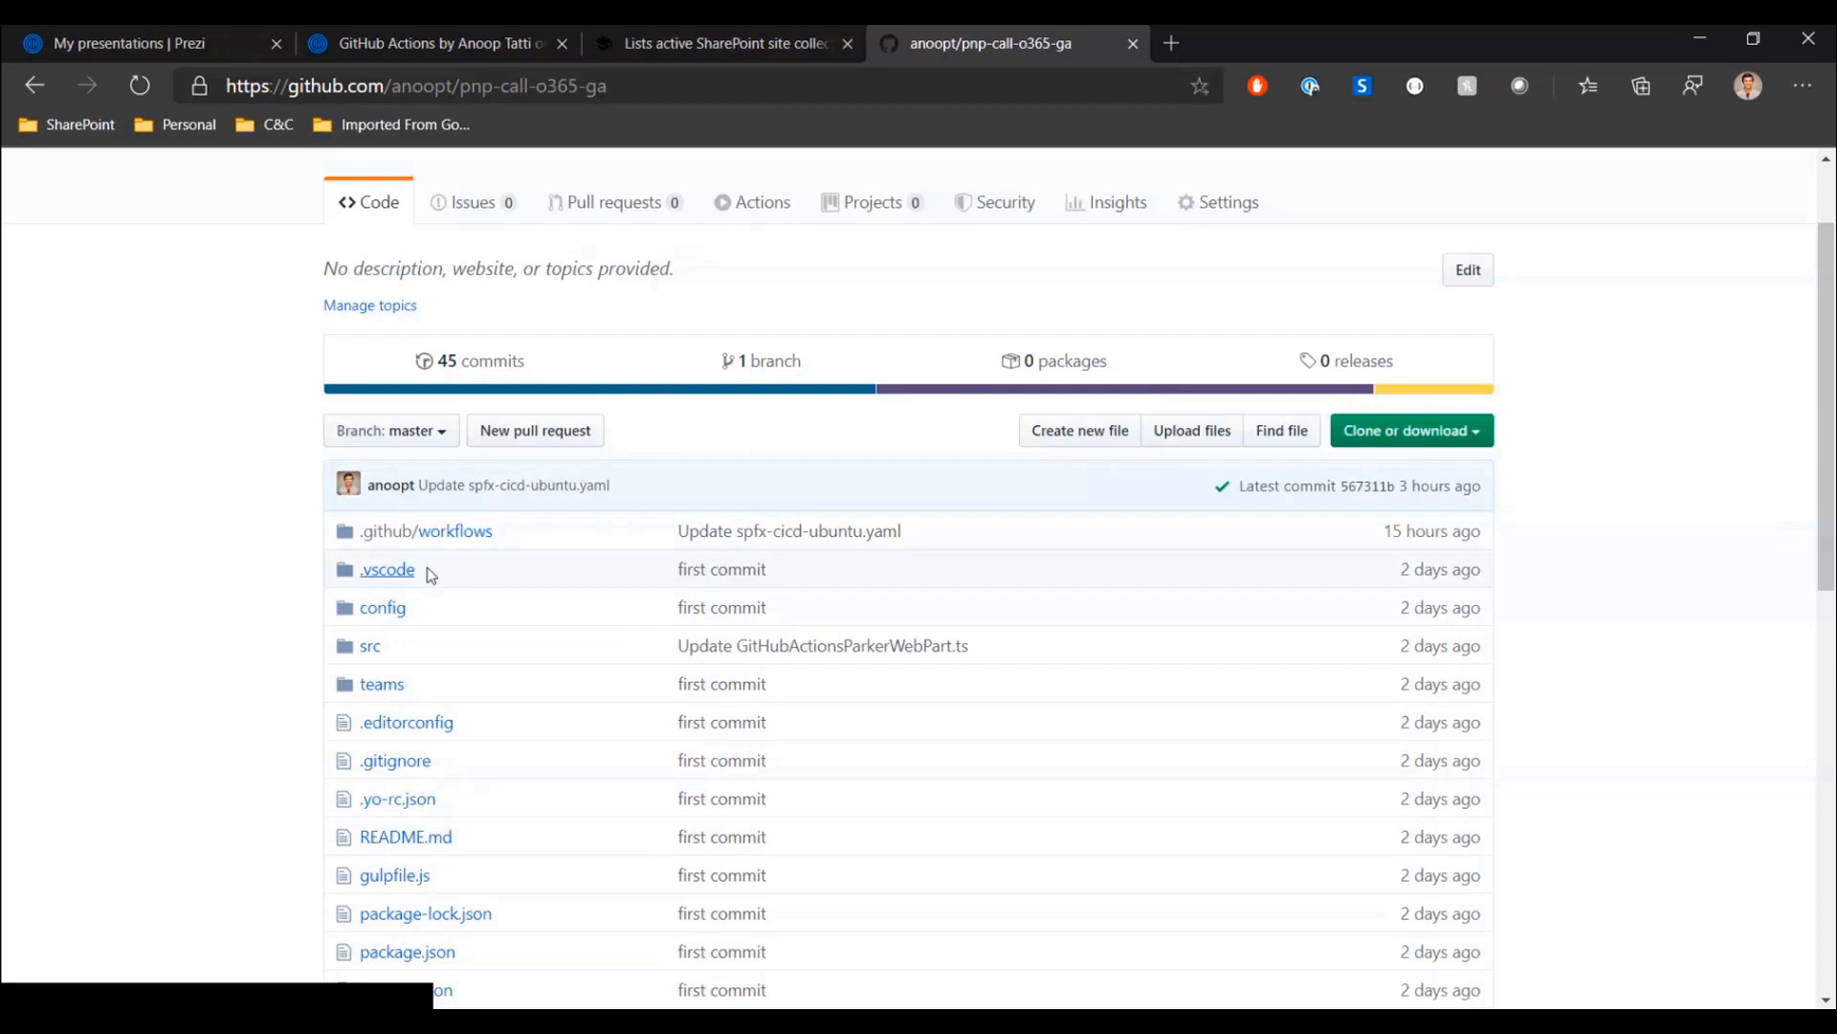
- Navigate into .github/workflows and show the spfx-cicd-ubuntu.yaml workflow file
{"action": "left_click", "coordinate": [425, 530]}
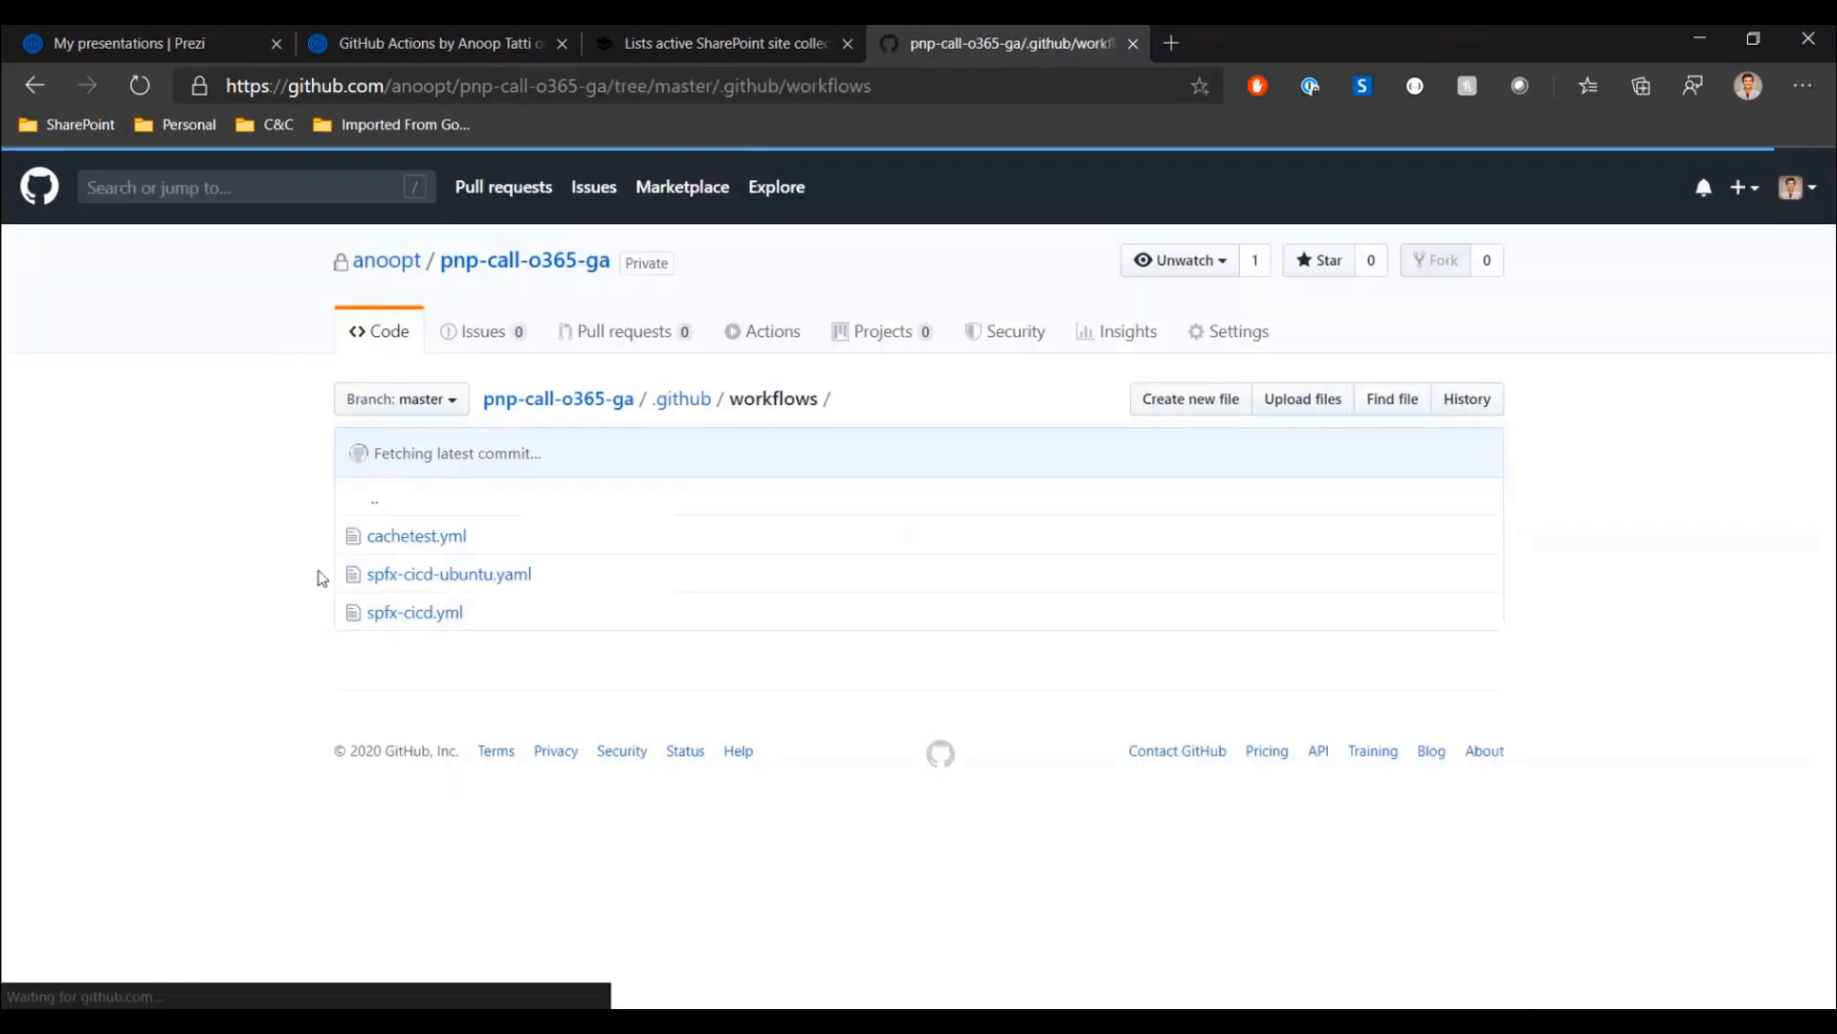
{"action": "left_click", "coordinate": [447, 572]}
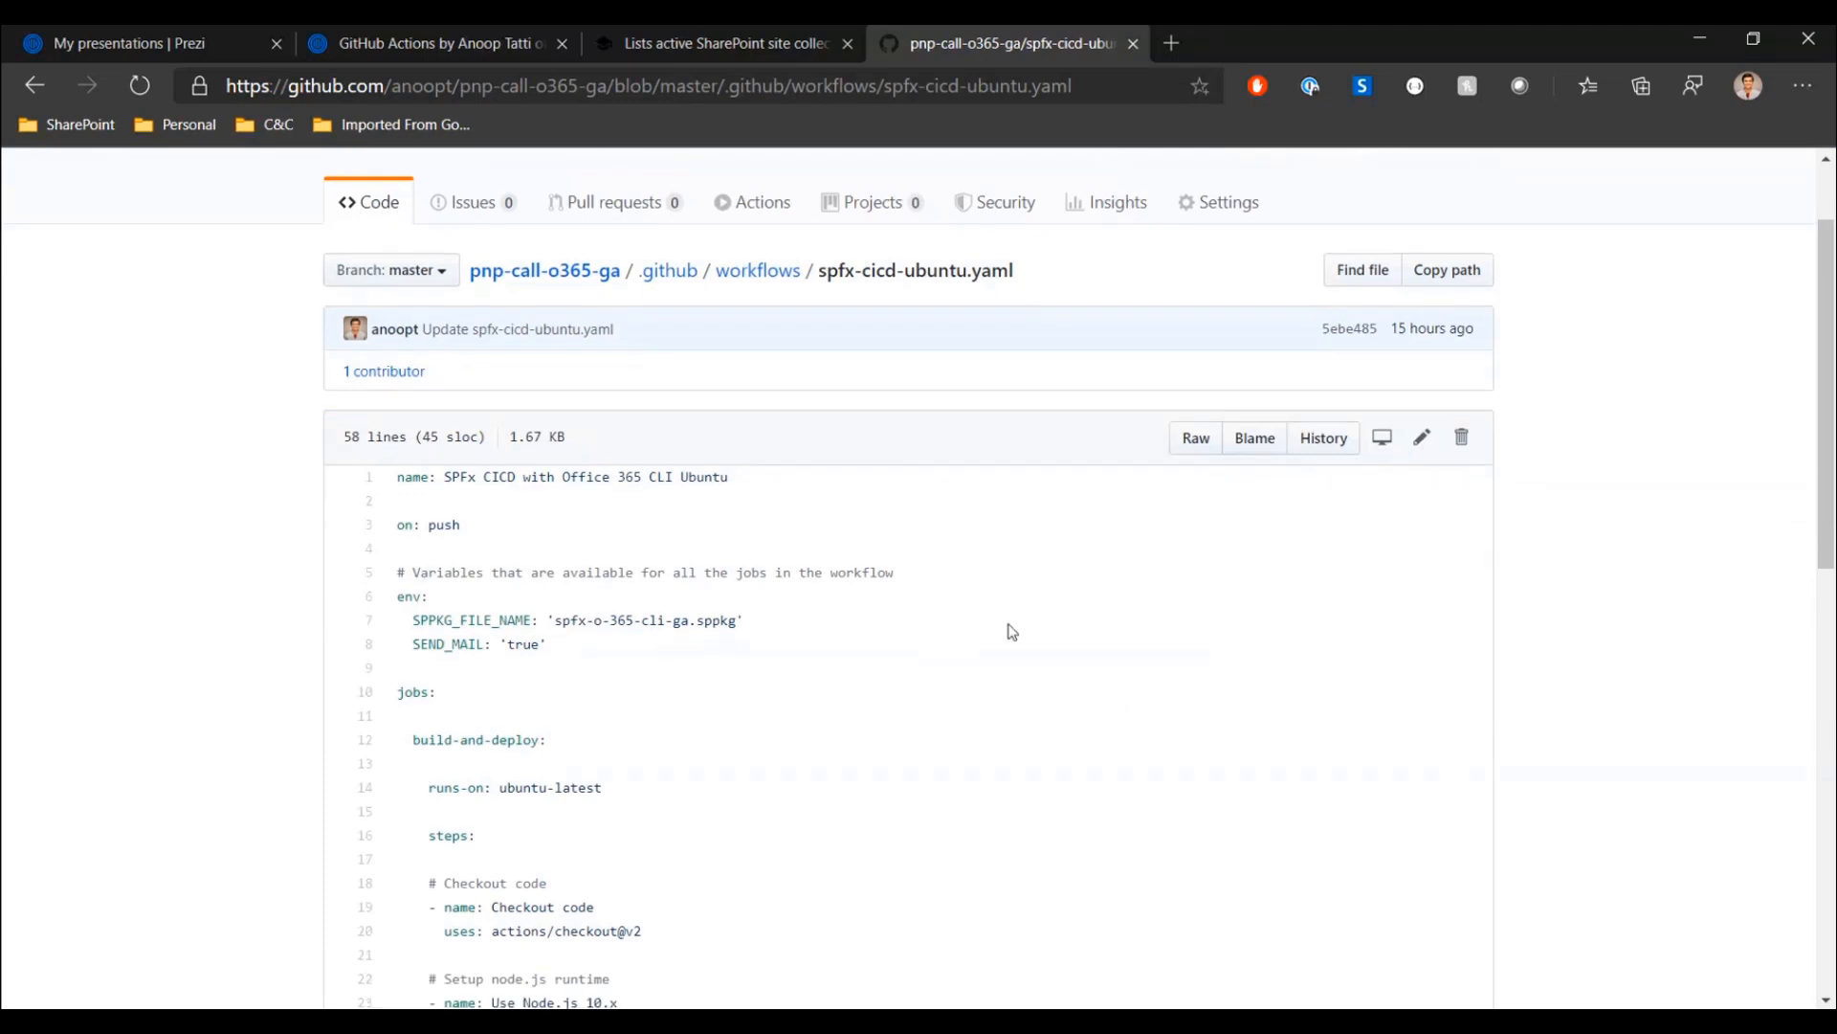
- Scroll through the workflow's build, login, deploy and conditional send-email steps to the end
{"action": "scroll", "scroll_direction": "down", "scroll_amount": 3}
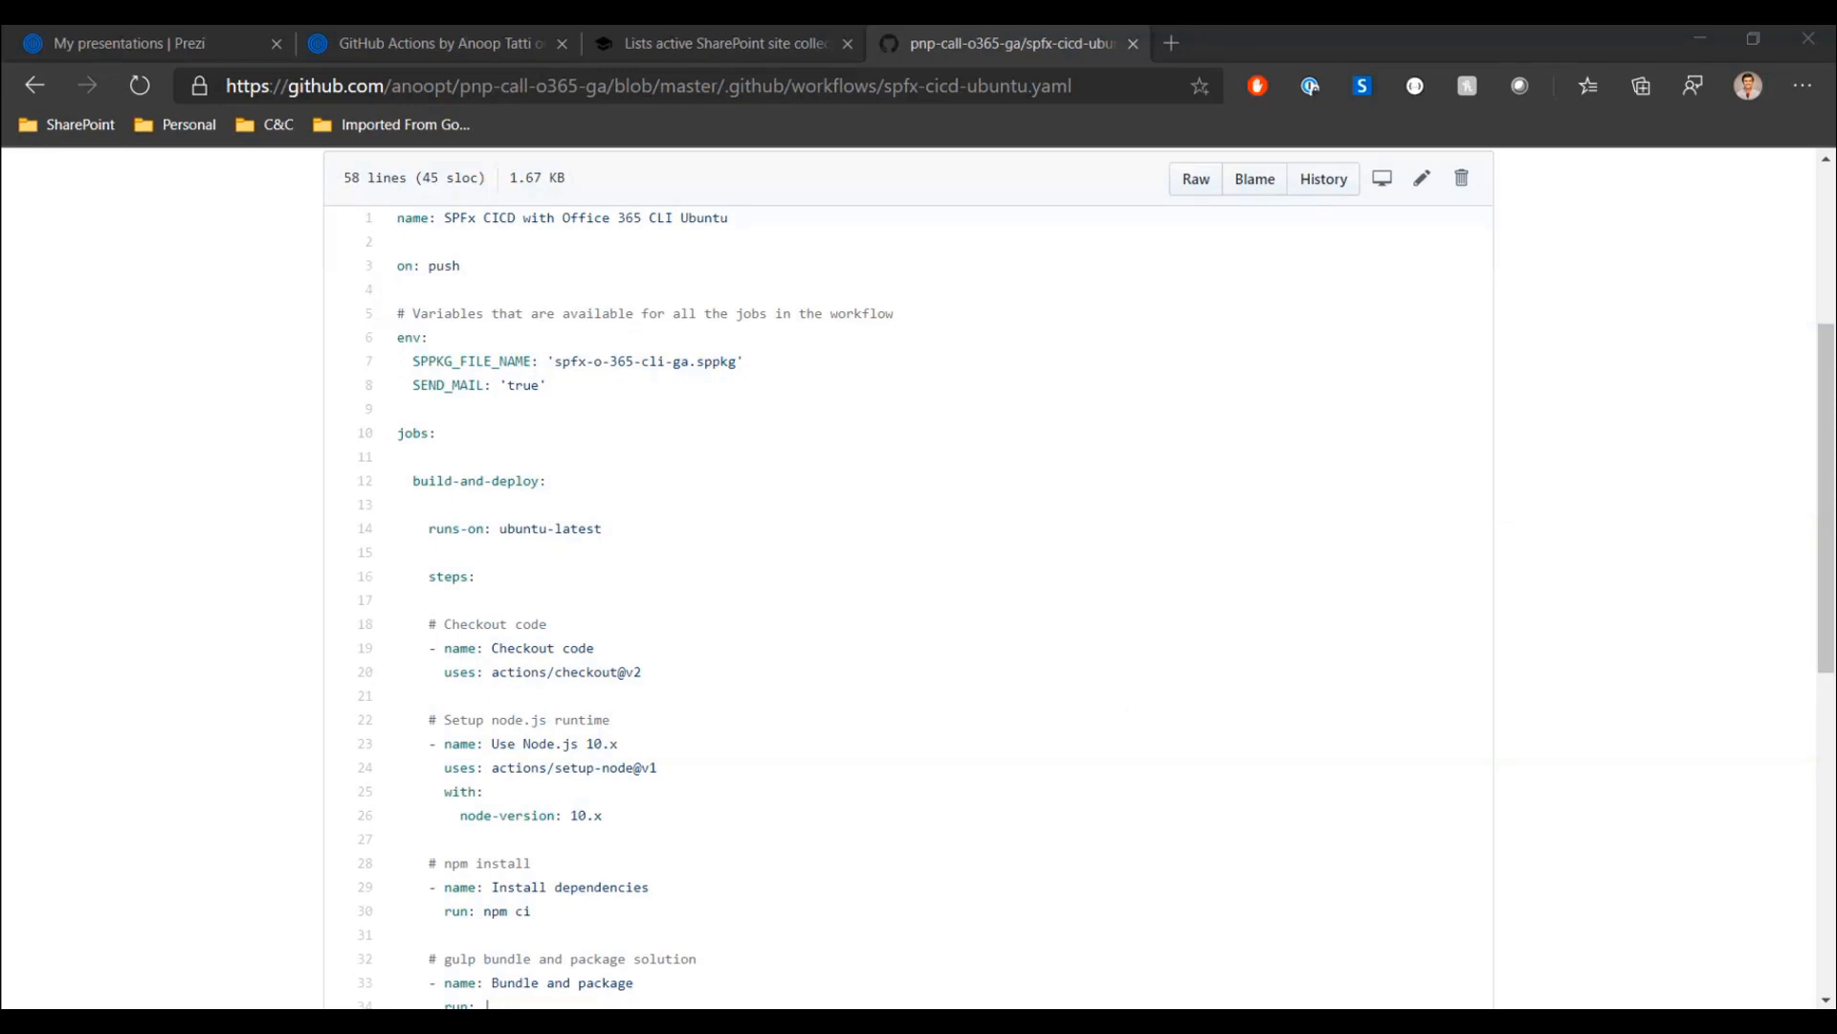
{"action": "scroll", "scroll_direction": "down", "scroll_amount": 3}
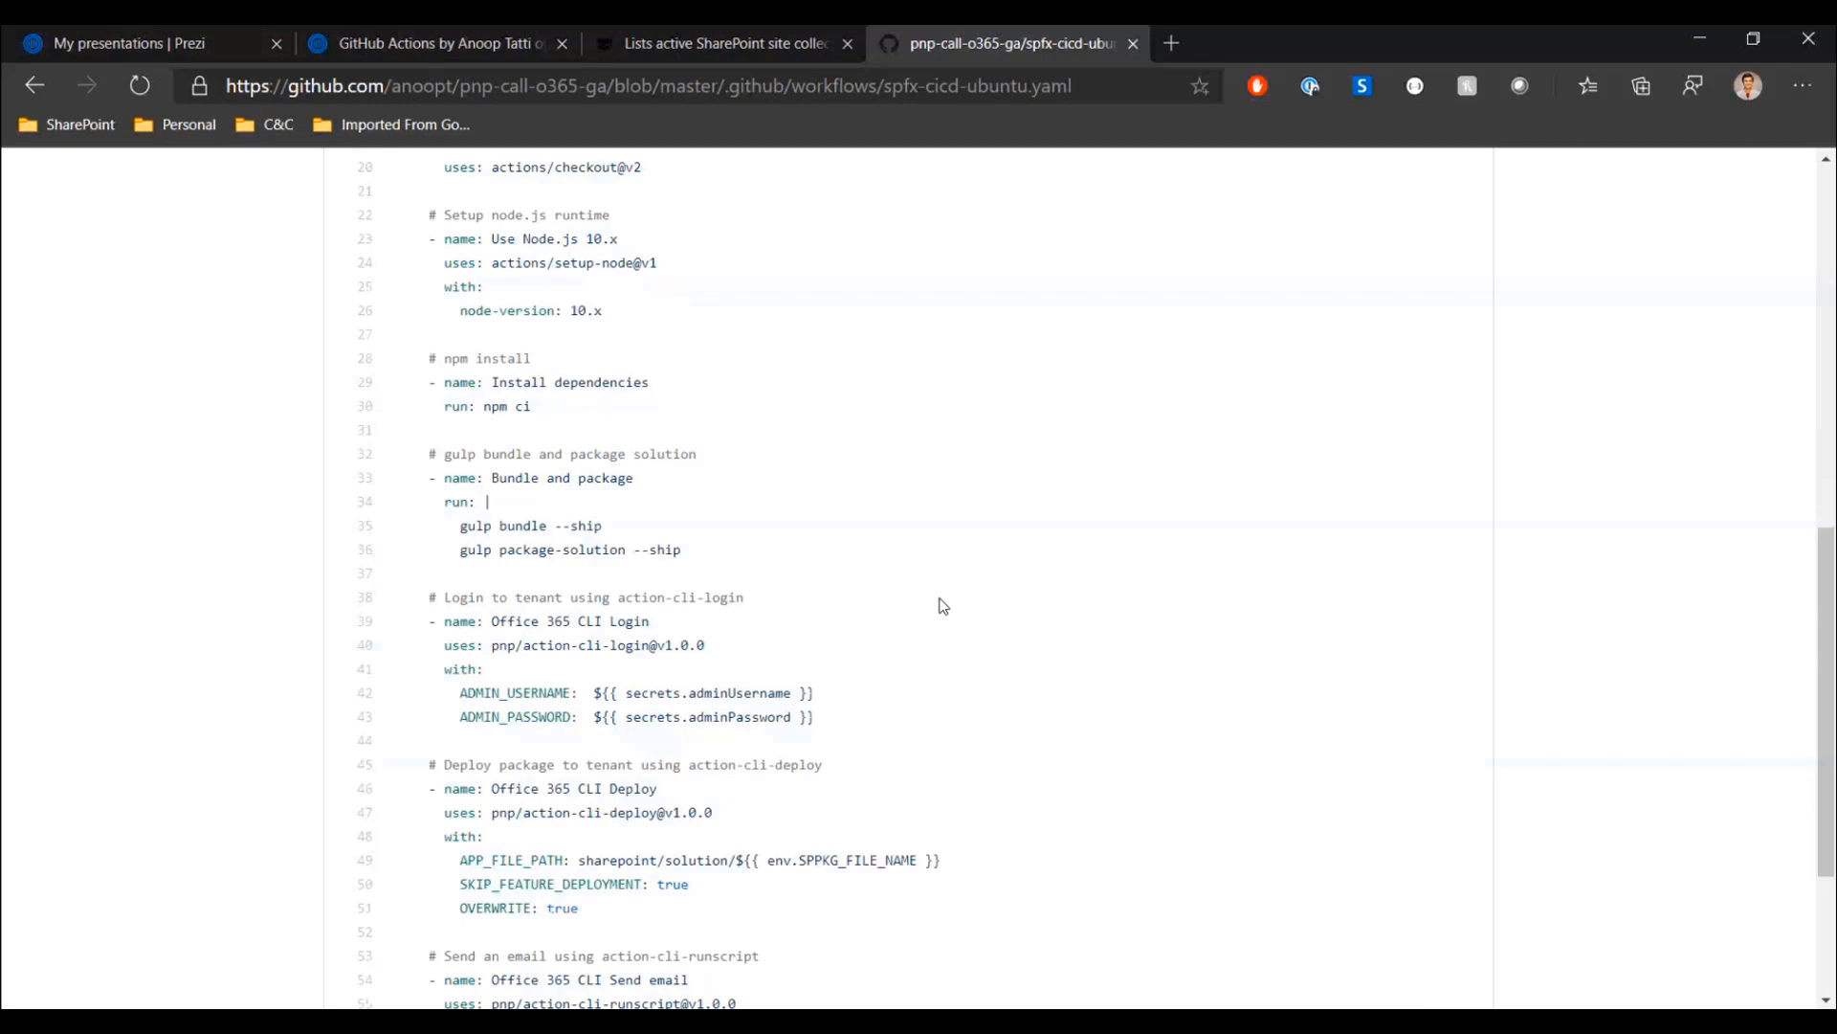
{"action": "scroll", "scroll_direction": "down", "scroll_amount": 3}
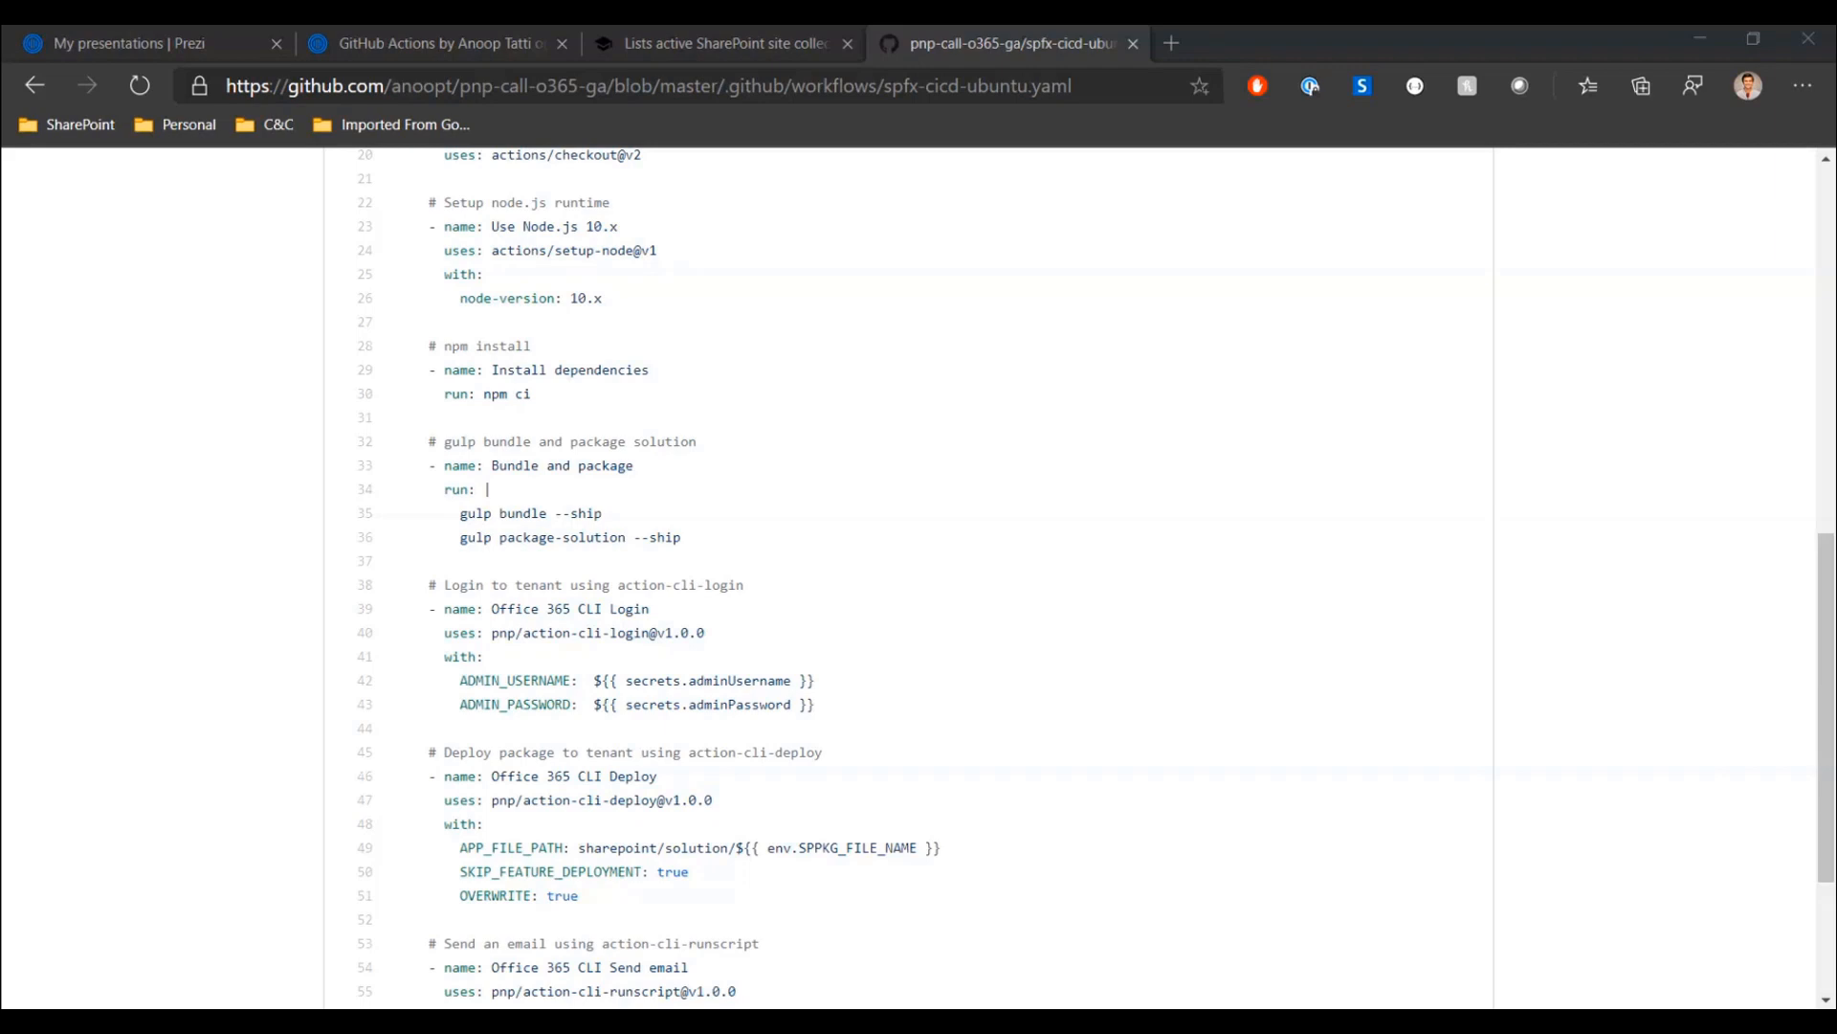
{"action": "scroll", "scroll_direction": "down", "scroll_amount": 3}
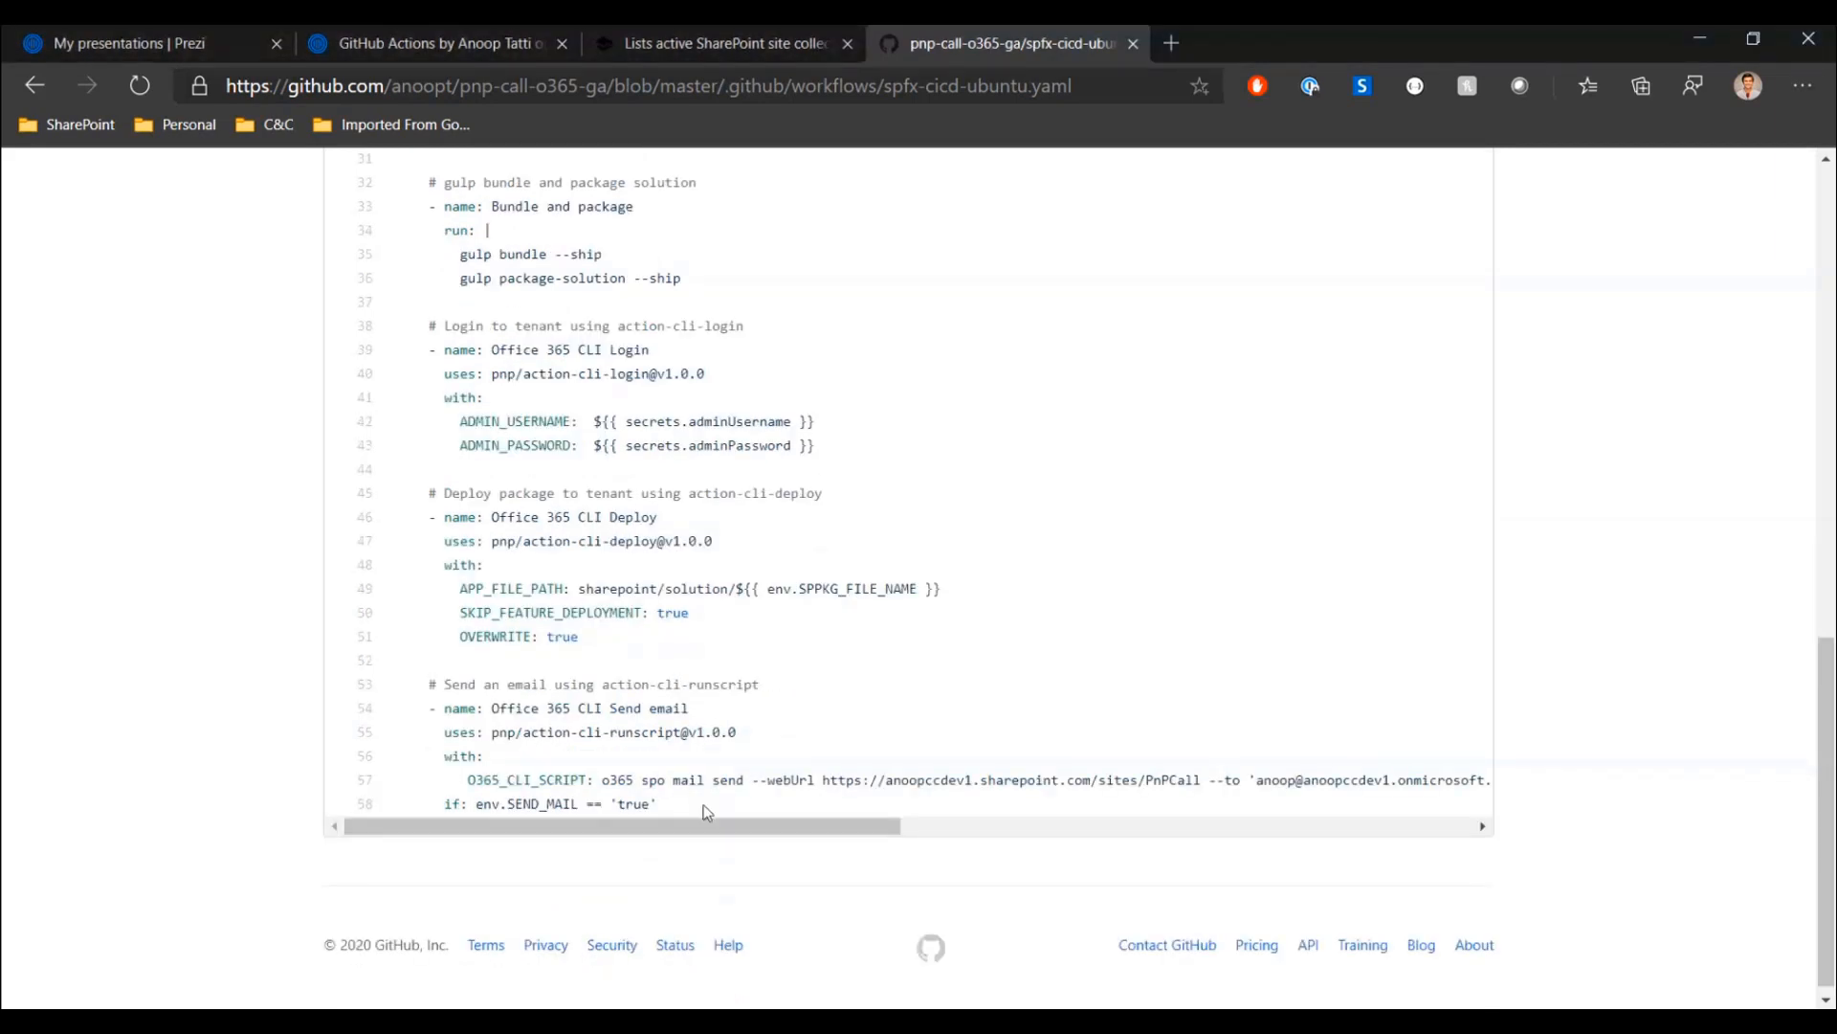
{"action": "mouse_move", "coordinate": [1068, 818]}
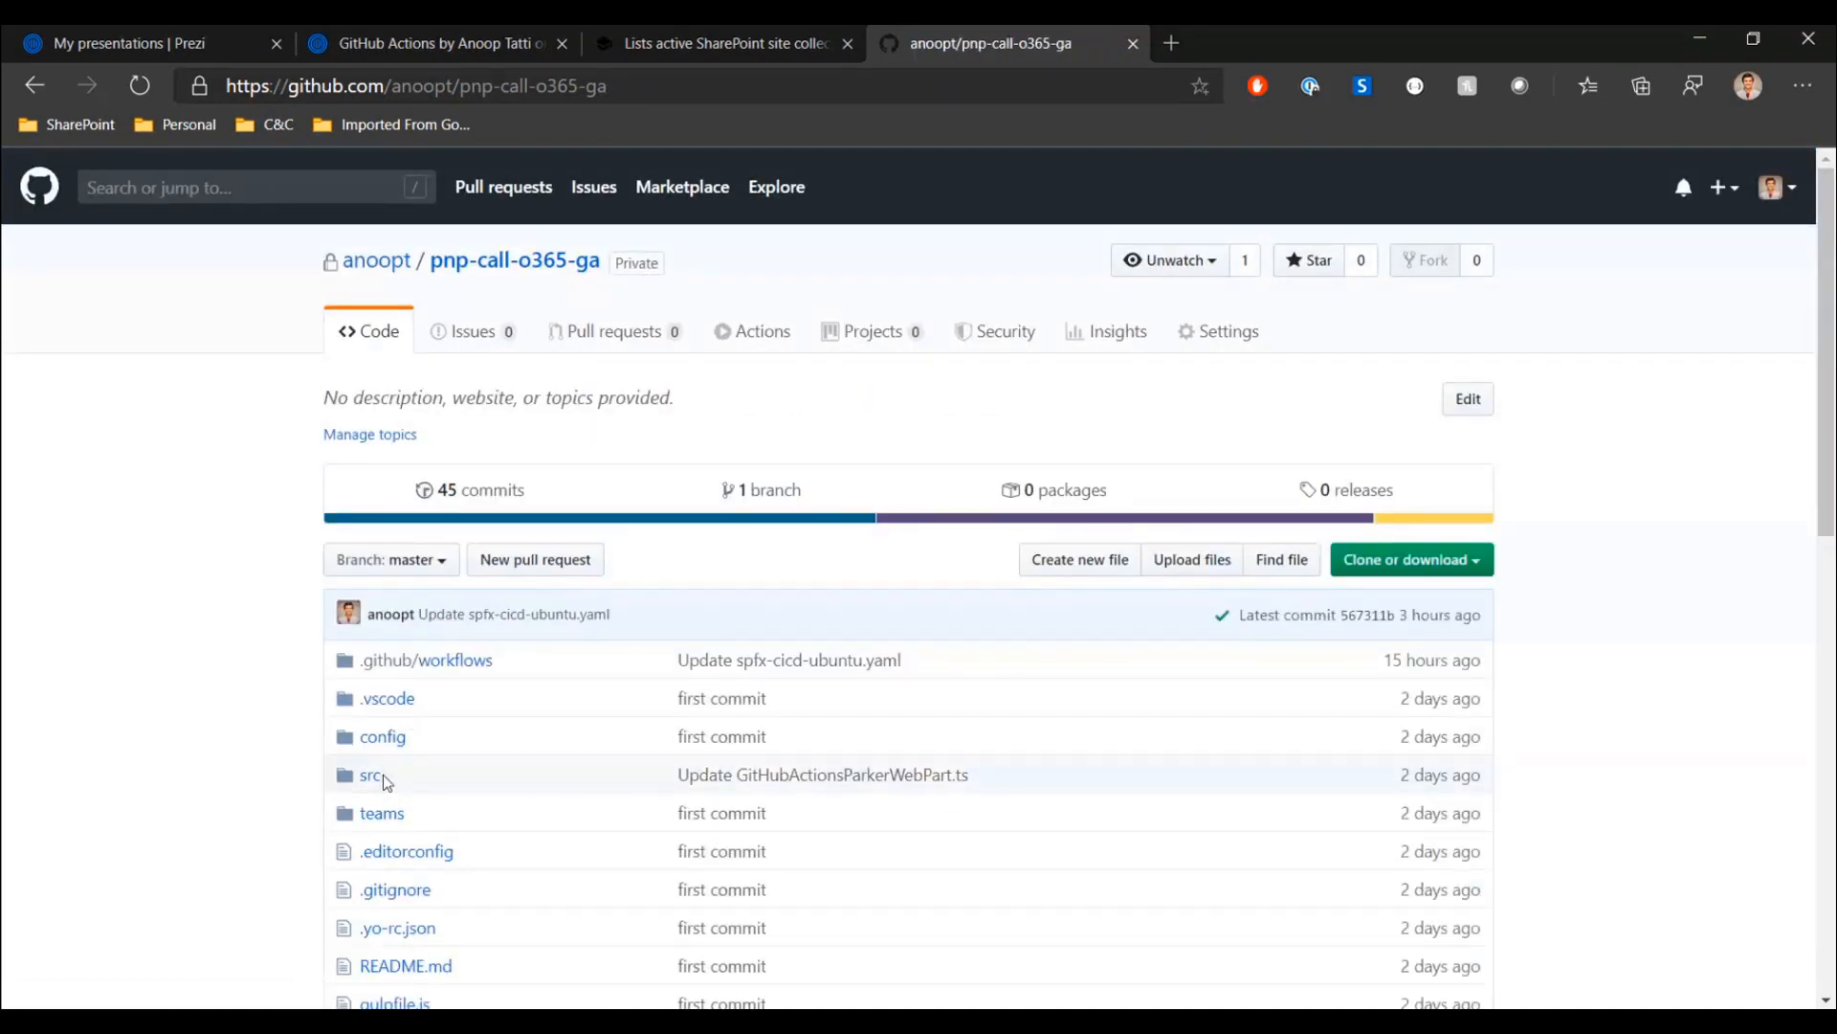
- Edit src/webparts/githubActionsParker/GitHubActionsParkerWebPart.ts and commit the change to master
{"action": "left_click", "coordinate": [372, 775]}
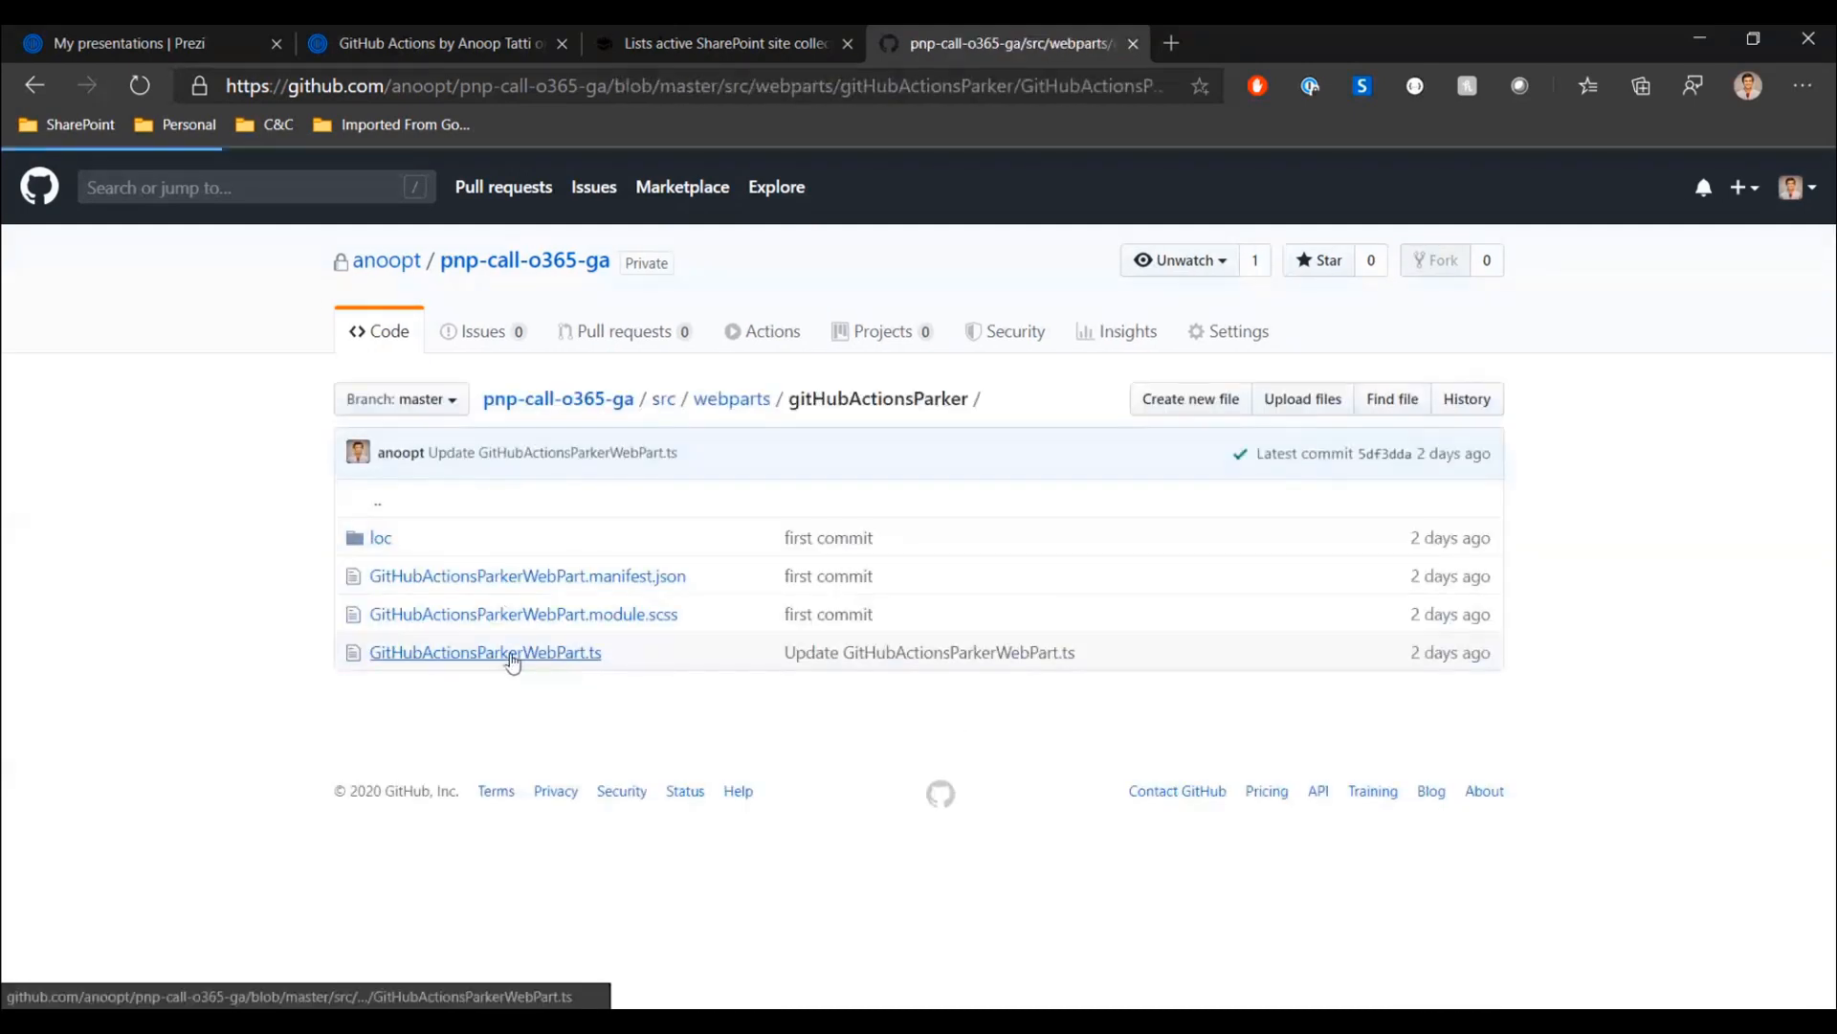
{"action": "left_click", "coordinate": [484, 650]}
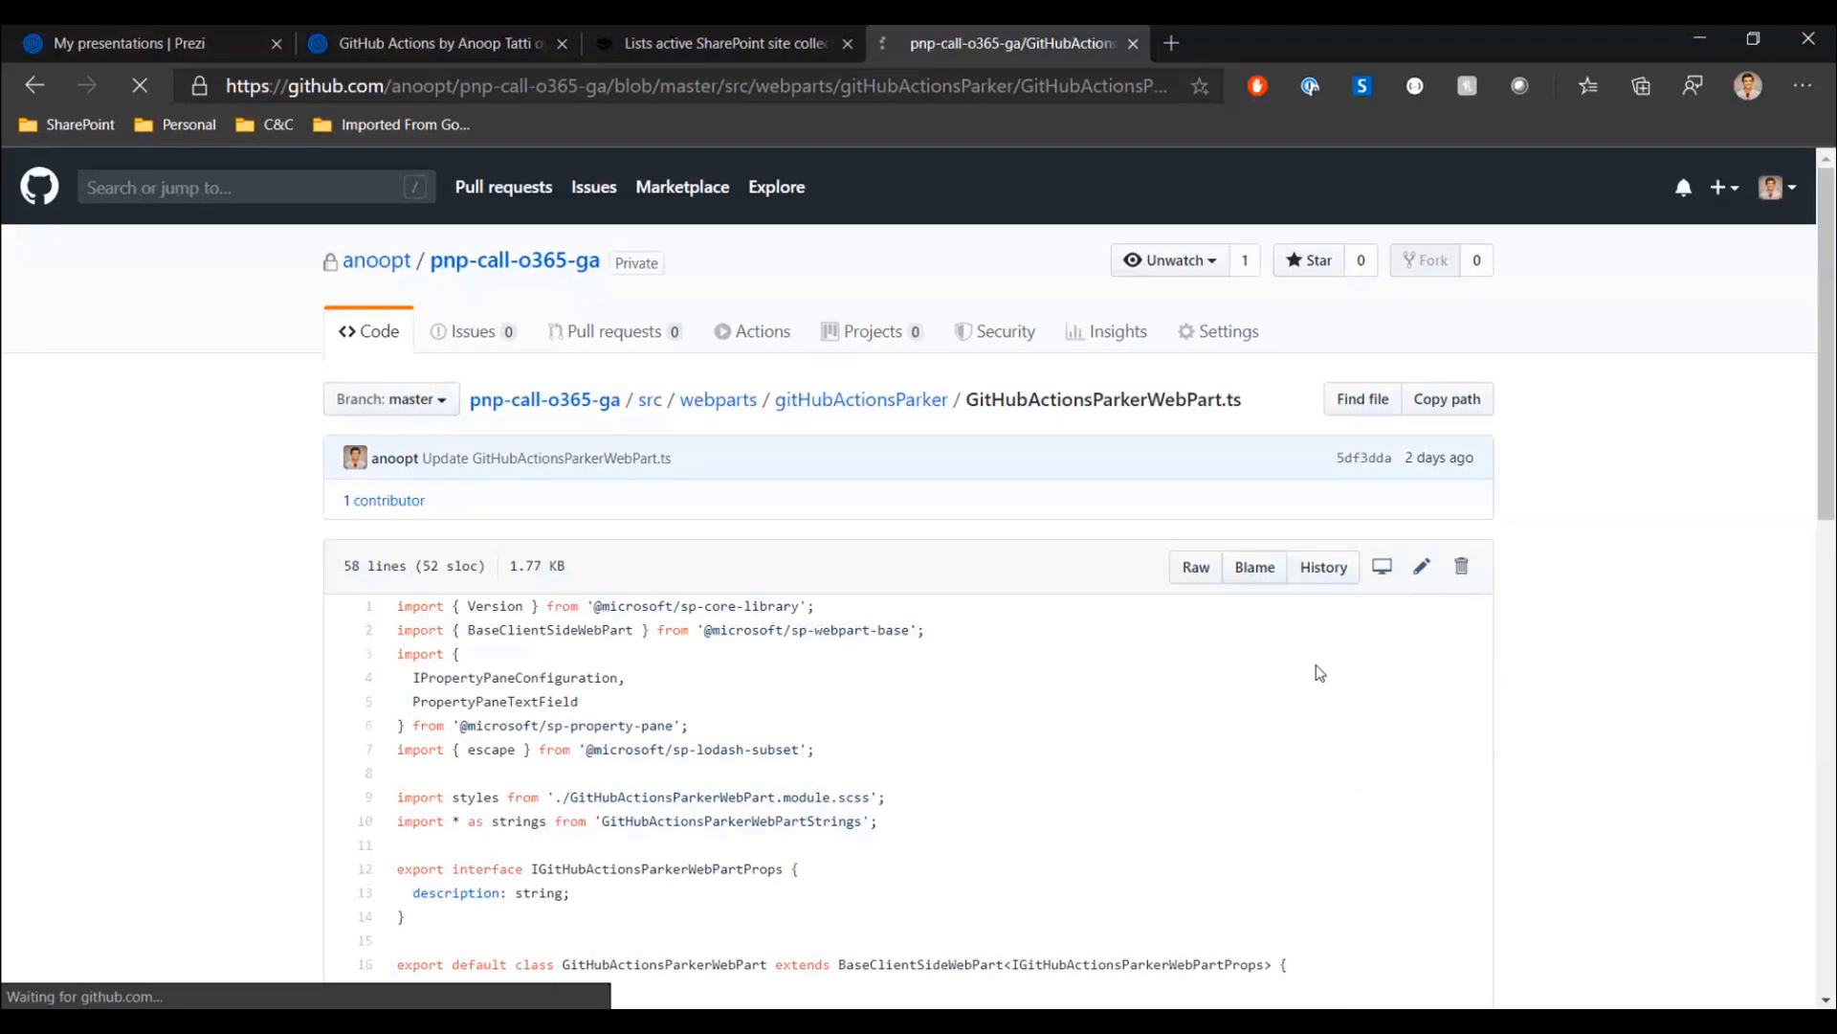
{"action": "left_click", "coordinate": [1422, 567]}
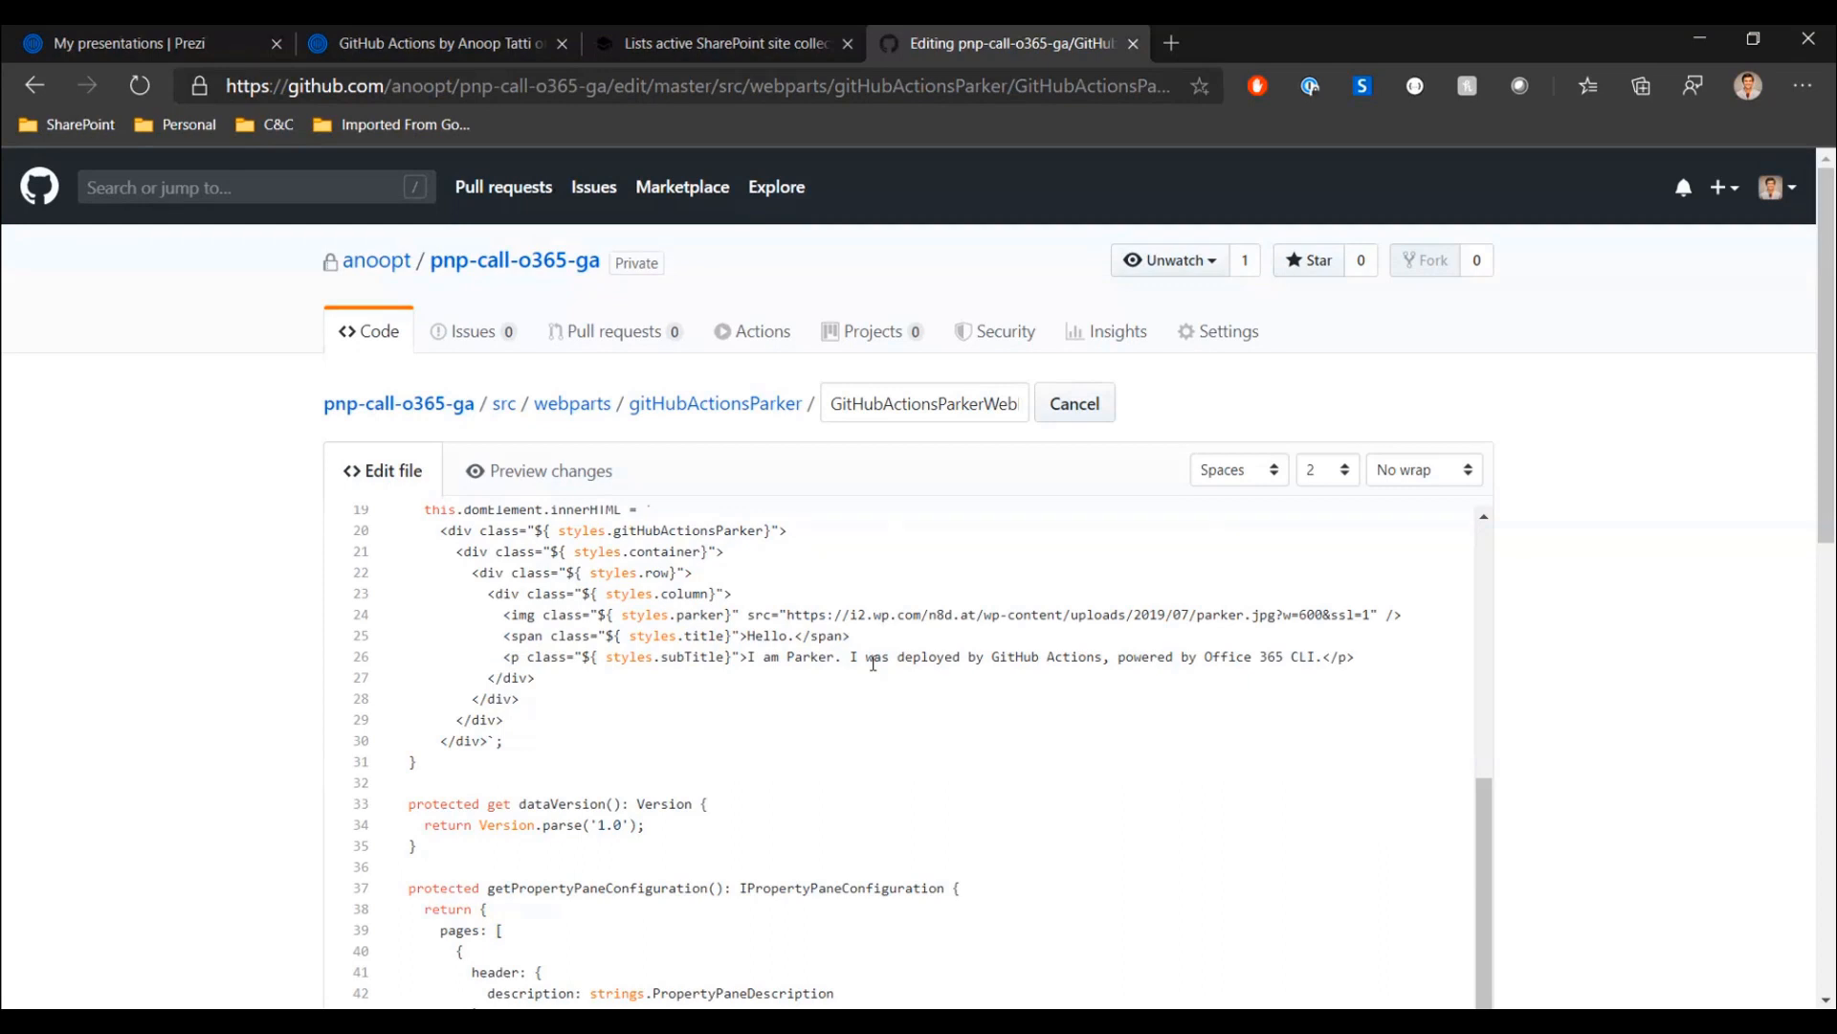
{"action": "scroll", "scroll_direction": "down", "scroll_amount": 3}
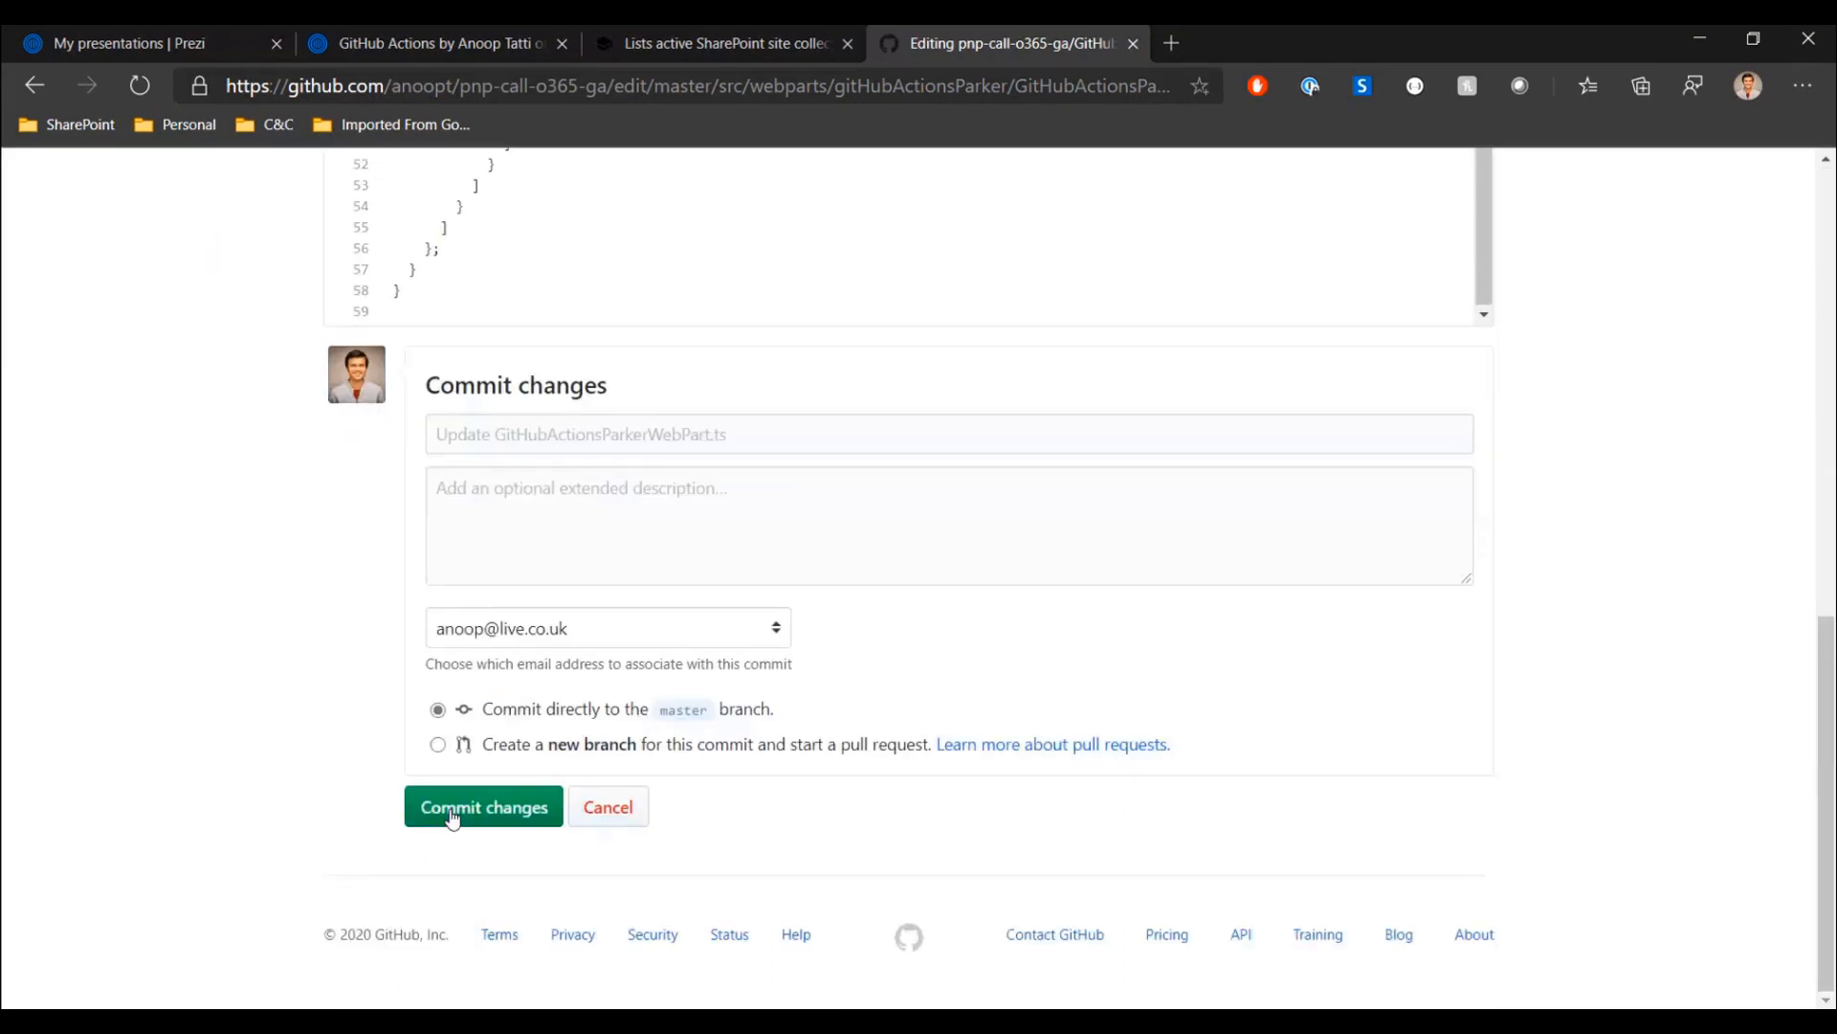
{"action": "left_click", "coordinate": [482, 806]}
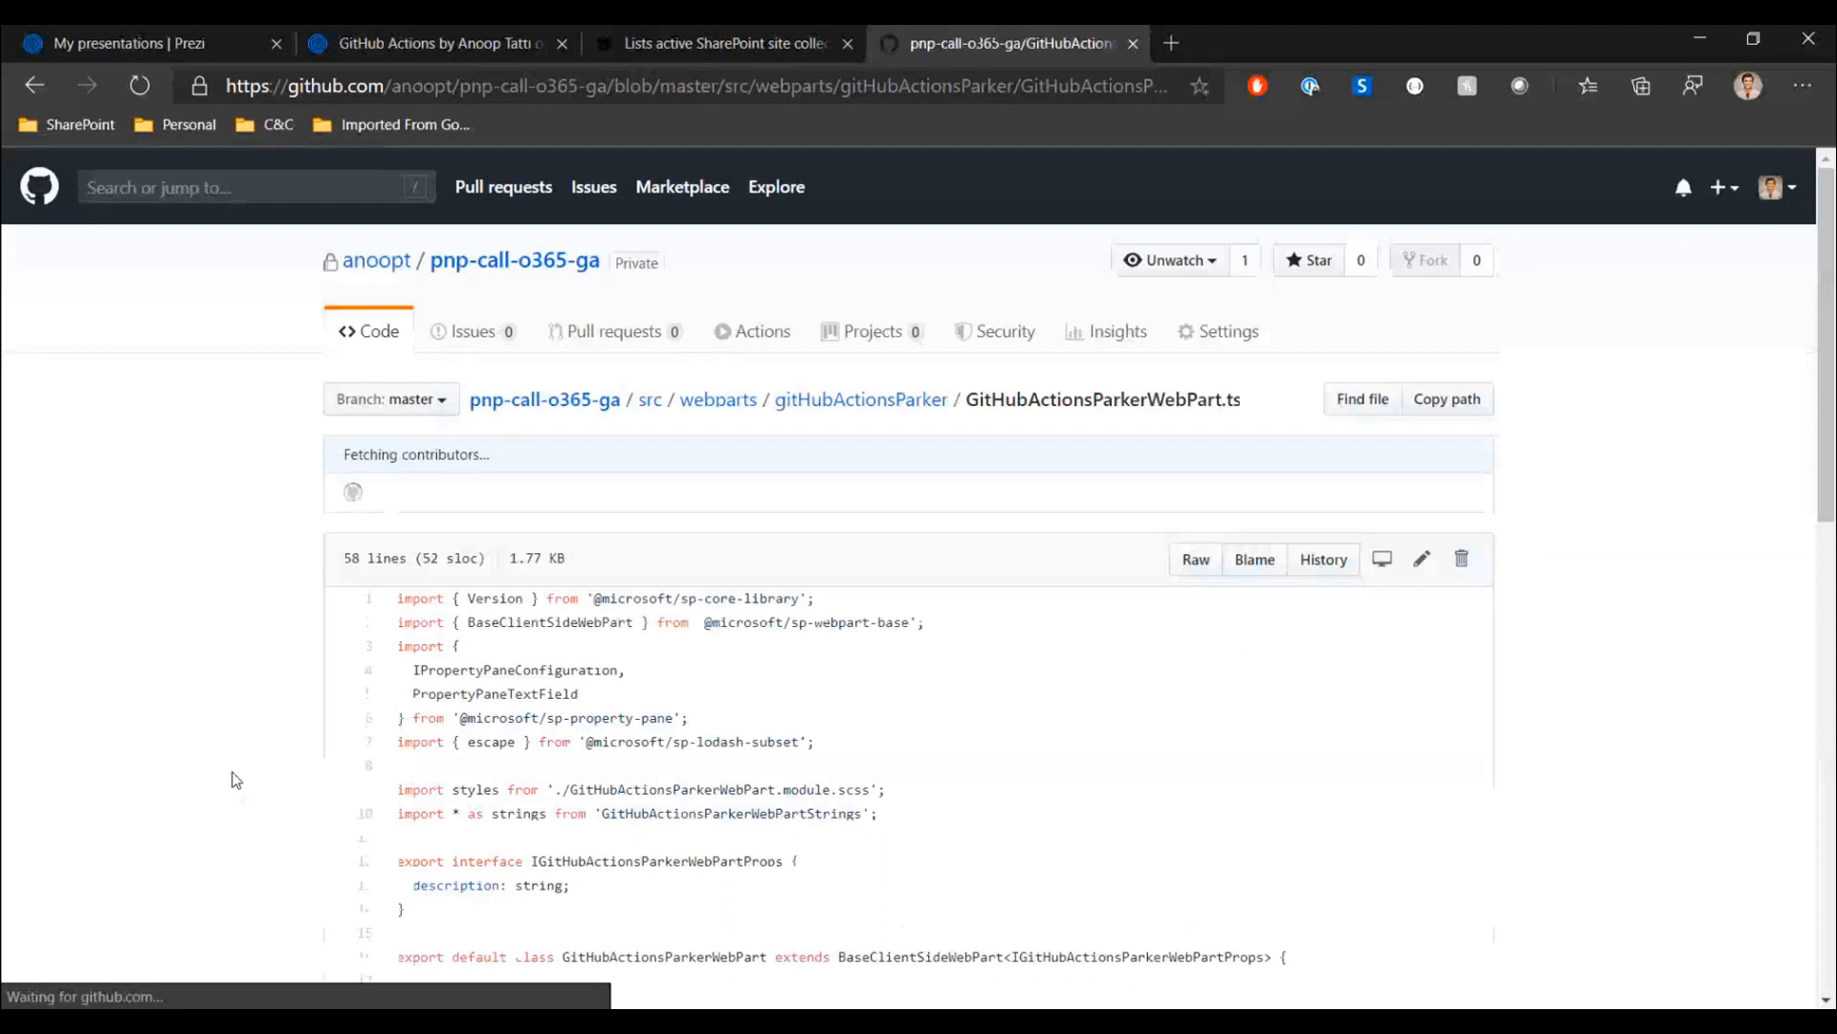
- From Actions, enter the queued SPFx CICD Ubuntu run and show its build-and-deploy job log
{"action": "left_click", "coordinate": [751, 331]}
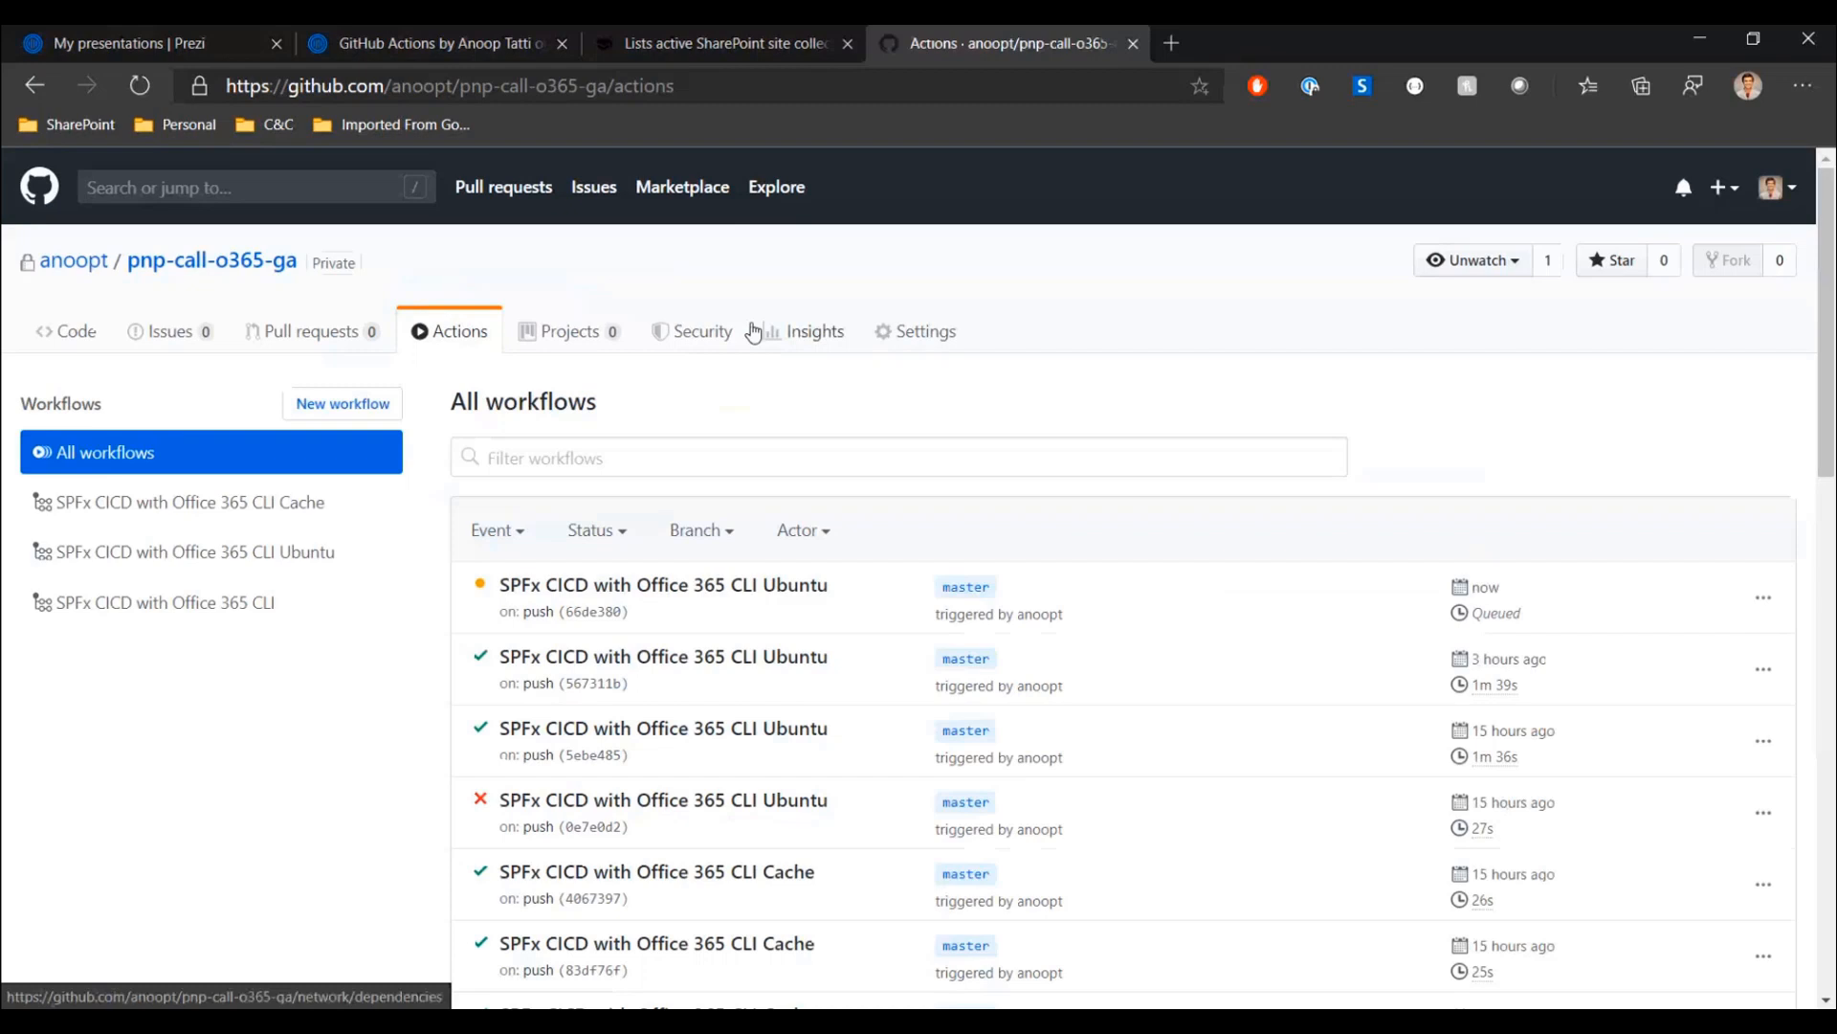
{"action": "left_click", "coordinate": [664, 586]}
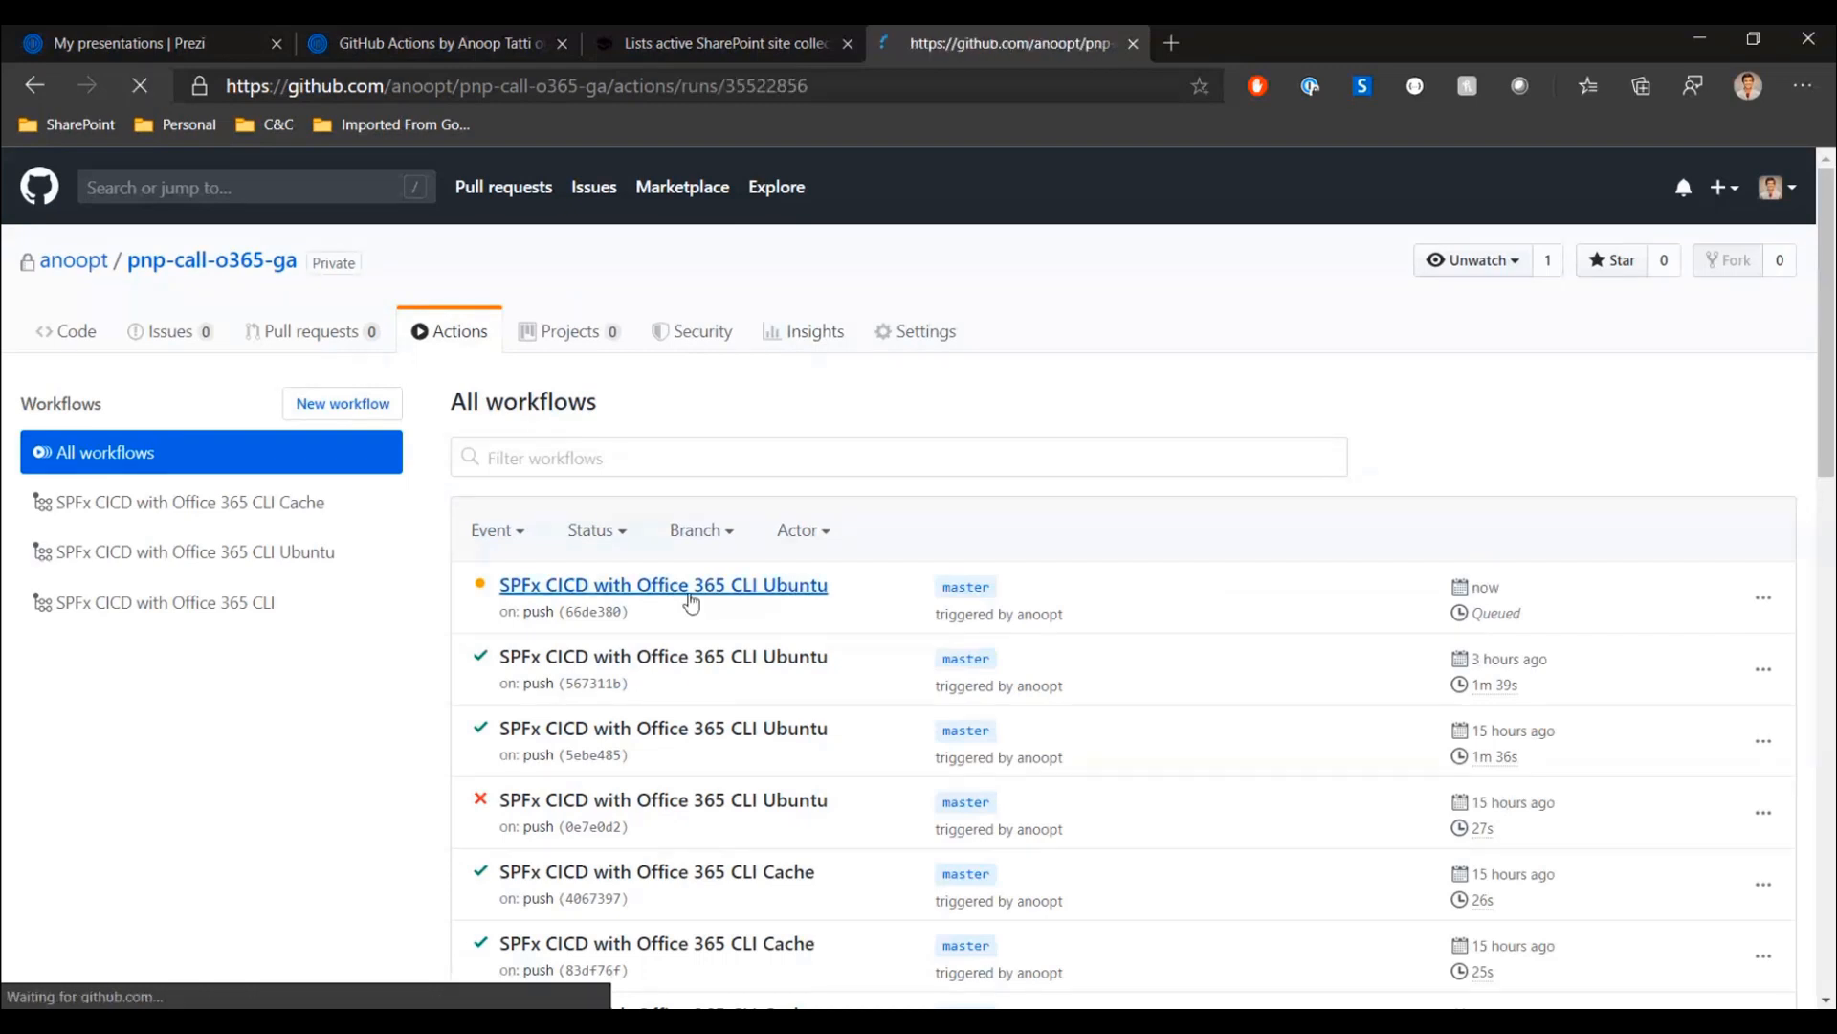
{"action": "left_click", "coordinate": [664, 585]}
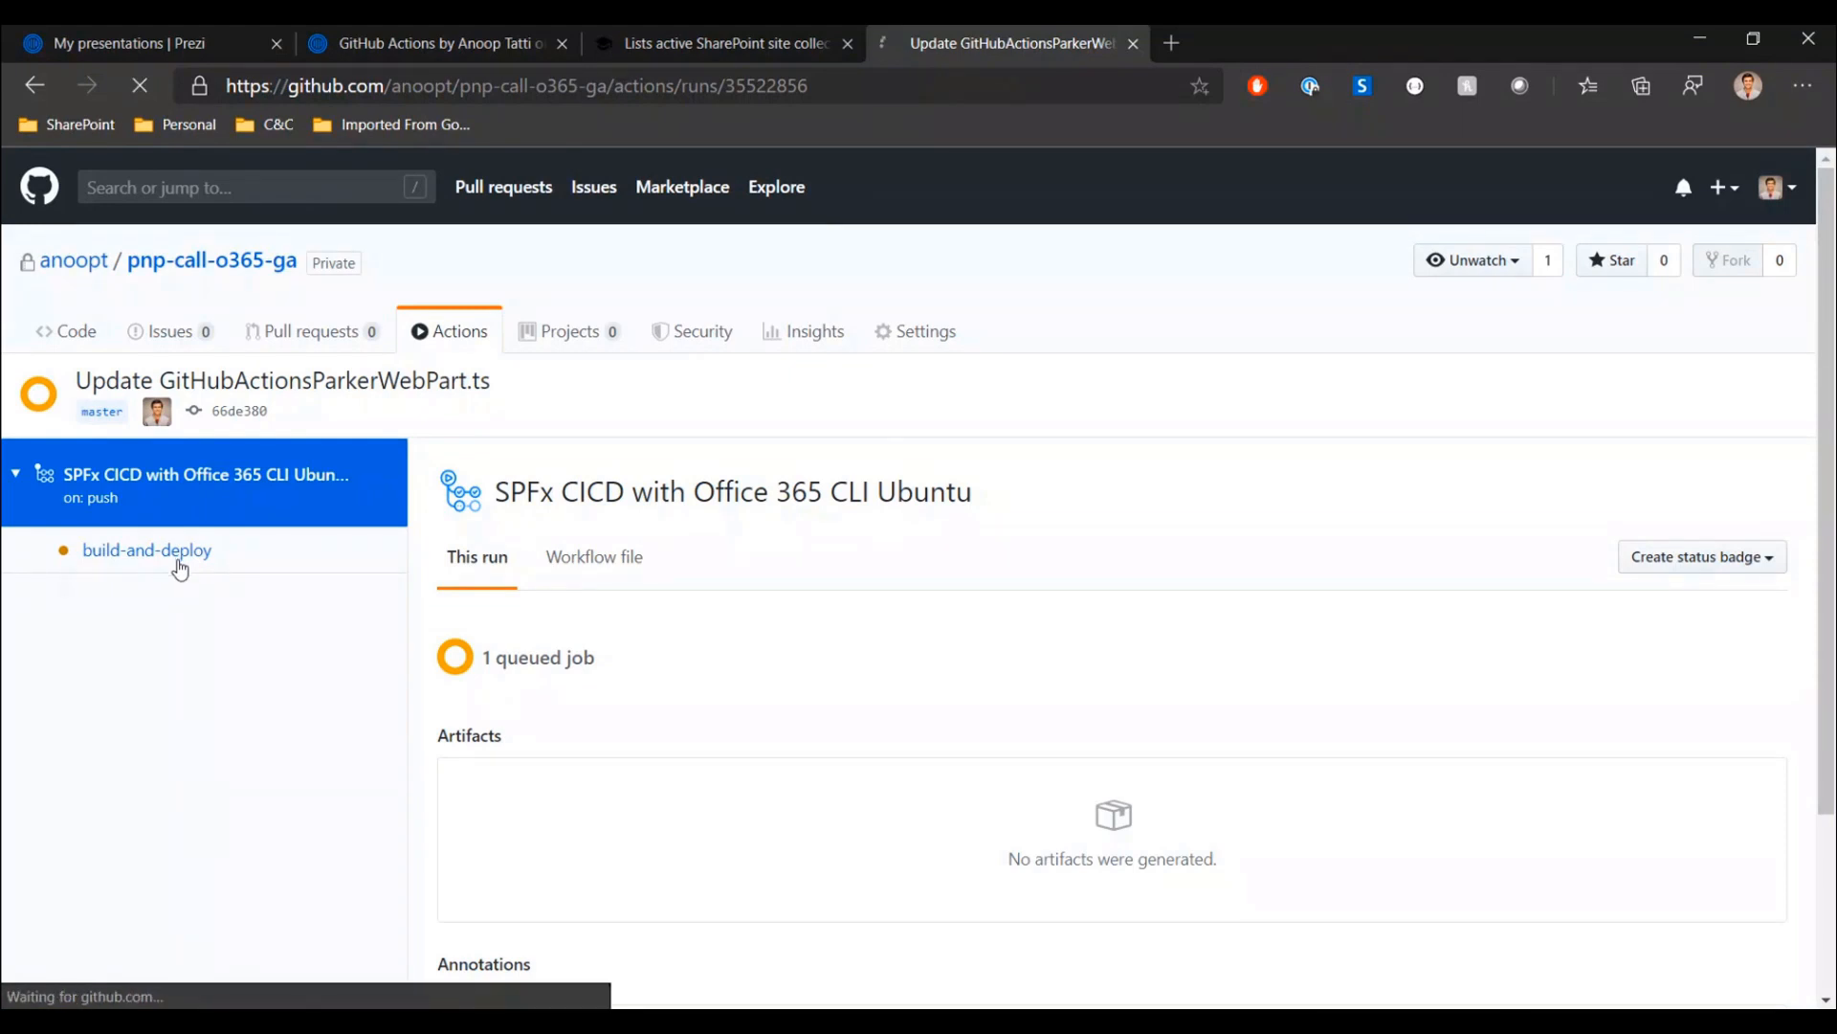
{"action": "left_click", "coordinate": [147, 550]}
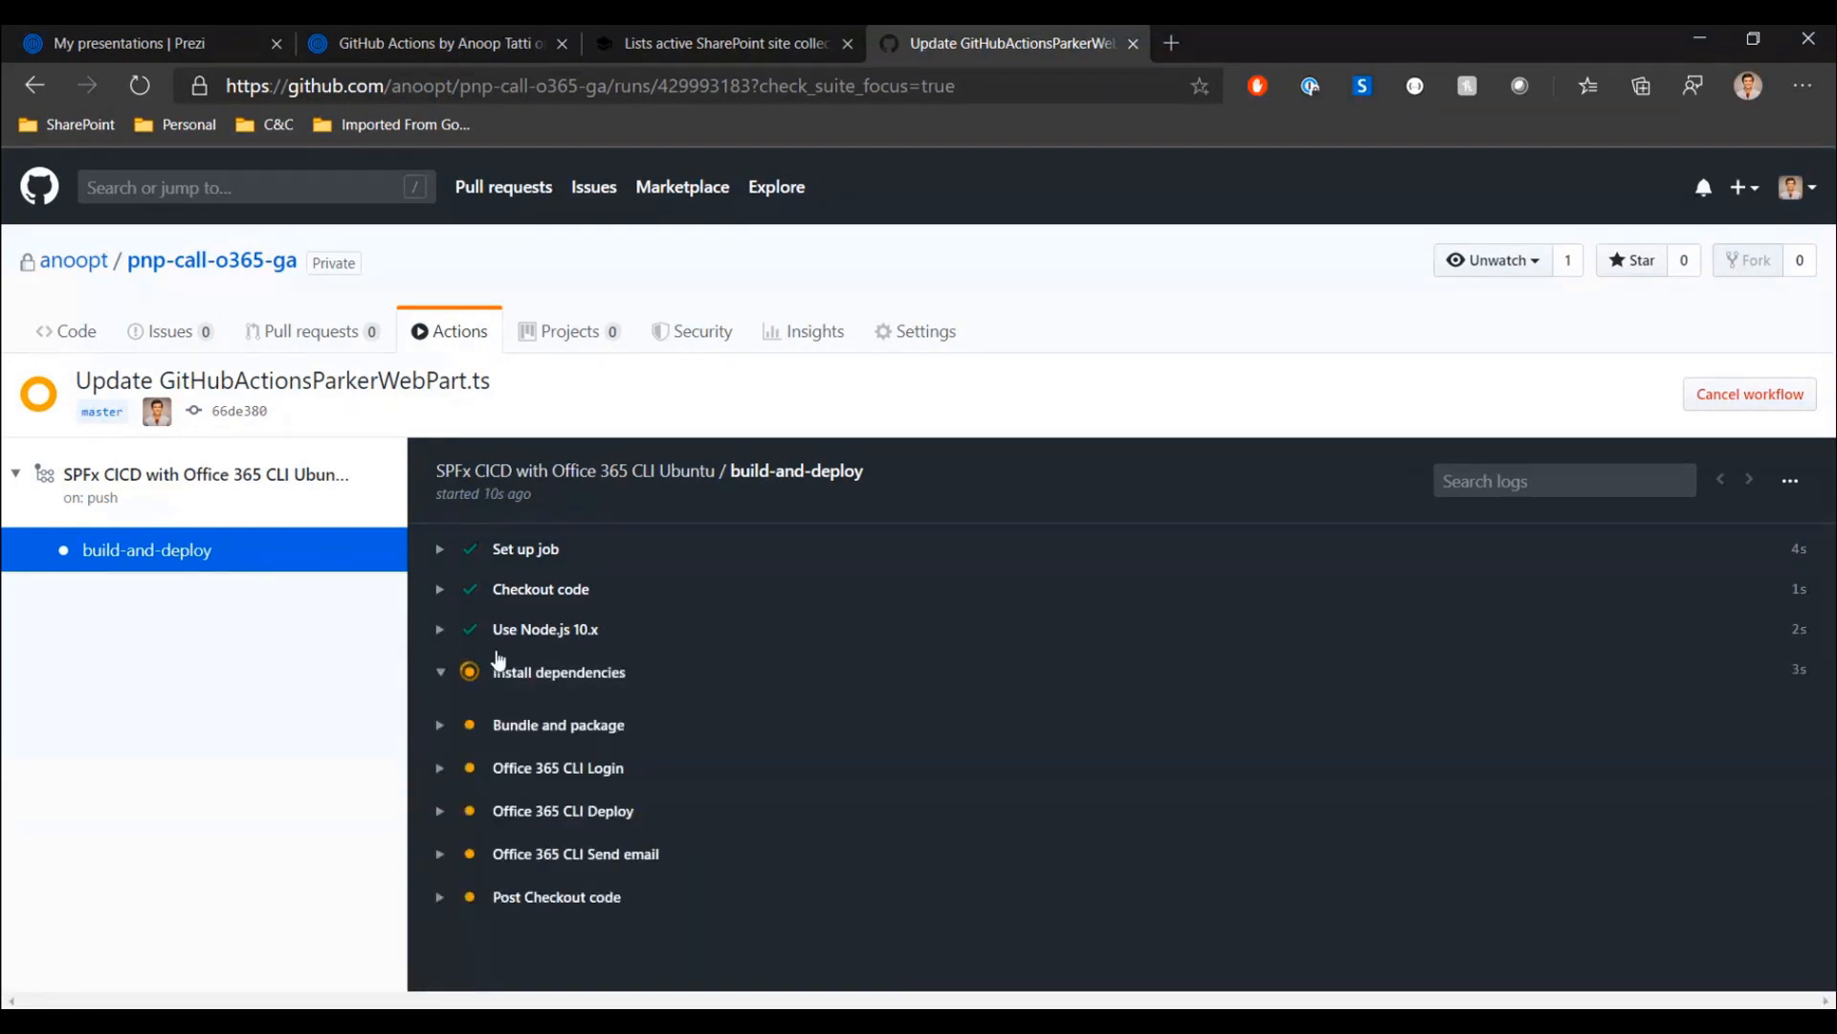
{"action": "mouse_move", "coordinate": [643, 652]}
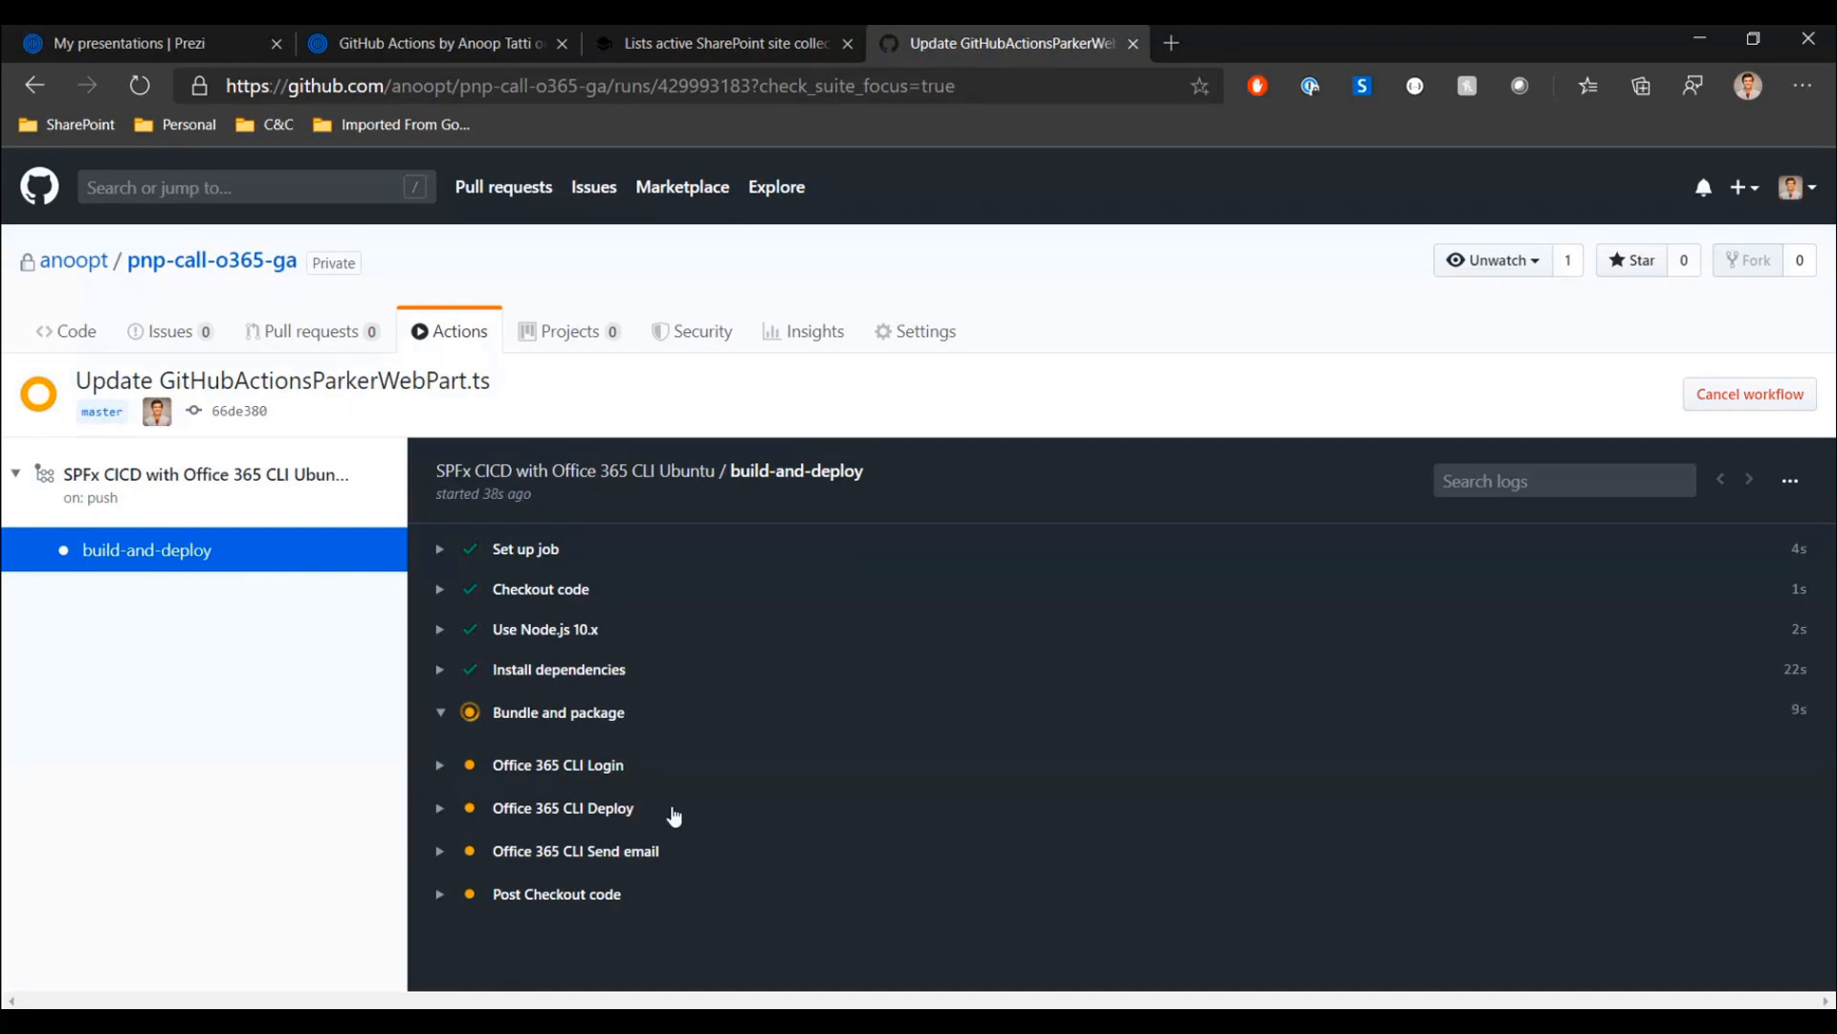
{"action": "mouse_move", "coordinate": [621, 783]}
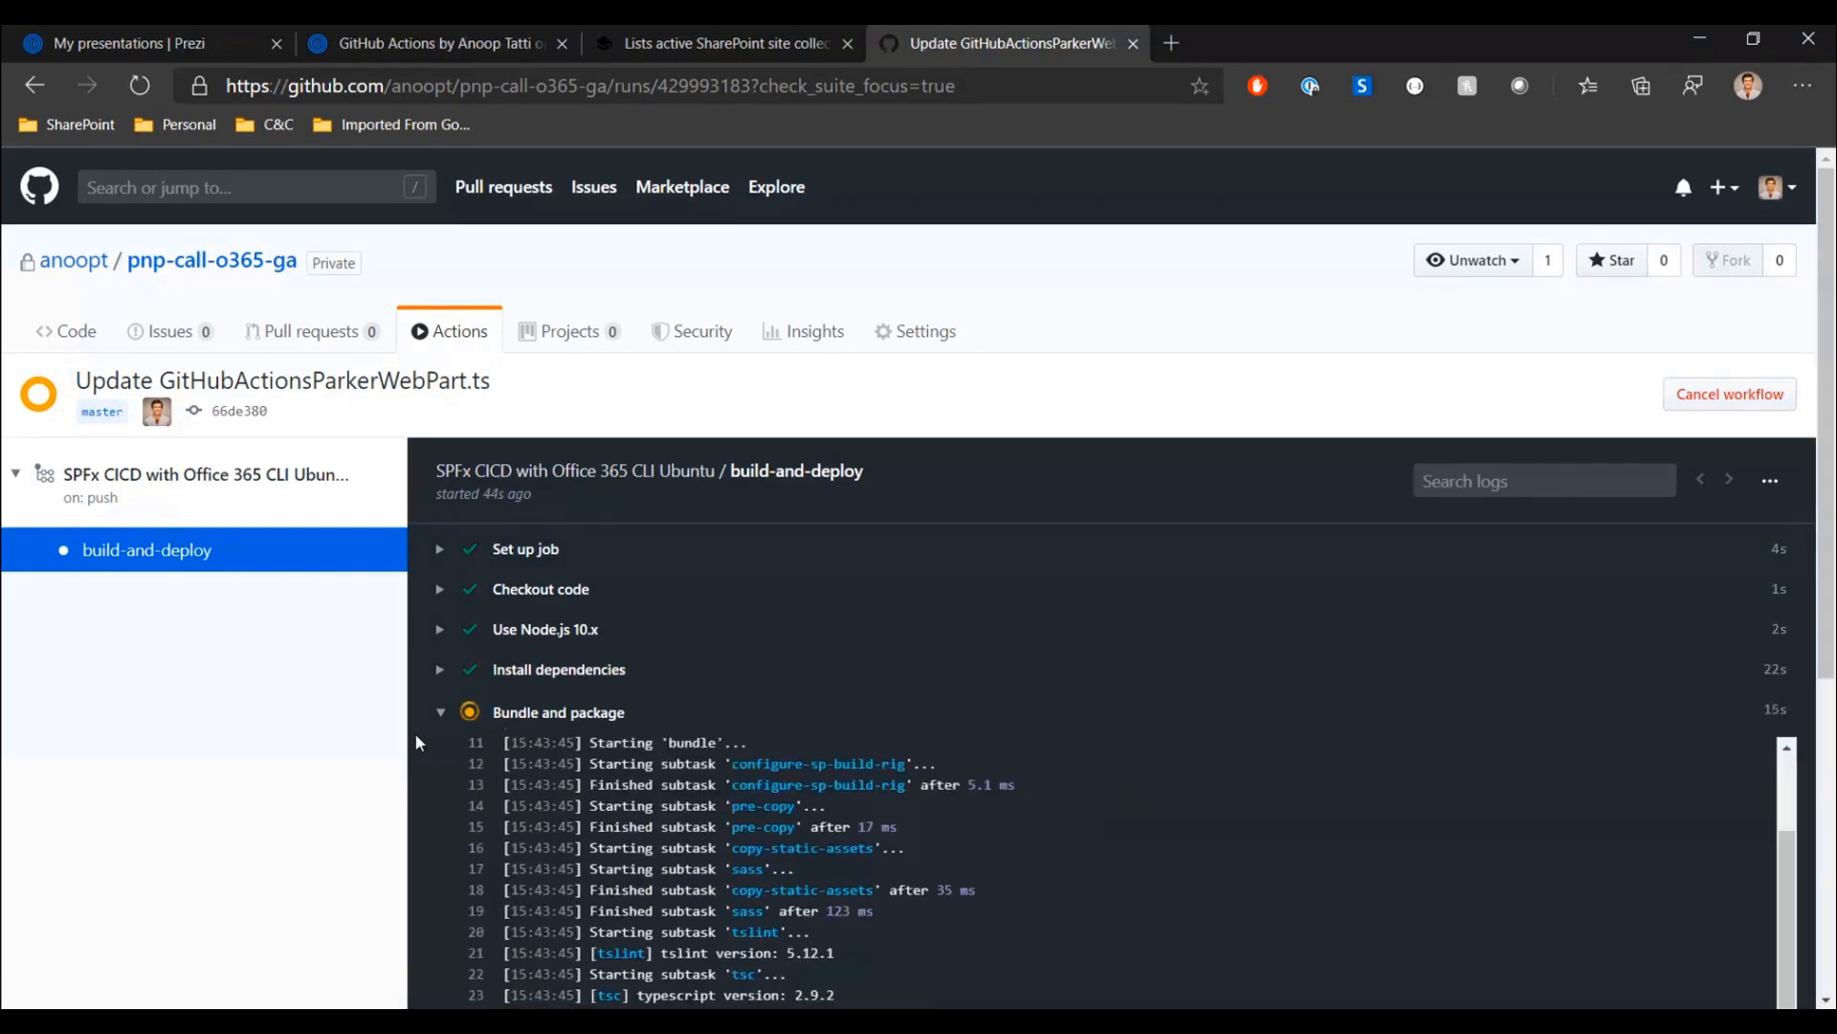
- Follow the build-and-deploy log as dependency installation and bundling complete and login starts
{"action": "scroll", "scroll_direction": "down", "scroll_amount": 3}
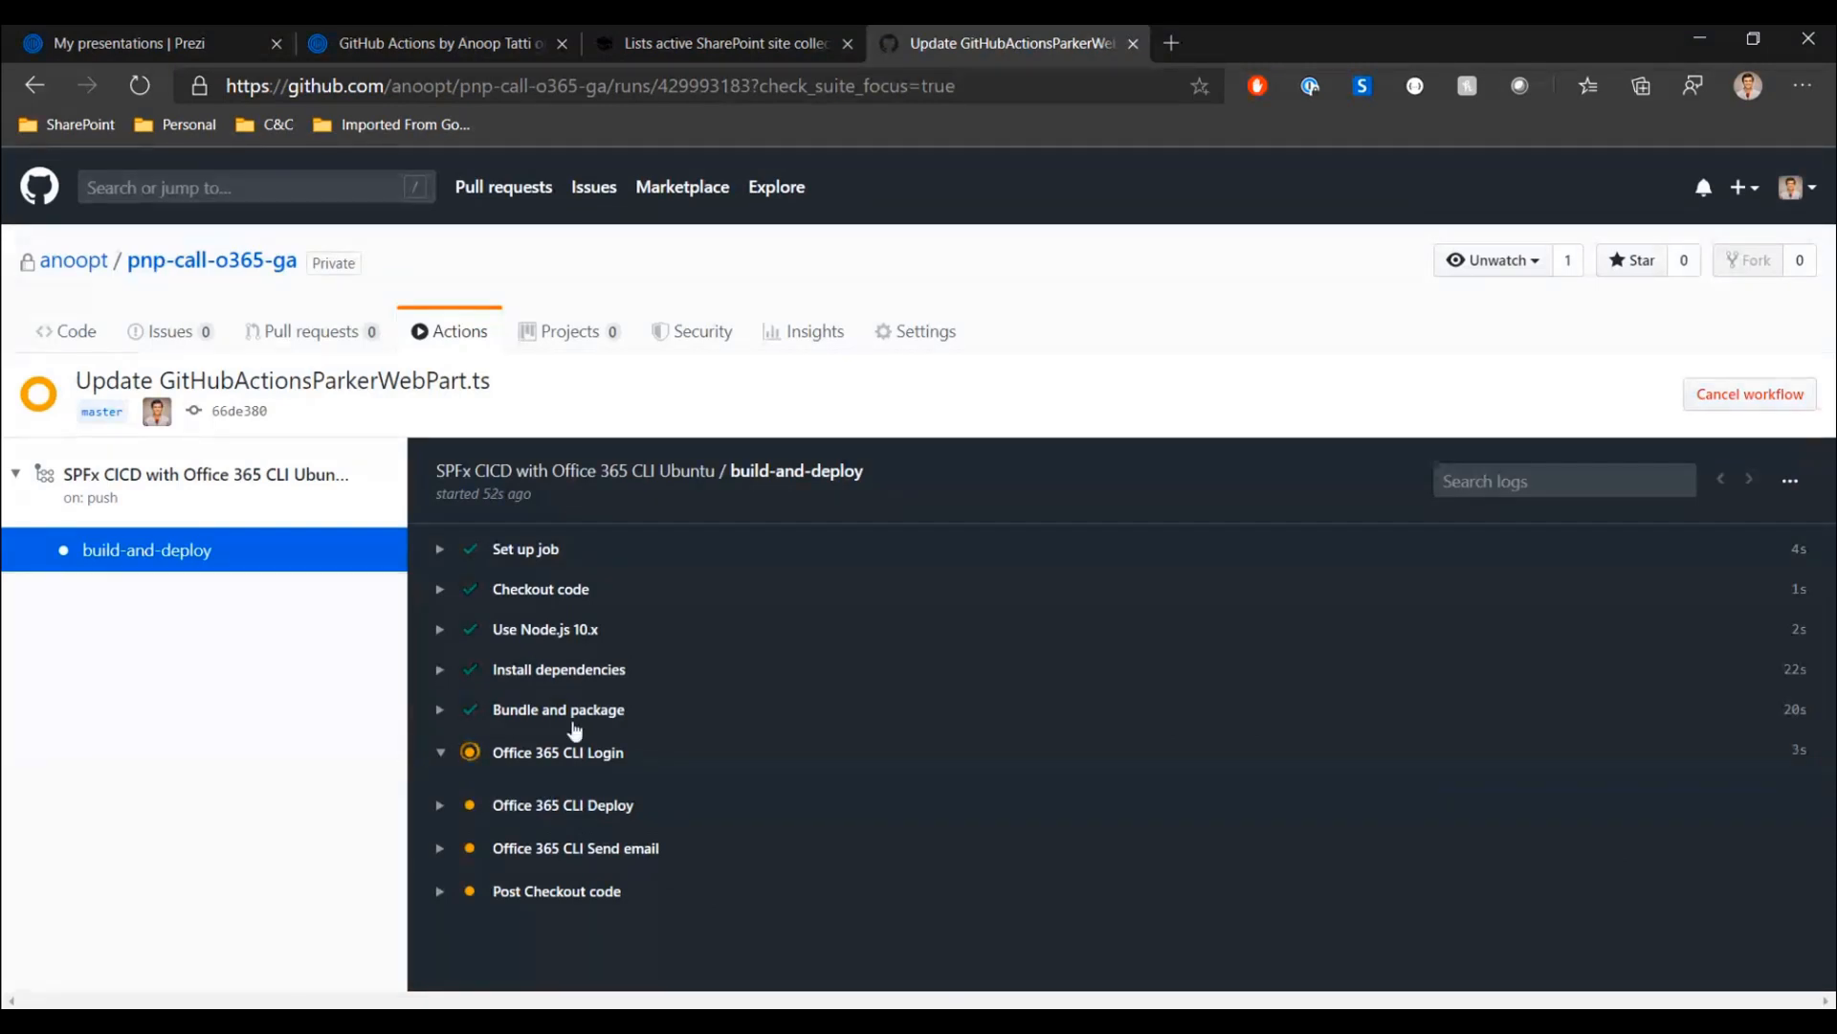
{"action": "mouse_move", "coordinate": [513, 771]}
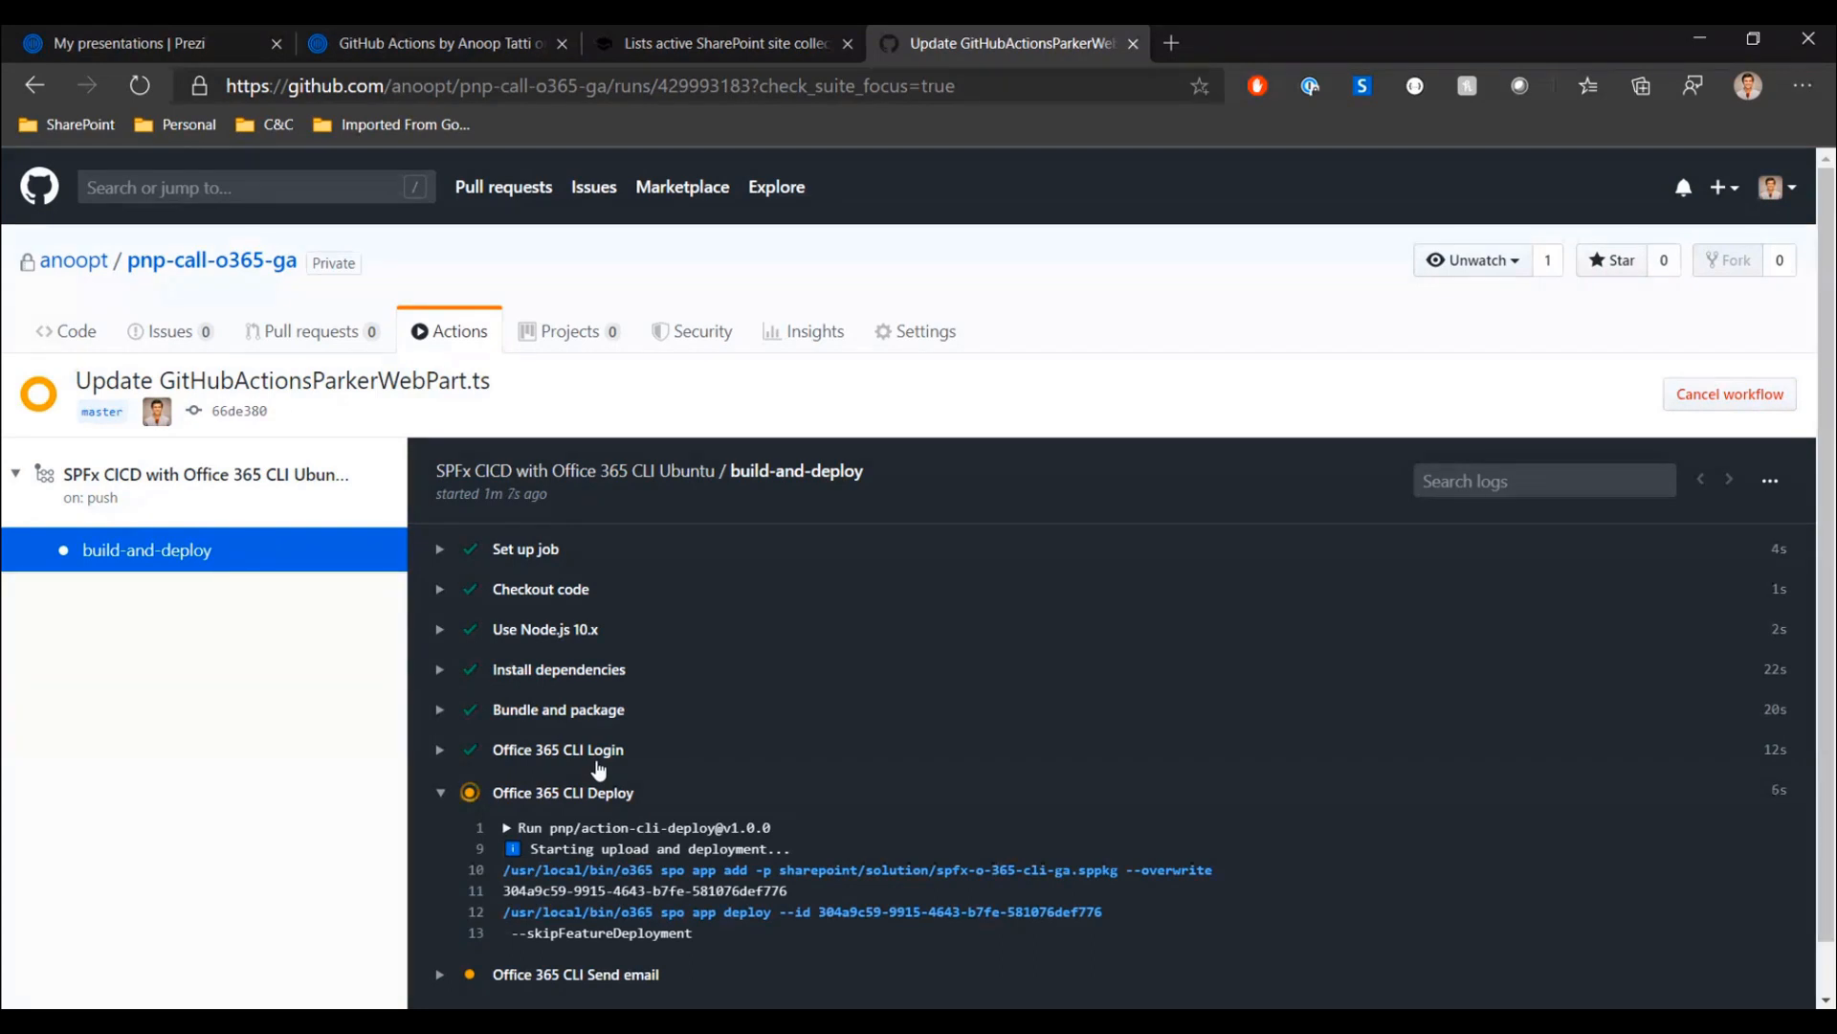
{"action": "mouse_move", "coordinate": [639, 773]}
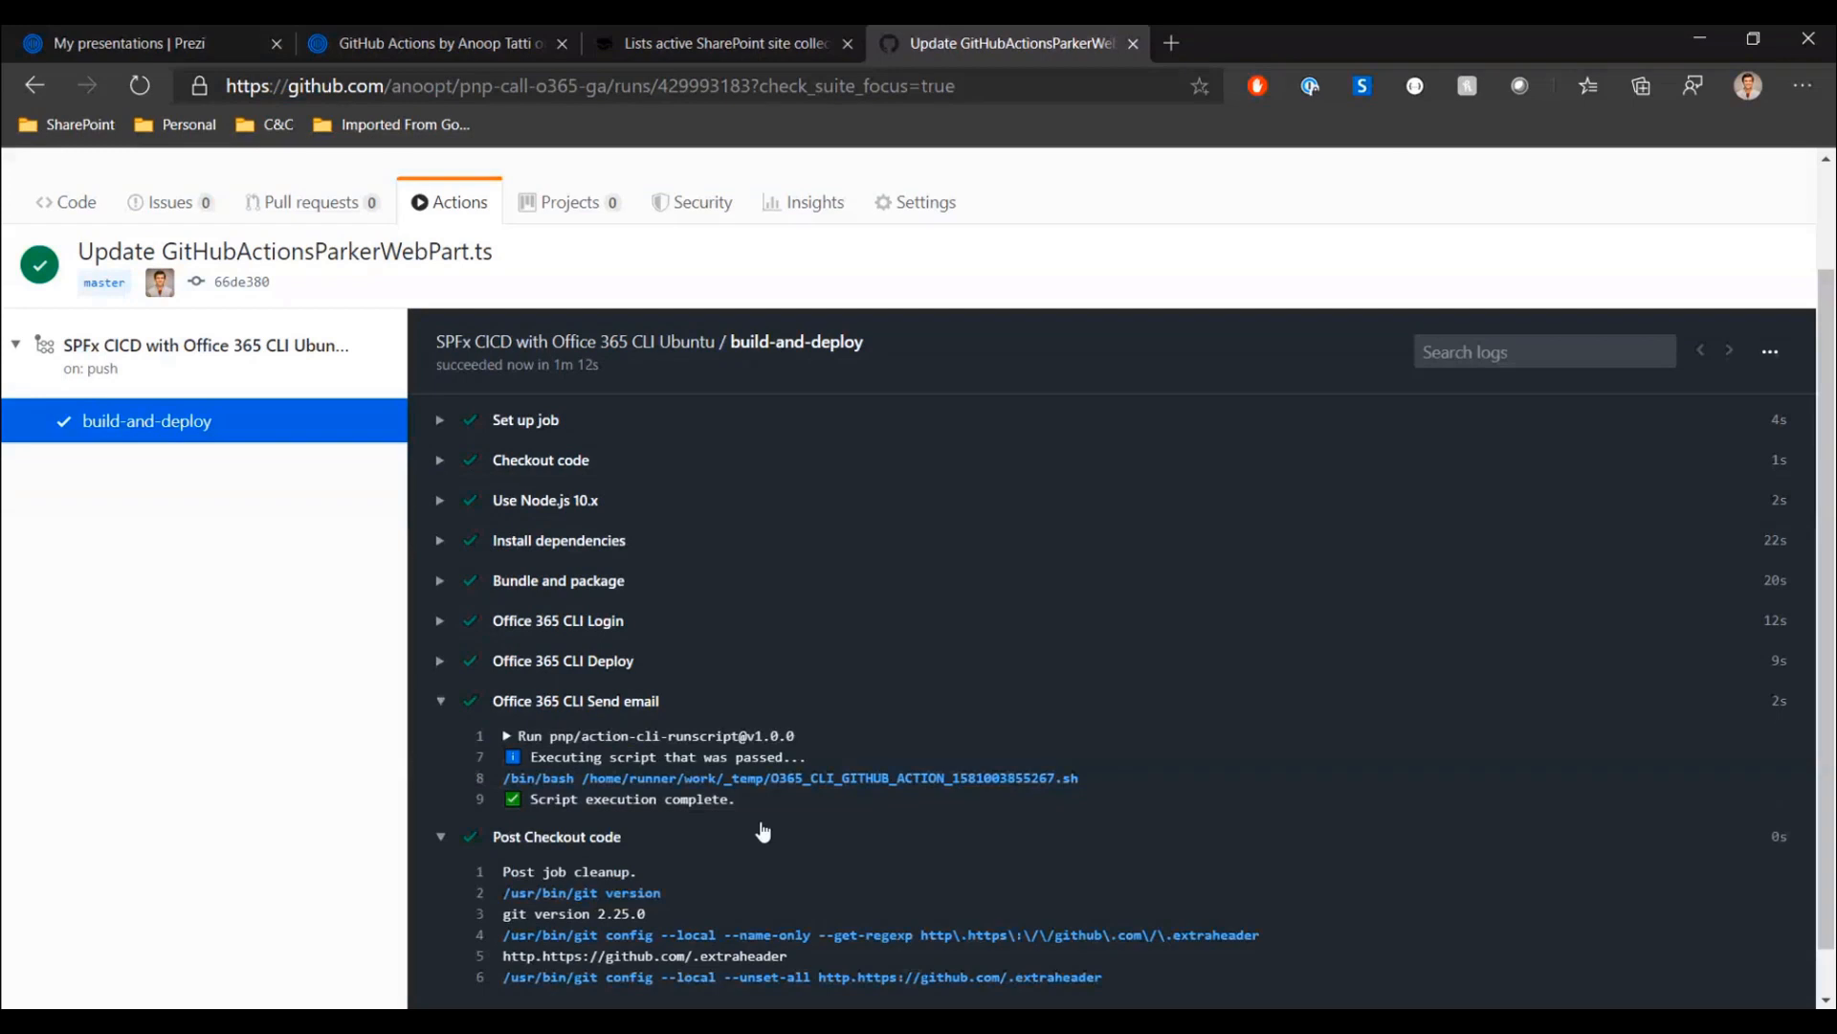
{"action": "mouse_move", "coordinate": [670, 611]}
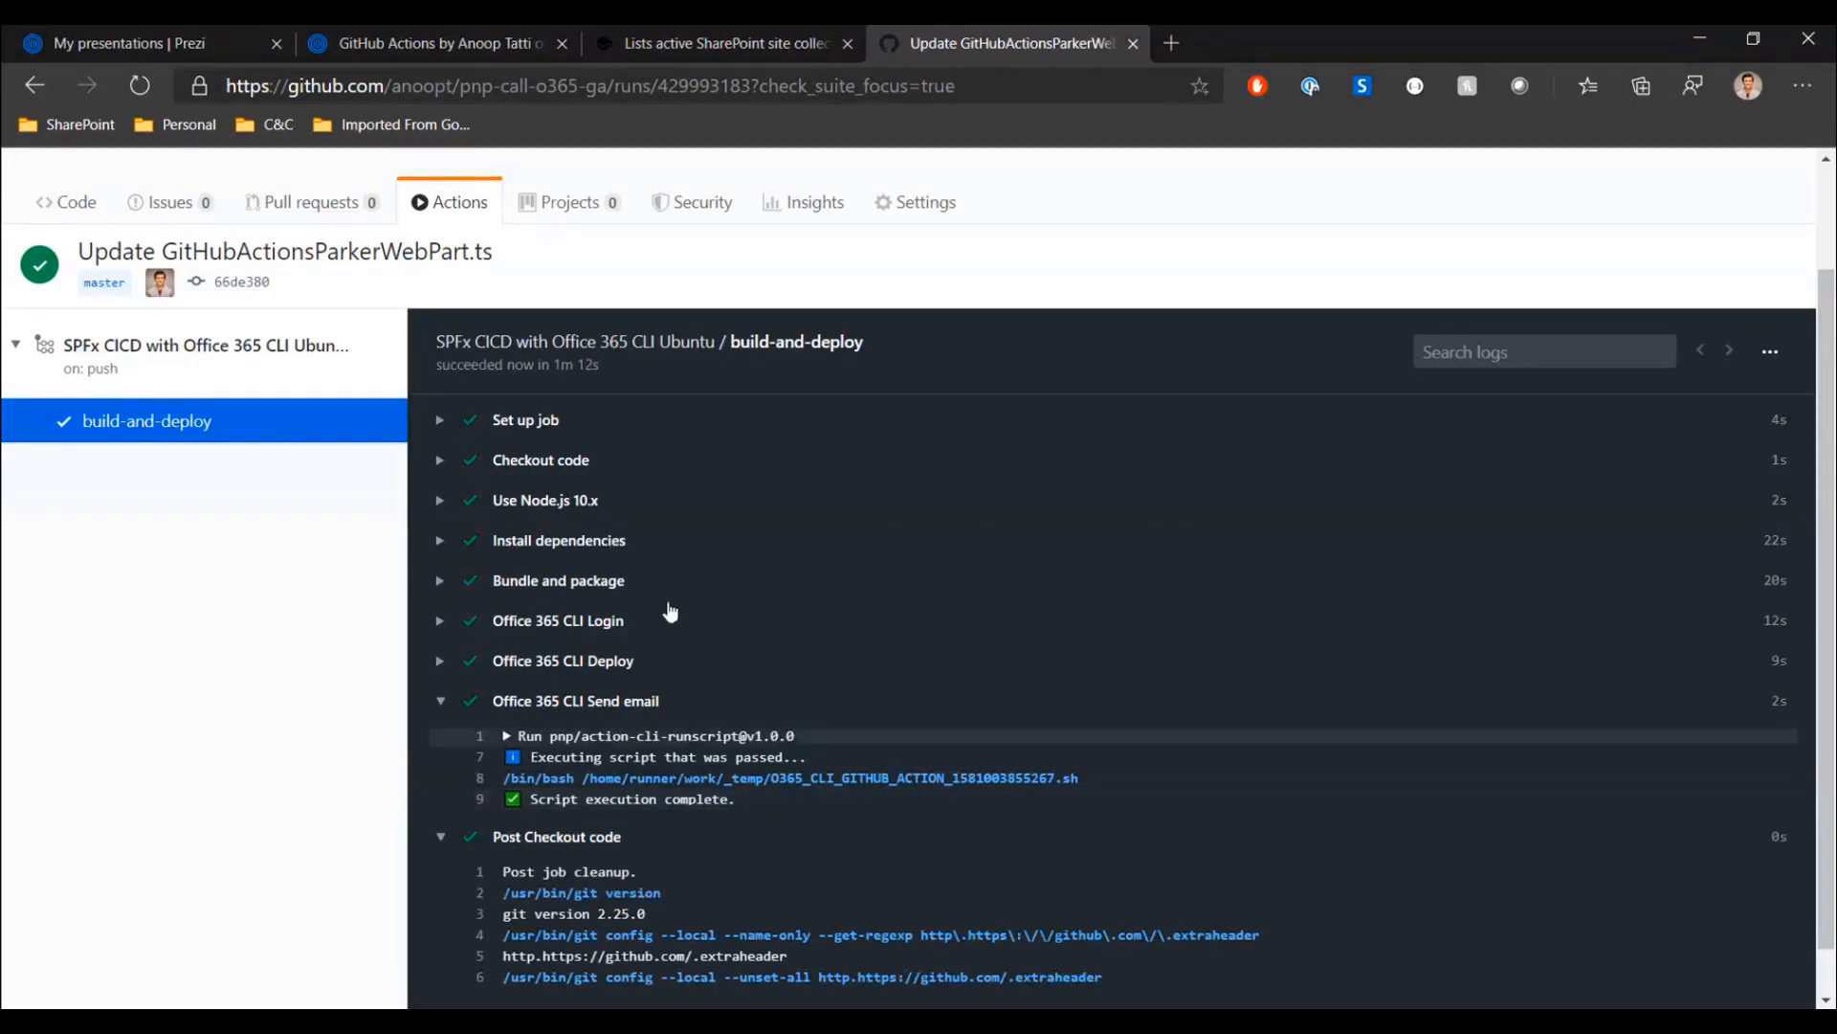
{"action": "mouse_move", "coordinate": [632, 385]}
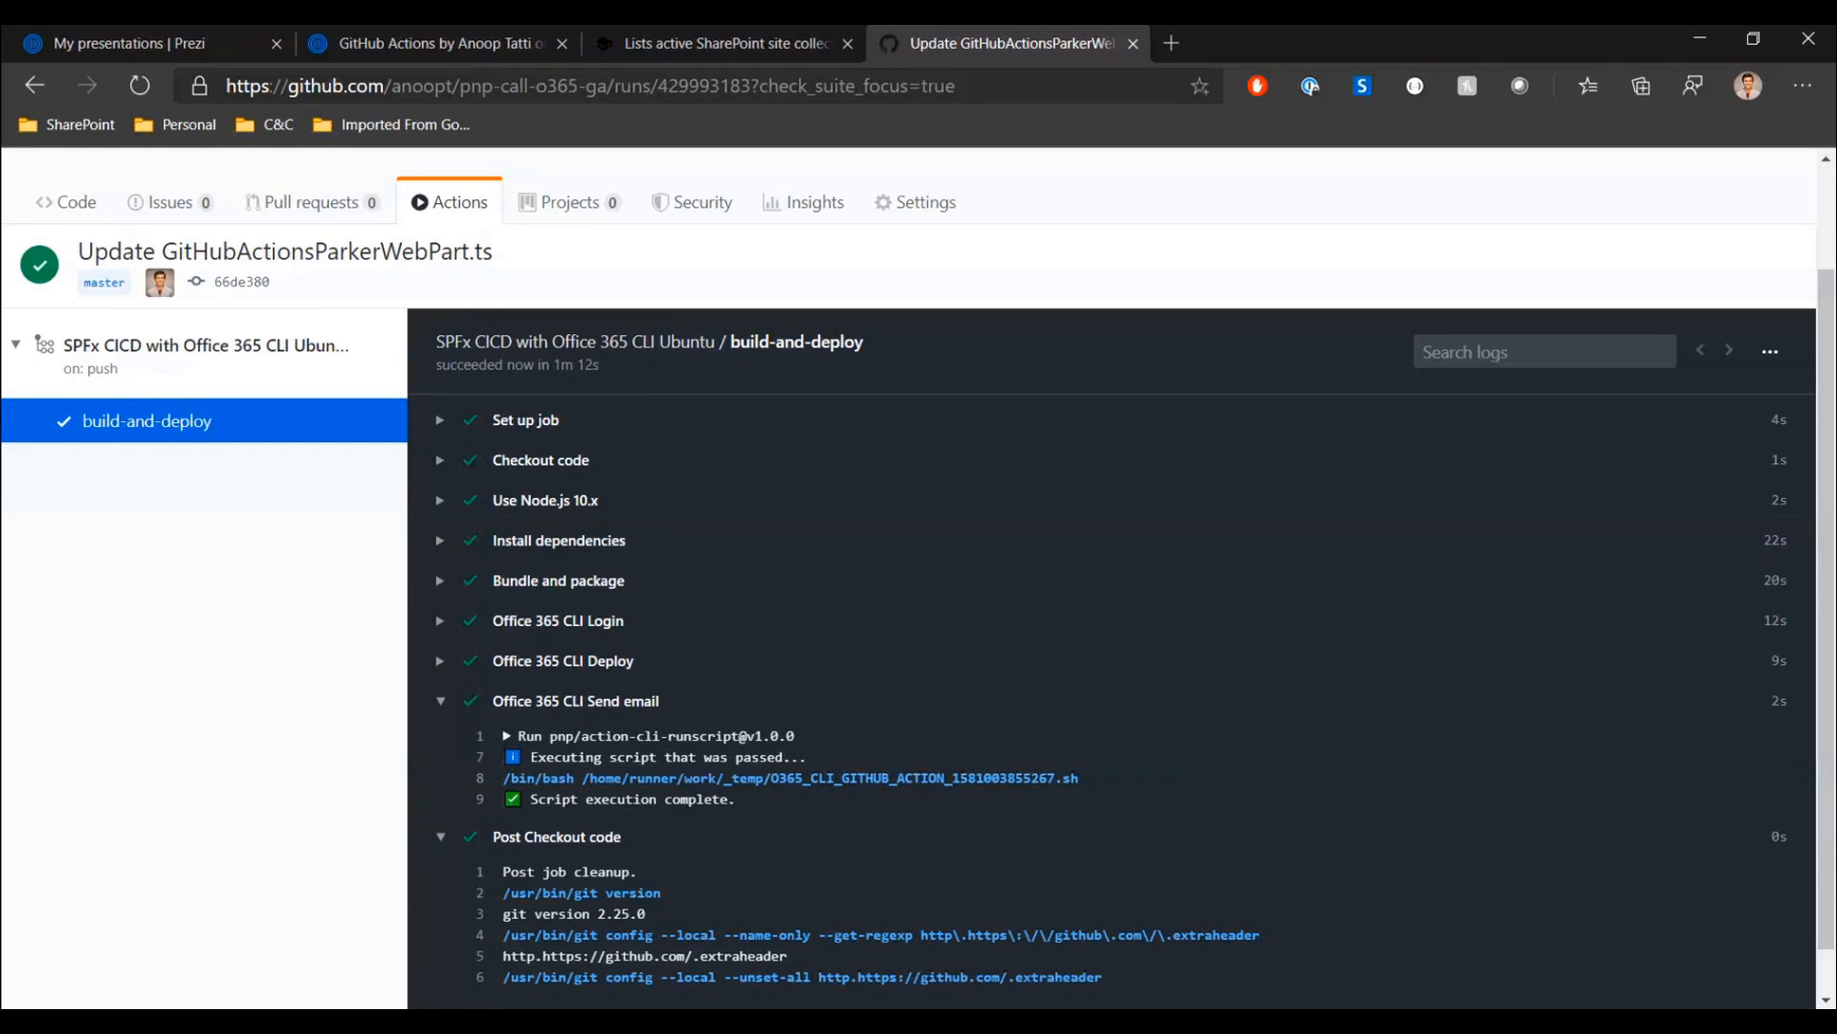
{"action": "mouse_move", "coordinate": [1212, 350]}
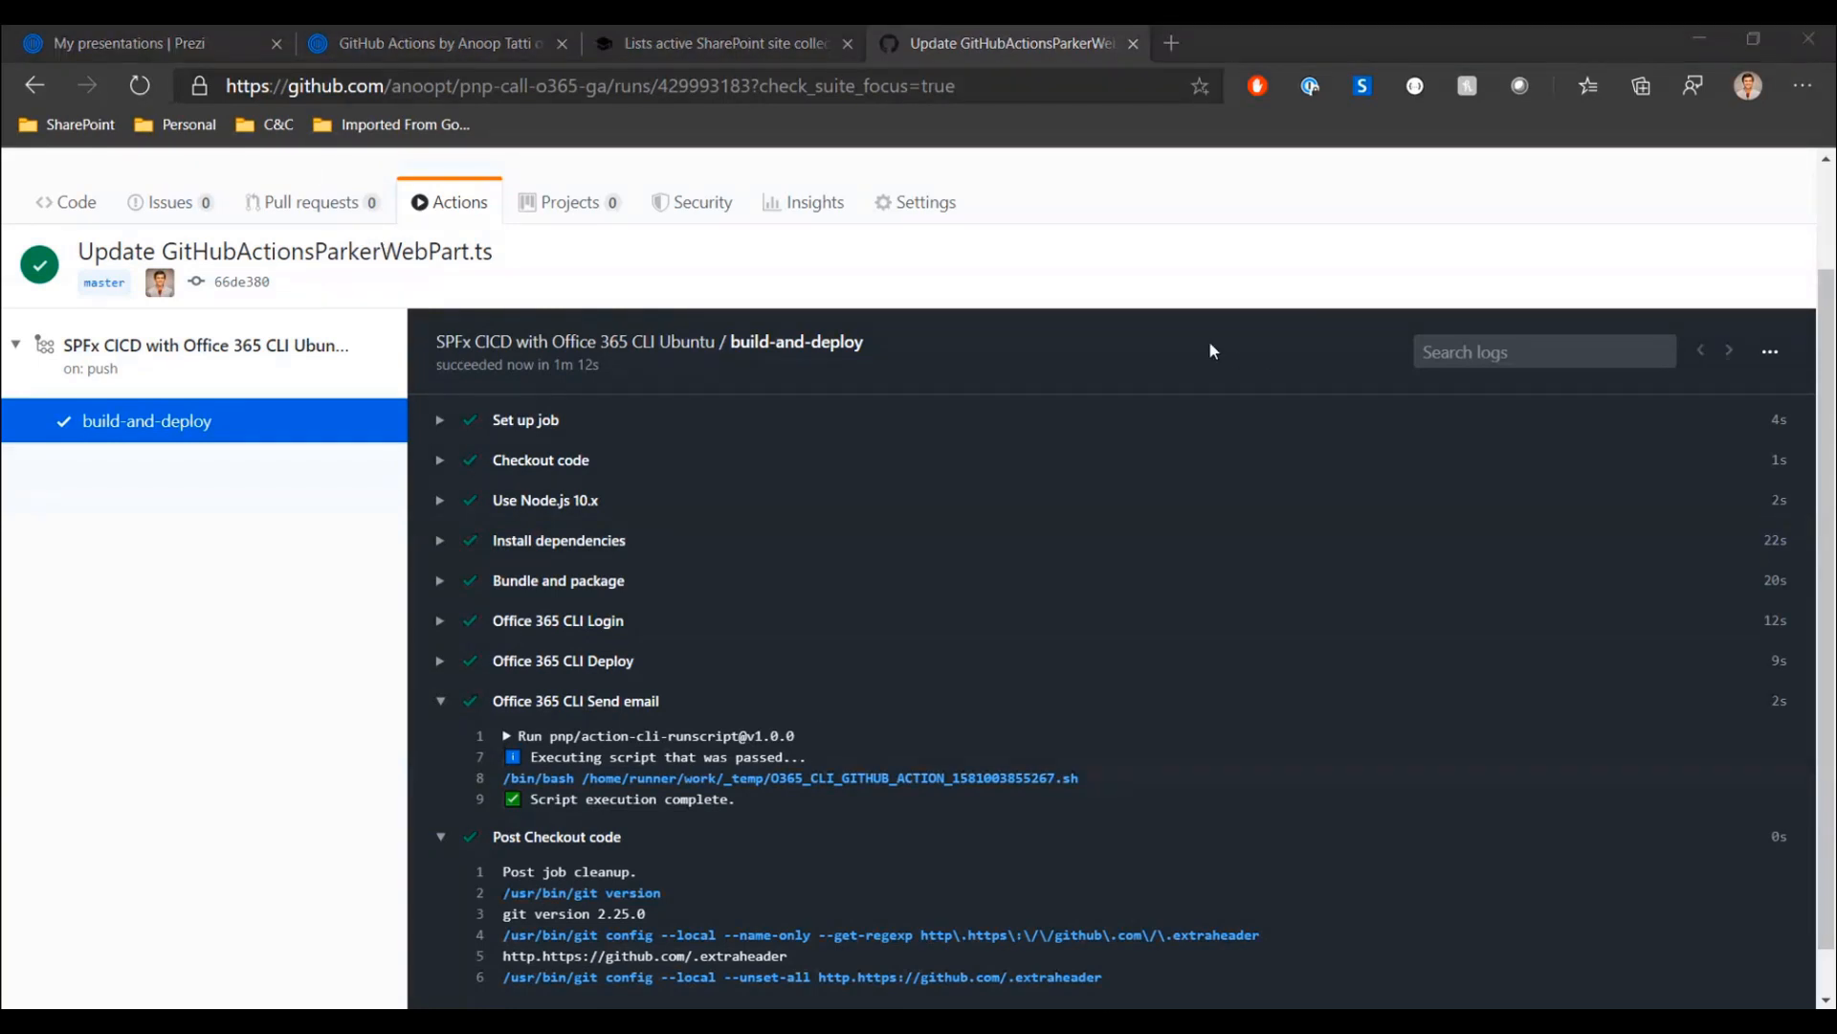
{"action": "mouse_move", "coordinate": [1527, 541]}
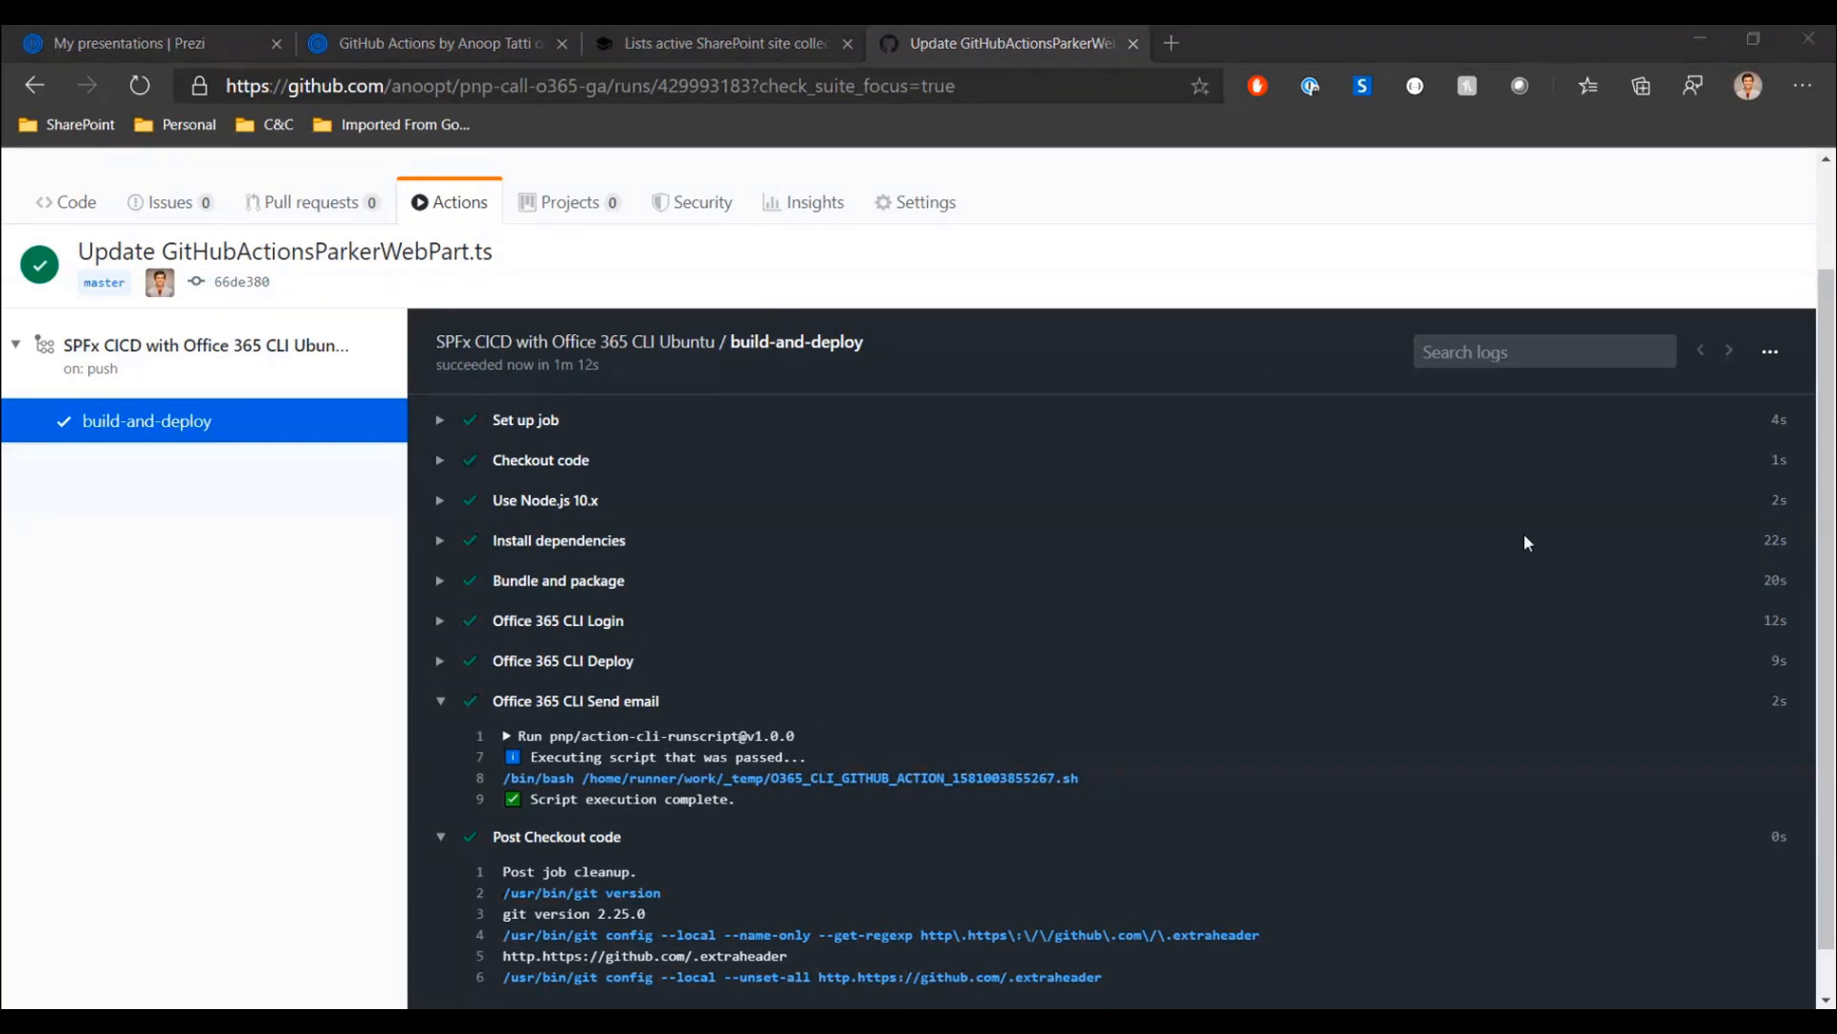
{"action": "mouse_move", "coordinate": [1359, 503]}
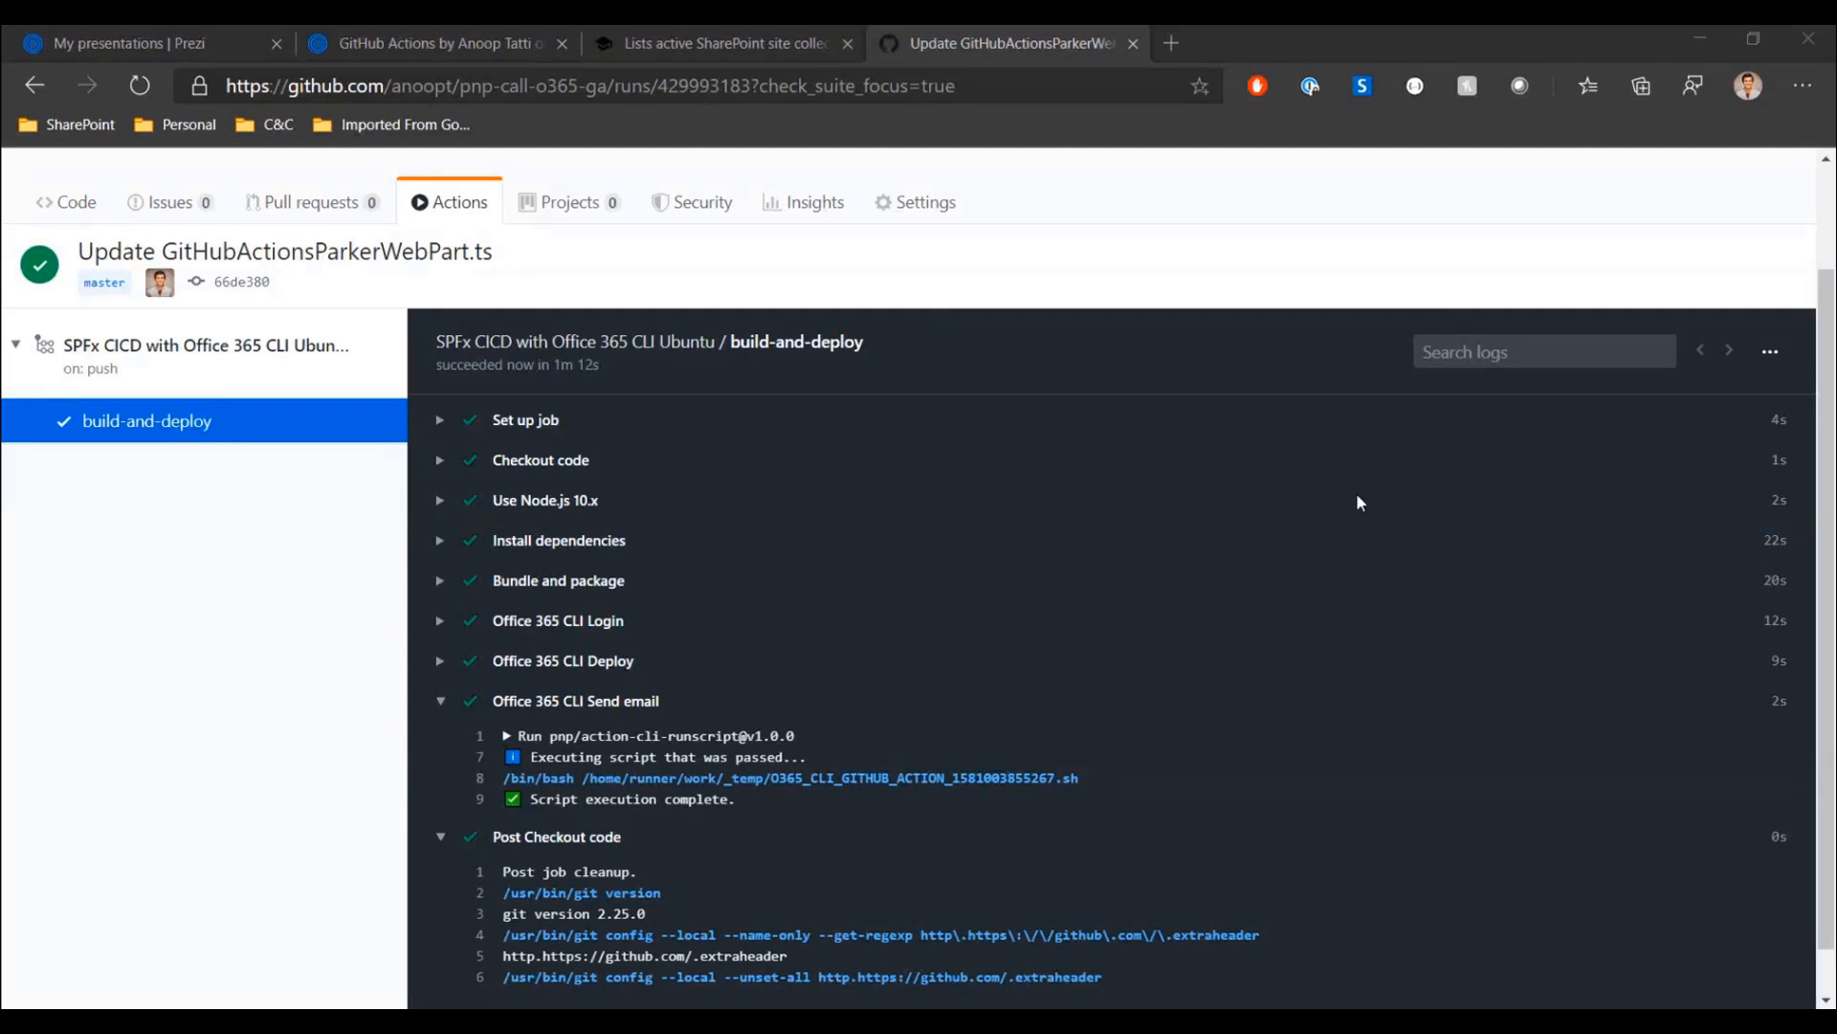
{"action": "mouse_move", "coordinate": [557, 247]}
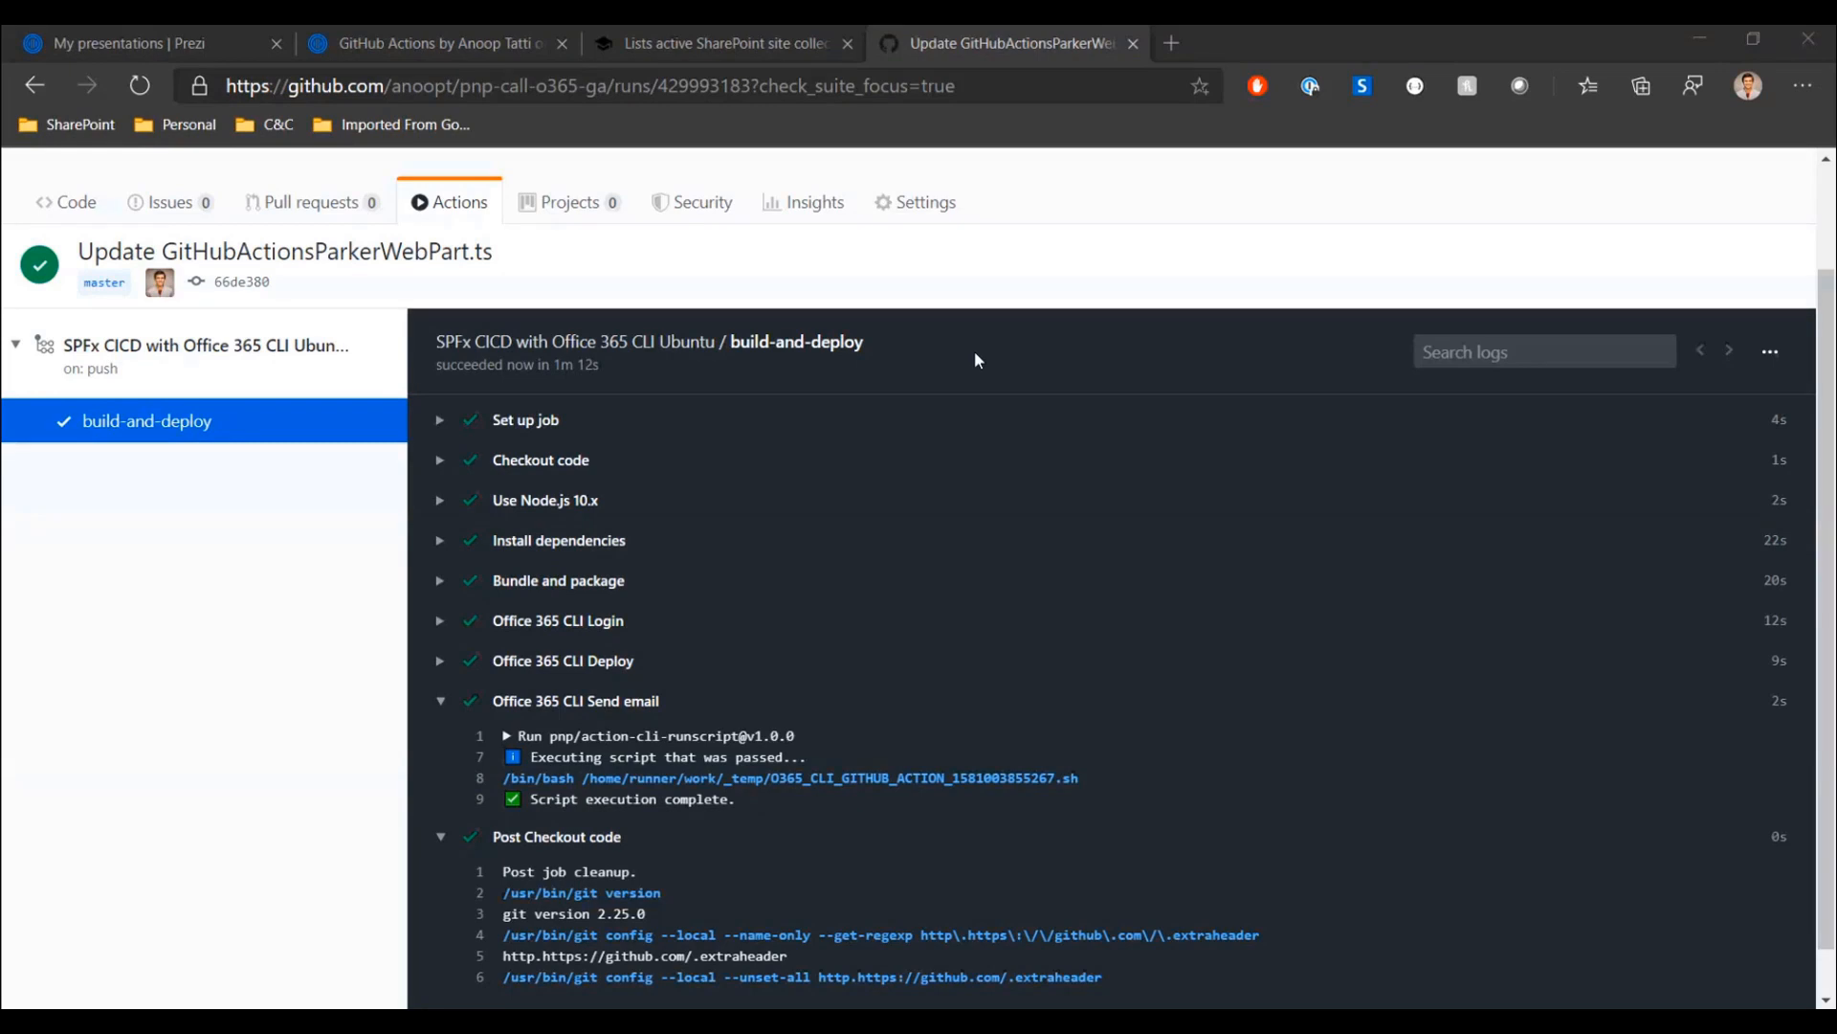
{"action": "mouse_move", "coordinate": [503, 352]}
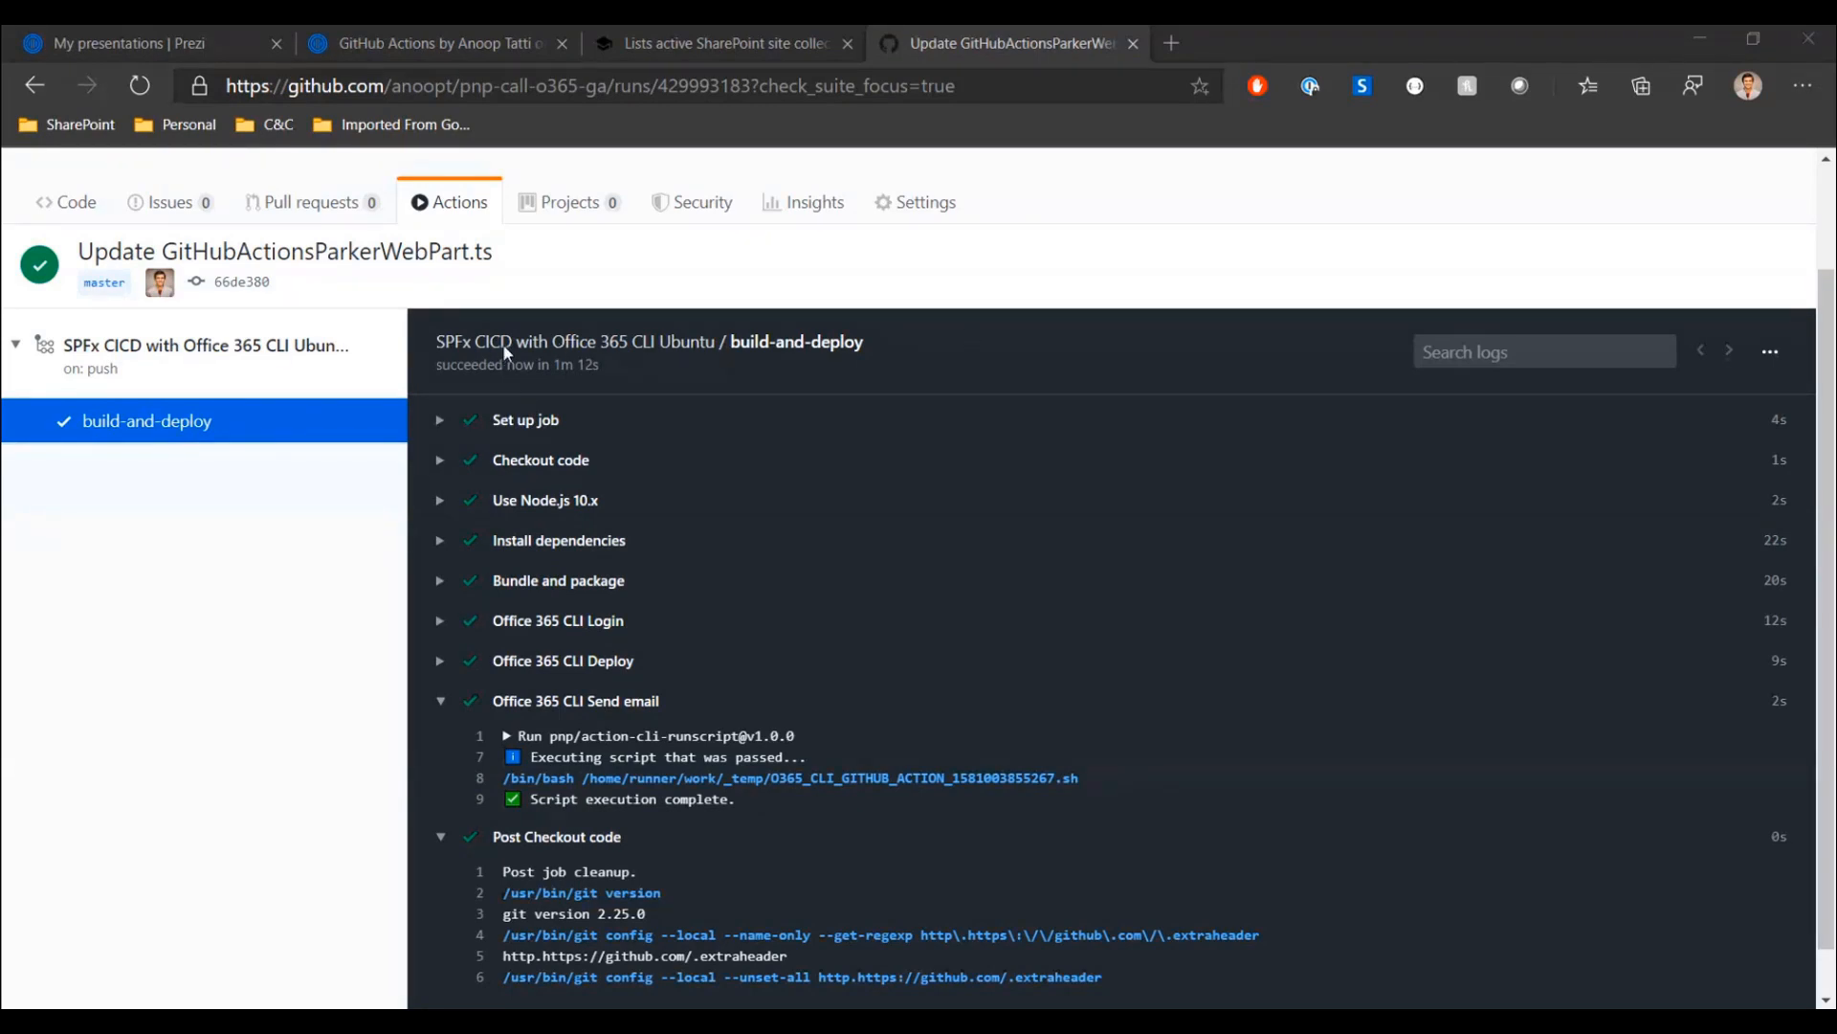
{"action": "mouse_move", "coordinate": [957, 408]}
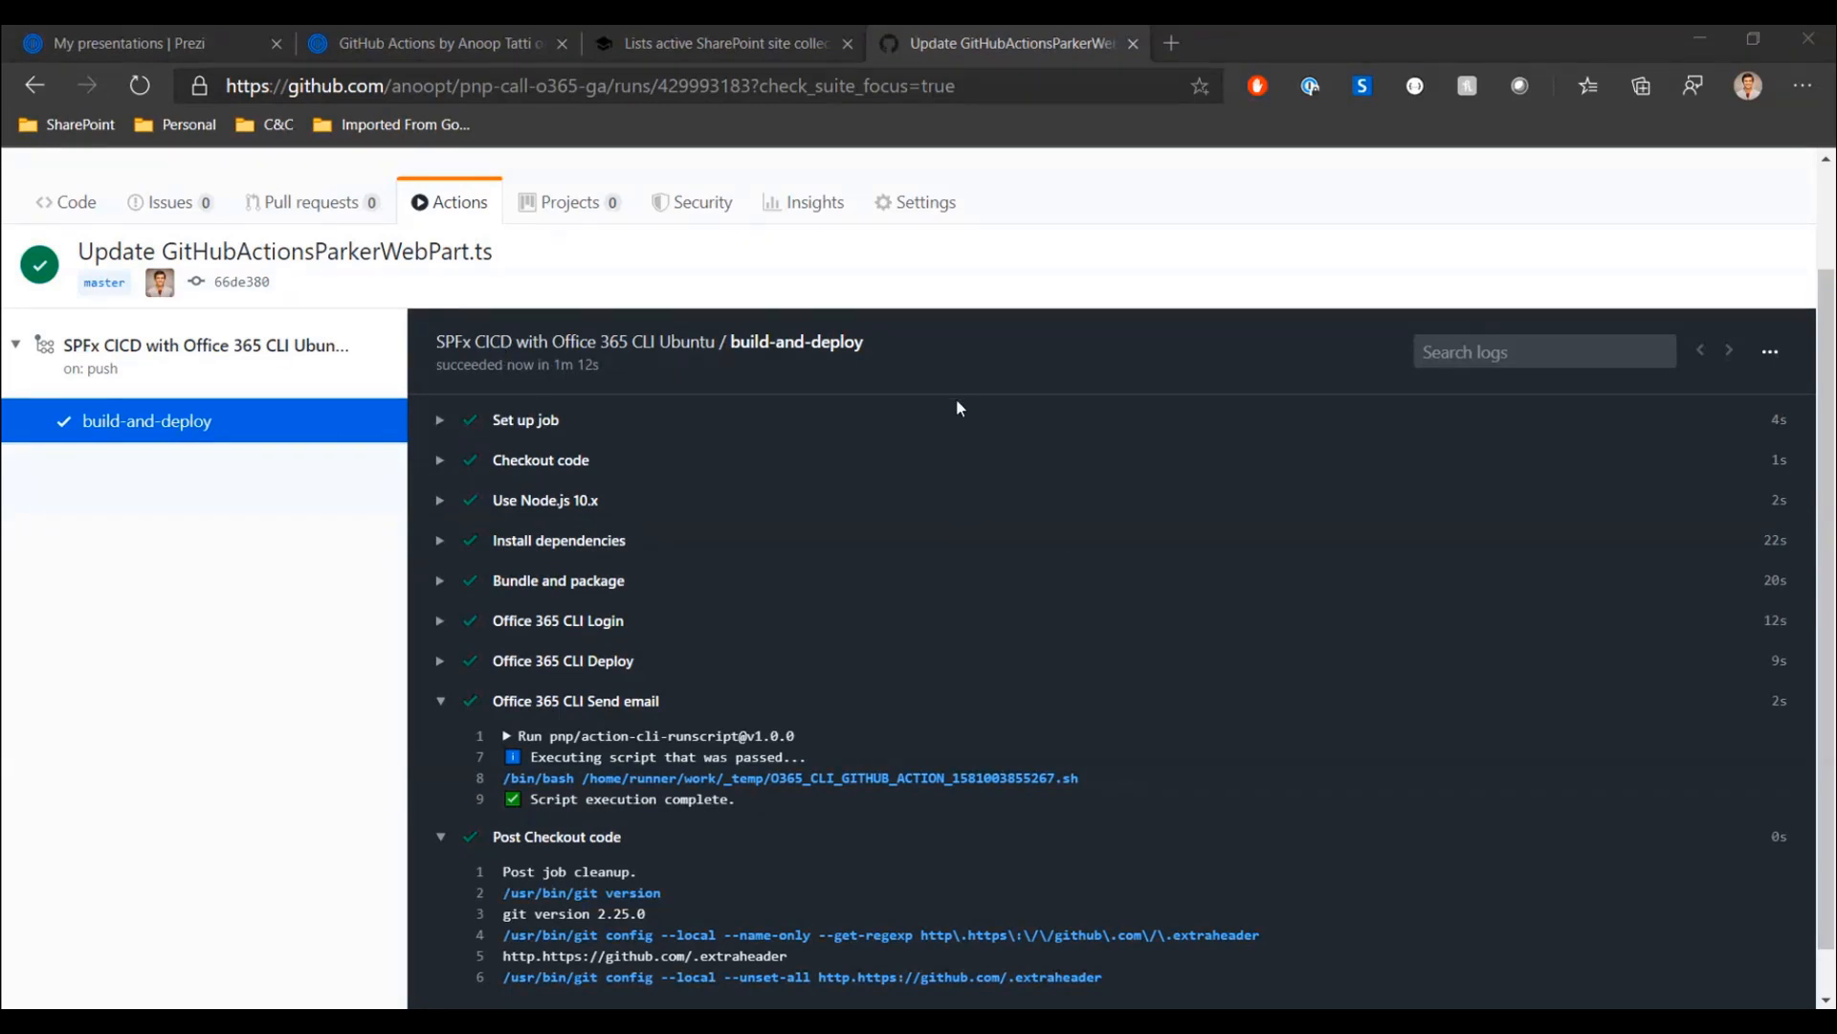
{"action": "mouse_move", "coordinate": [658, 420]}
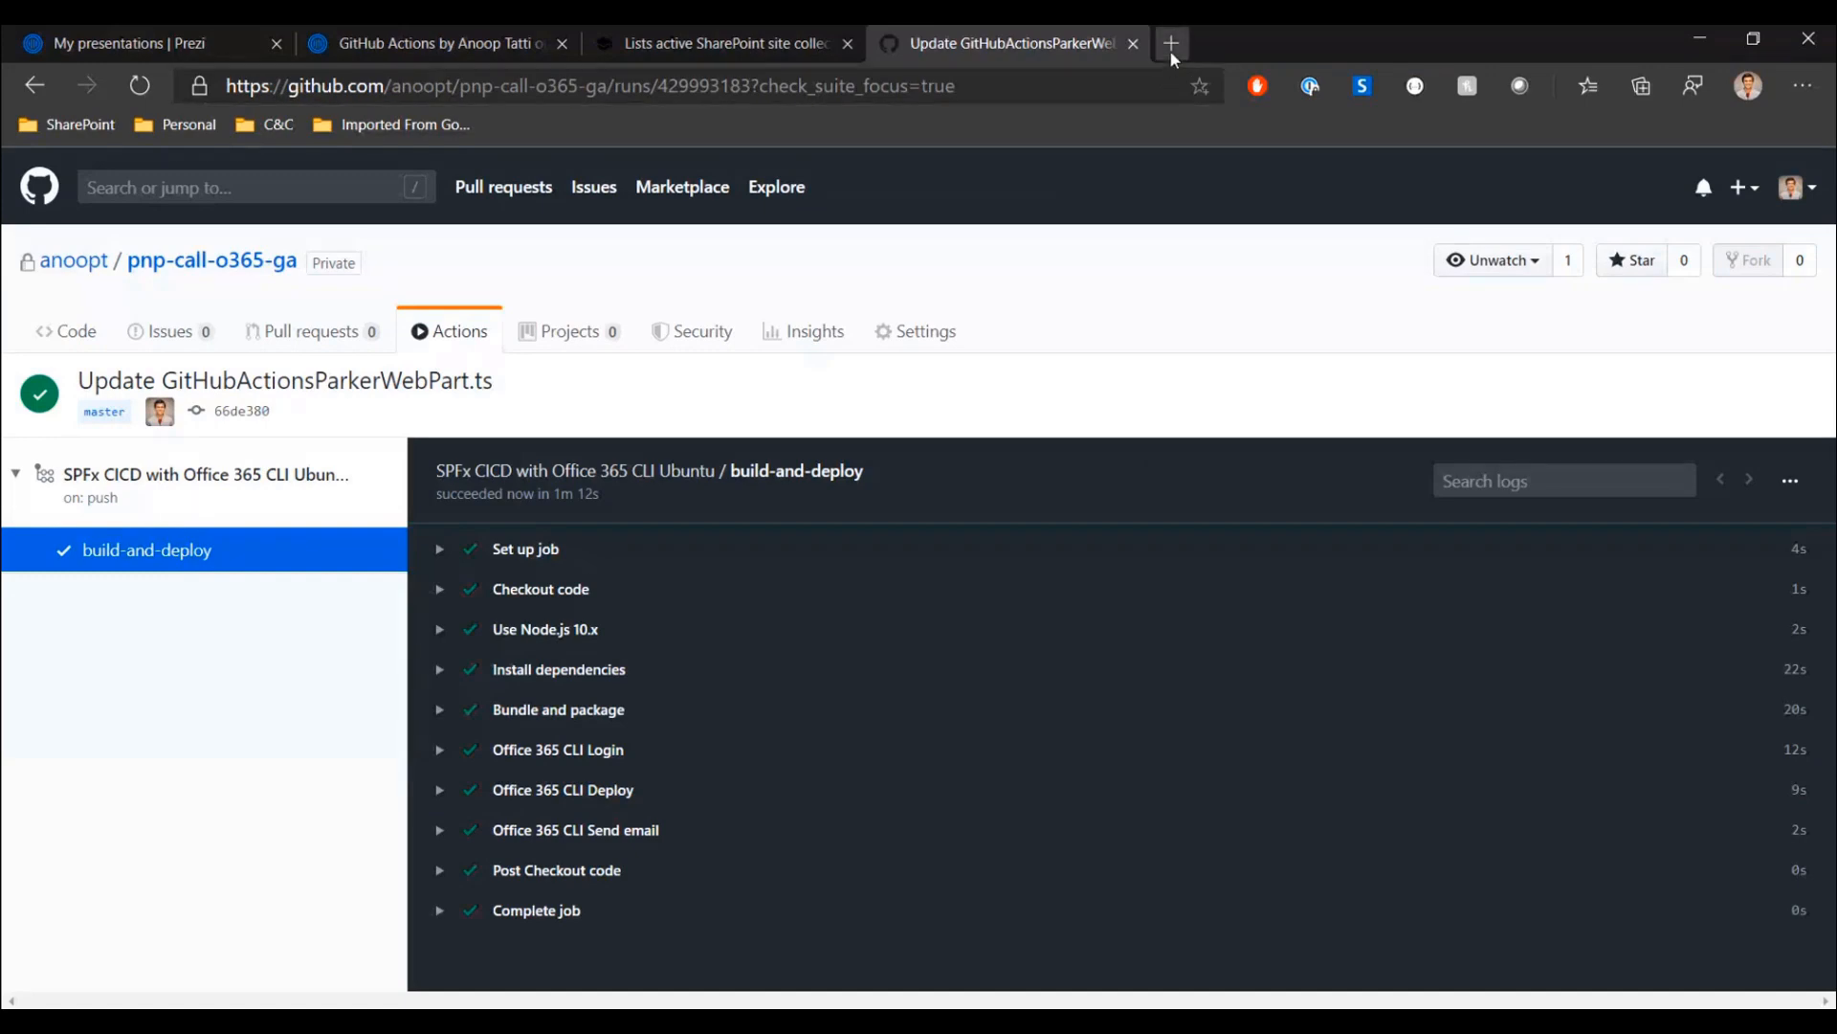
- Zoom into the presentation's Resources Links slide and follow its GitHub Marketplace link
{"action": "left_click", "coordinate": [435, 44]}
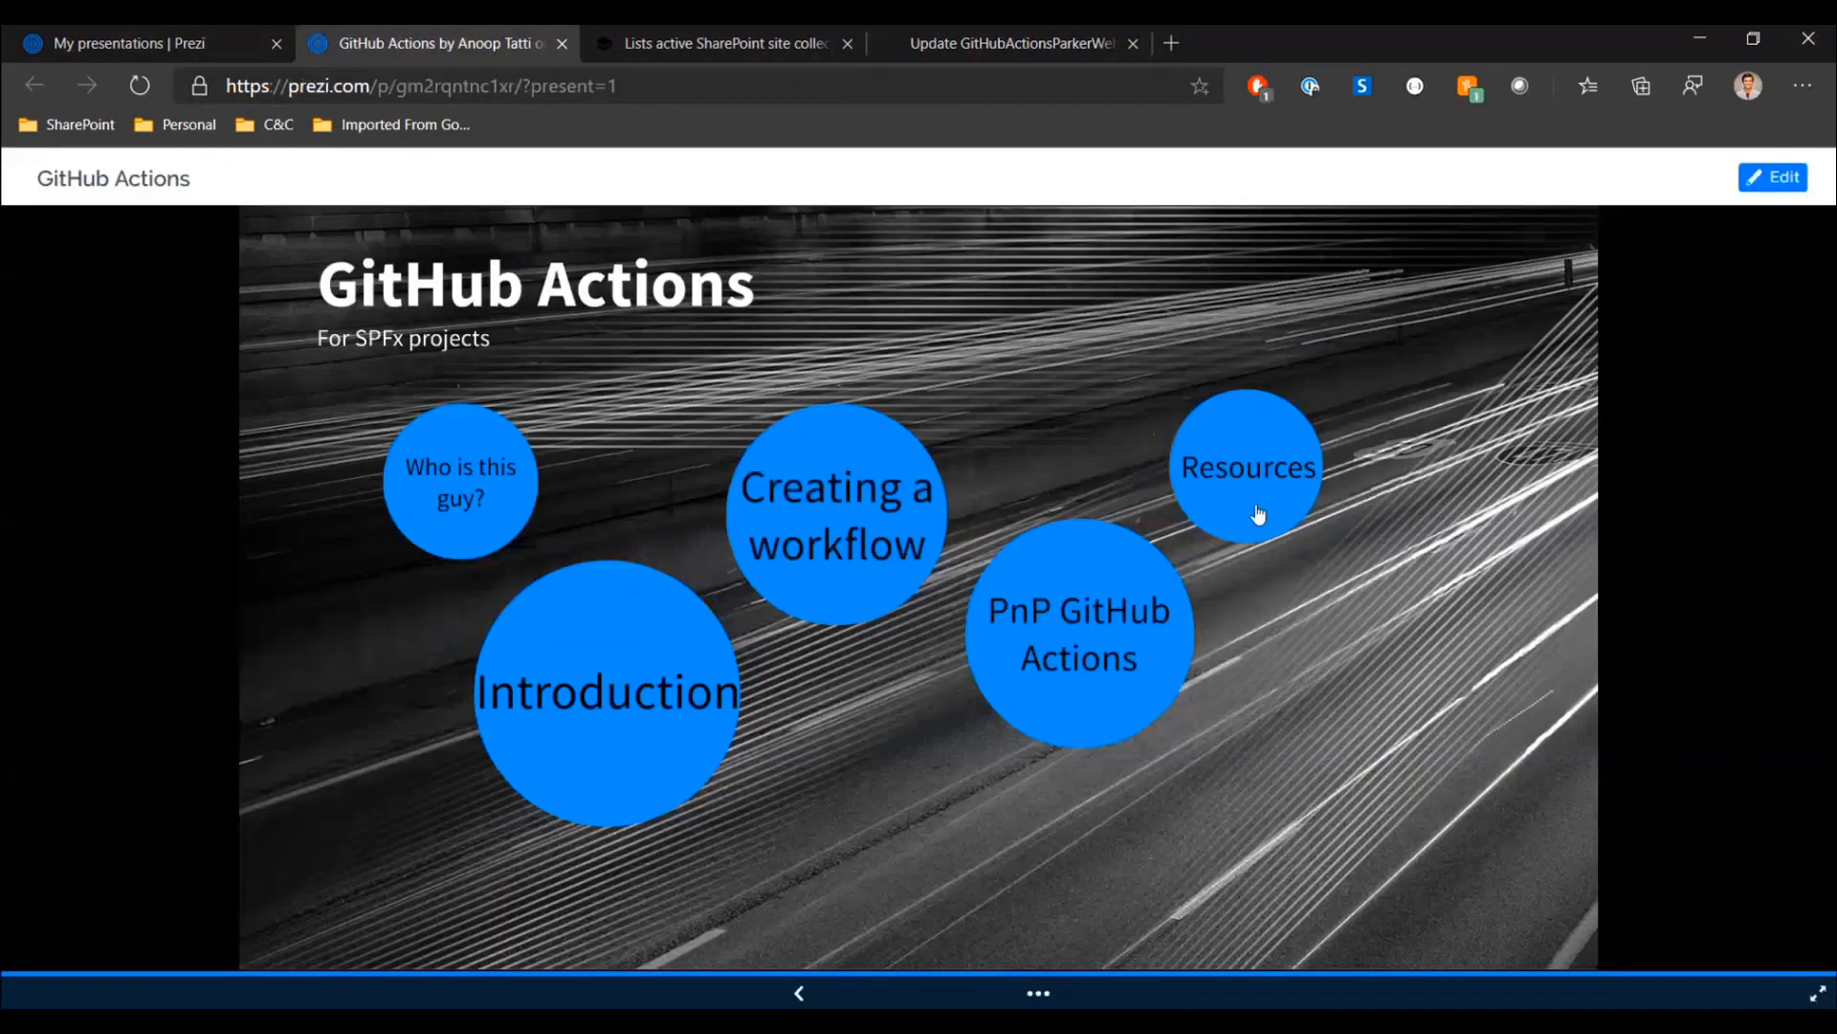
{"action": "left_click", "coordinate": [1246, 467]}
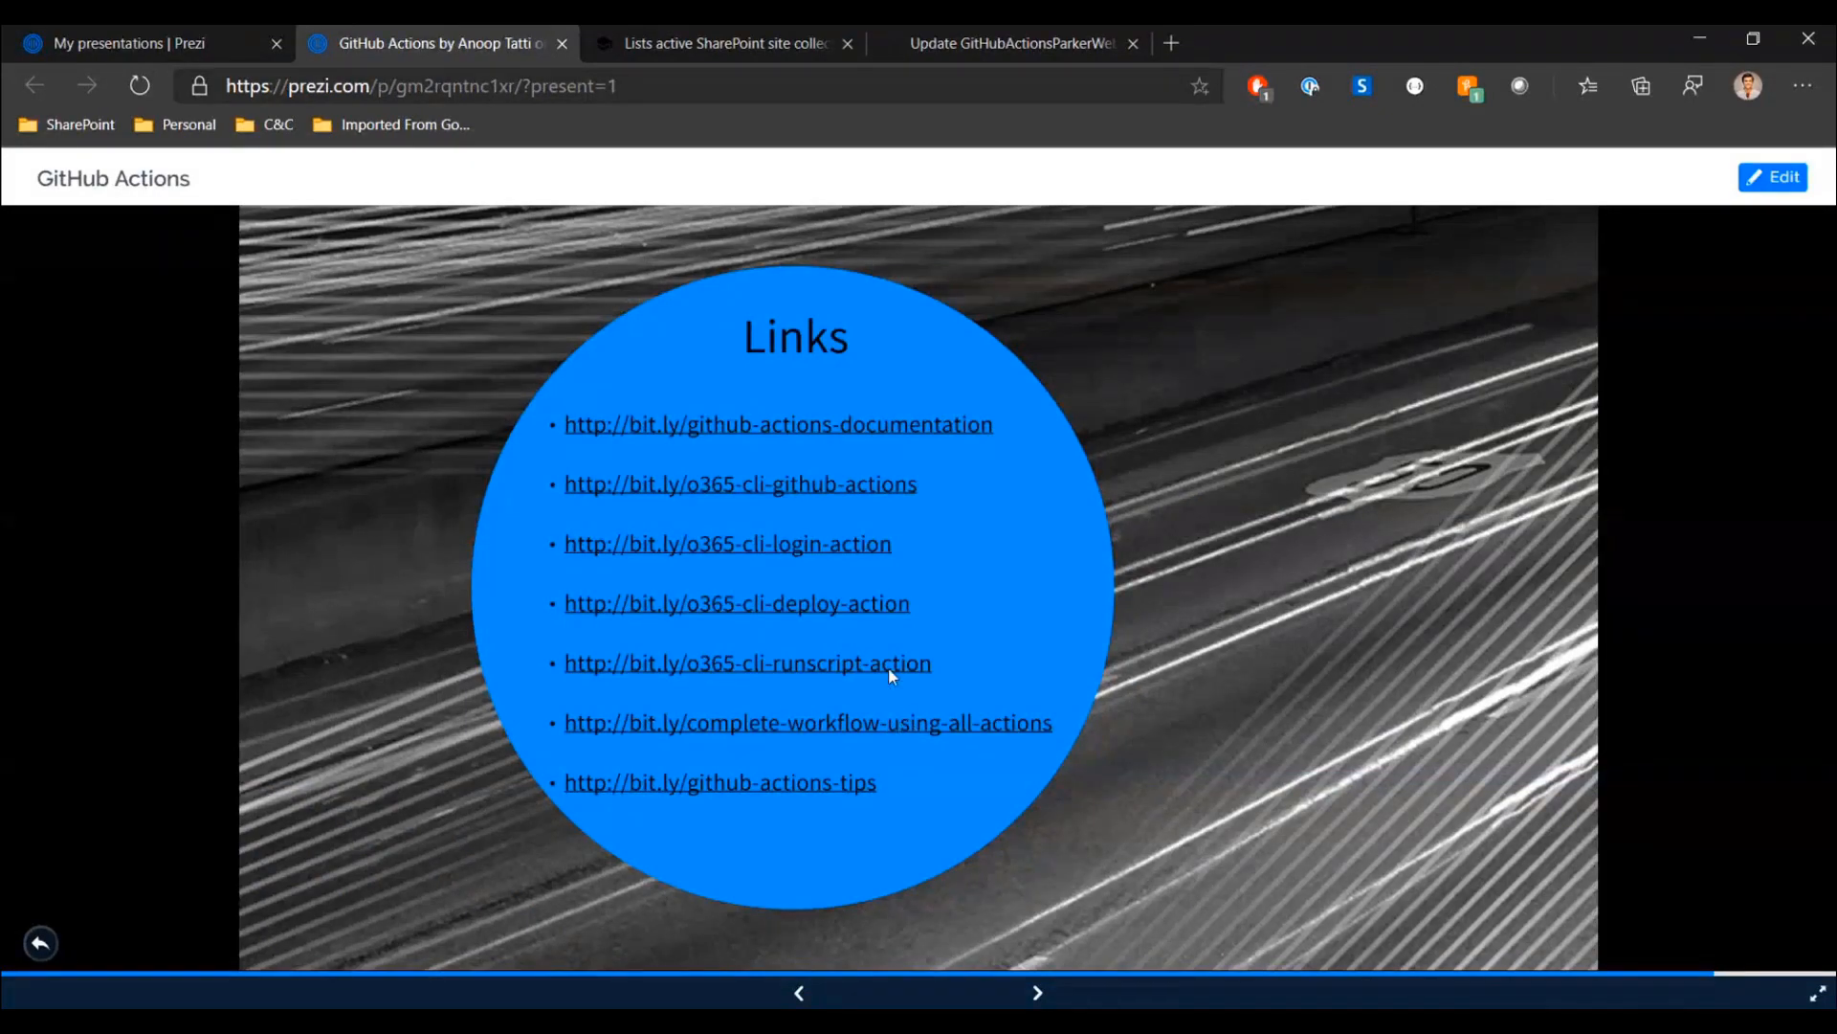
{"action": "left_click", "coordinate": [749, 662]}
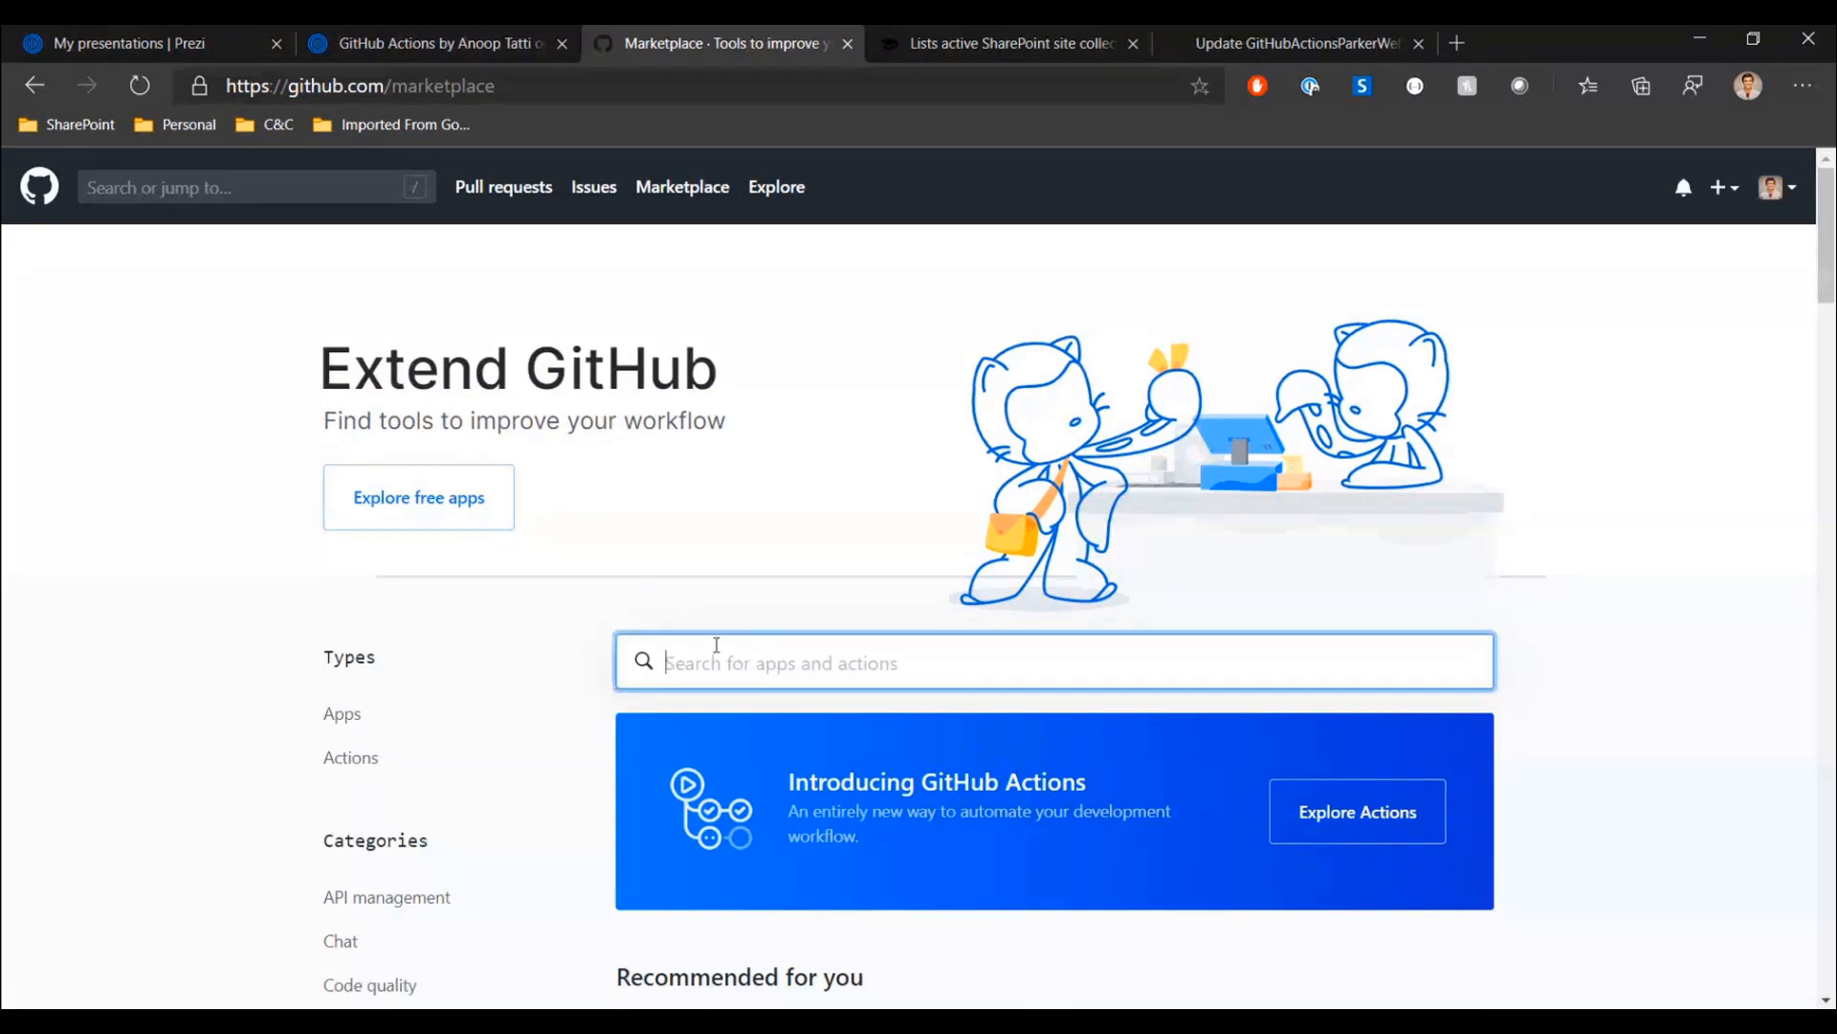
- Search the Marketplace for 'office 365 cli' and select the Office 365 CLI Login action
{"action": "type", "text": "office 365"}
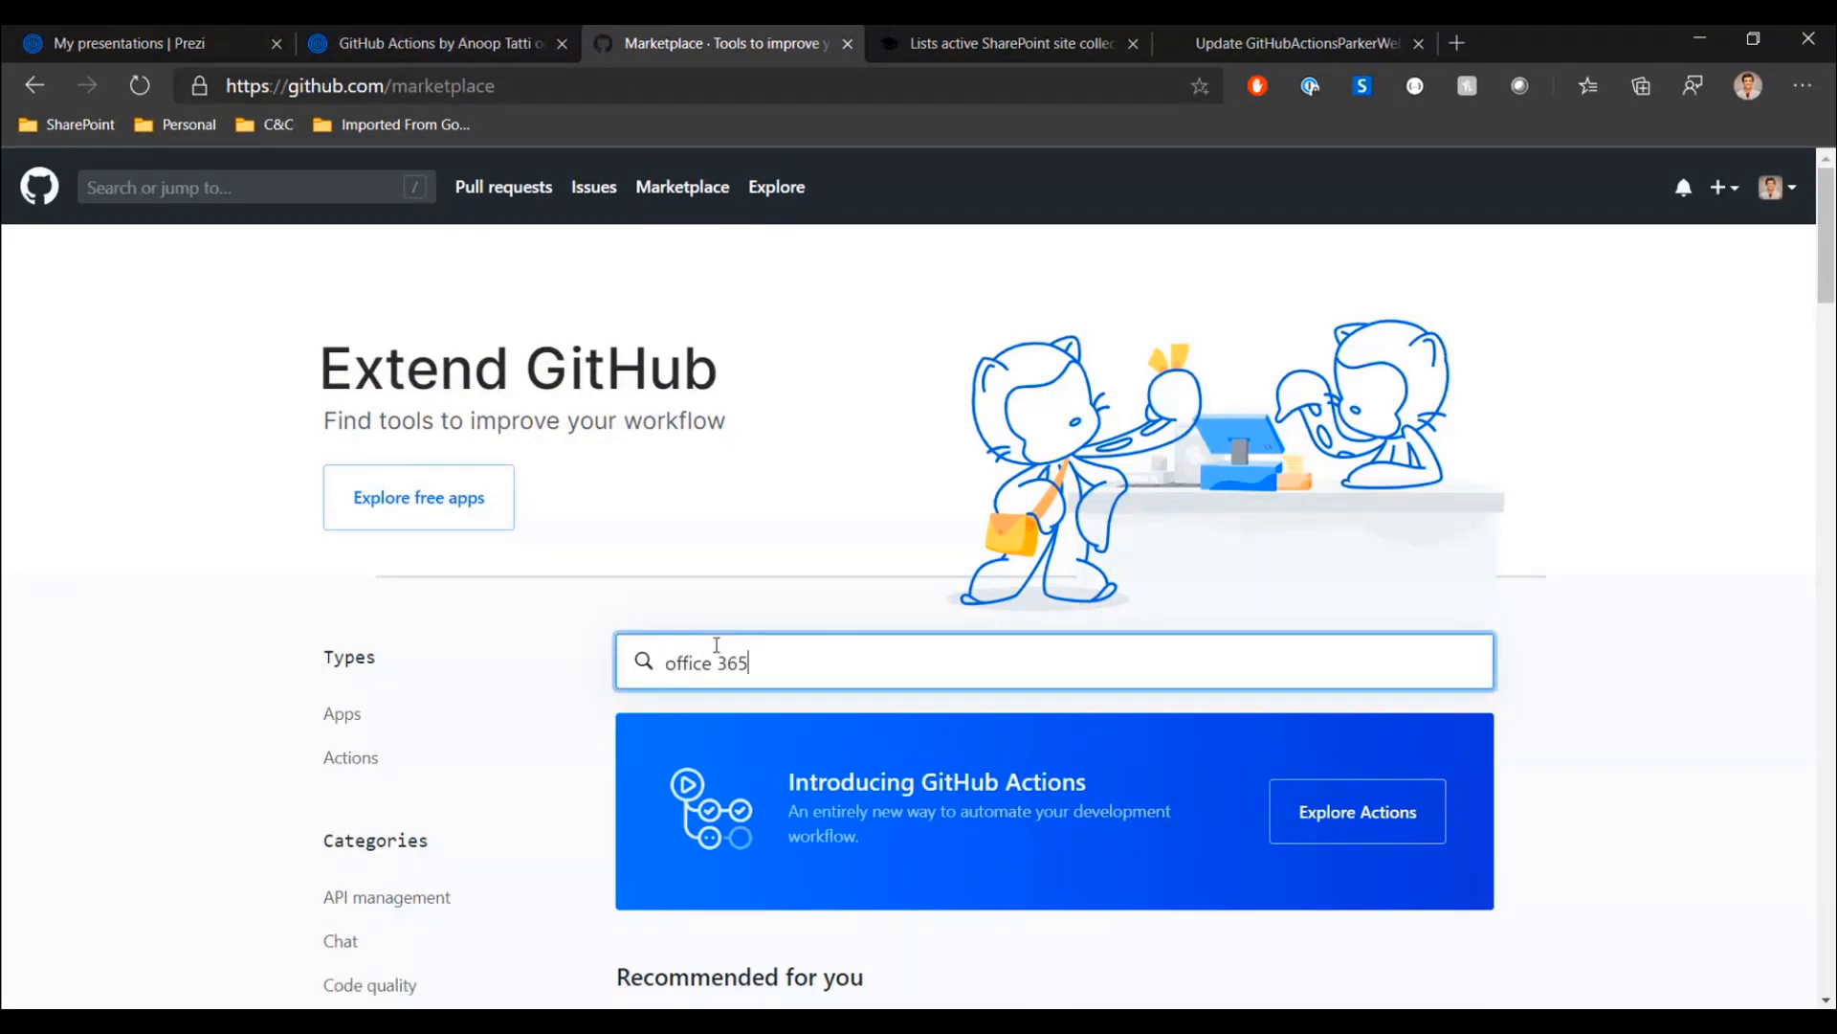
{"action": "type", "text": "cli"}
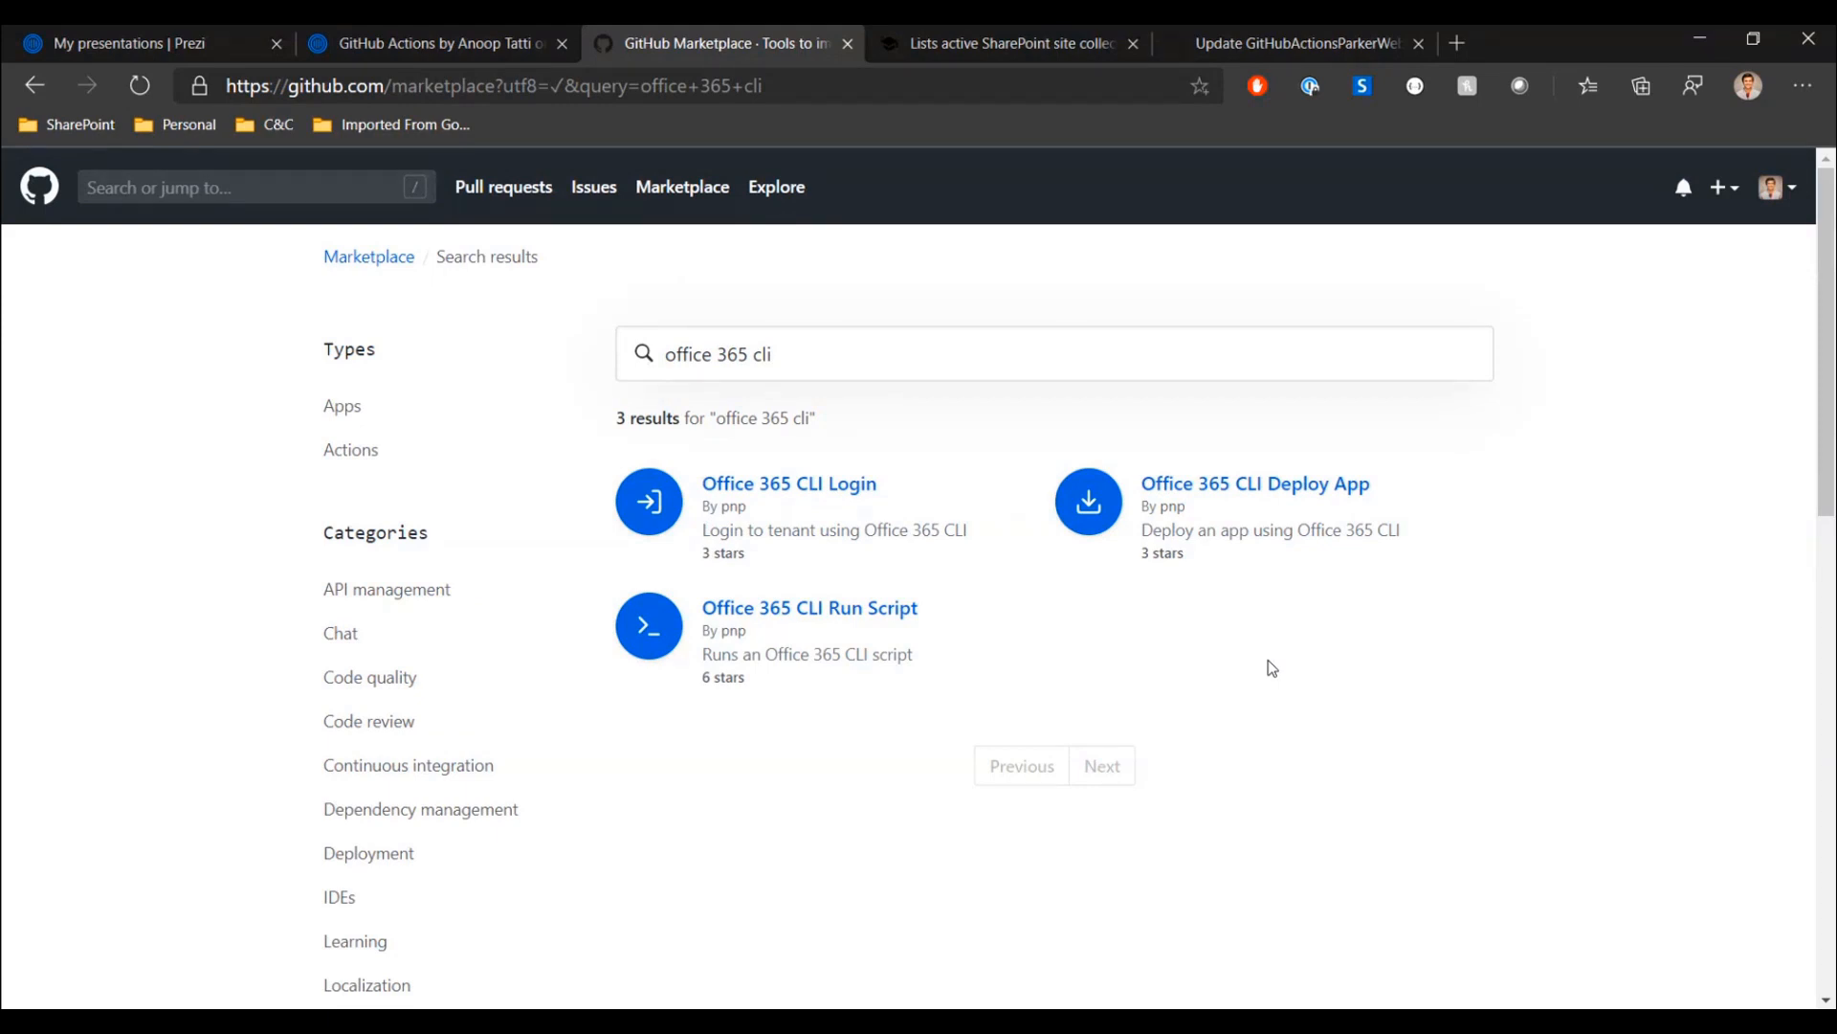
{"action": "mouse_move", "coordinate": [812, 493]}
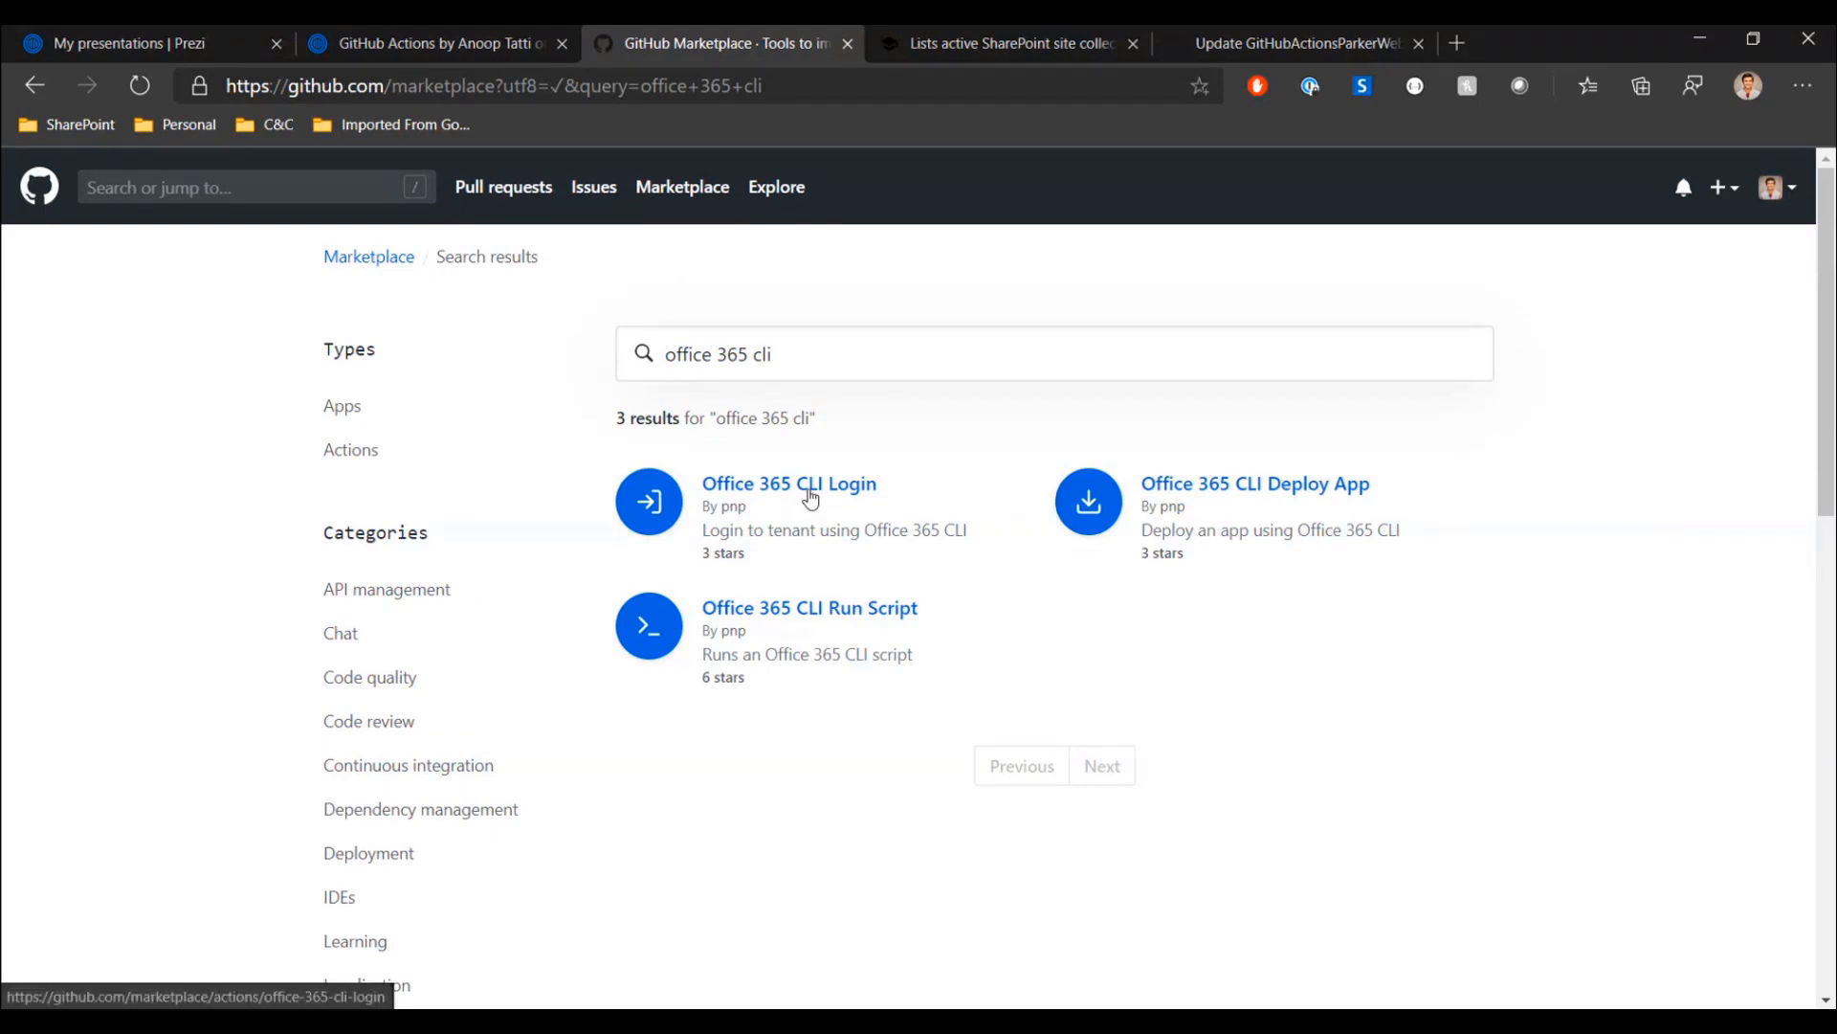
{"action": "left_click", "coordinate": [788, 482]}
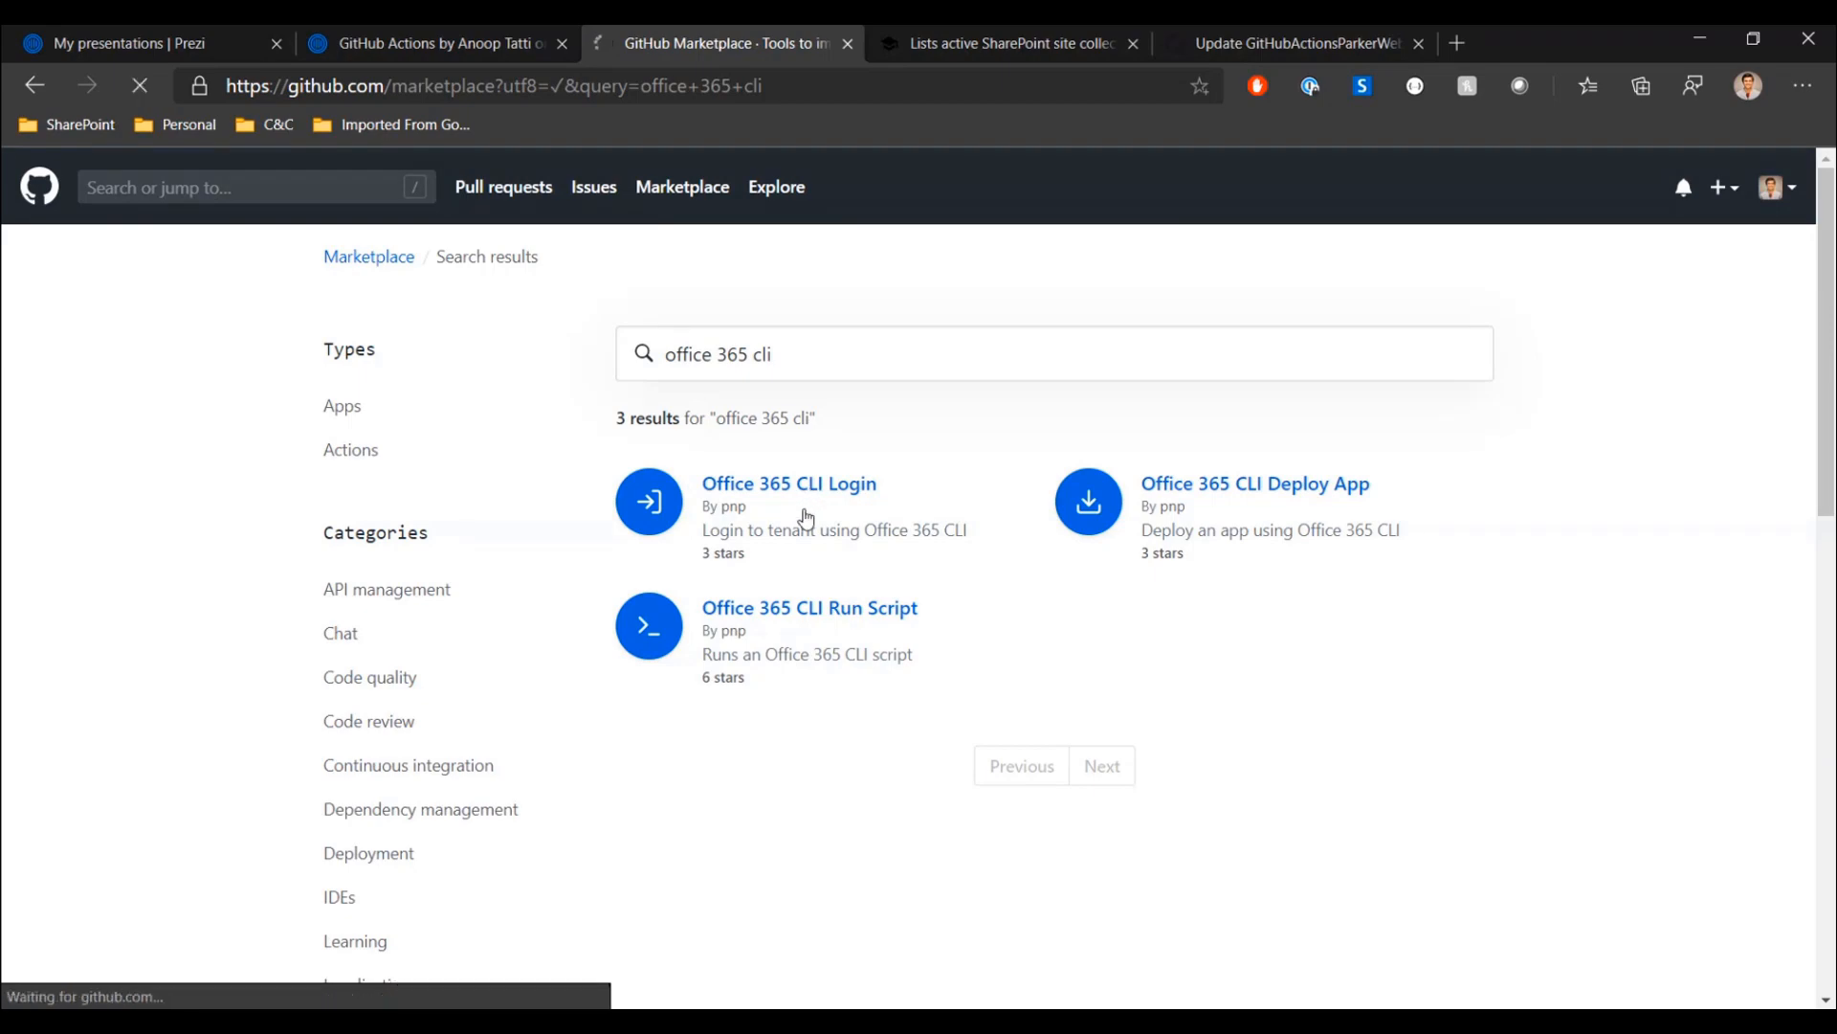
- Read through the Office 365 CLI Login action's usage on its Marketplace page
{"action": "left_click", "coordinate": [789, 482]}
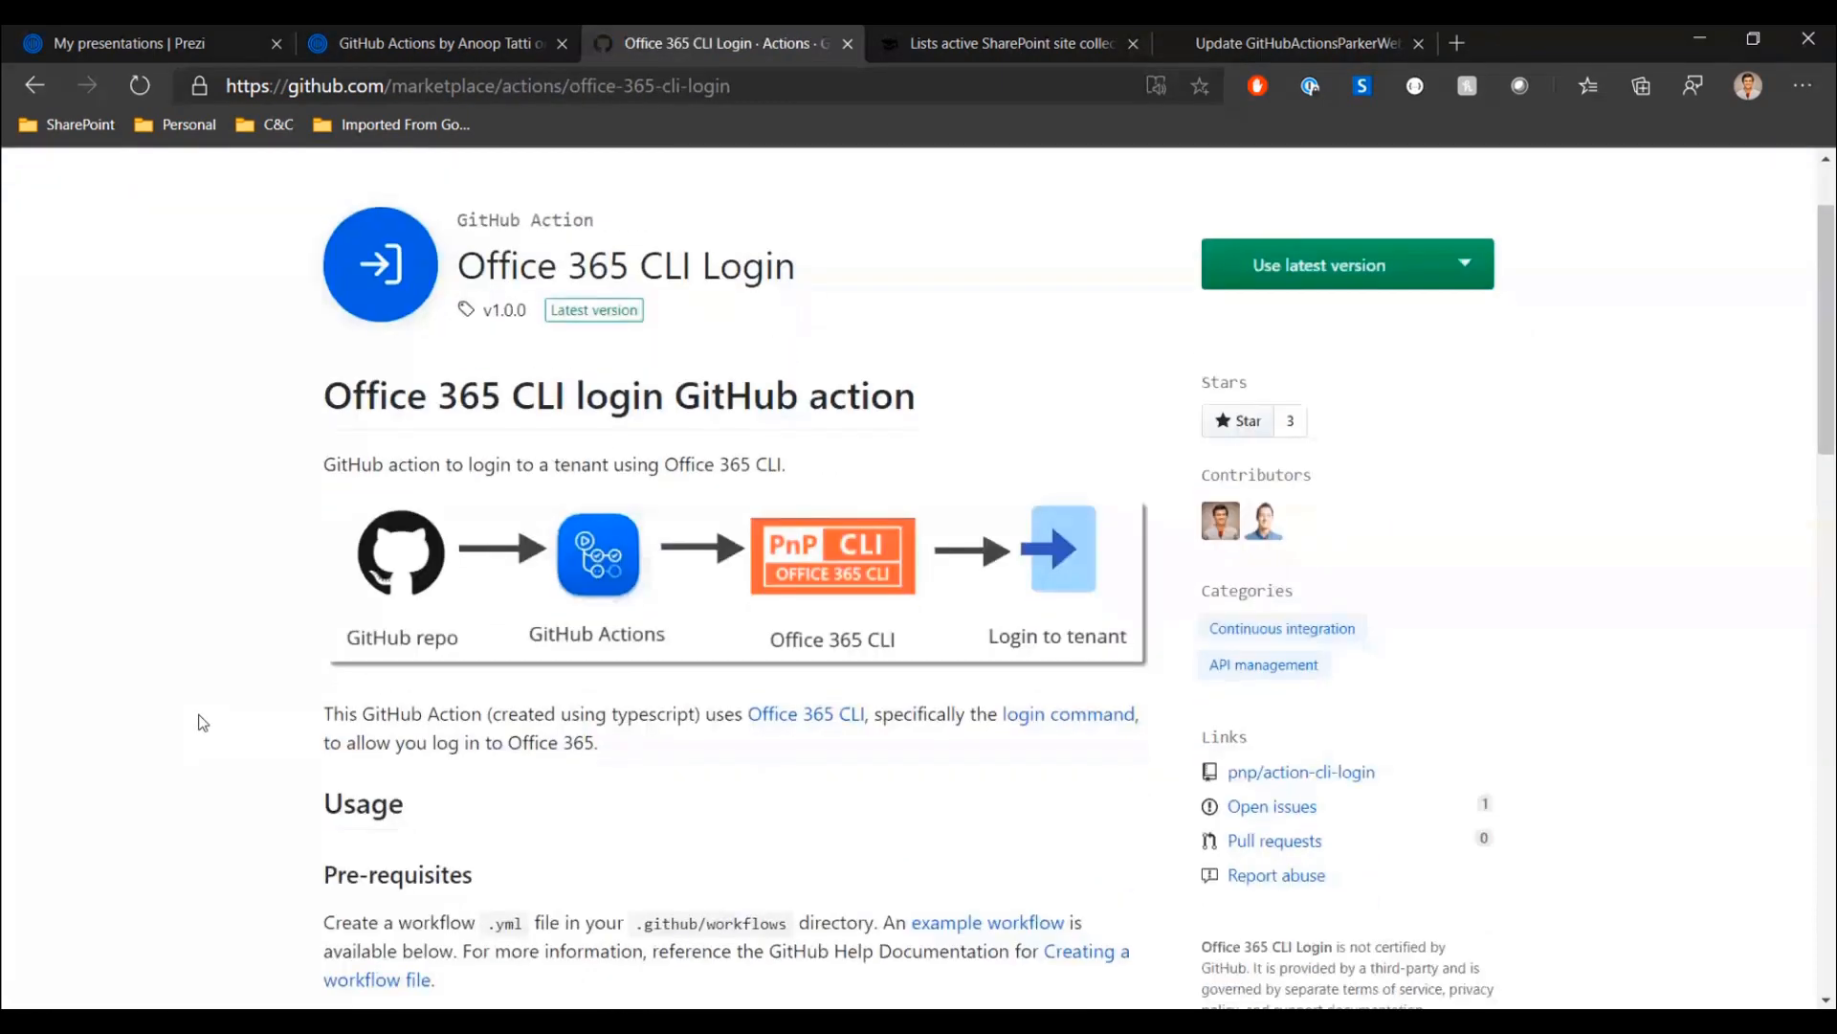
{"action": "scroll", "scroll_direction": "down", "scroll_amount": 3}
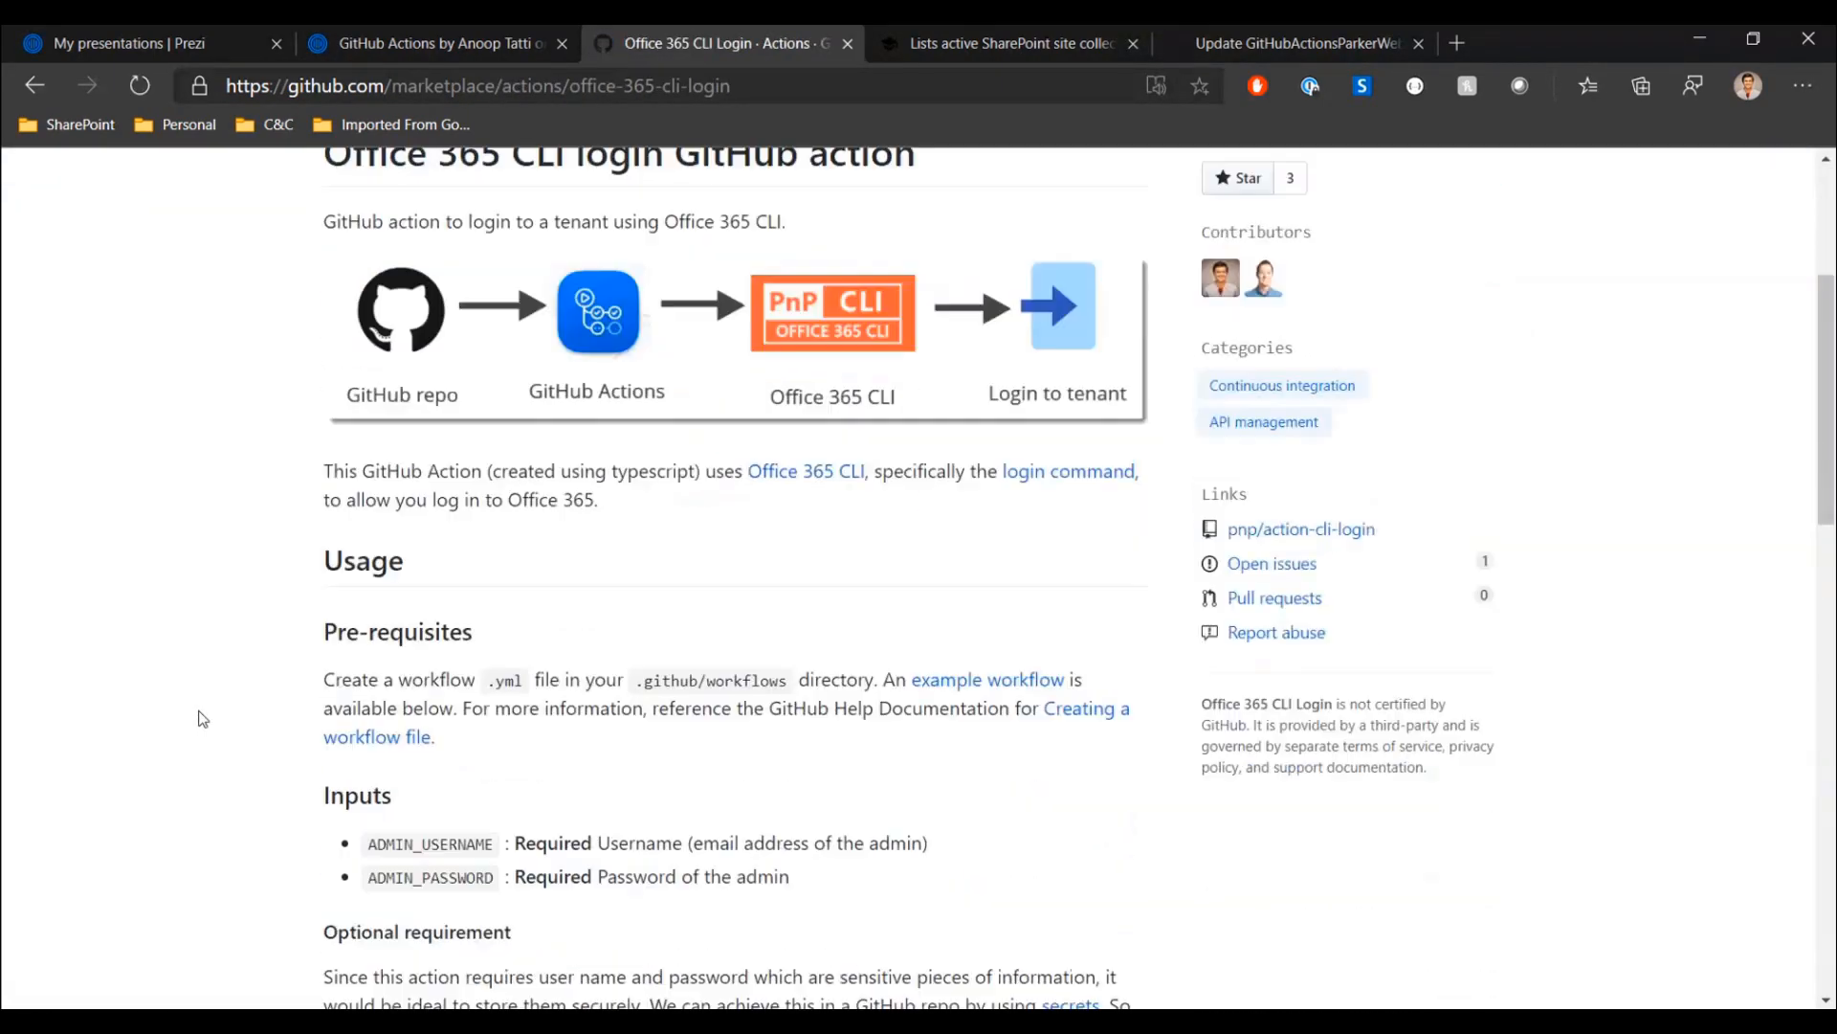
{"action": "scroll", "scroll_direction": "down", "scroll_amount": 3}
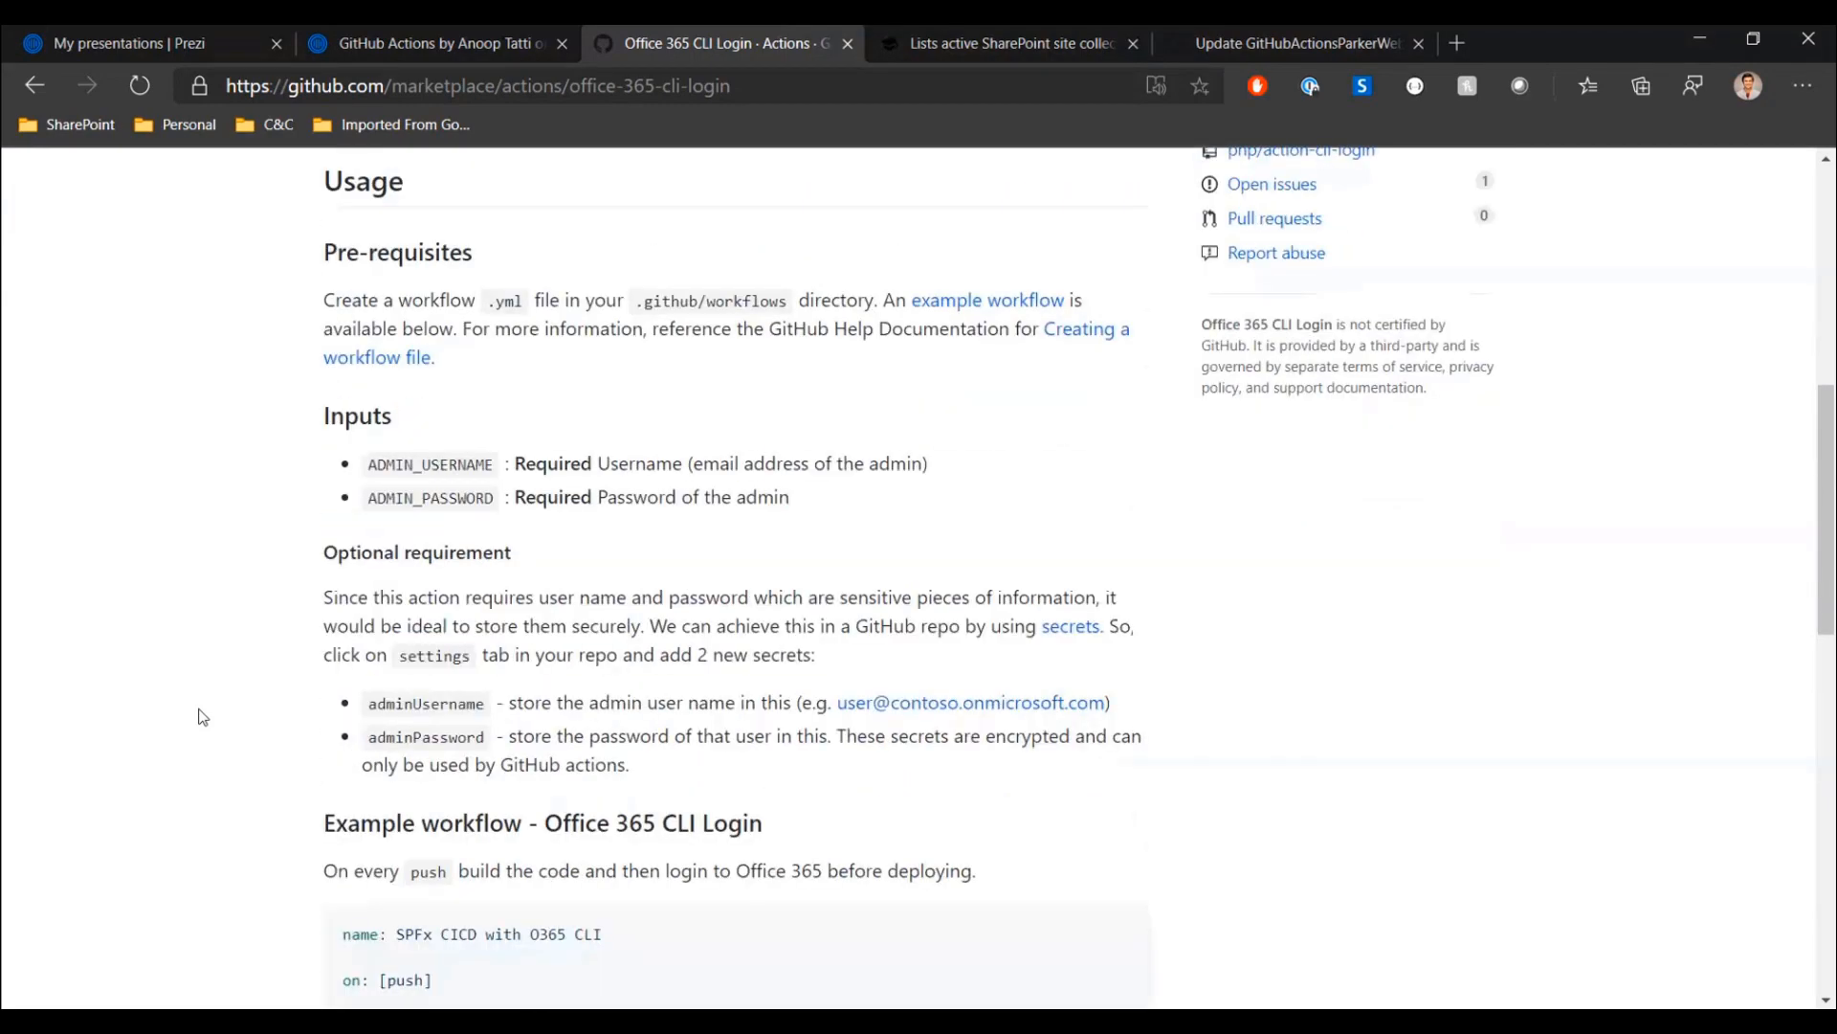
{"action": "scroll", "scroll_direction": "down", "scroll_amount": 3}
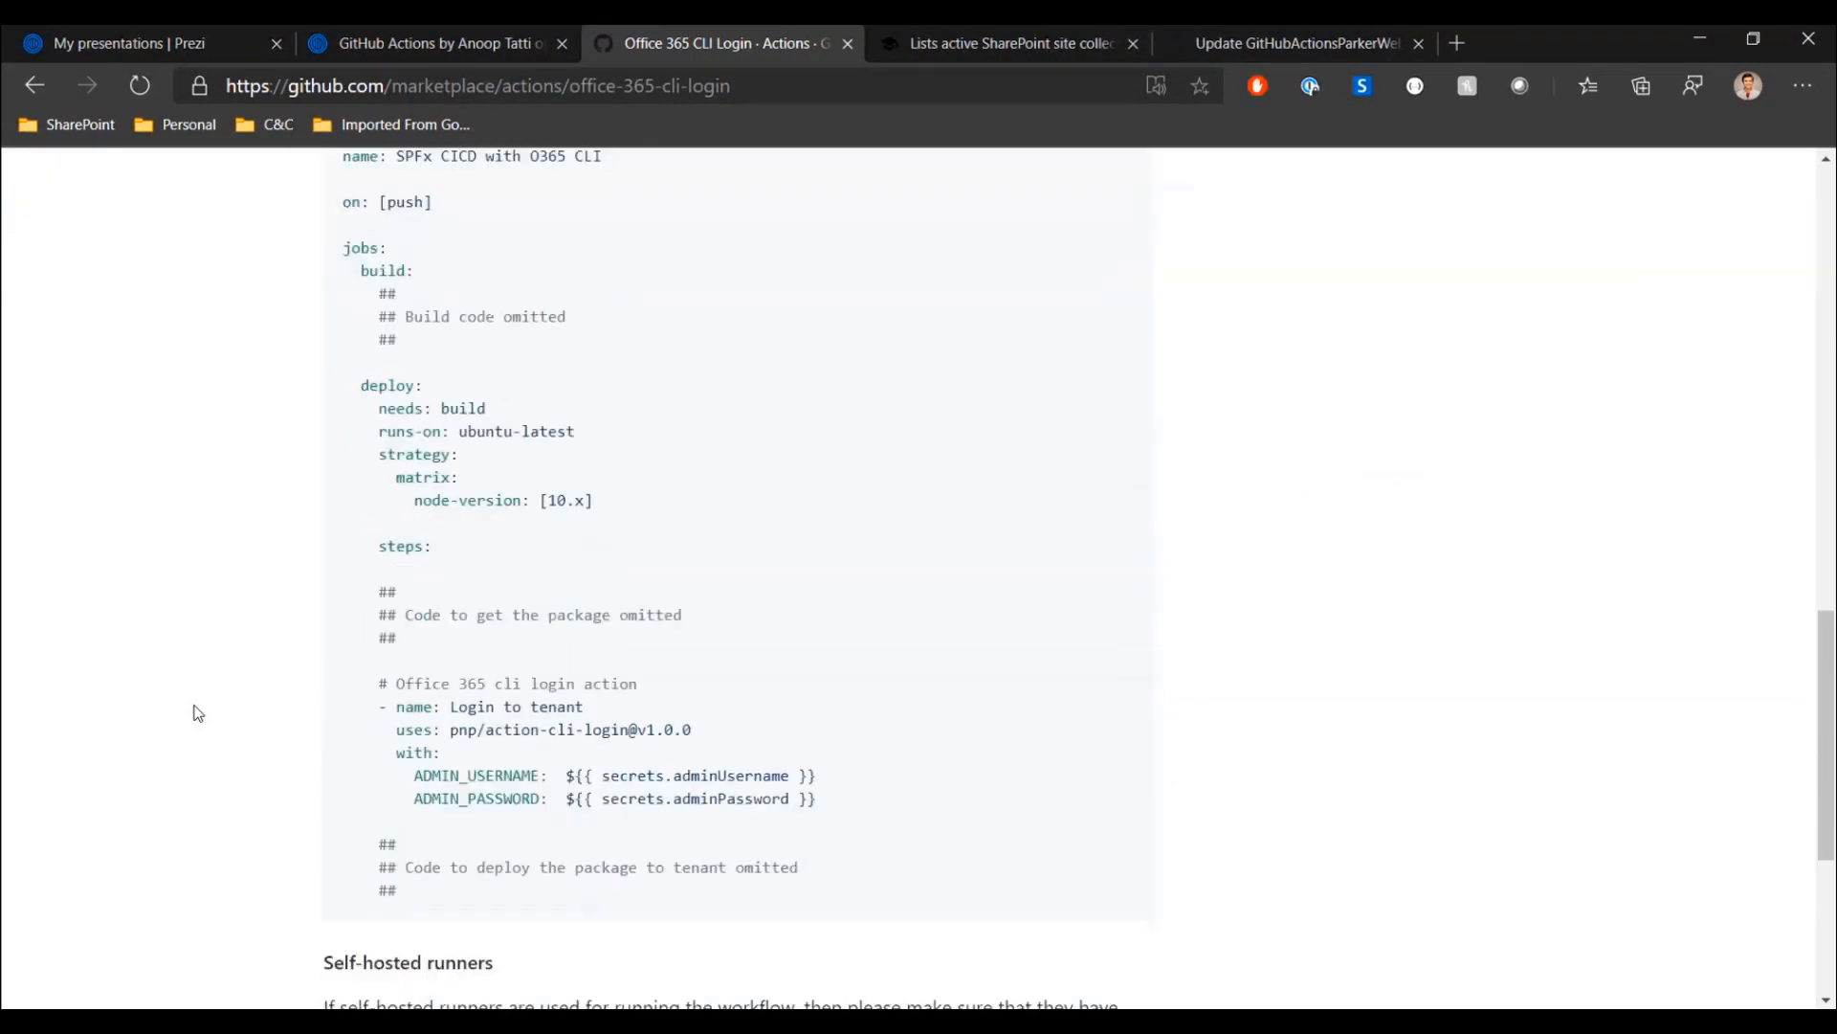
{"action": "scroll", "scroll_direction": "down", "scroll_amount": 3}
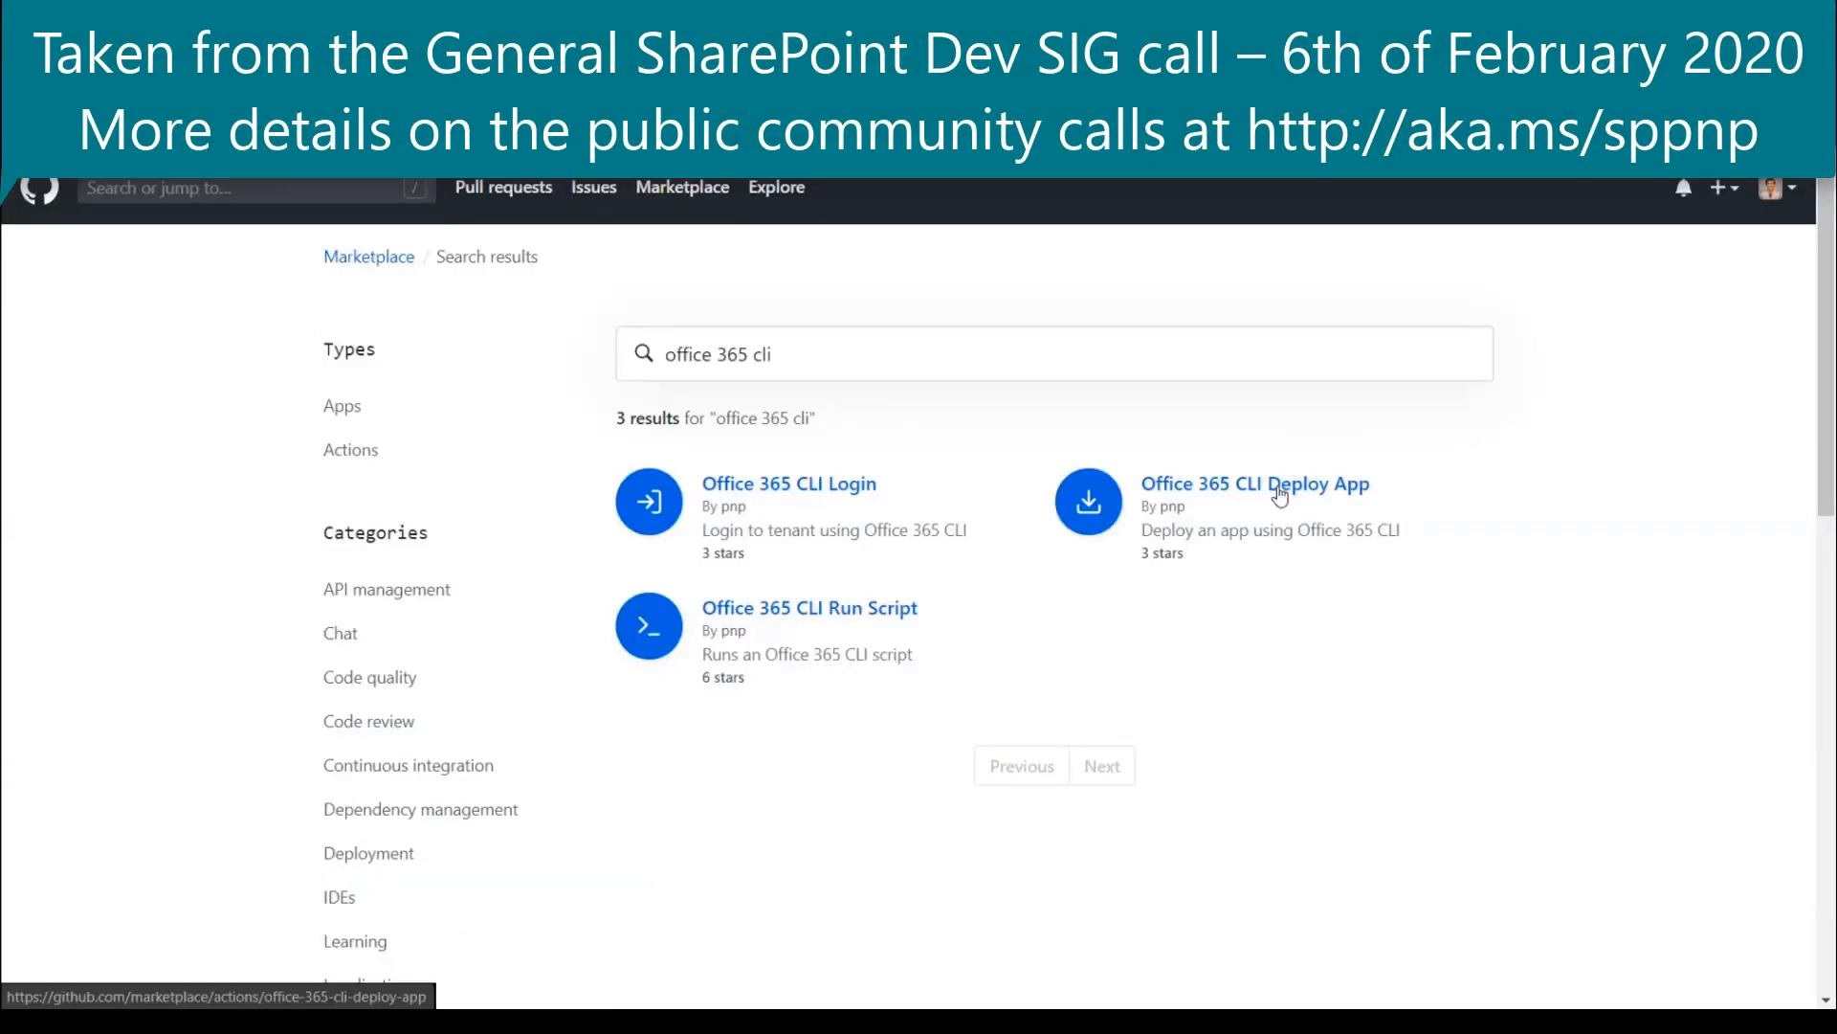
- View the Office 365 CLI Deploy App action's login dependency and inputs
{"action": "left_click", "coordinate": [1254, 484]}
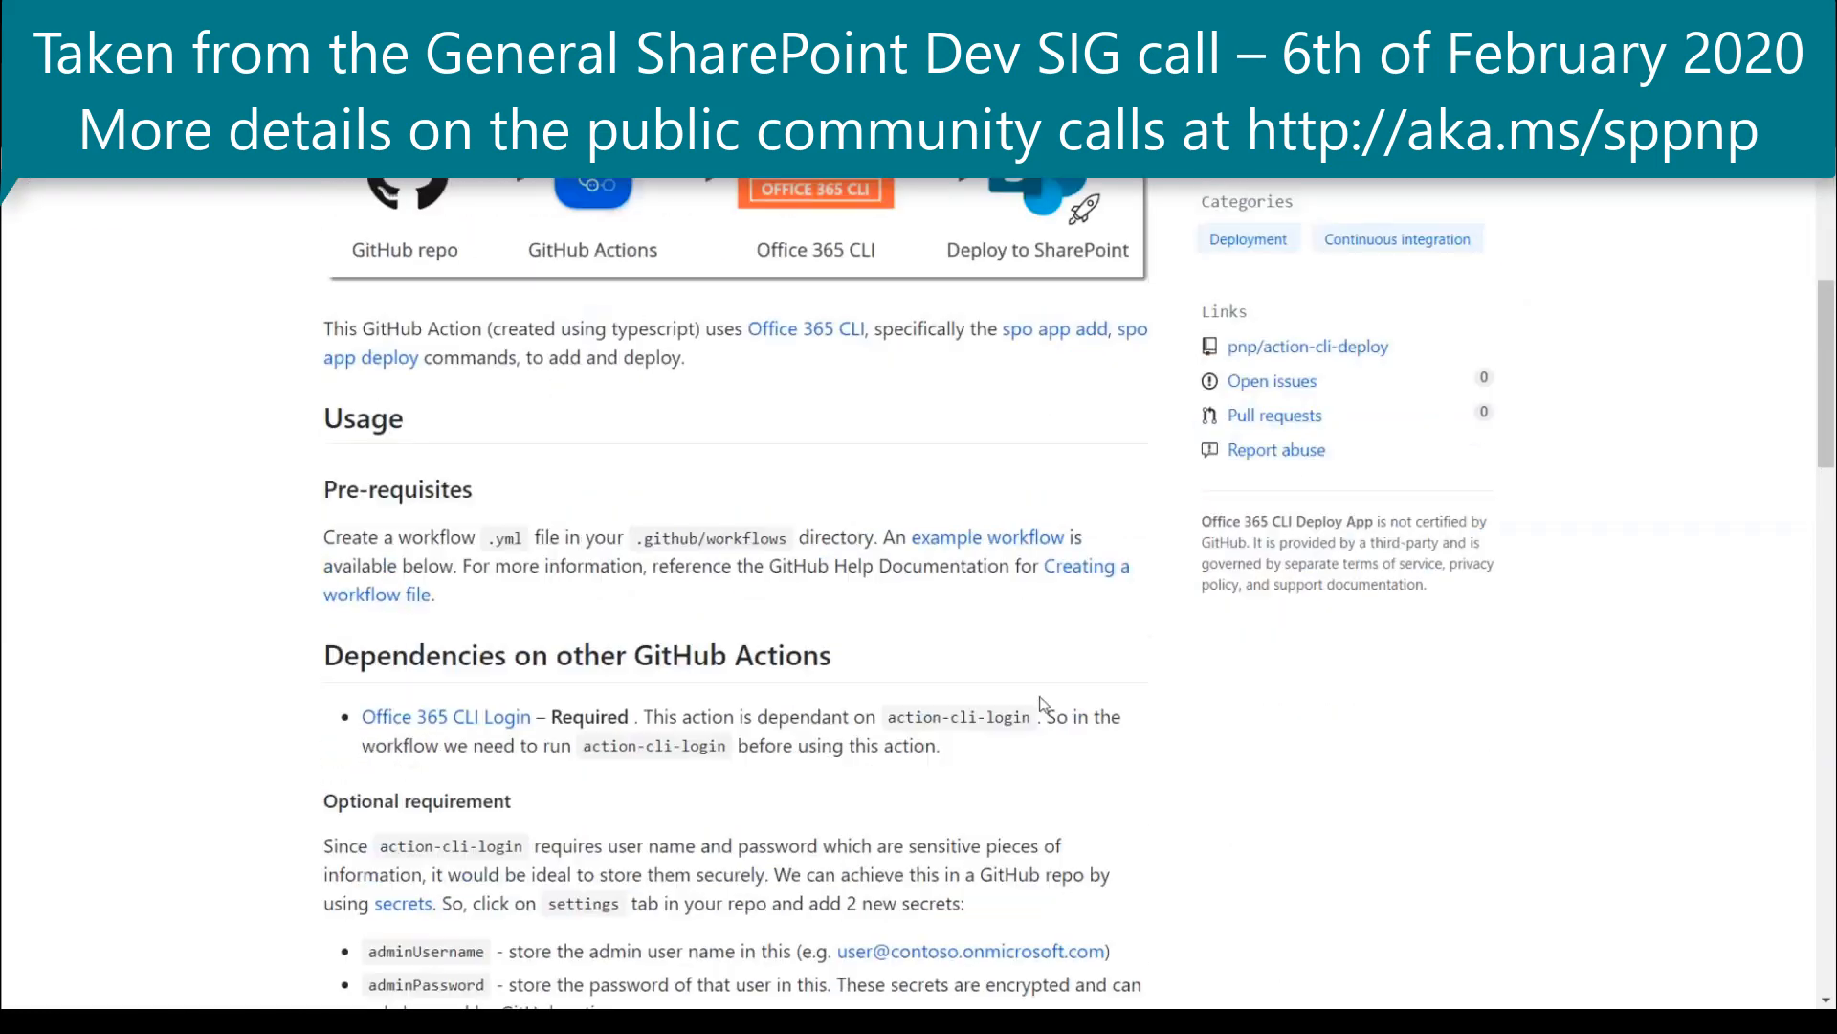
{"action": "scroll", "scroll_direction": "down", "scroll_amount": 3}
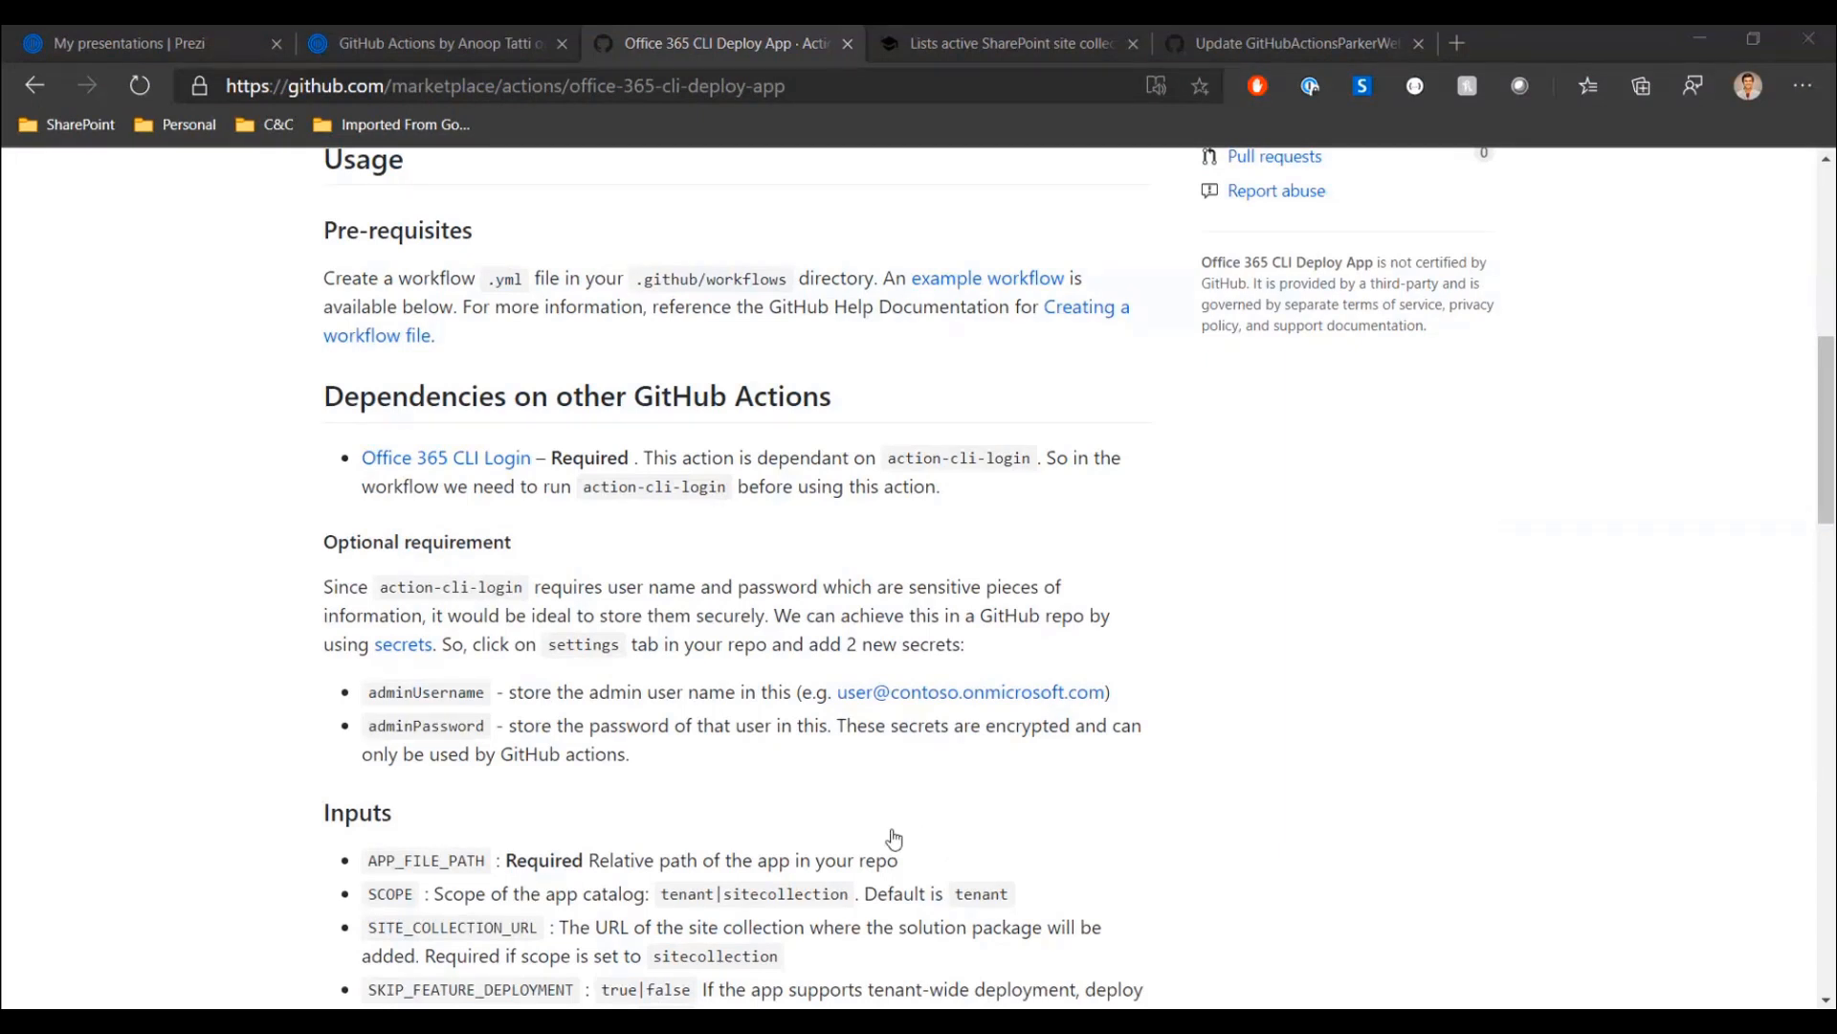
{"action": "mouse_move", "coordinate": [959, 832]}
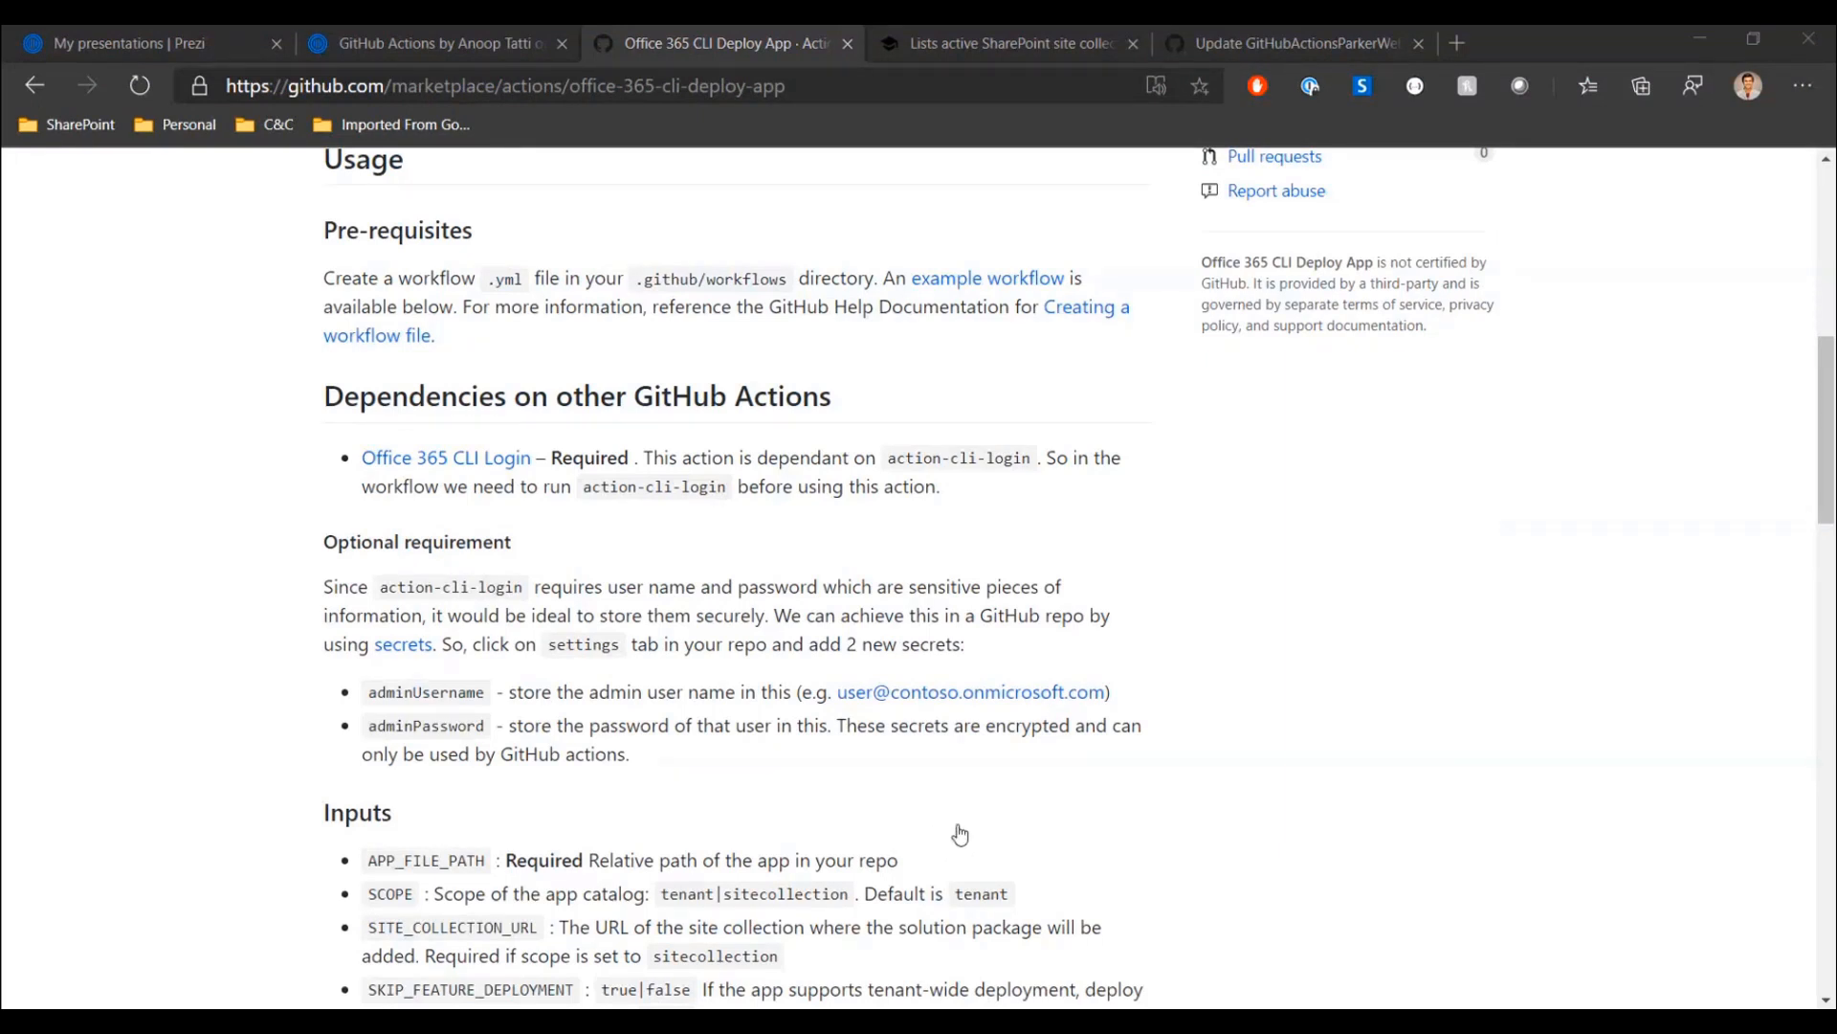